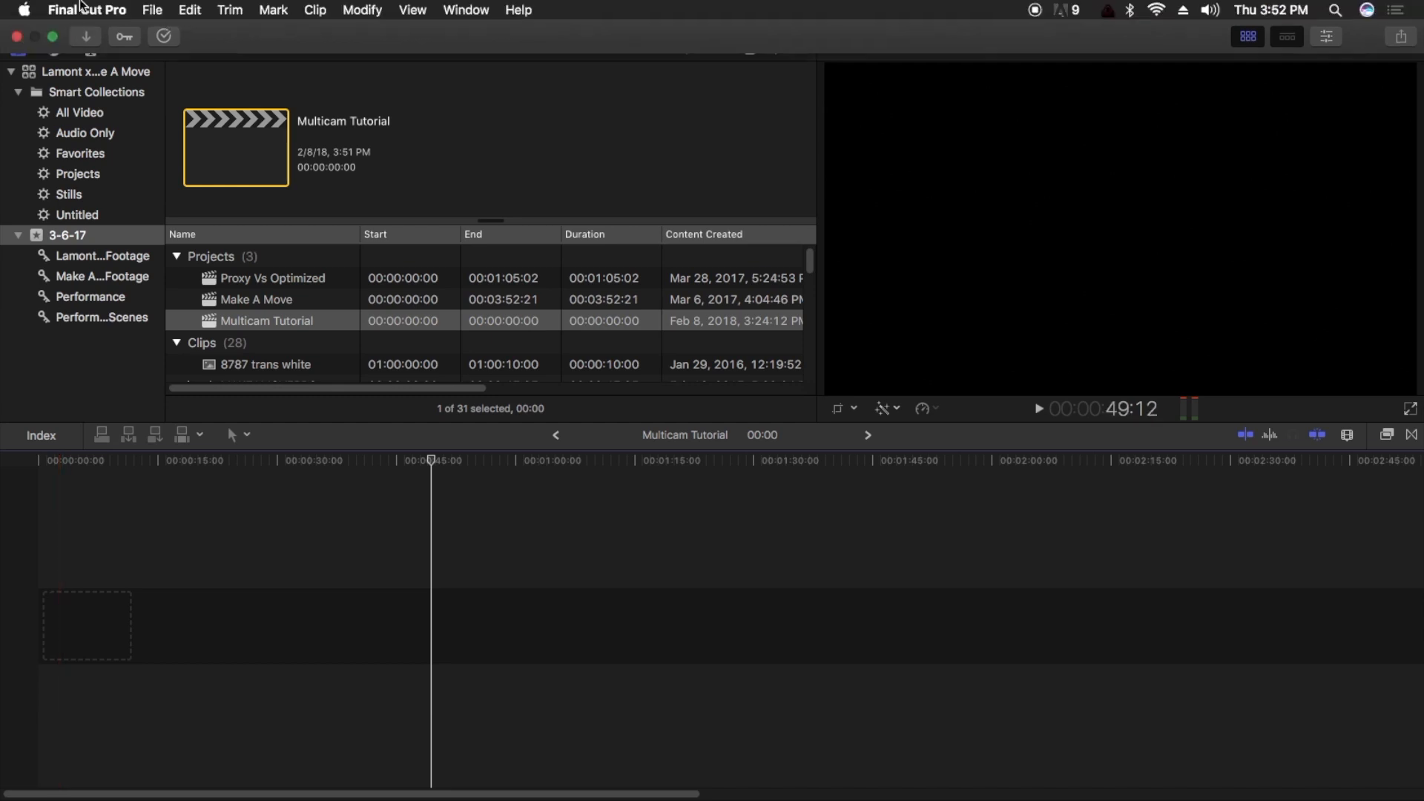
Start a media import from the File menu to bring footage into the library
left_click(189, 11)
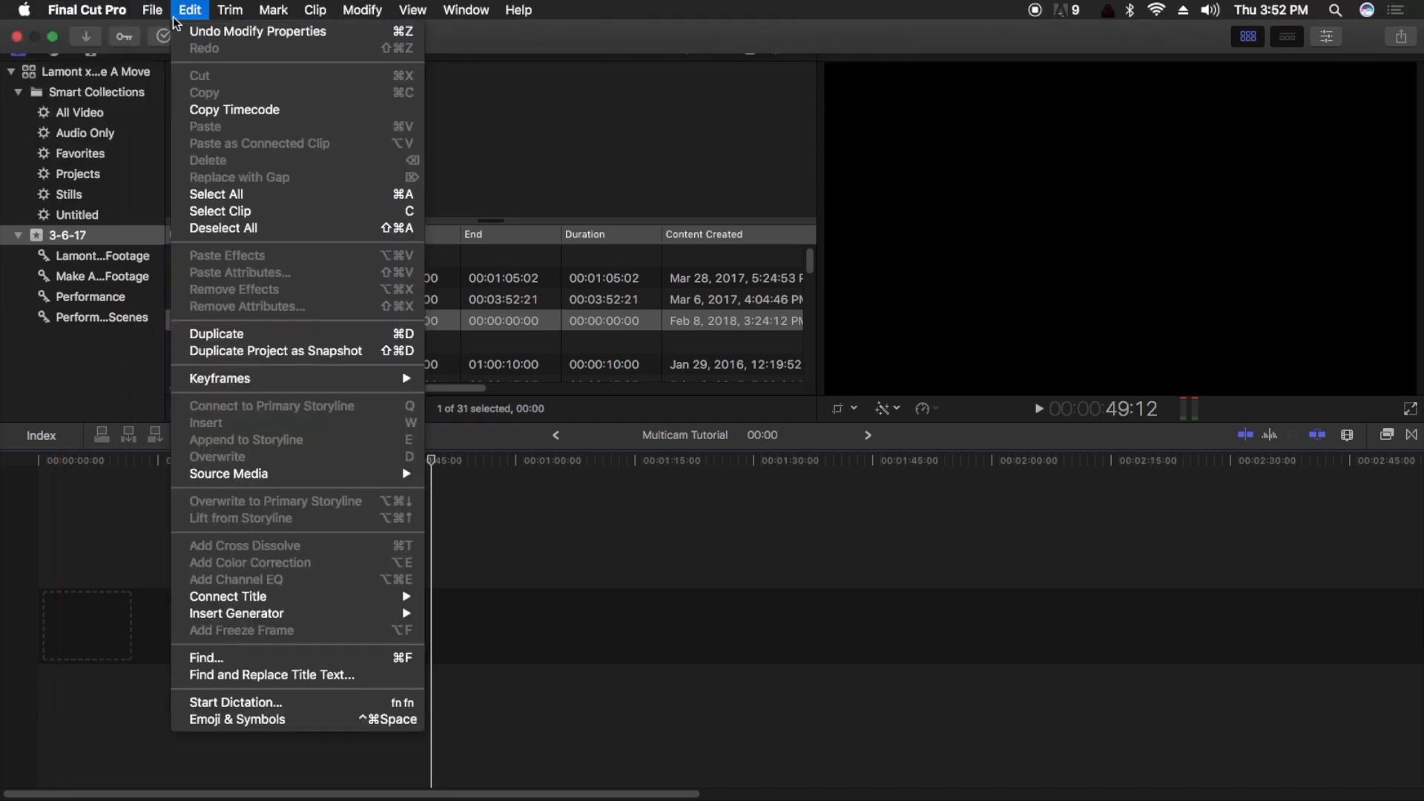
left_click(151, 10)
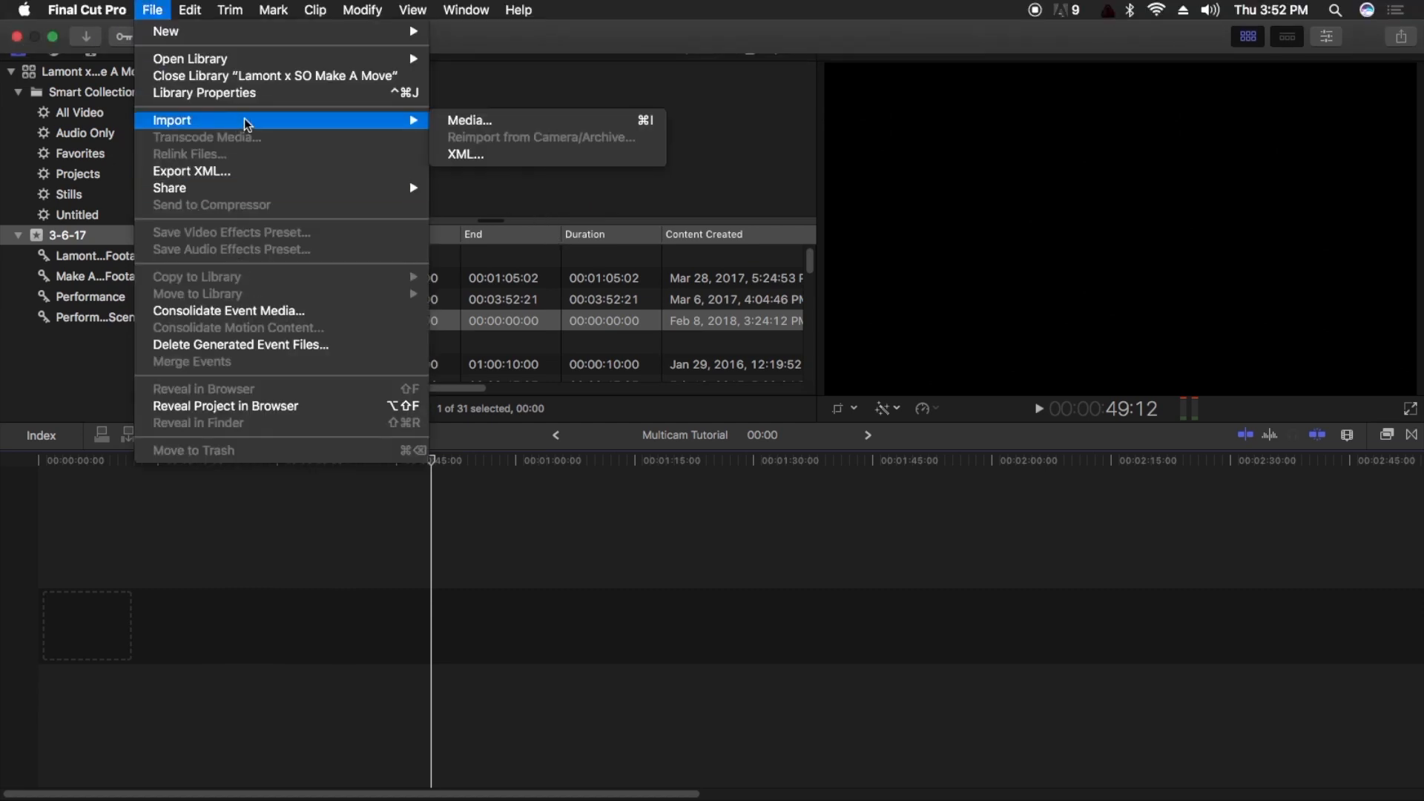
left_click(471, 120)
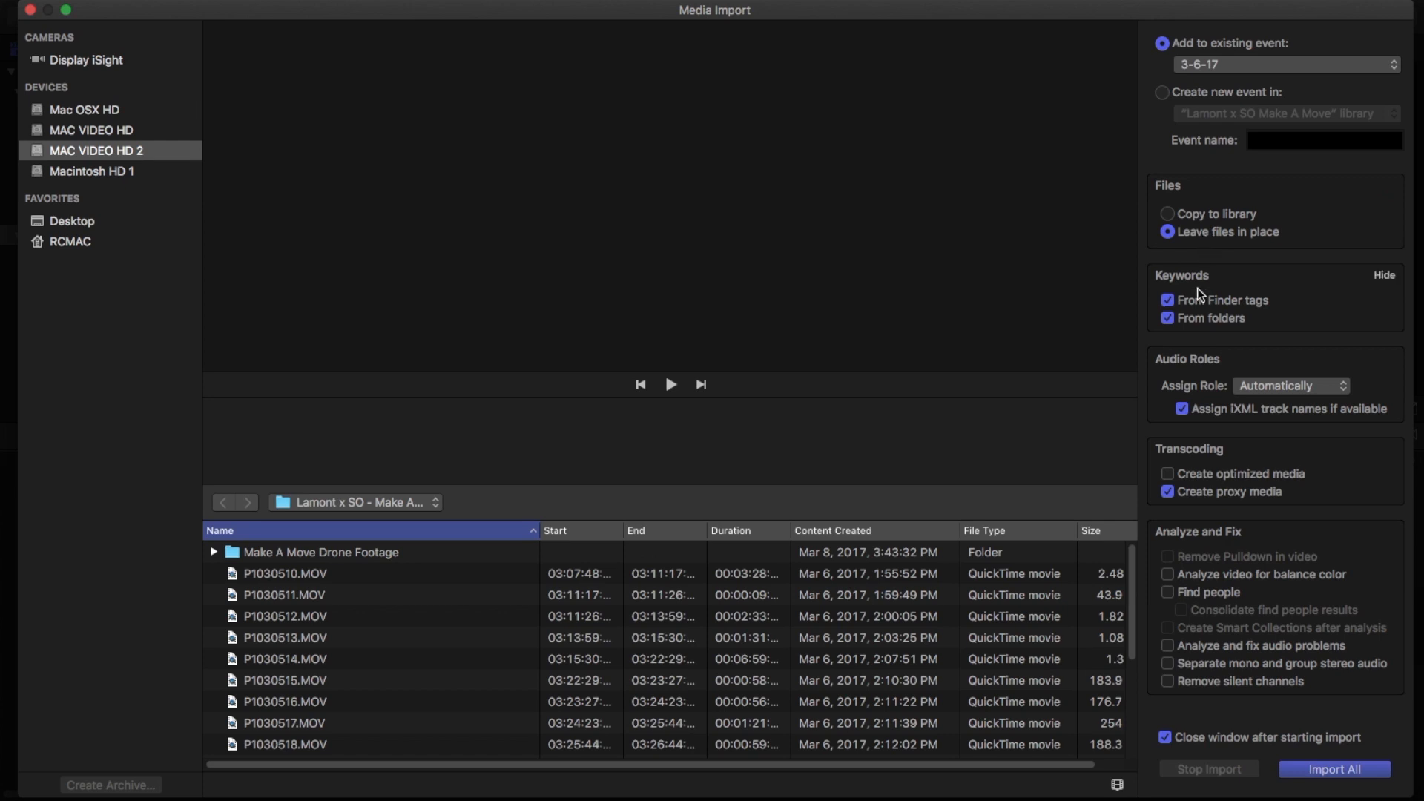
Enable Create proxy media in the import settings
left_click(1167, 492)
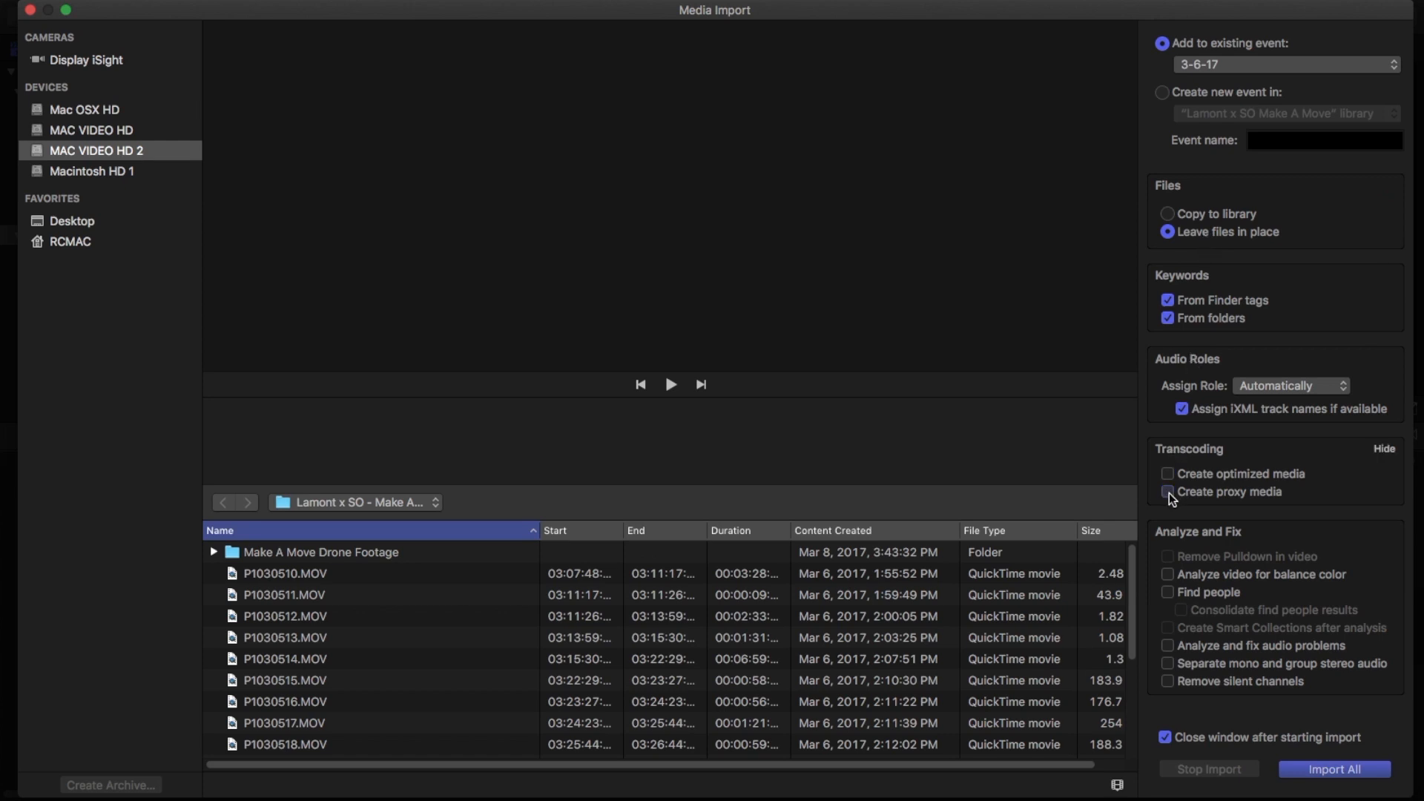
left_click(1168, 491)
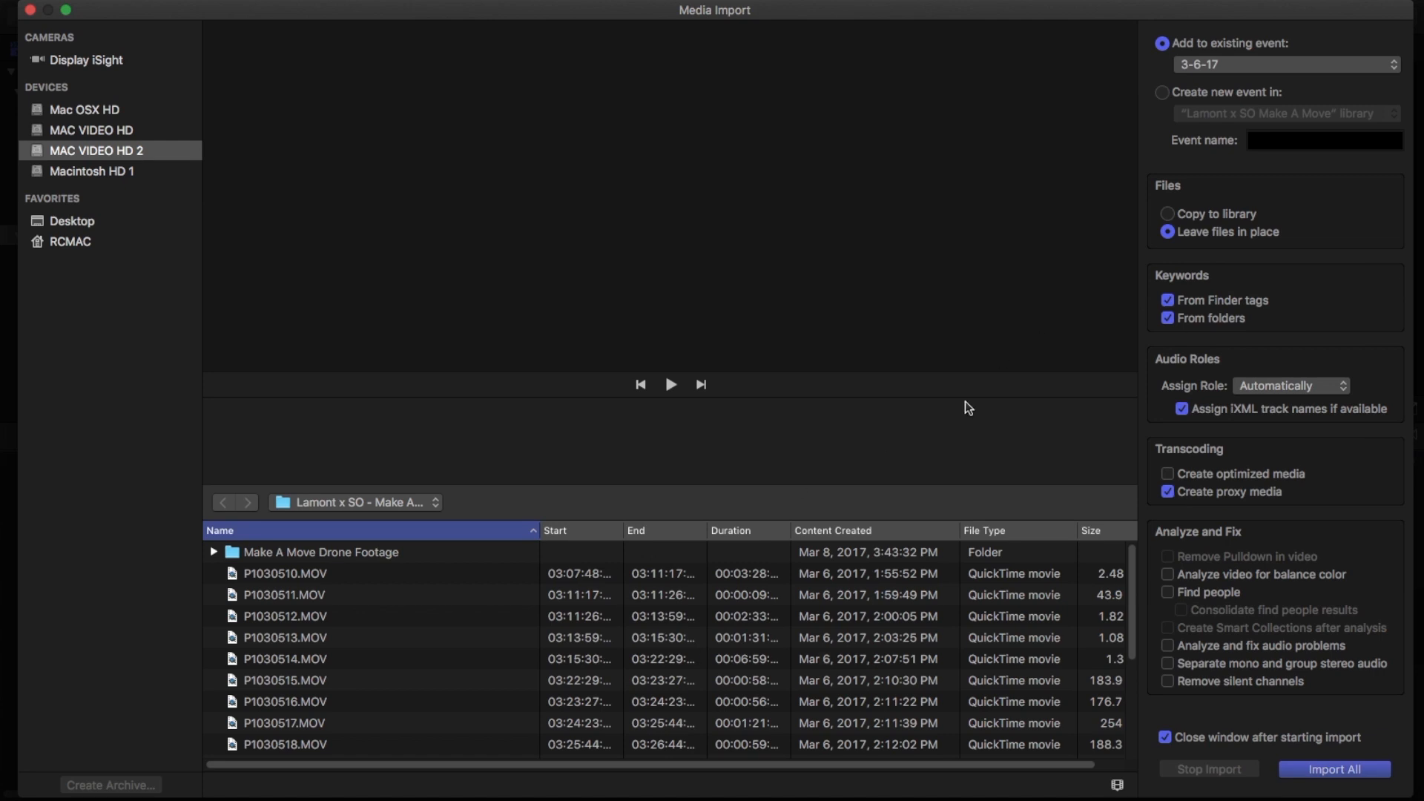
Preview the truck clips P1030510, P1030511 and P1030513 in the import file list
left_click(285, 572)
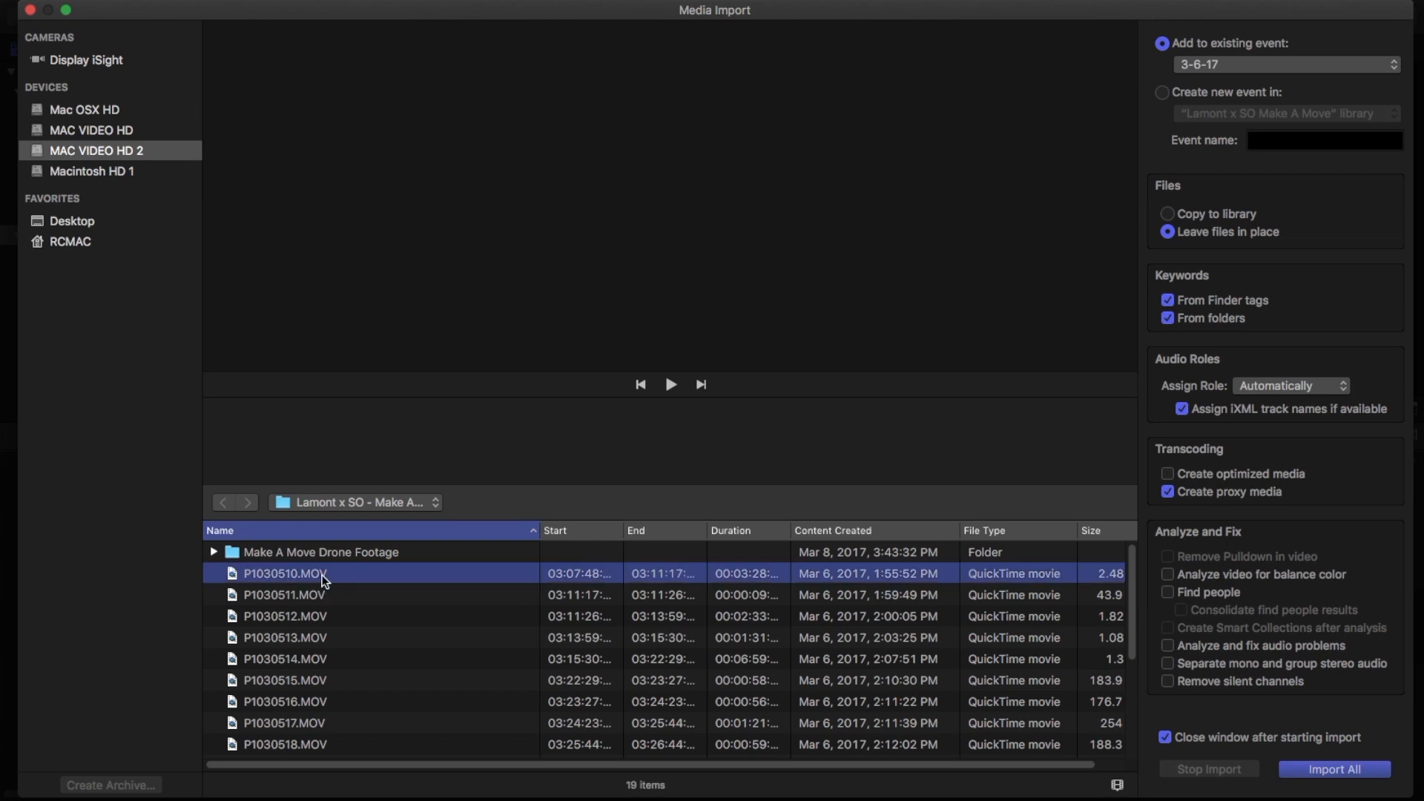
left_click(285, 573)
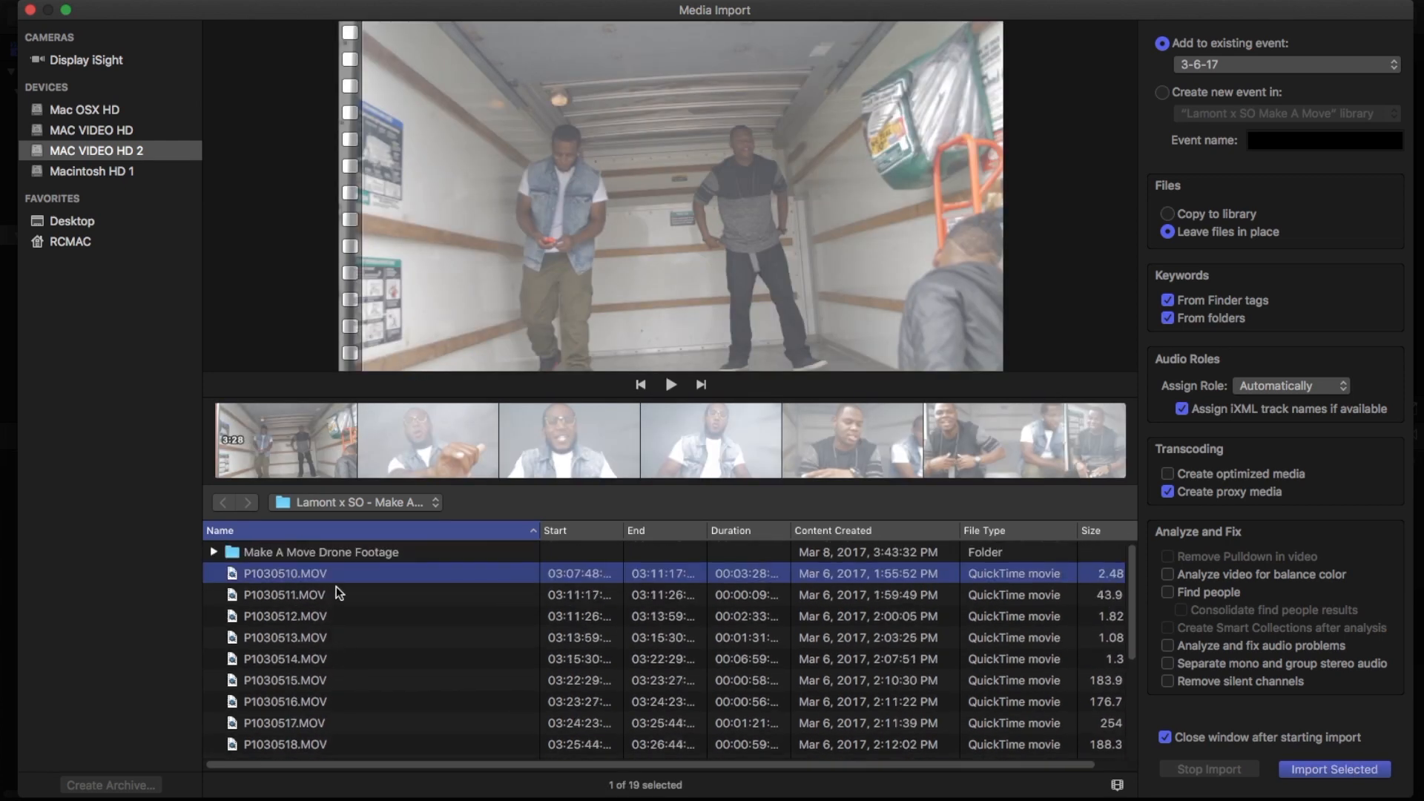
left_click(285, 595)
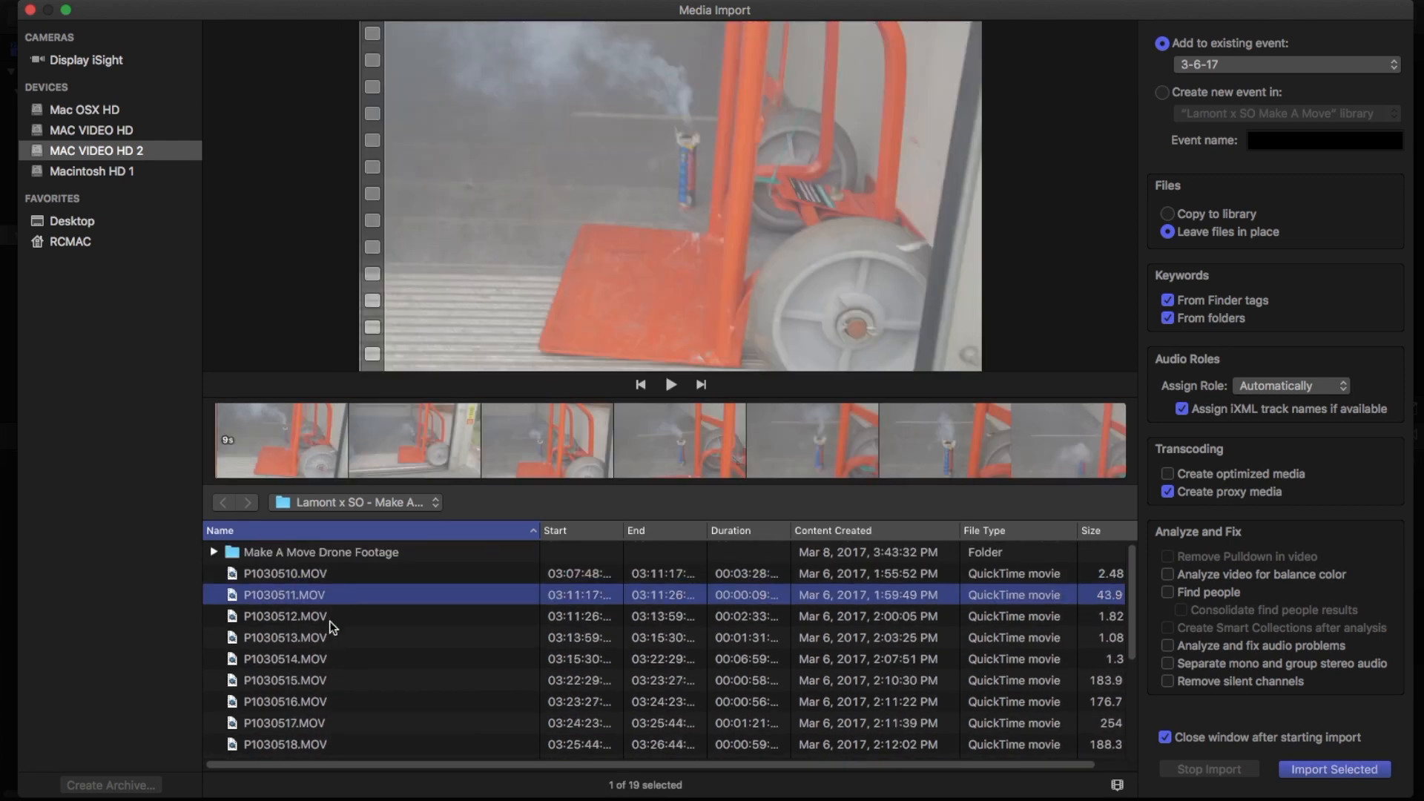
left_click(285, 637)
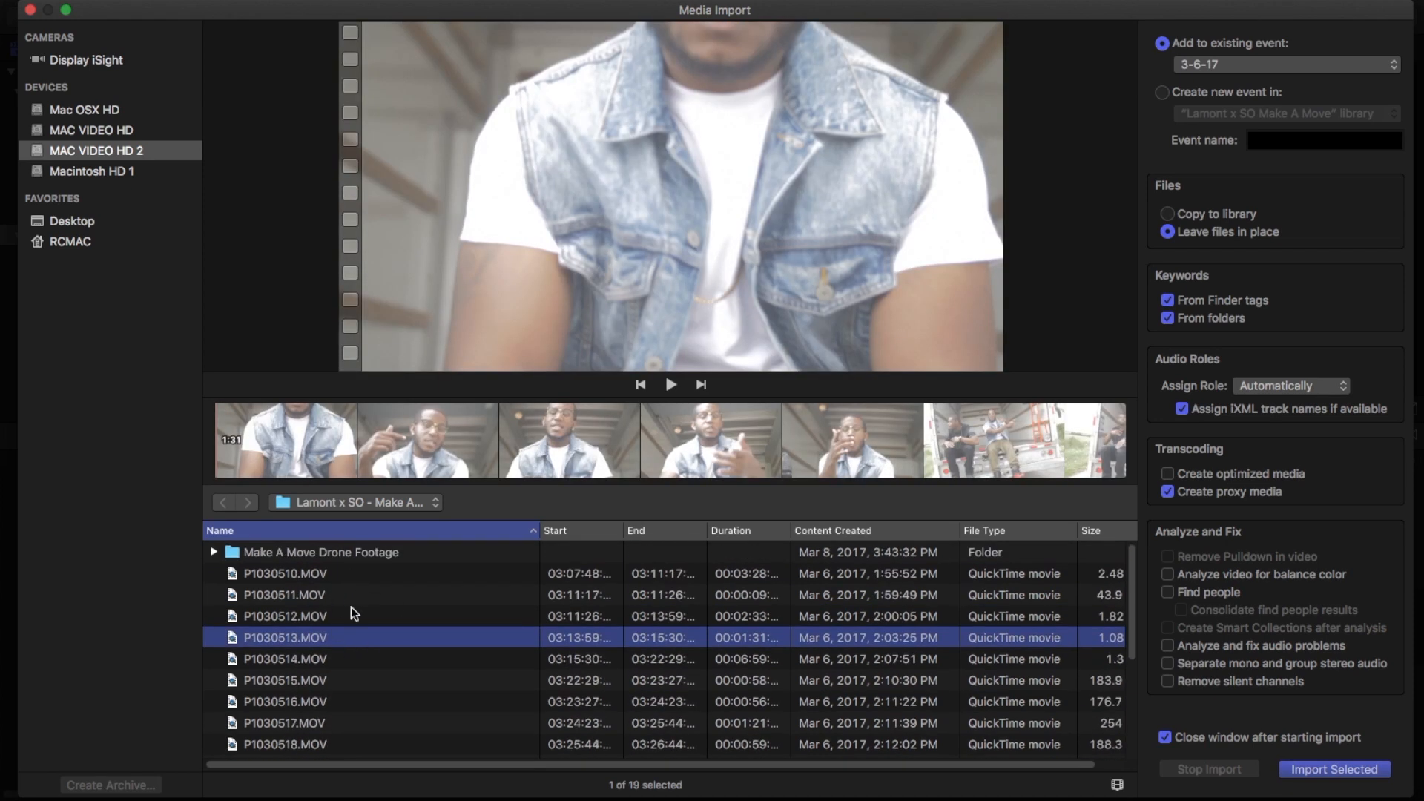
mouse_move(319, 584)
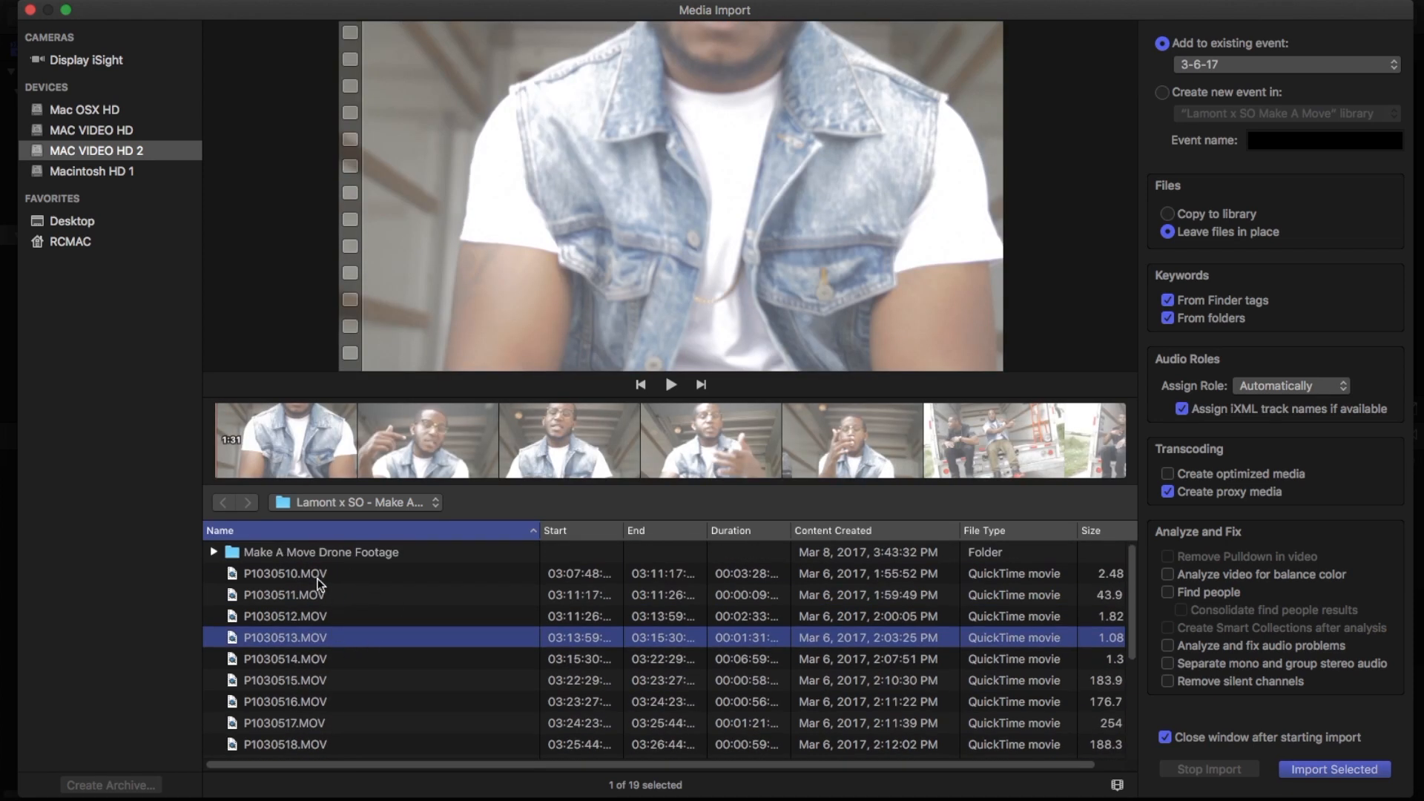
scroll("down", 3)
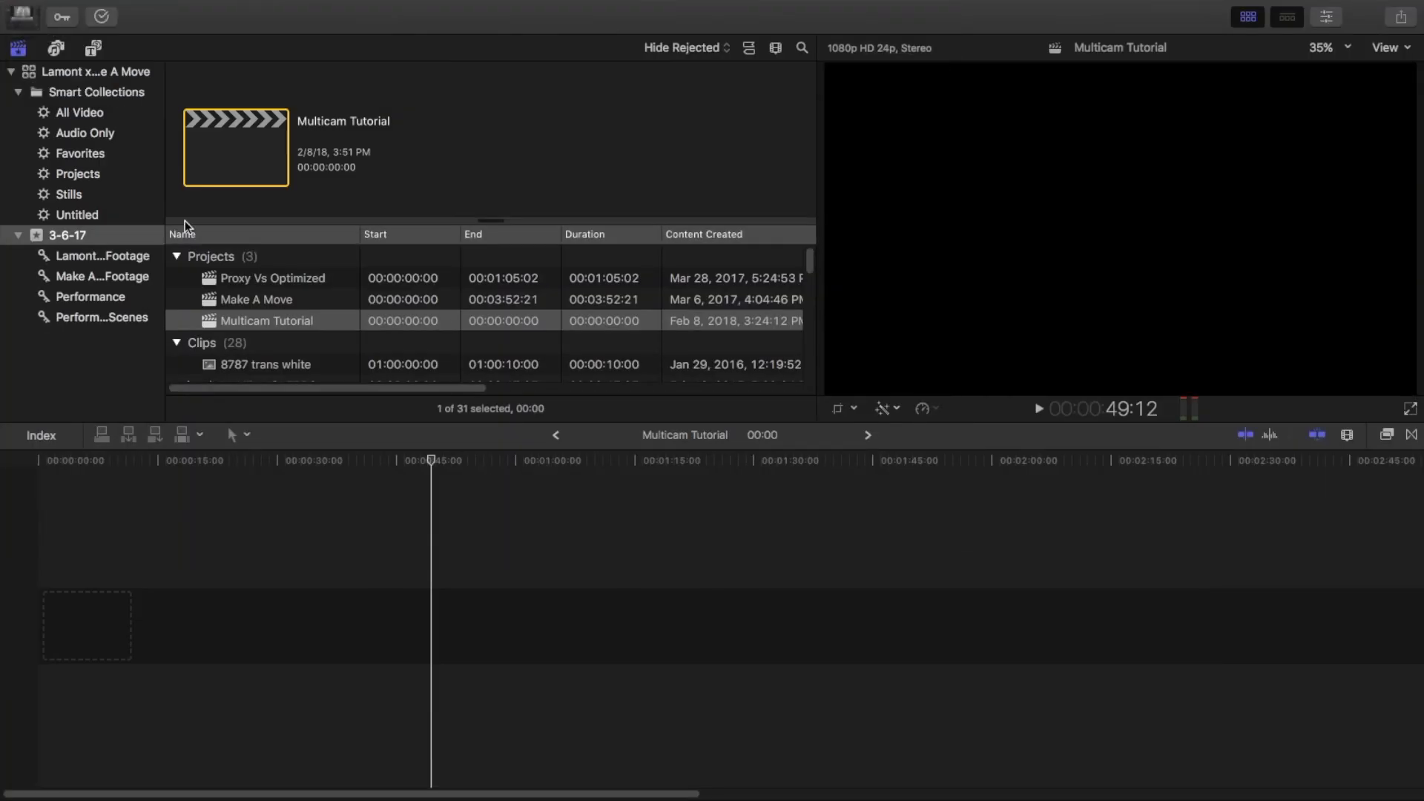
mouse_move(276, 341)
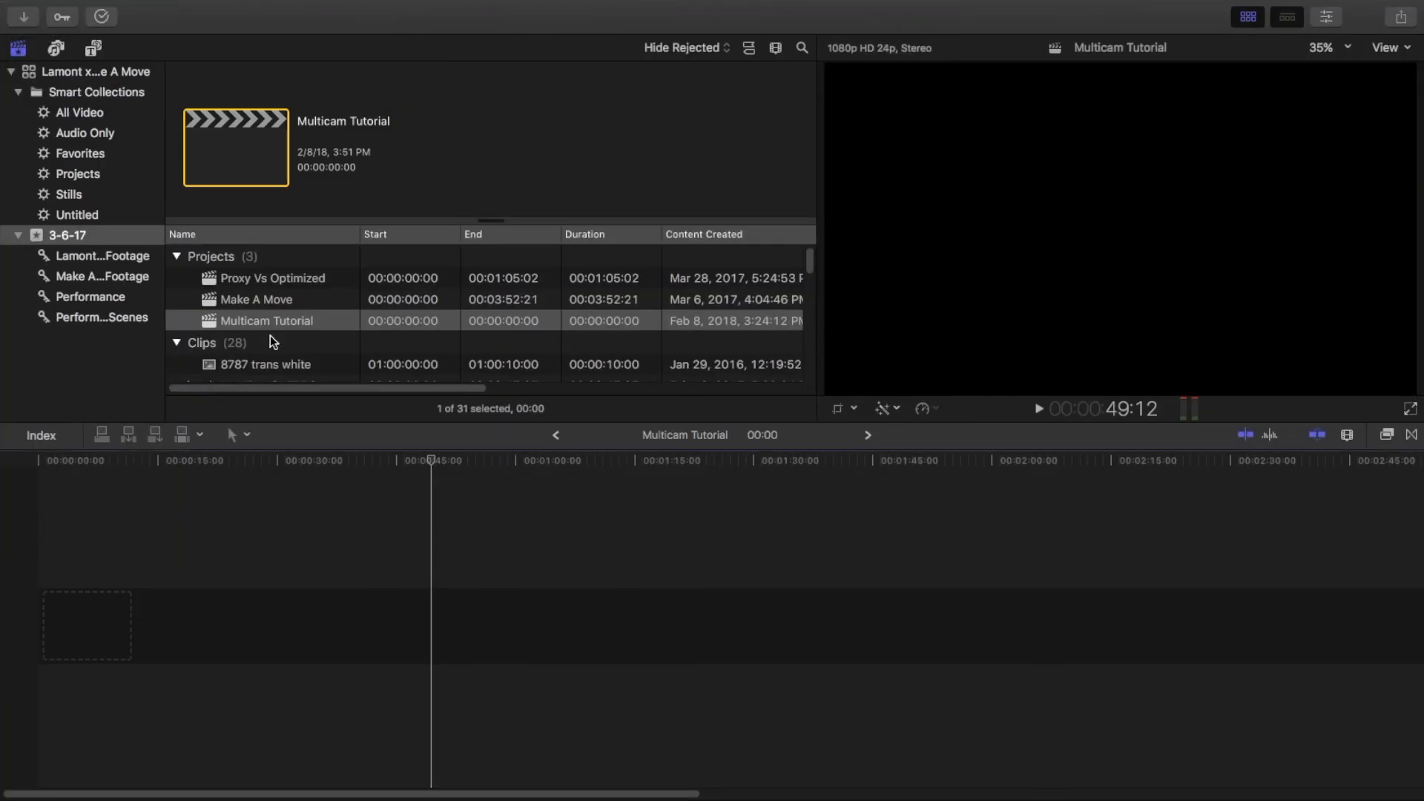
scroll("down", 3)
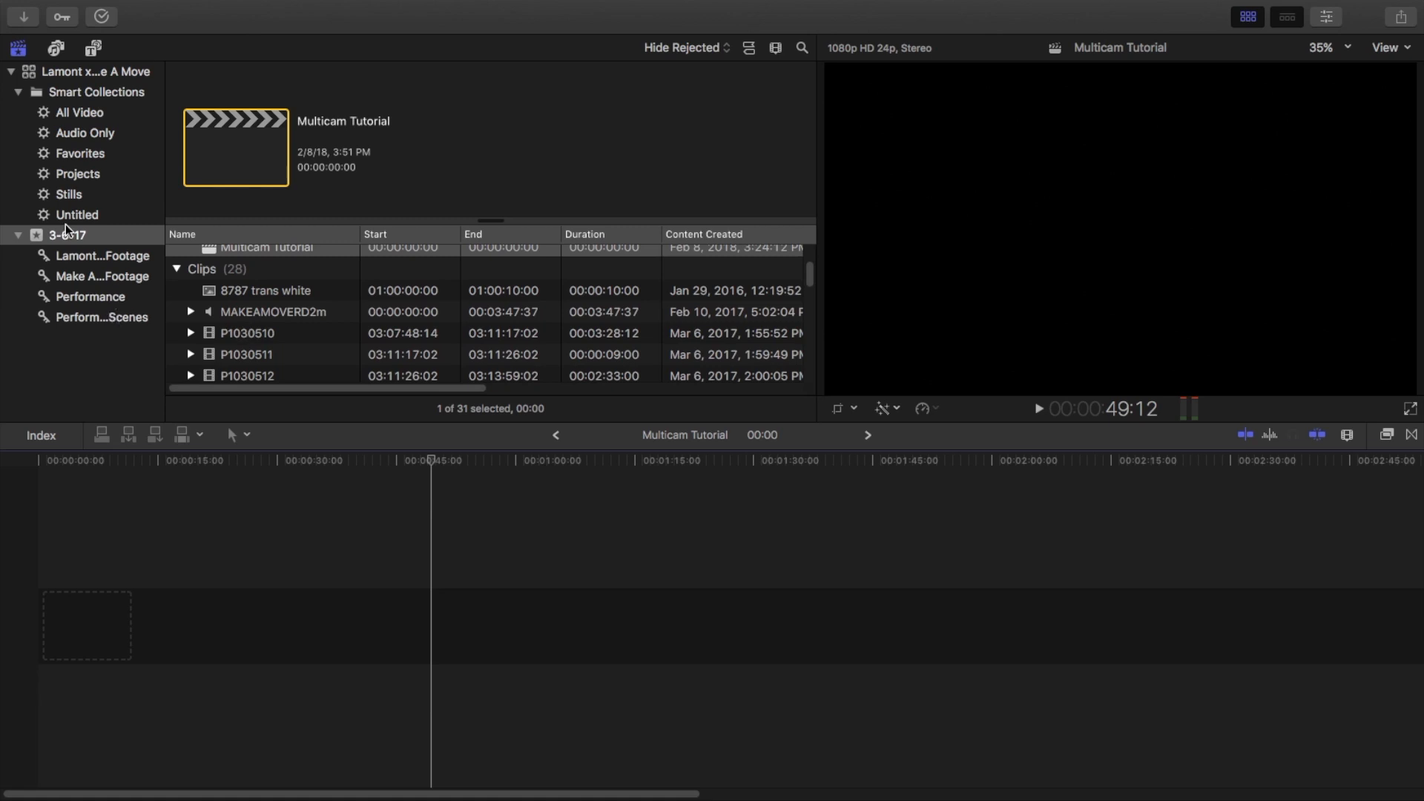
right_click(65, 234)
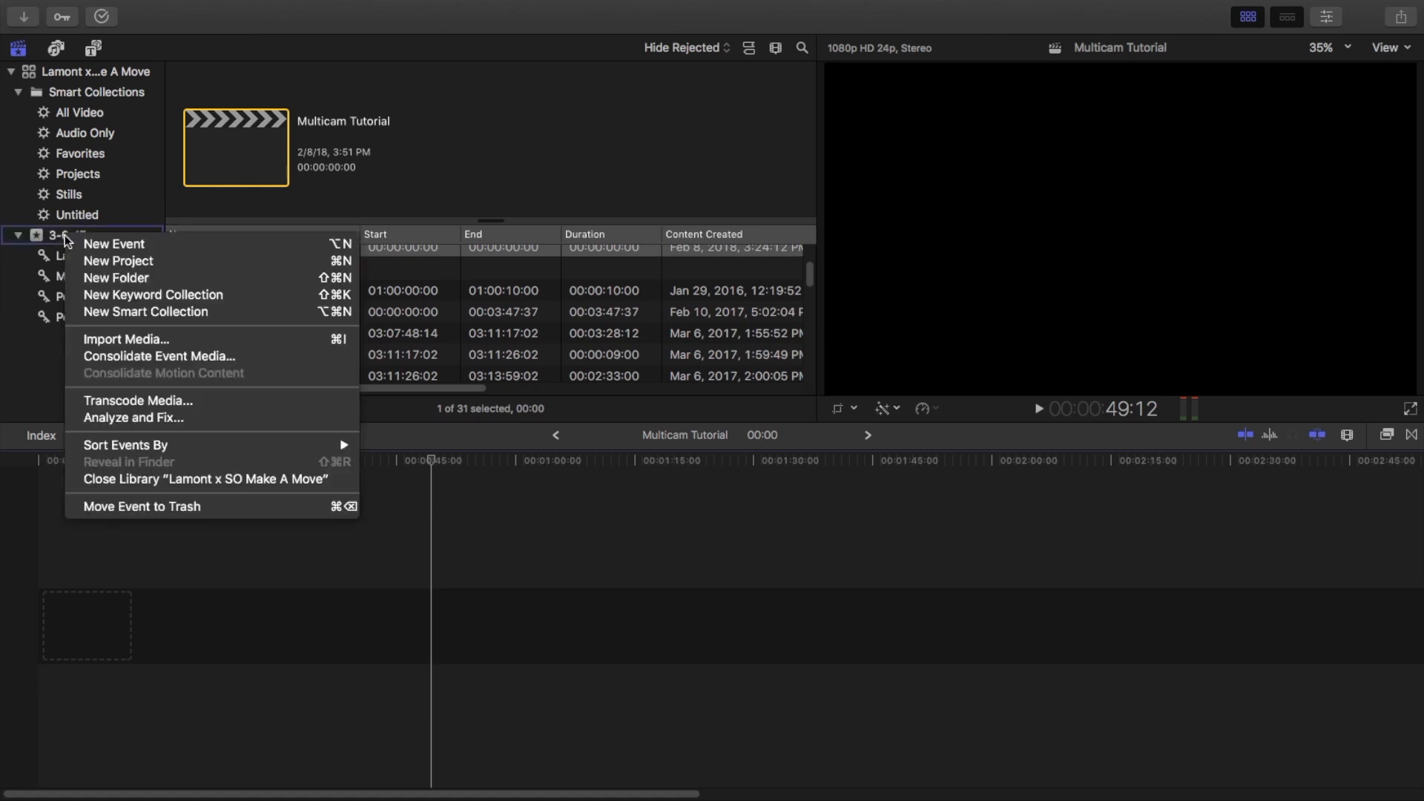
mouse_move(111, 273)
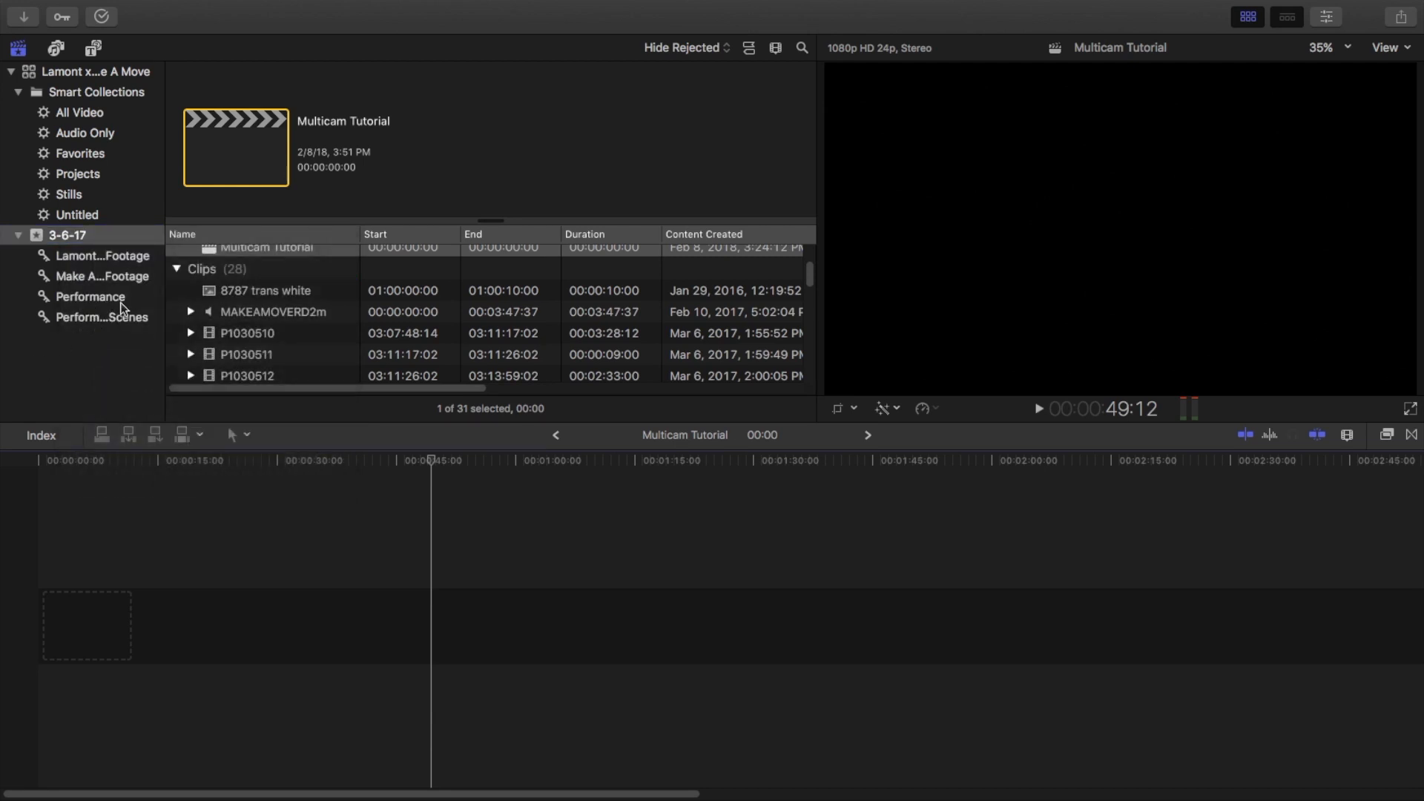
mouse_move(131, 291)
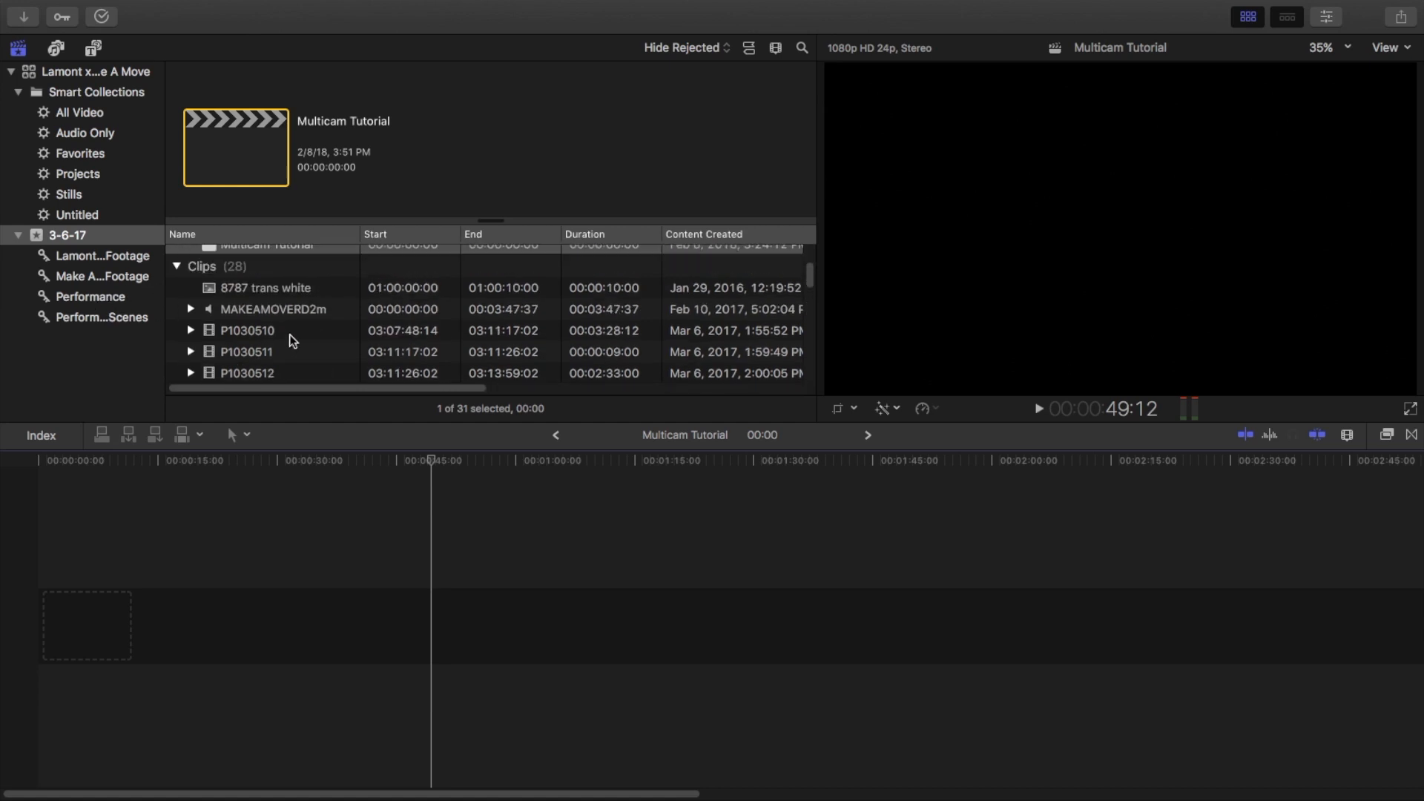
Skim clips P1030510 and P1030511 in the viewer, ending on P1030510
left_click(246, 330)
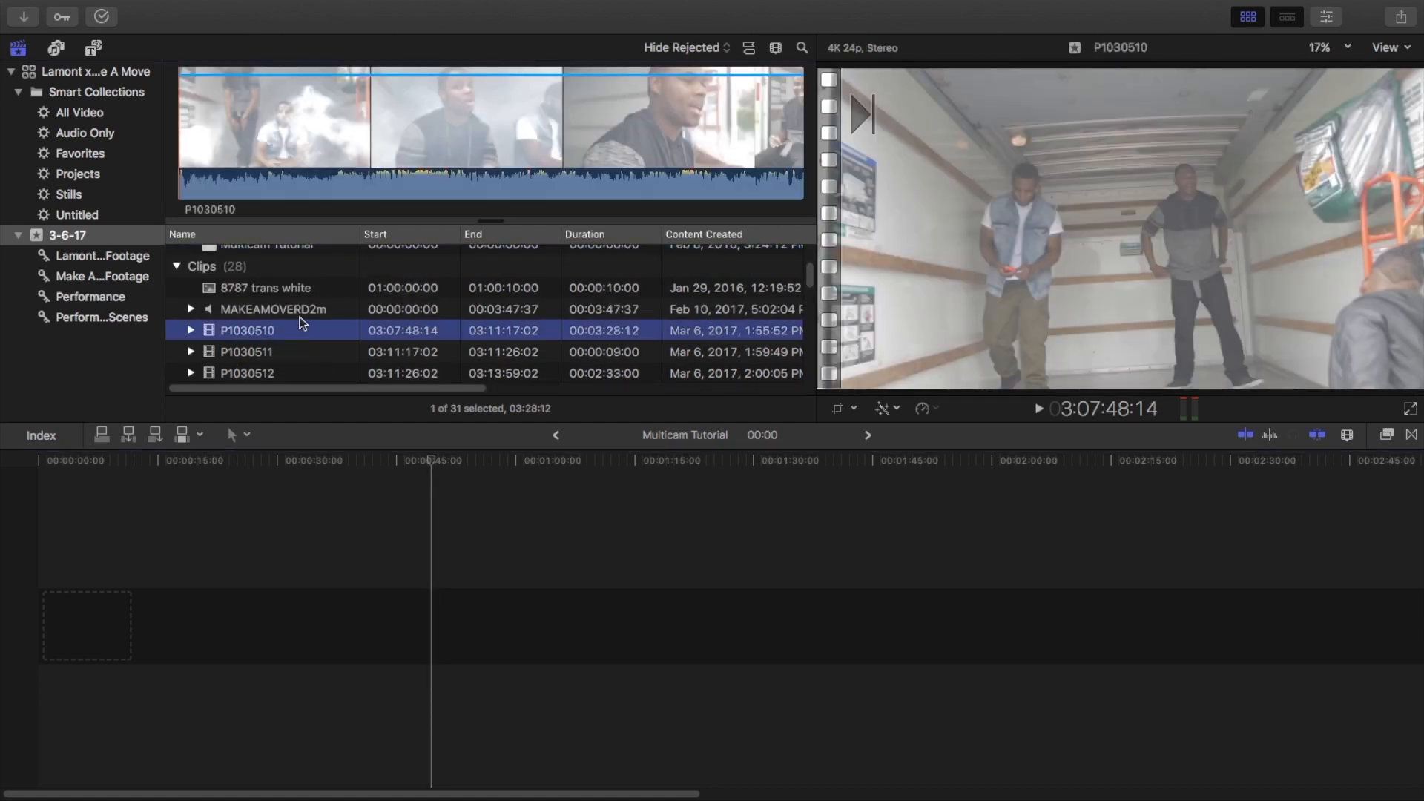
mouse_move(287, 325)
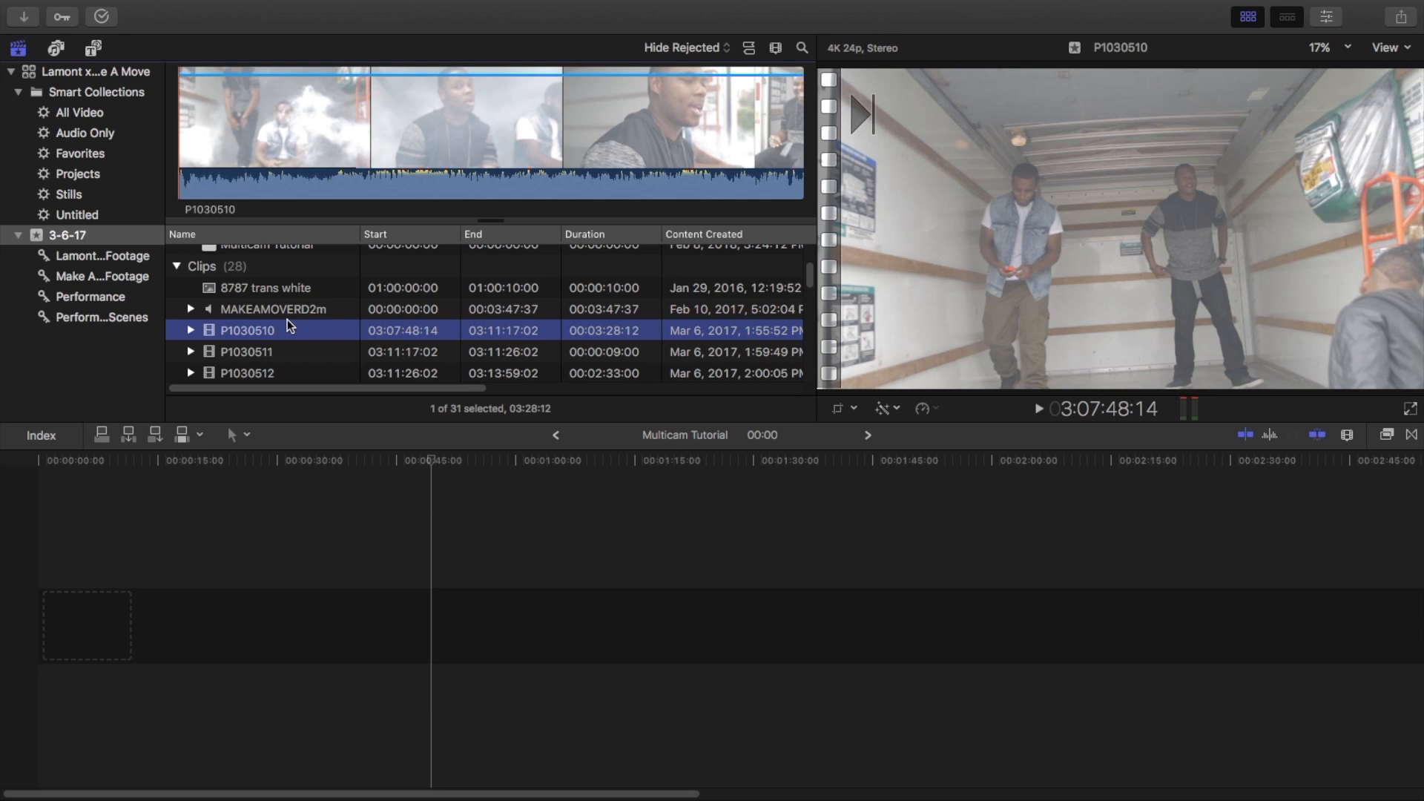
mouse_move(278, 354)
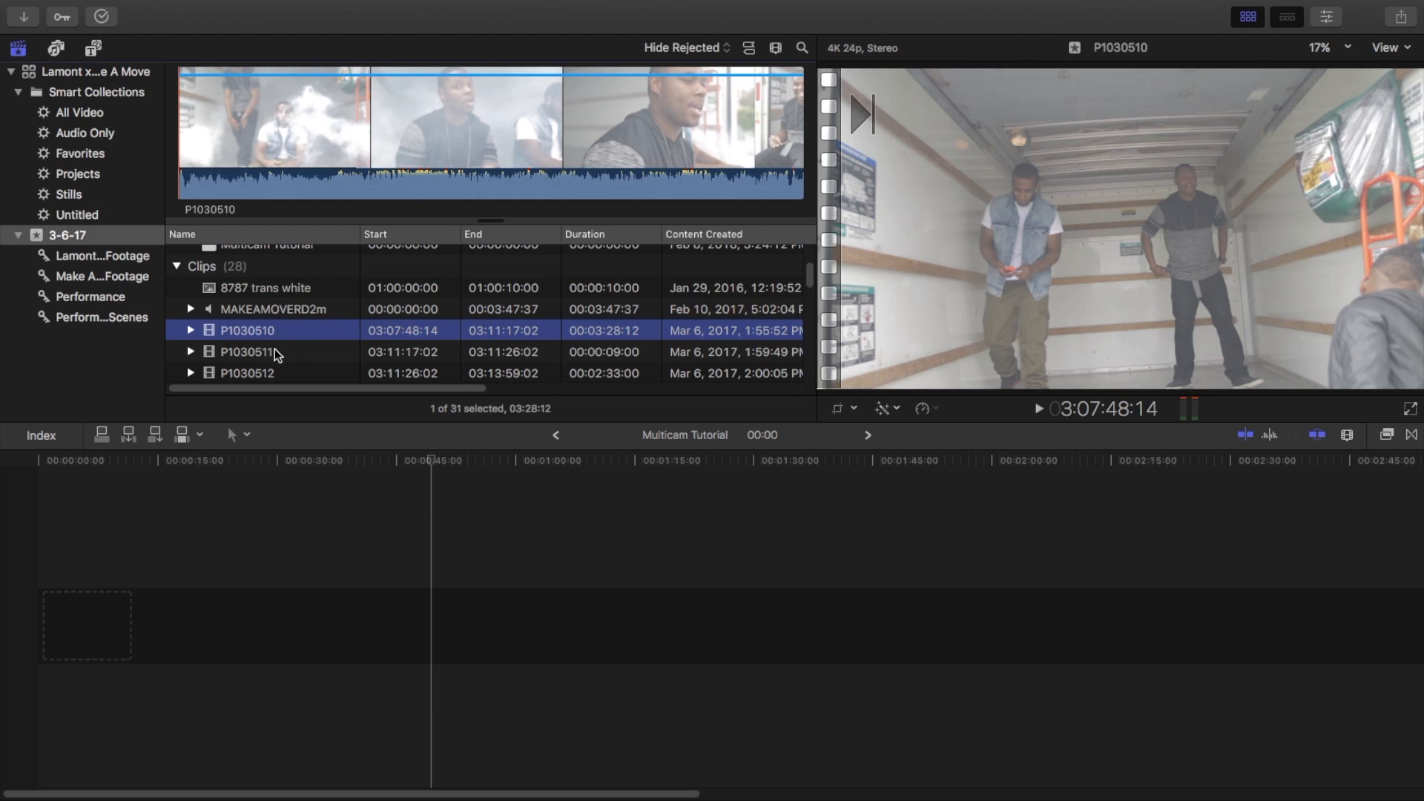
left_click(245, 339)
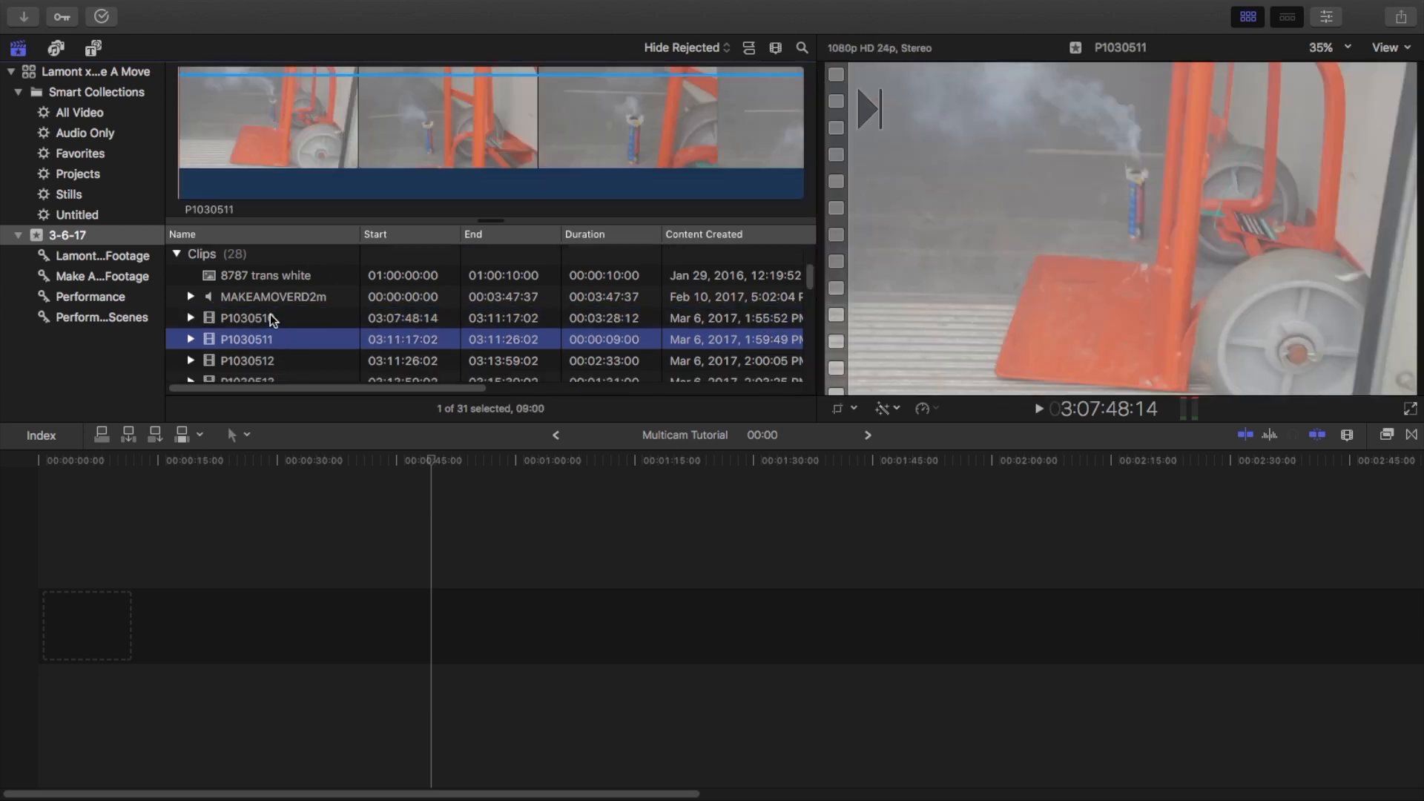
left_click(244, 317)
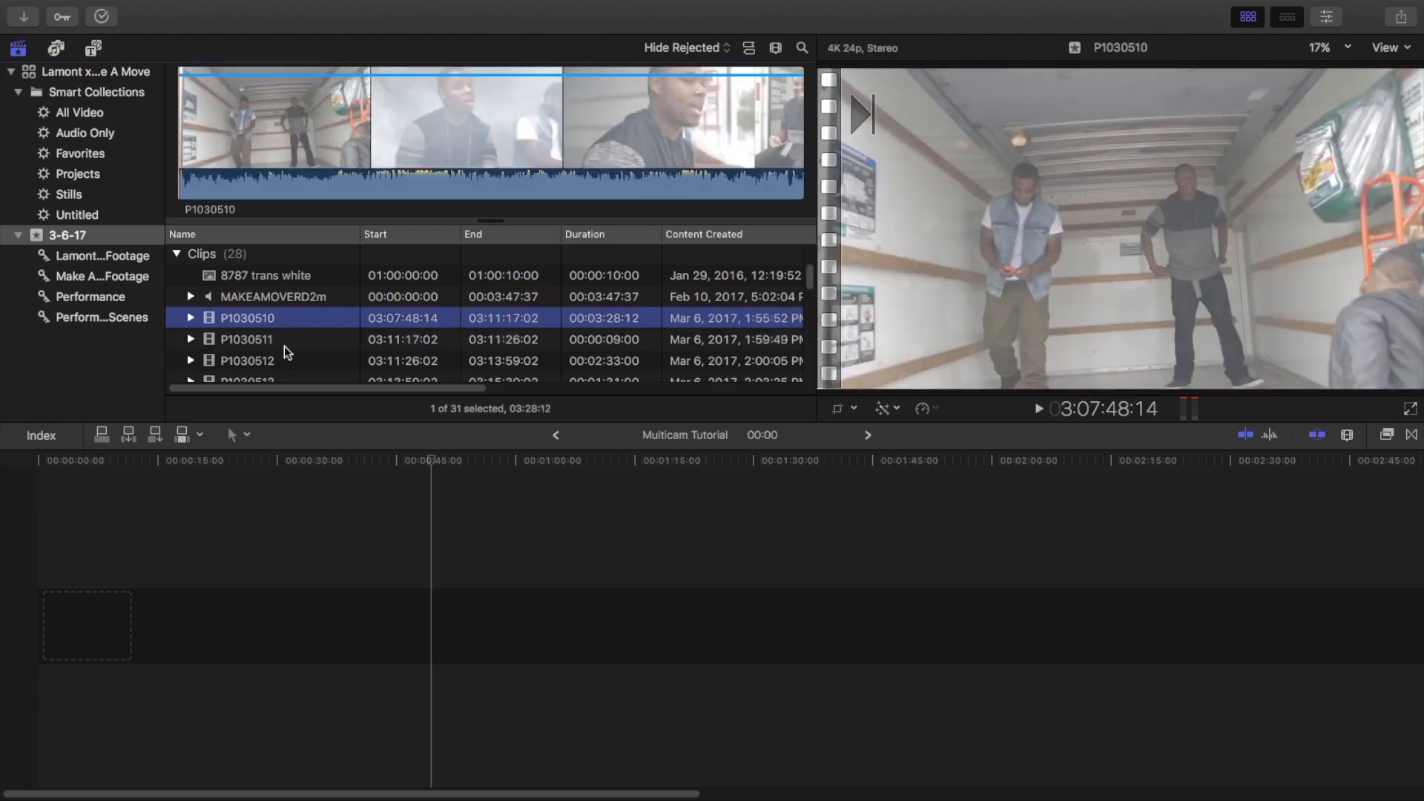
left_click(246, 339)
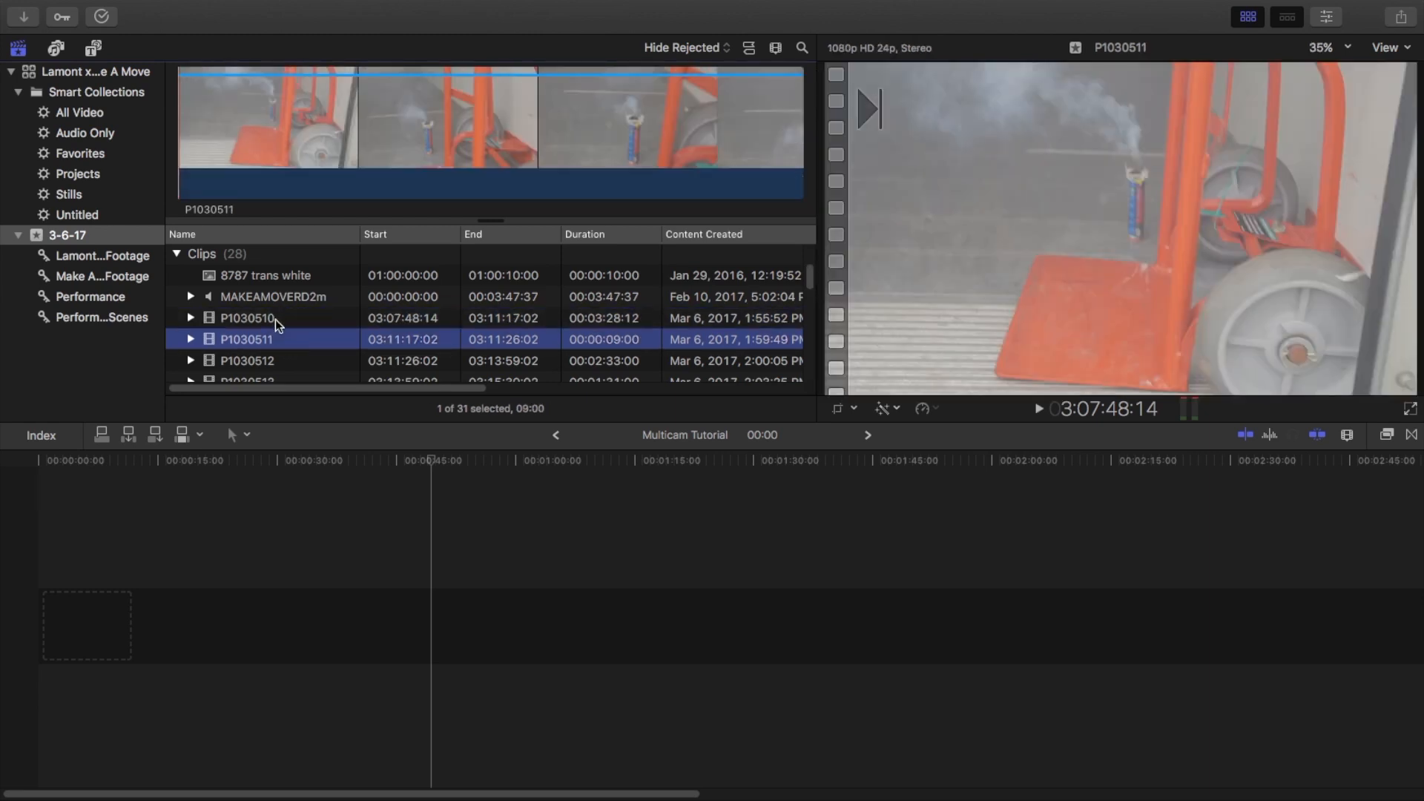
mouse_move(632, 153)
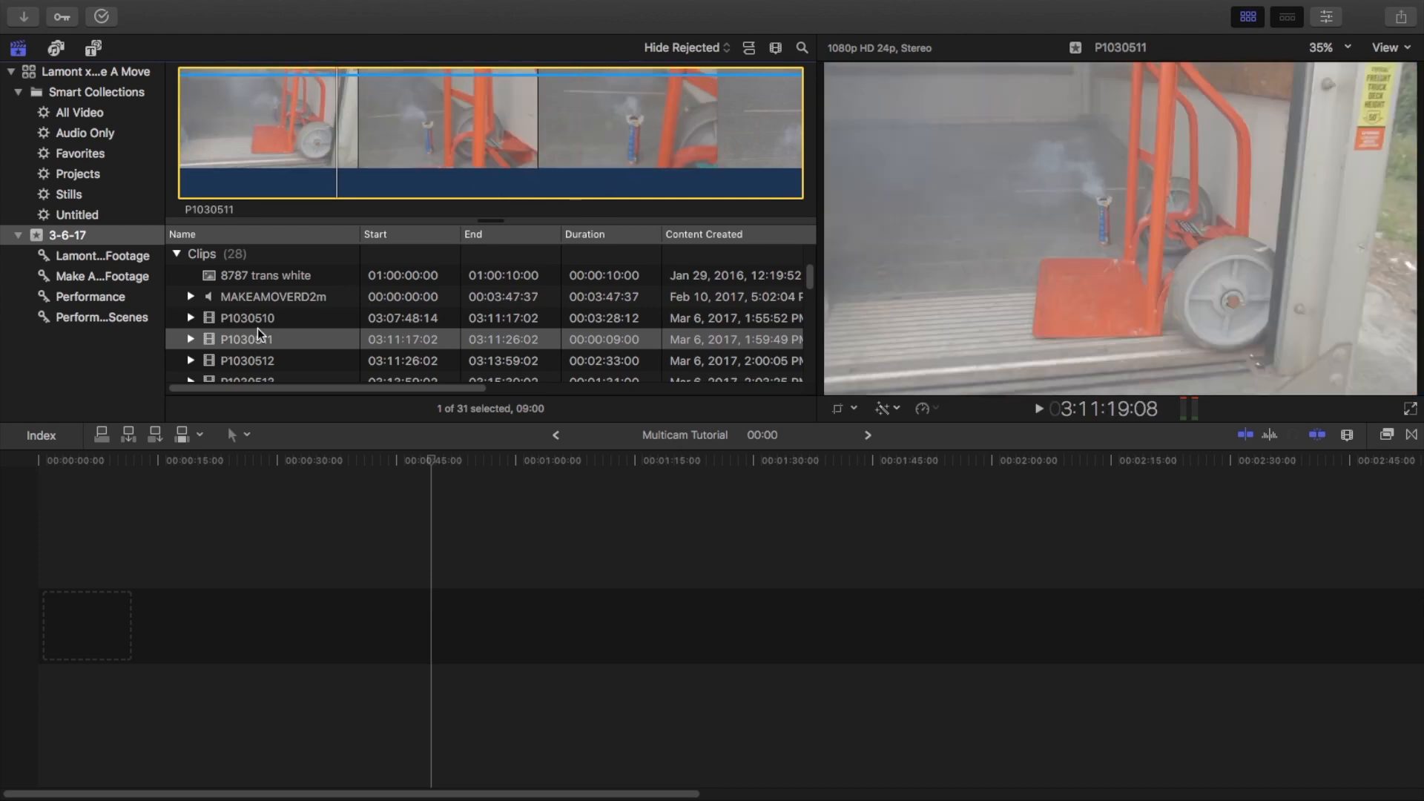
left_click(246, 317)
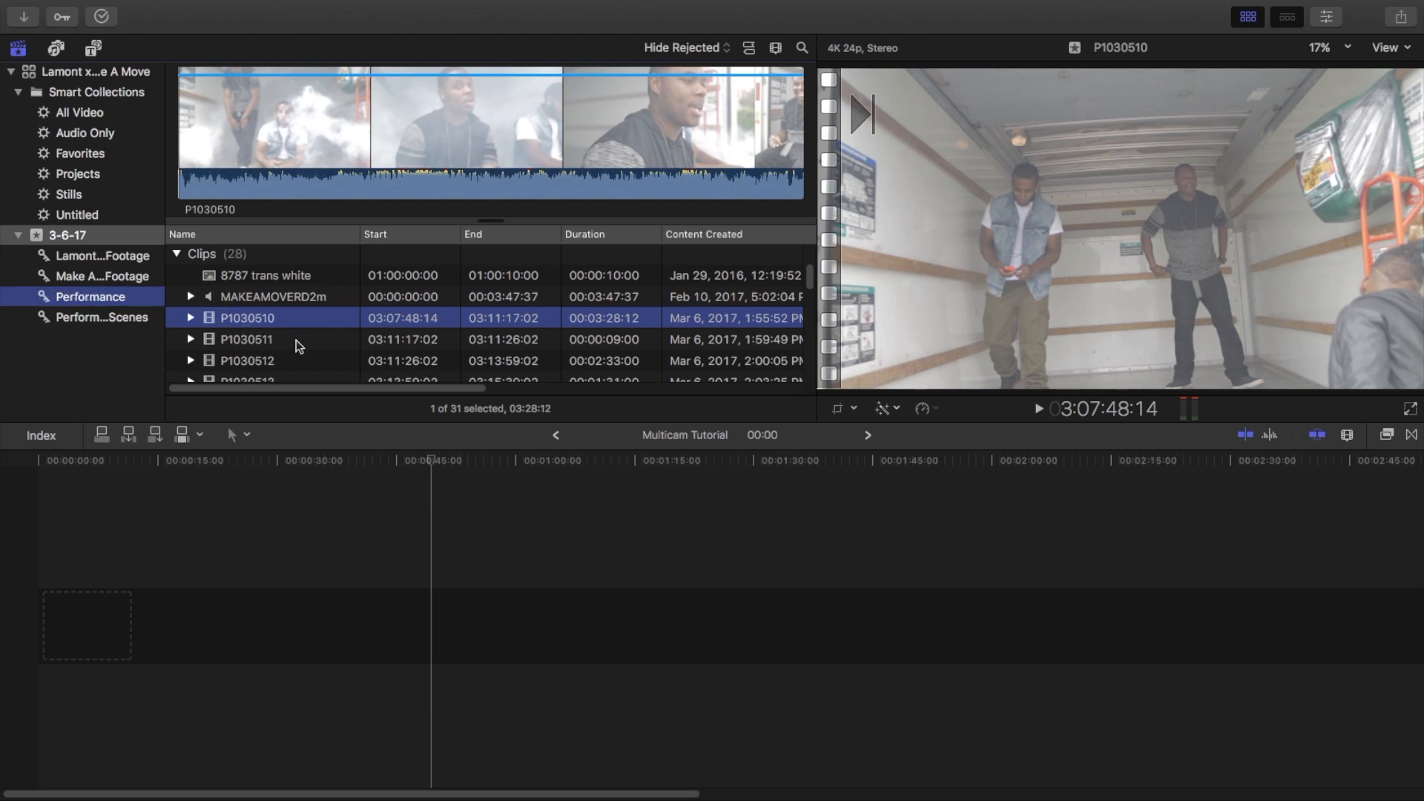
Preview P1030512 and P1030514, then extend the selection with more camera clips including P1030520
left_click(247, 298)
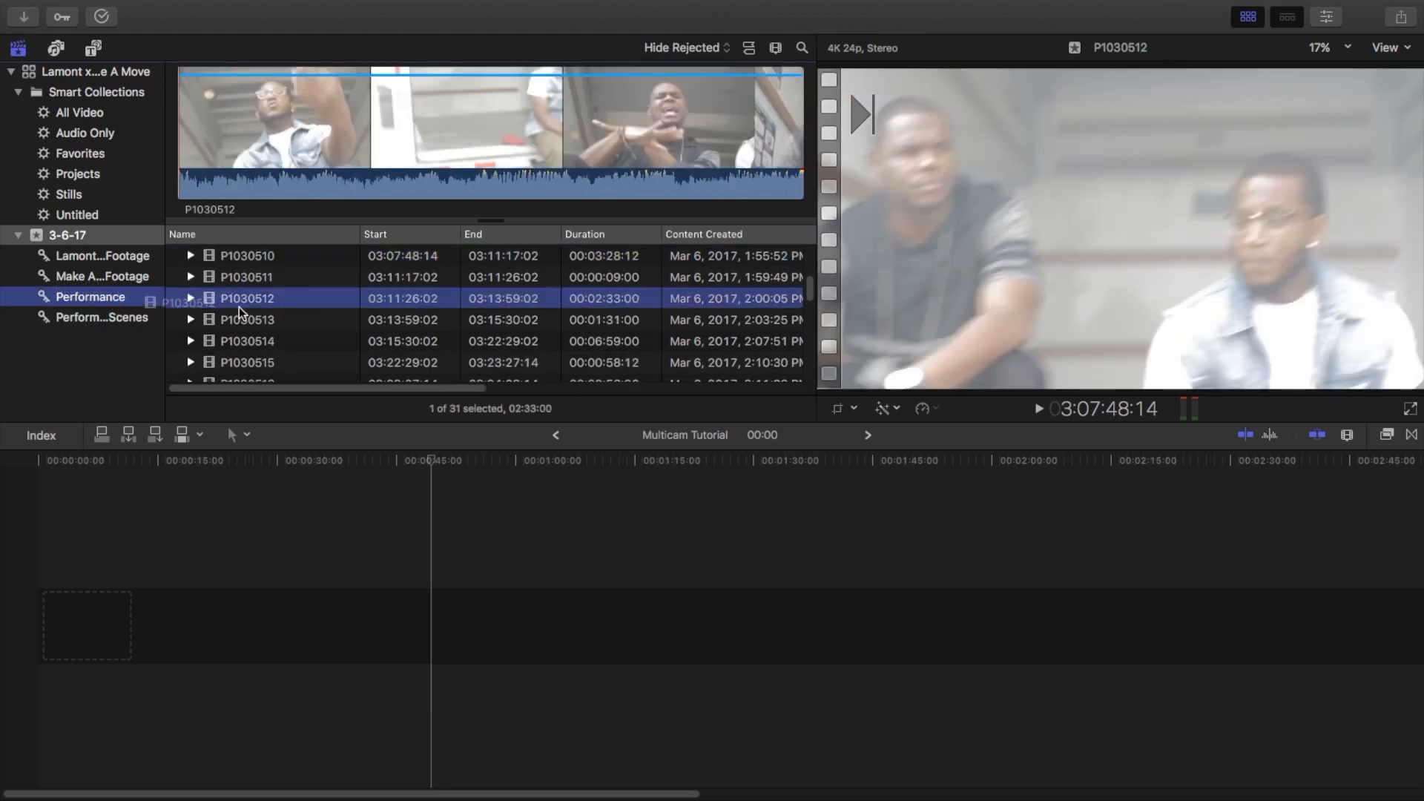
mouse_move(280, 305)
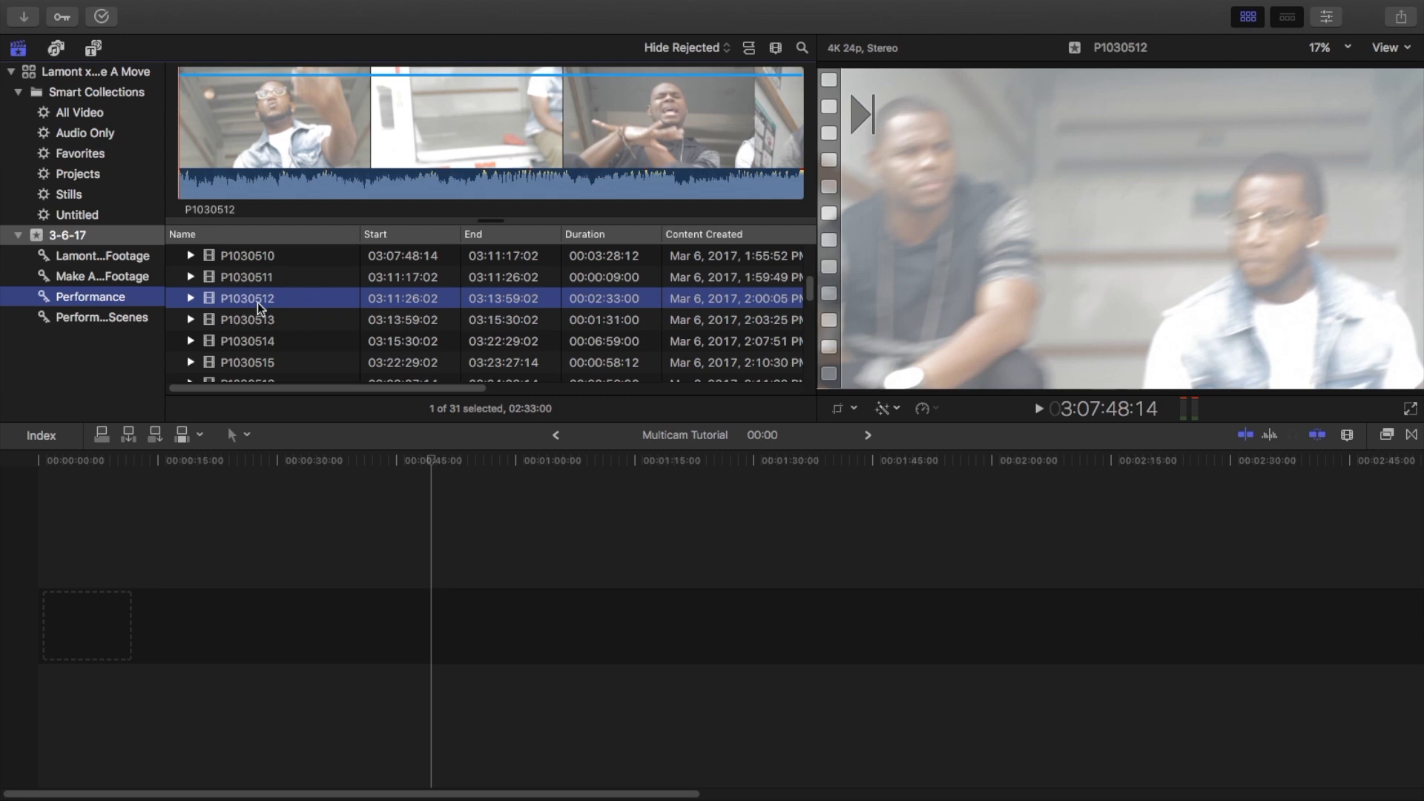
left_click(246, 341)
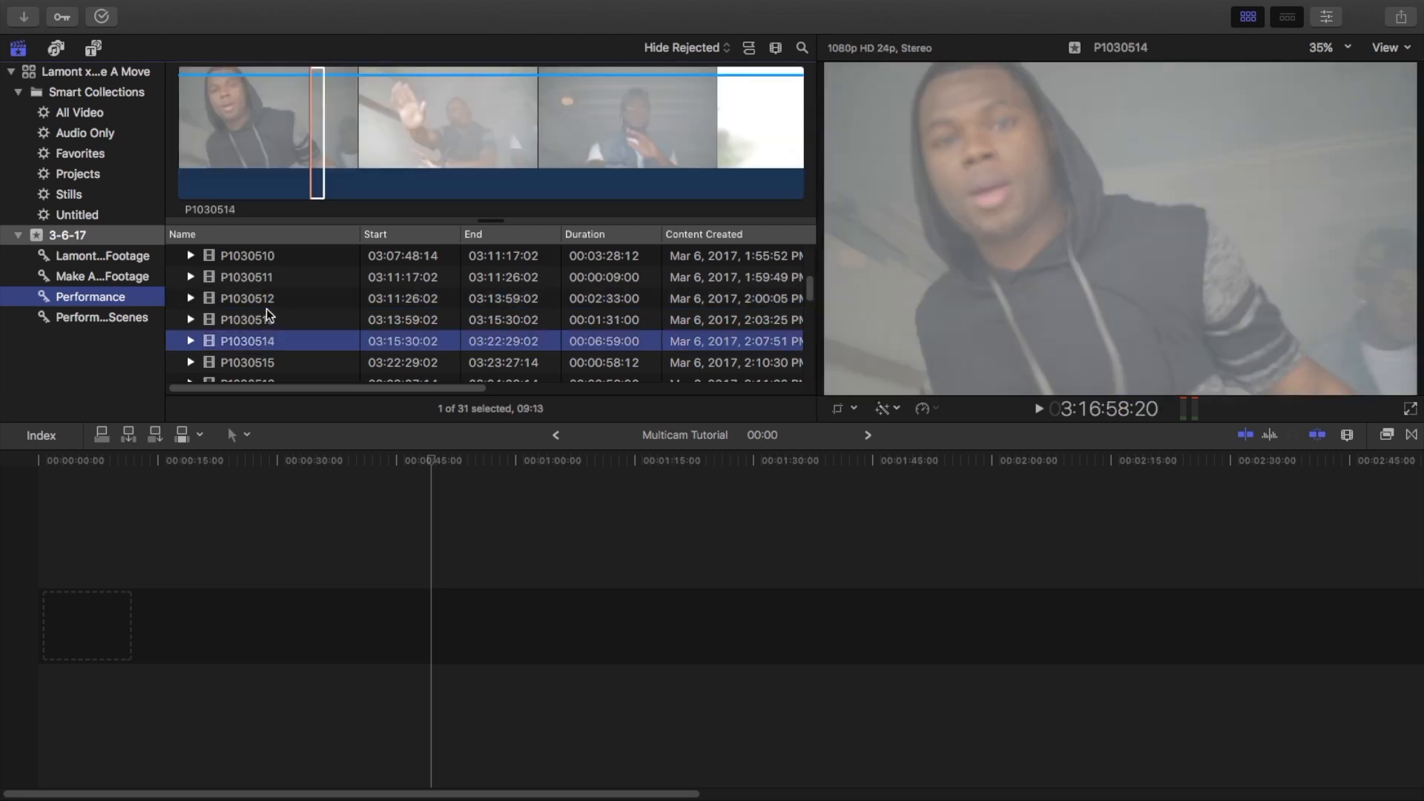
left_click(245, 299)
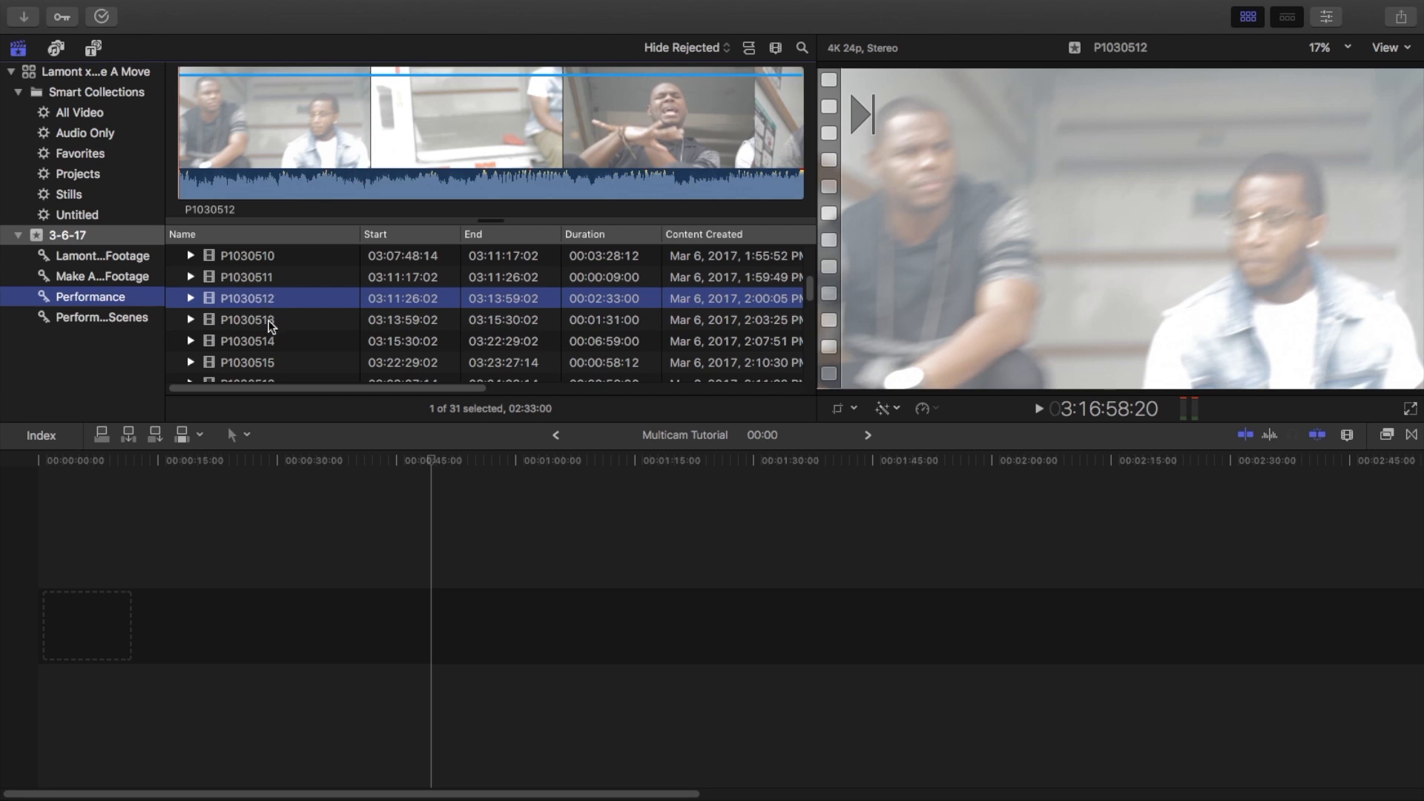
mouse_move(267, 338)
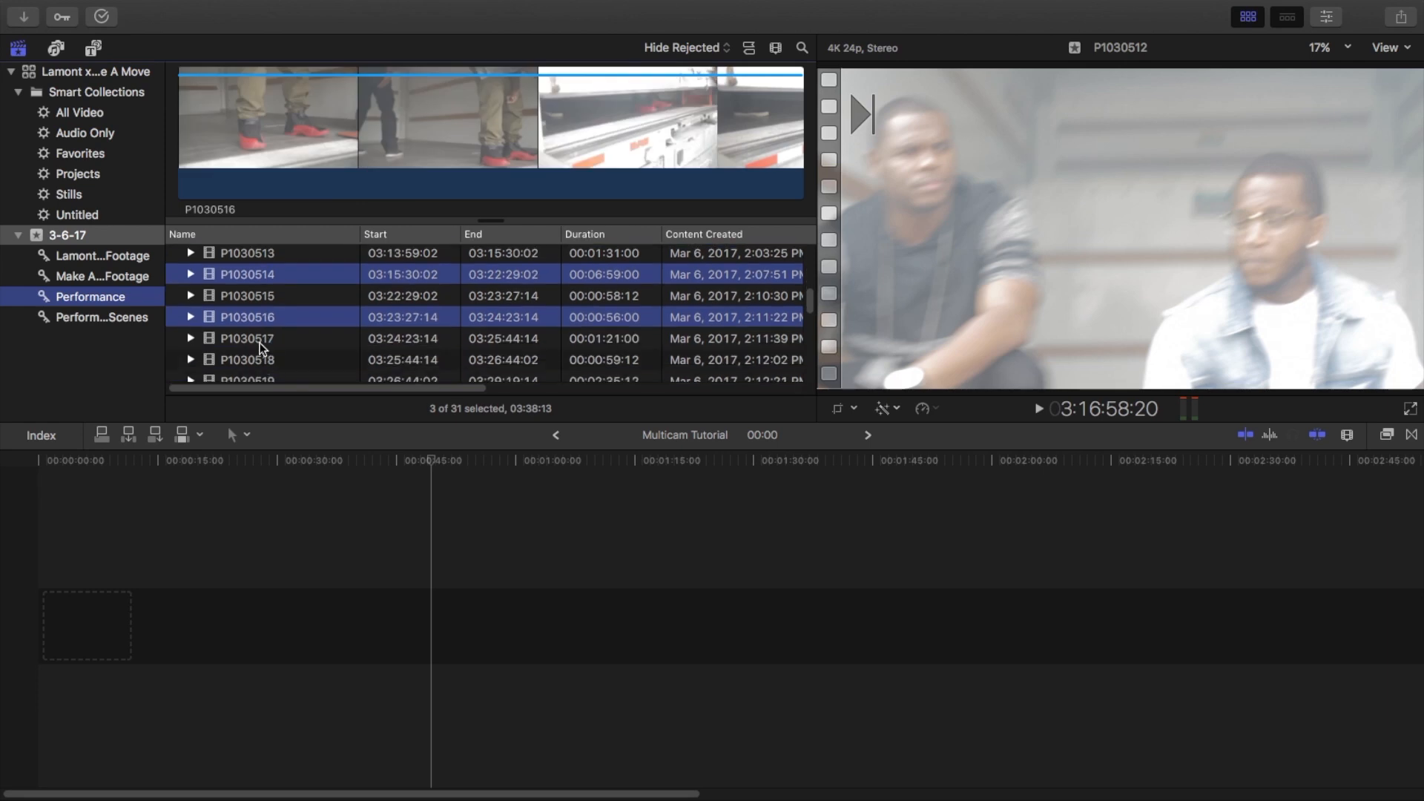
left_click(276, 338)
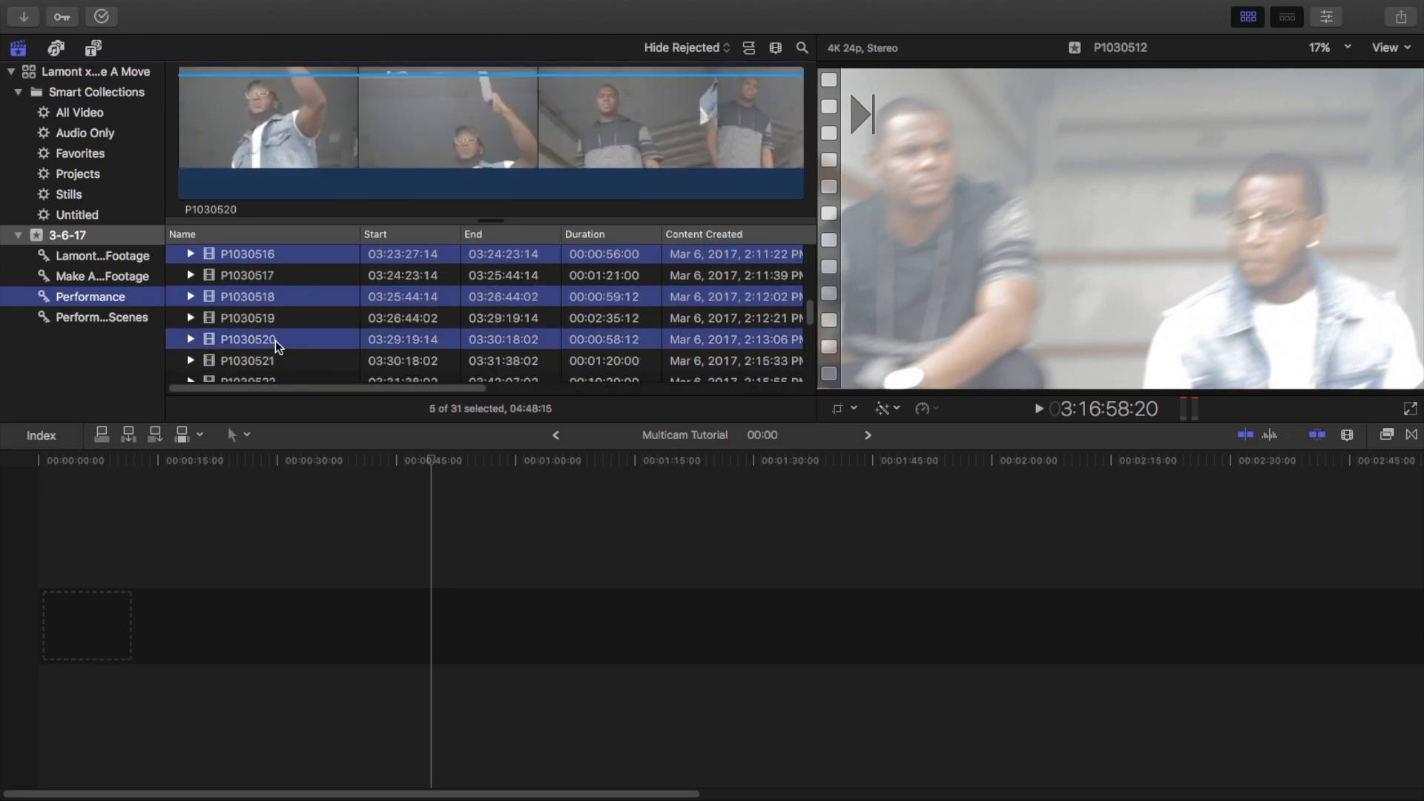
left_click(101, 318)
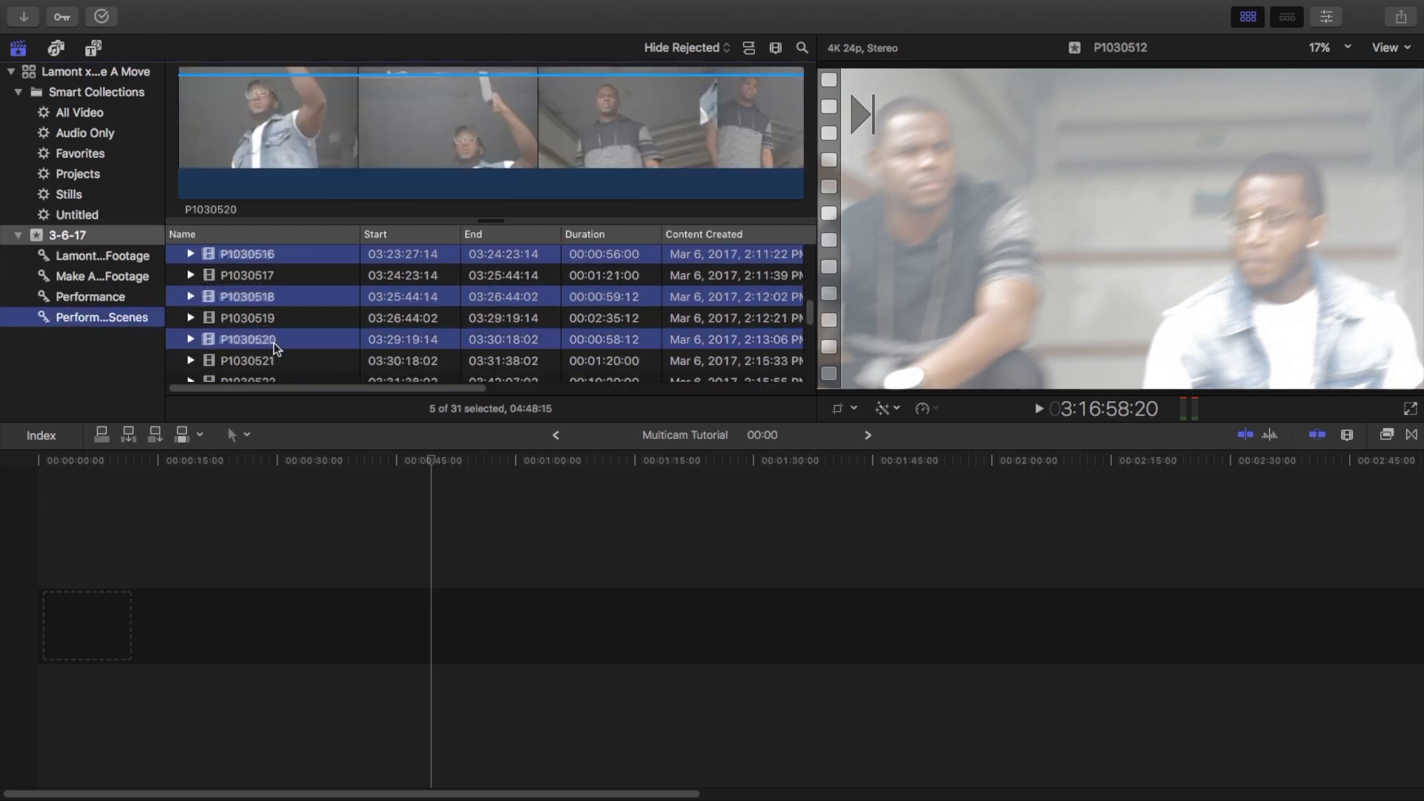
scroll("up", 3)
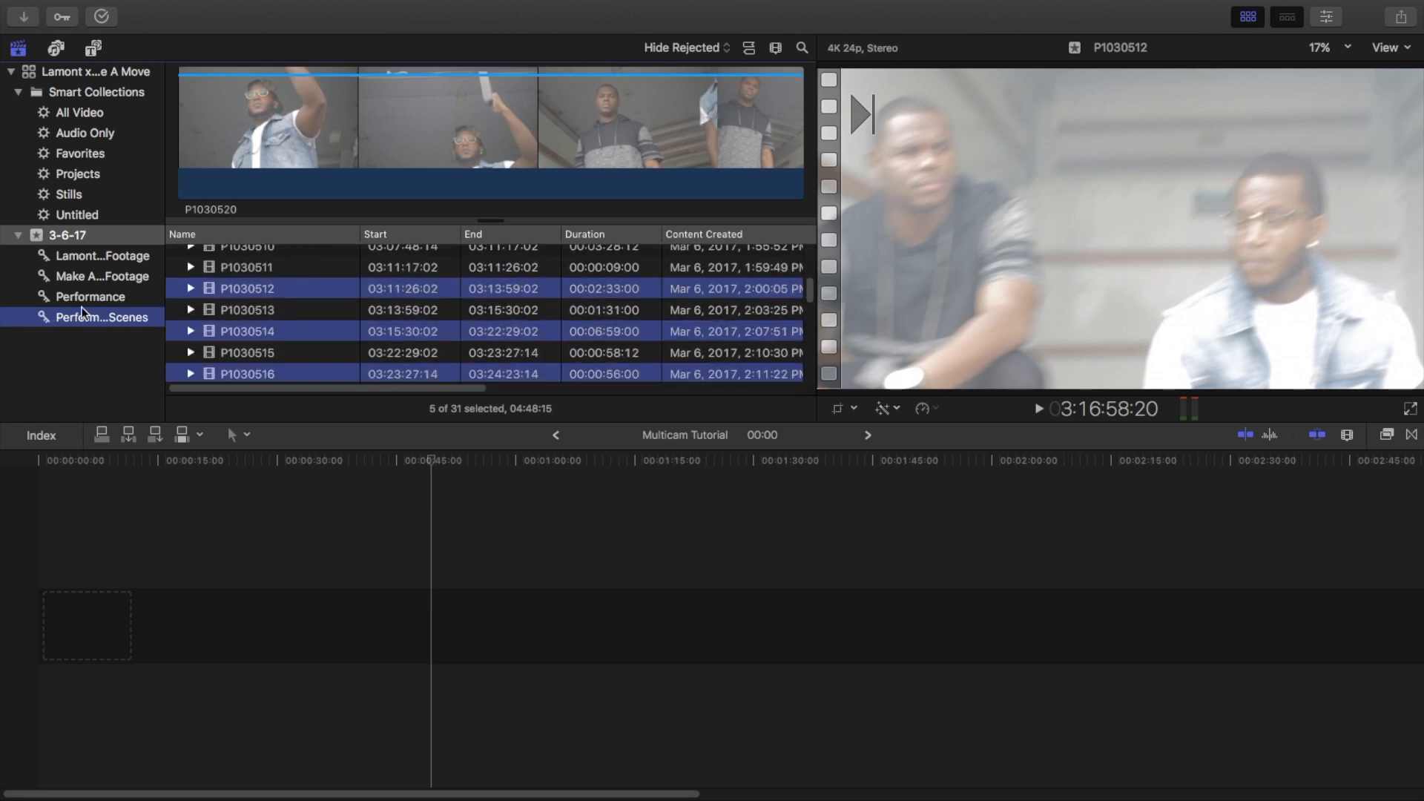
scroll("down", 3)
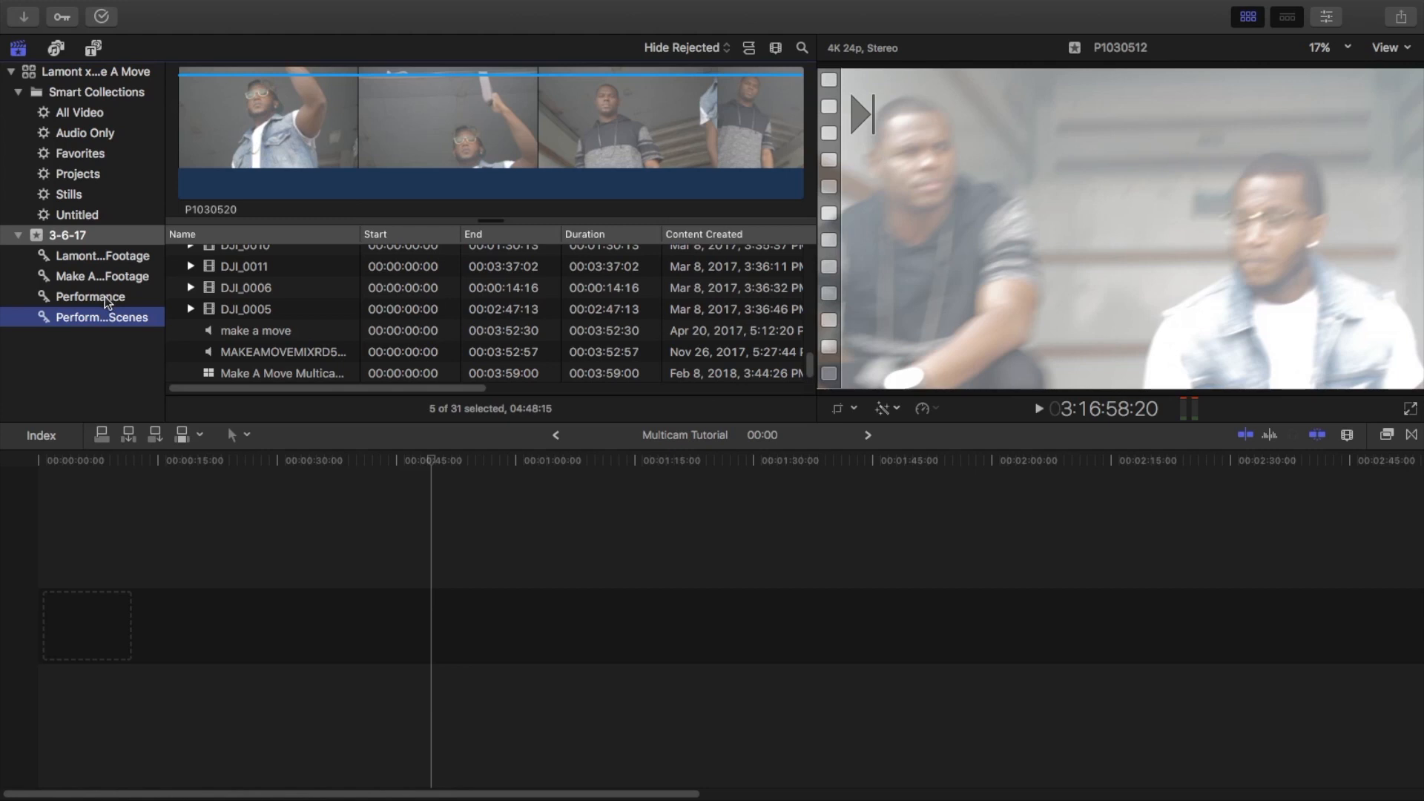
Show the Performance Scenes collection and check P1030510, P1030512 and the MAKEAMOVERD2m song
left_click(90, 296)
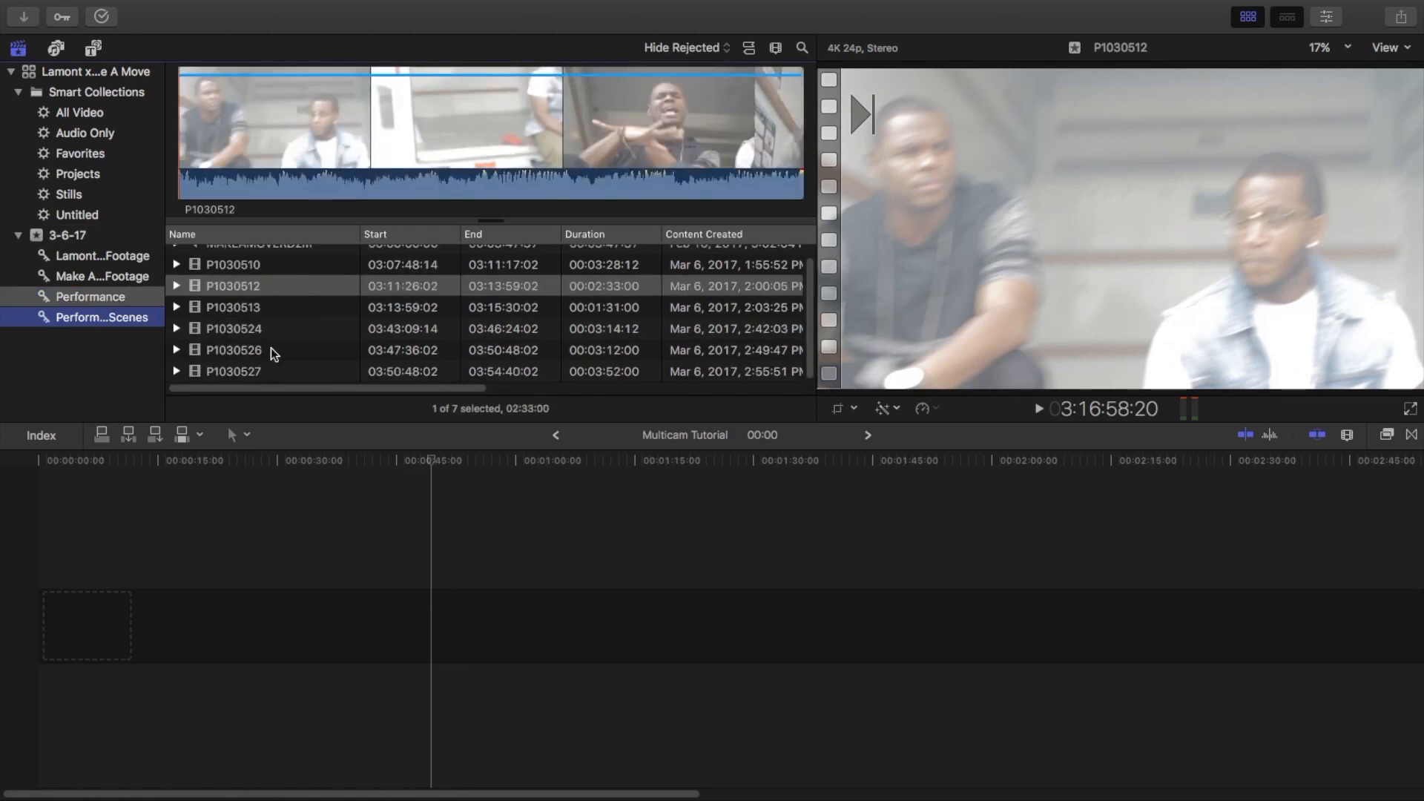
left_click(233, 278)
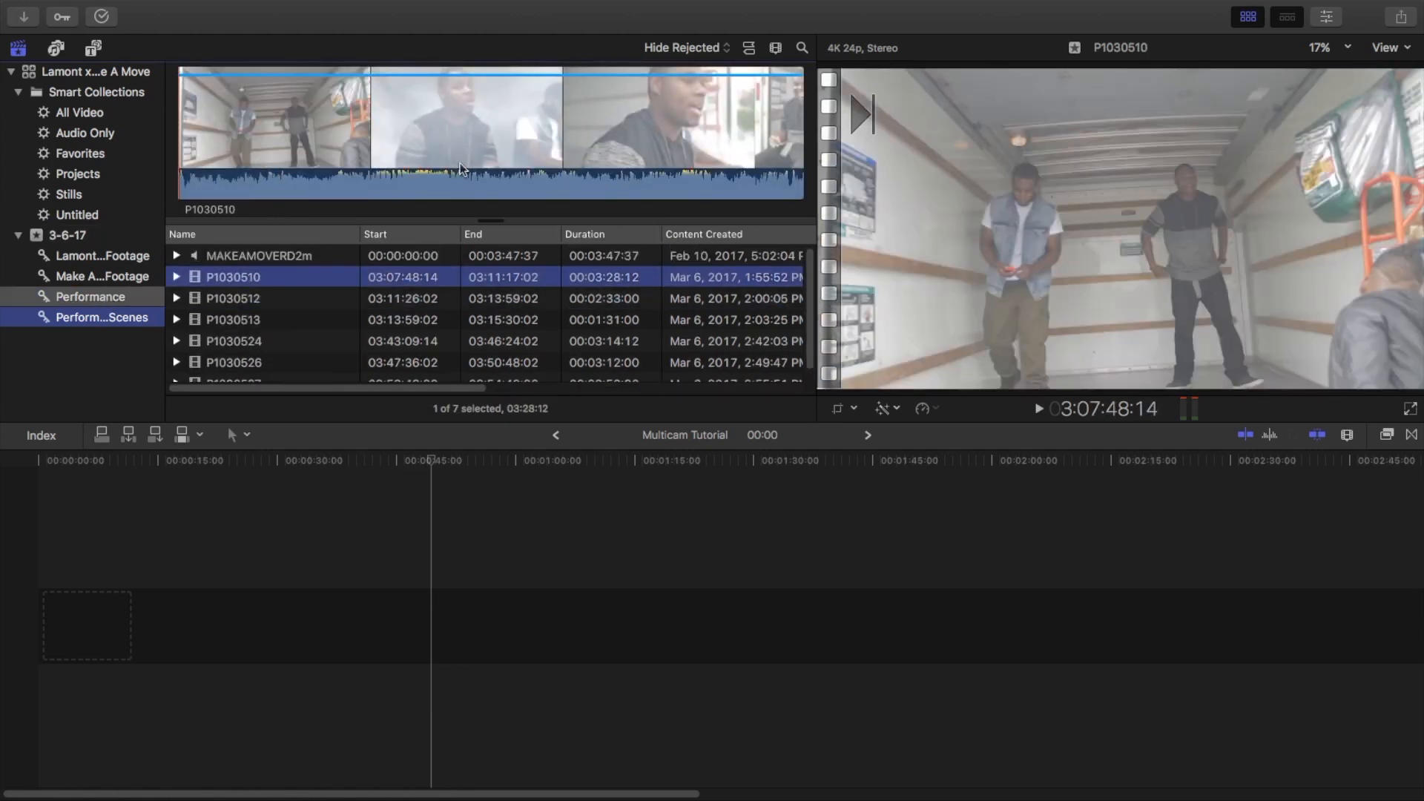
left_click(233, 298)
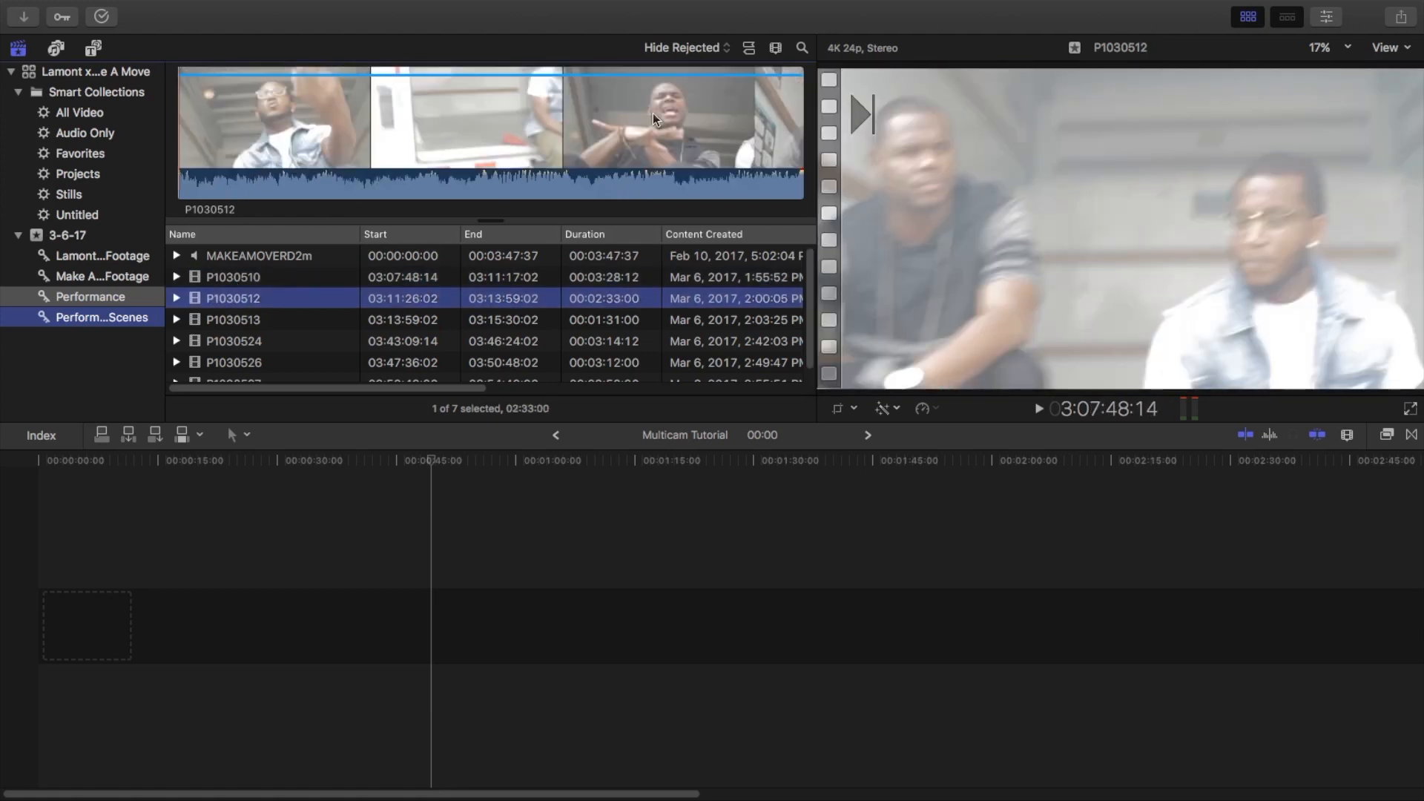
left_click(257, 255)
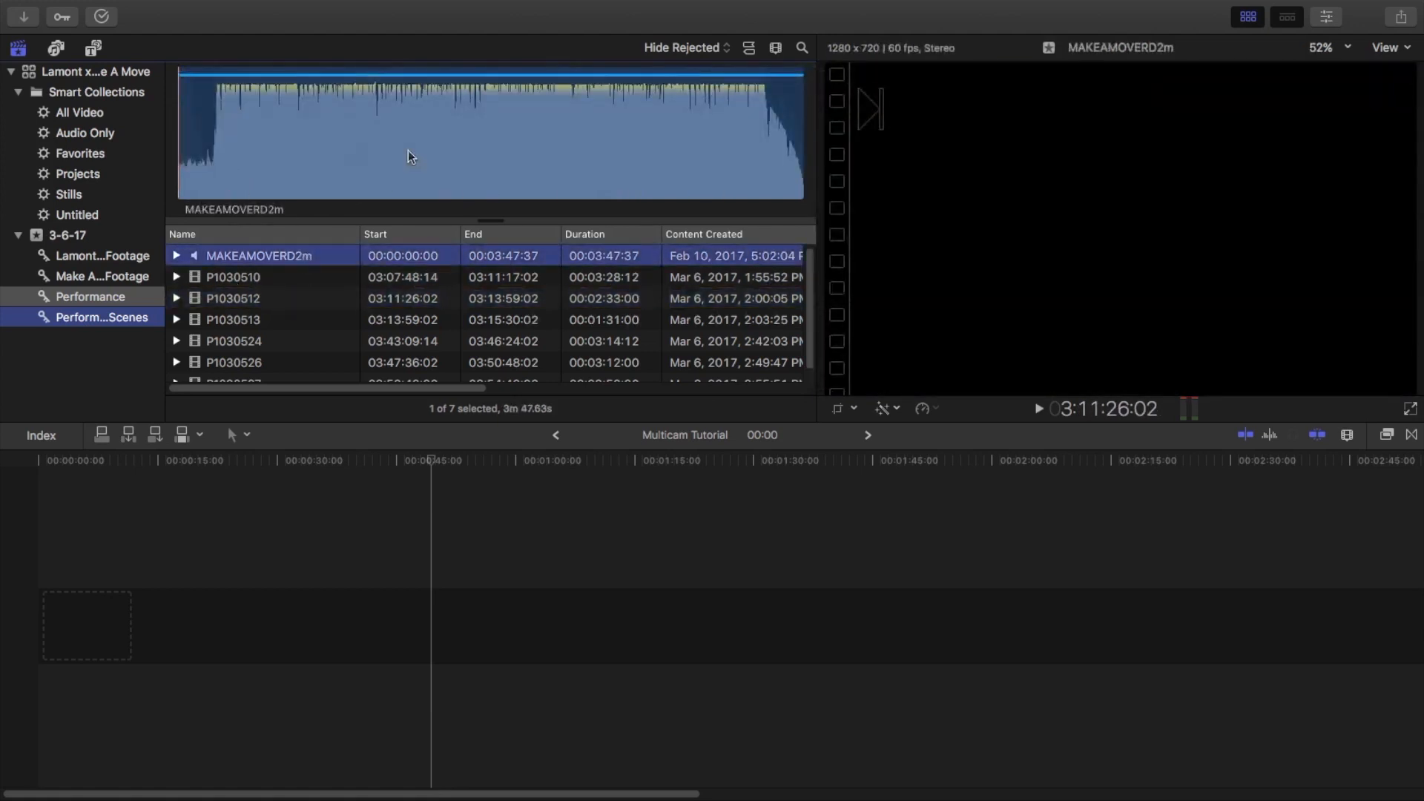
scroll("down", 3)
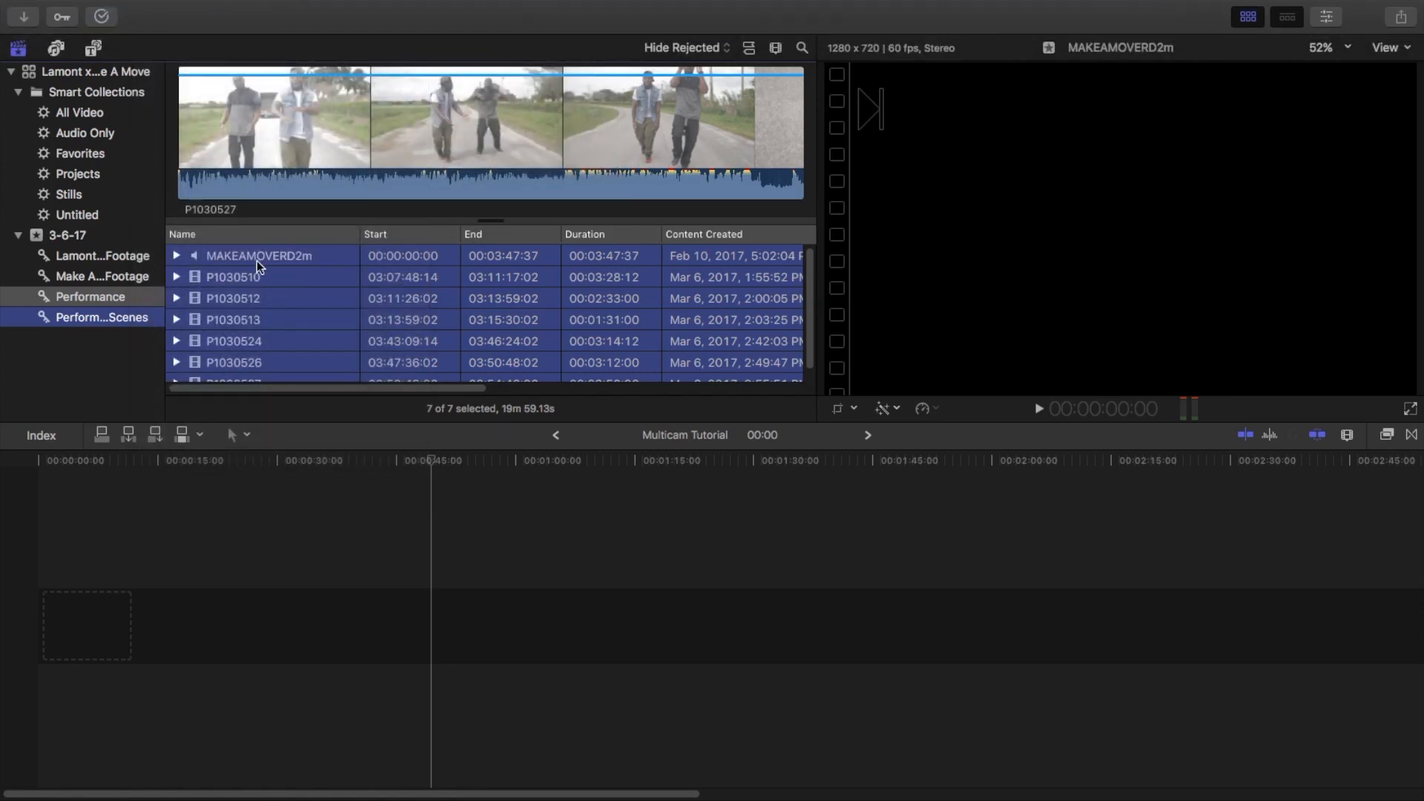
Create a new multicam clip from the selection named 'MAM Multicam Clip', assembling by camera angle
right_click(257, 264)
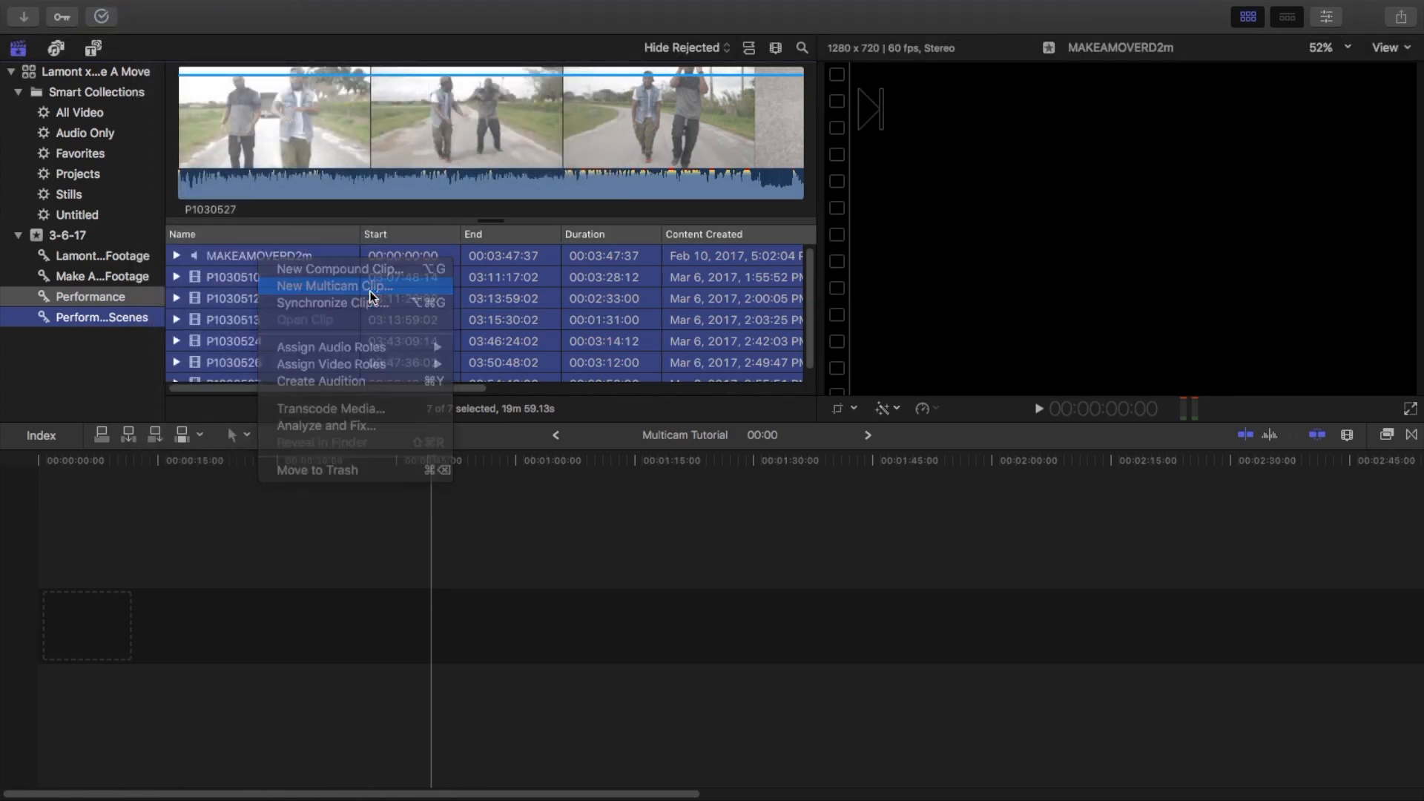
left_click(332, 284)
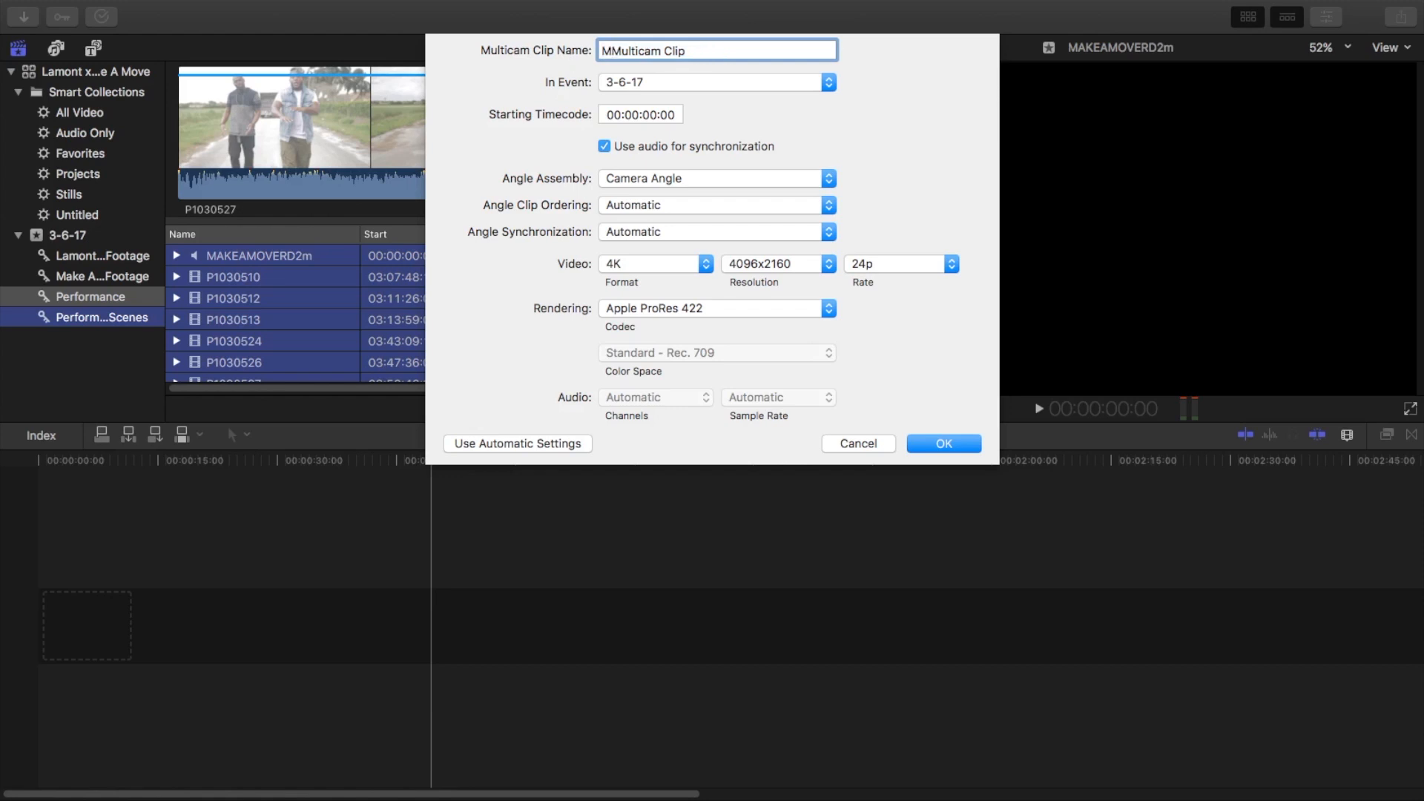
type("AM")
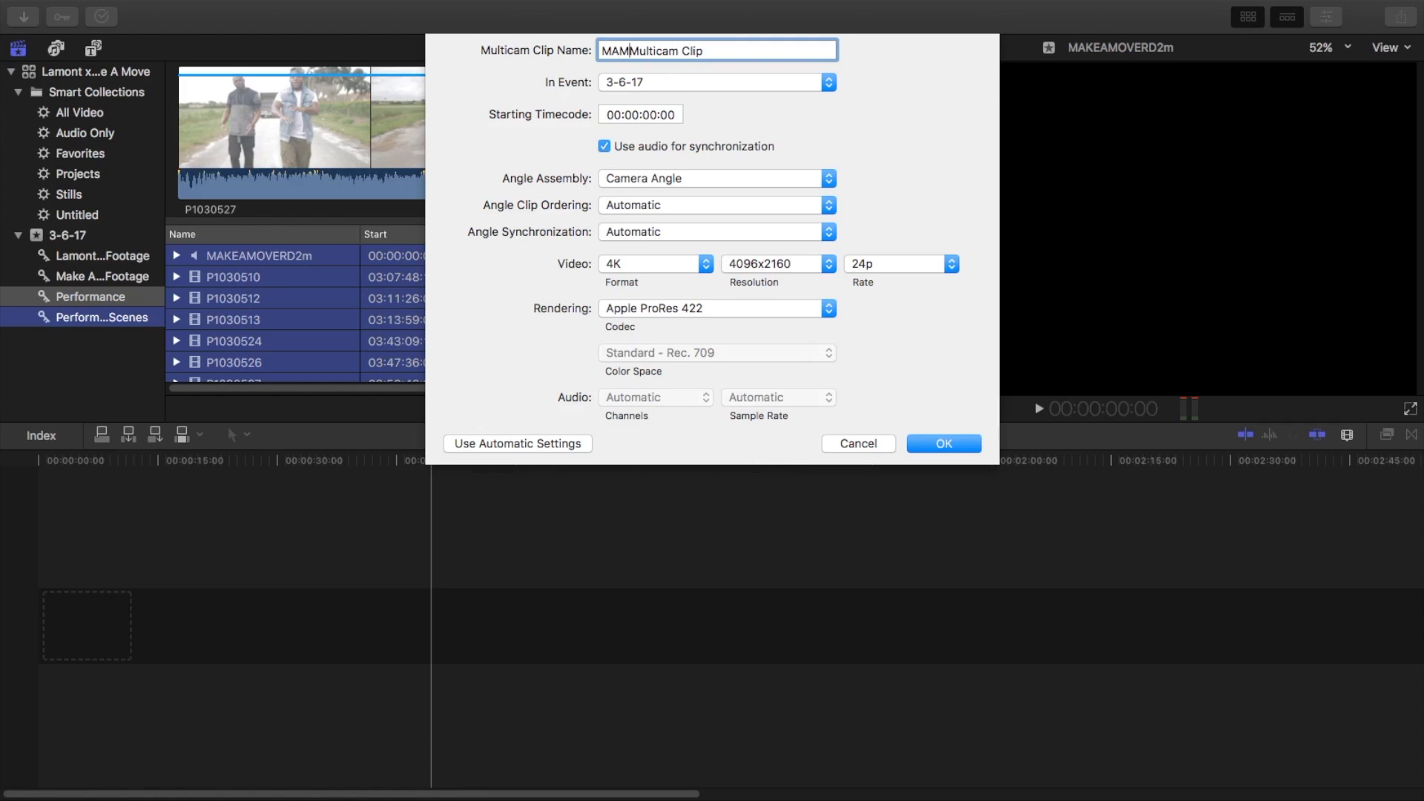
key("space")
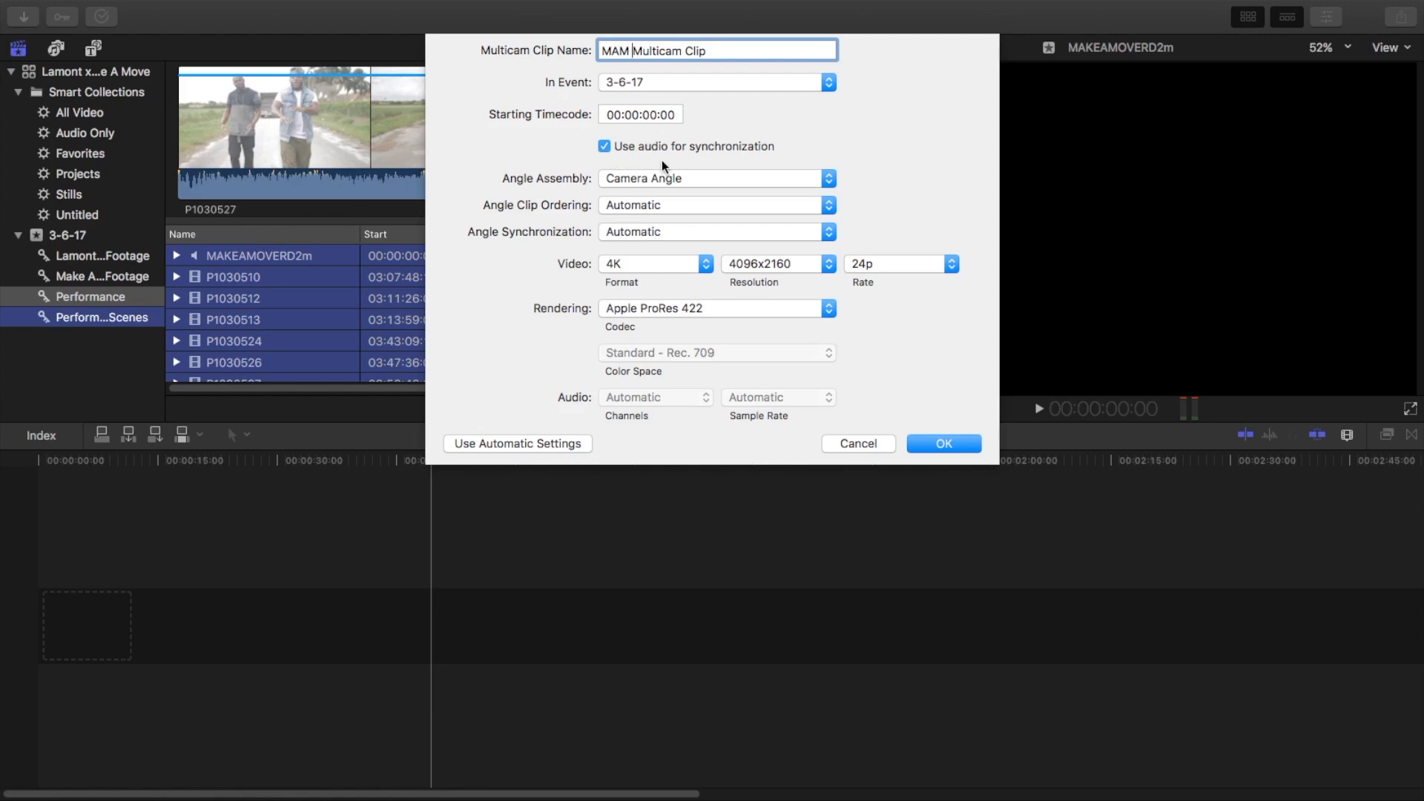
mouse_move(638, 174)
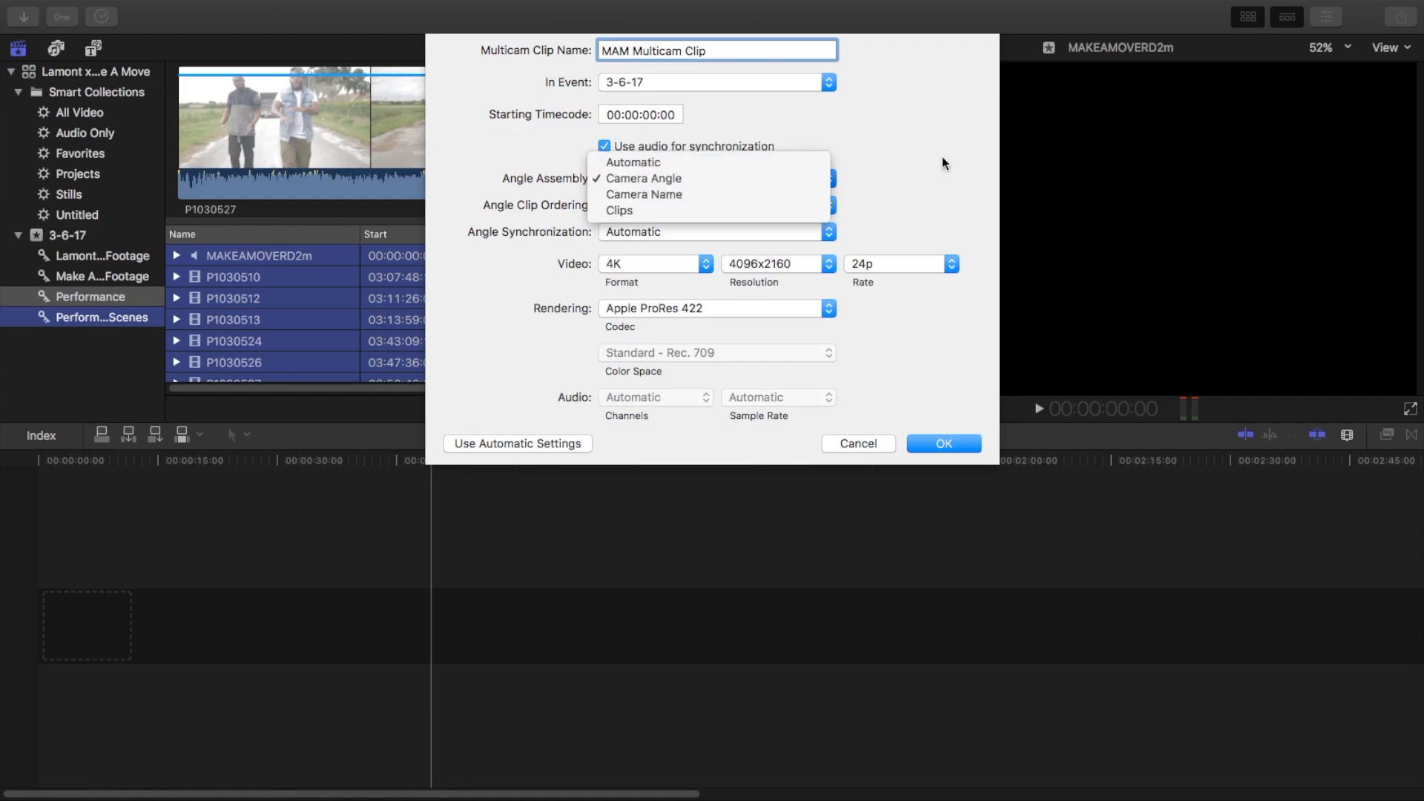
left_click(642, 178)
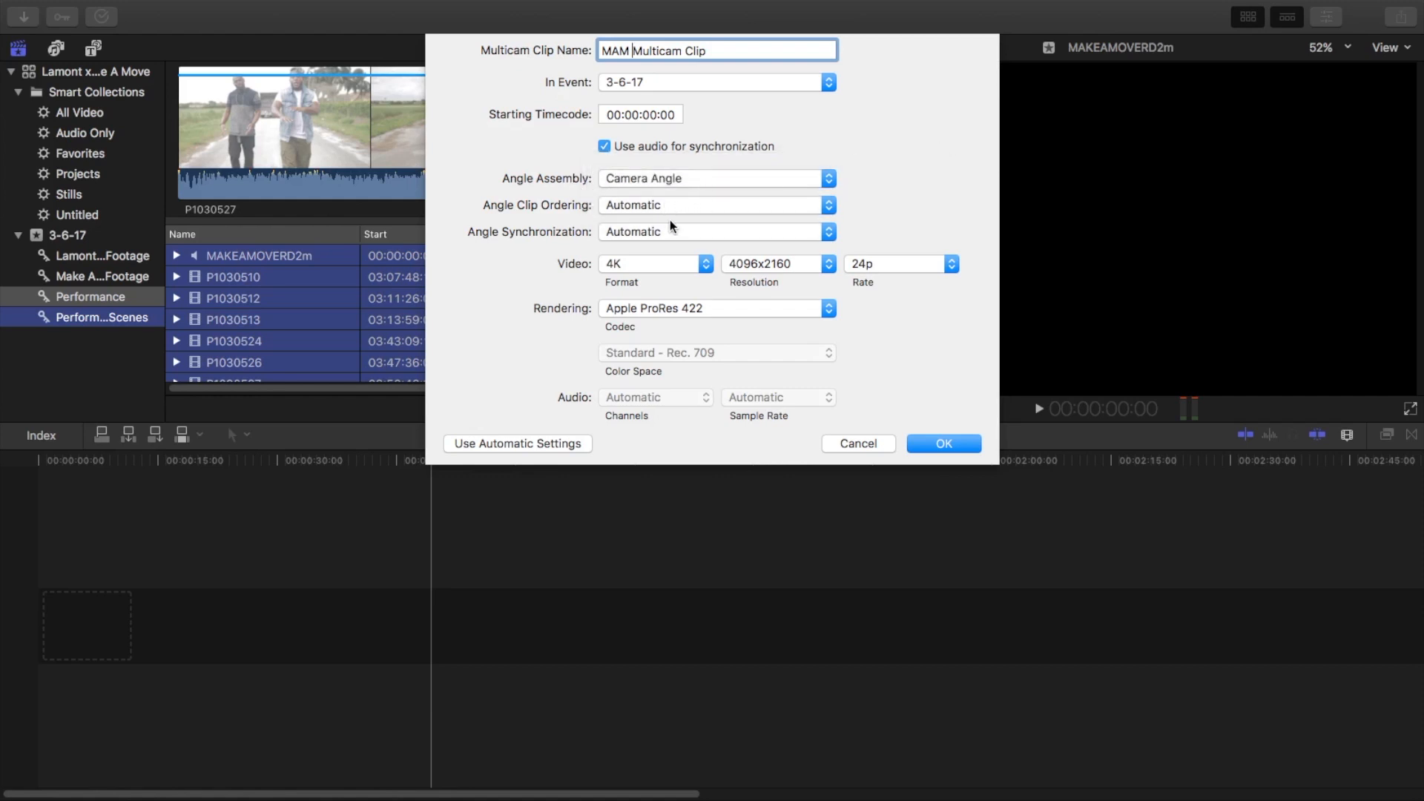
mouse_move(561, 281)
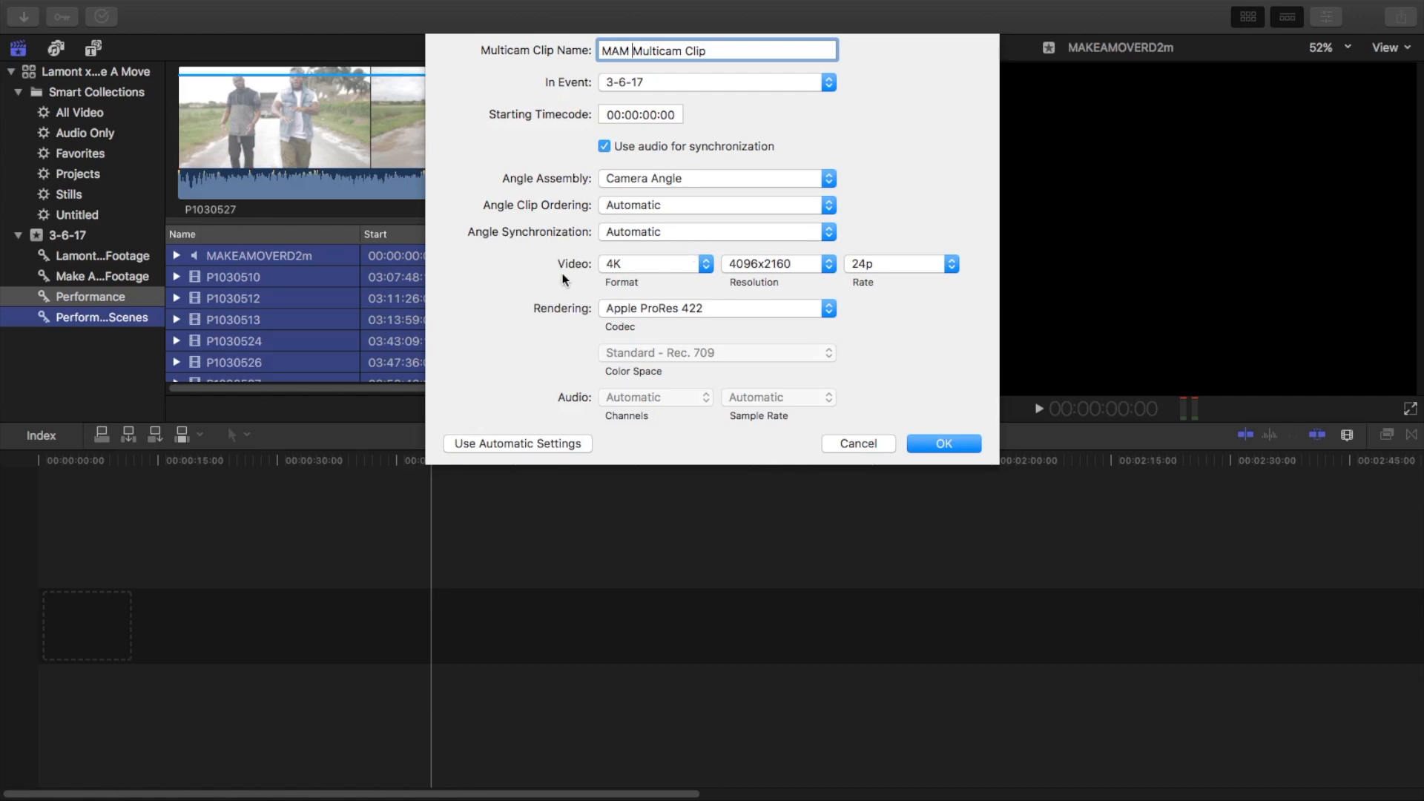
mouse_move(613, 240)
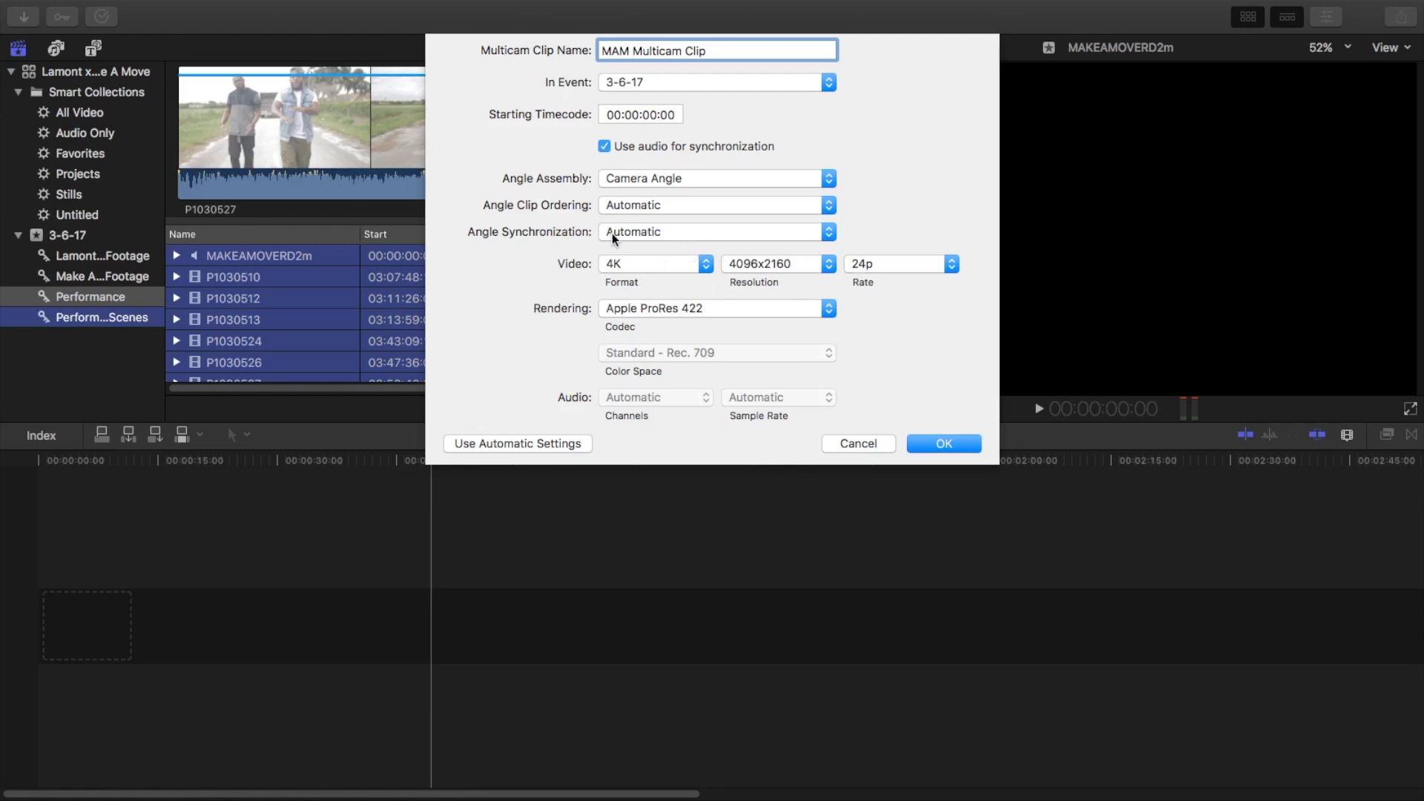
mouse_move(660, 319)
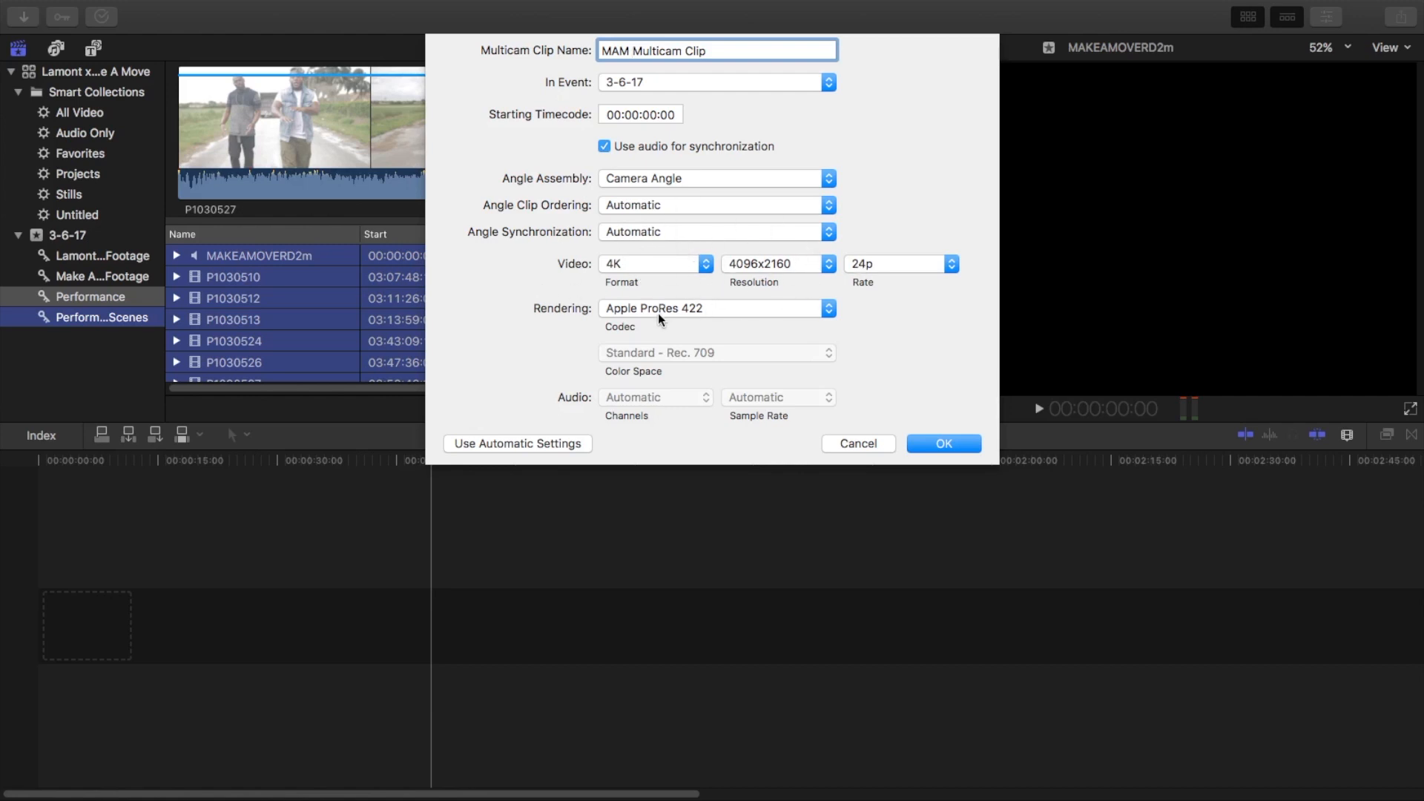
mouse_move(699, 316)
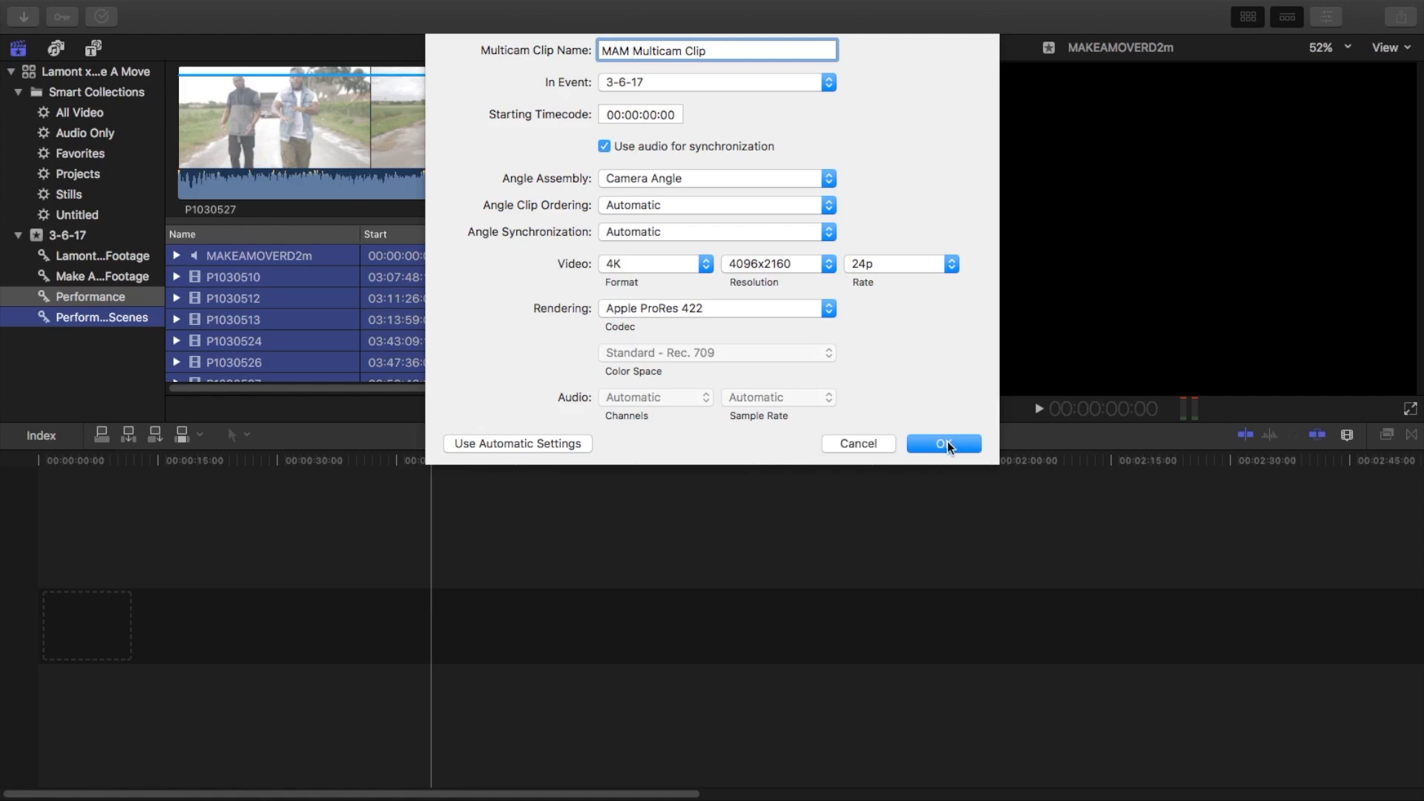
Confirm the multicam clip, let it synchronize, and locate it in the event's item list
left_click(943, 444)
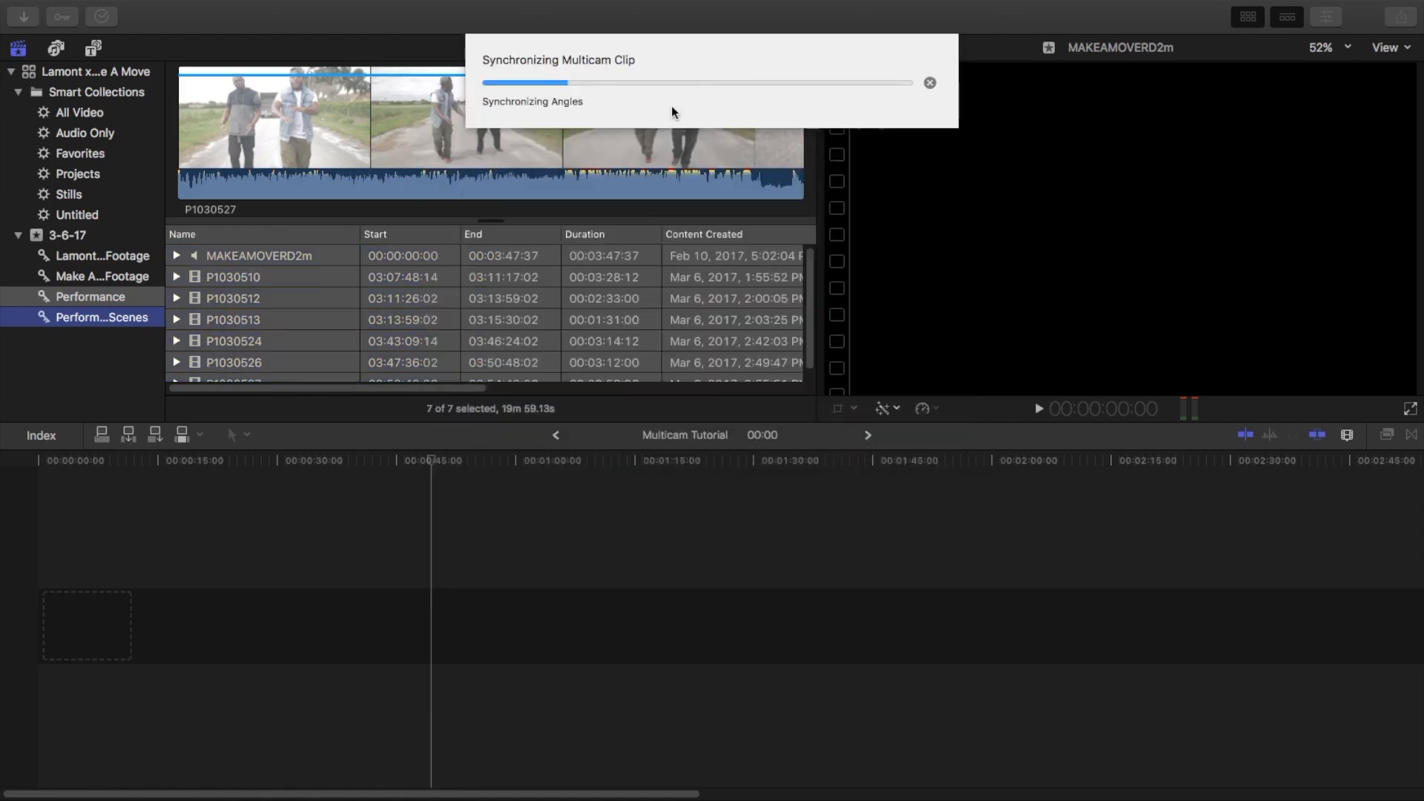
mouse_move(886, 95)
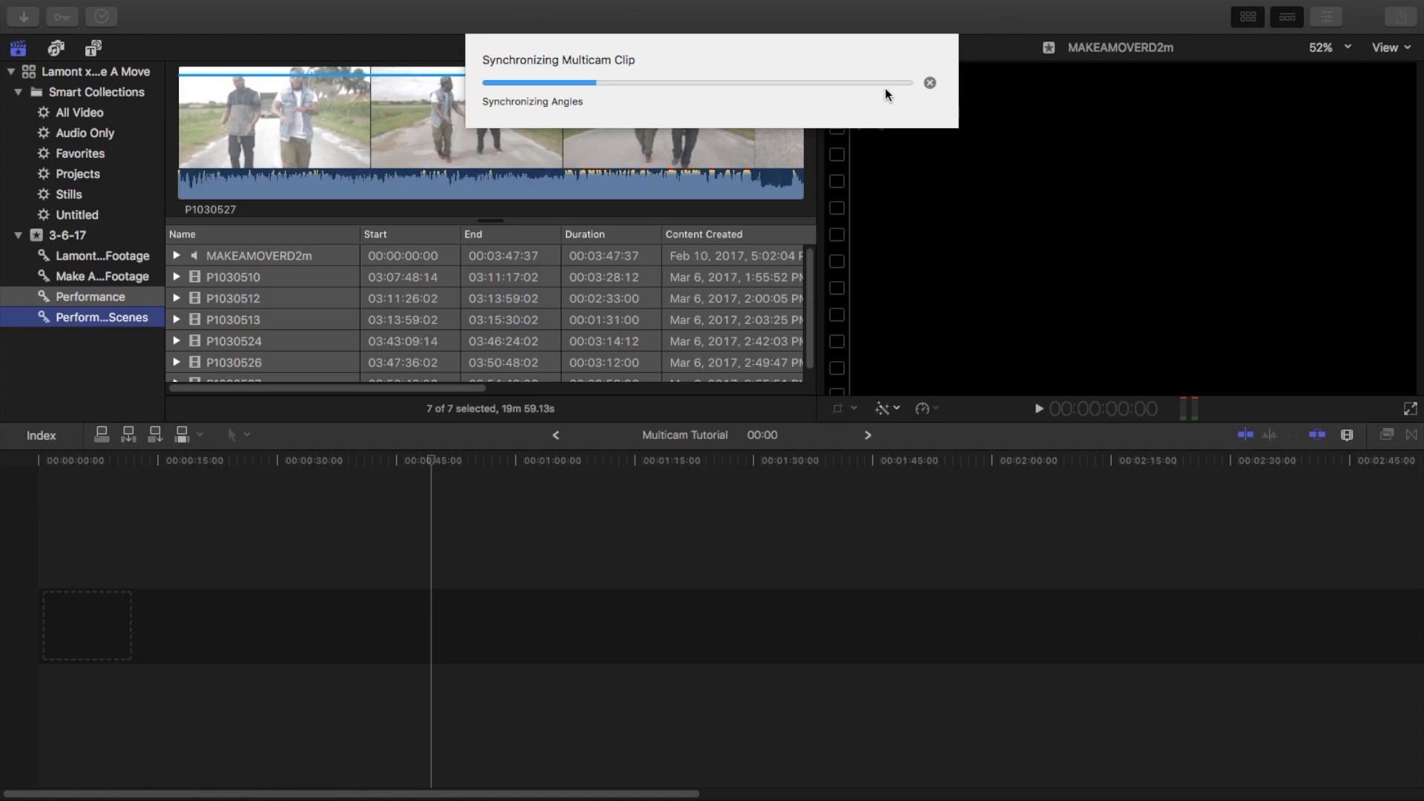
mouse_move(636, 105)
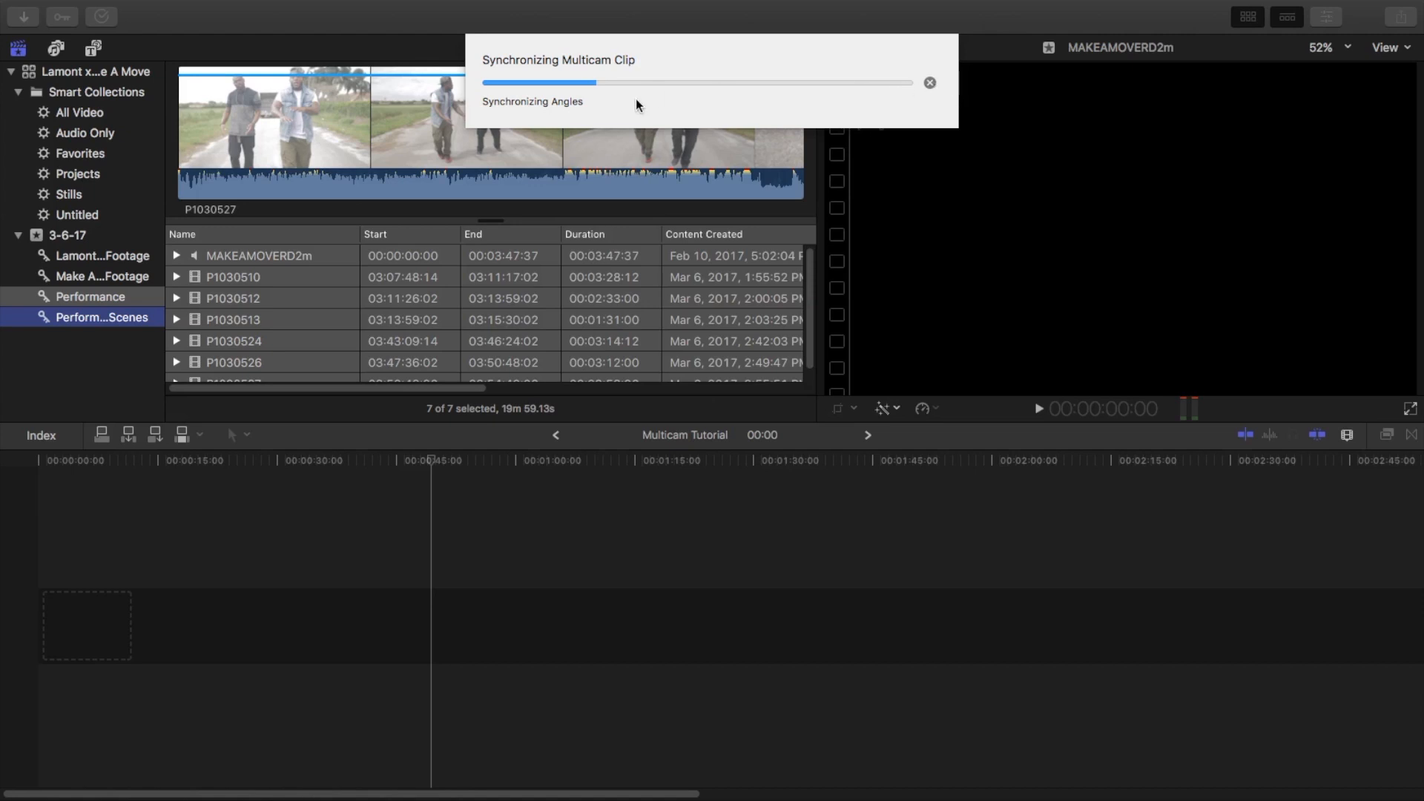
mouse_move(731, 76)
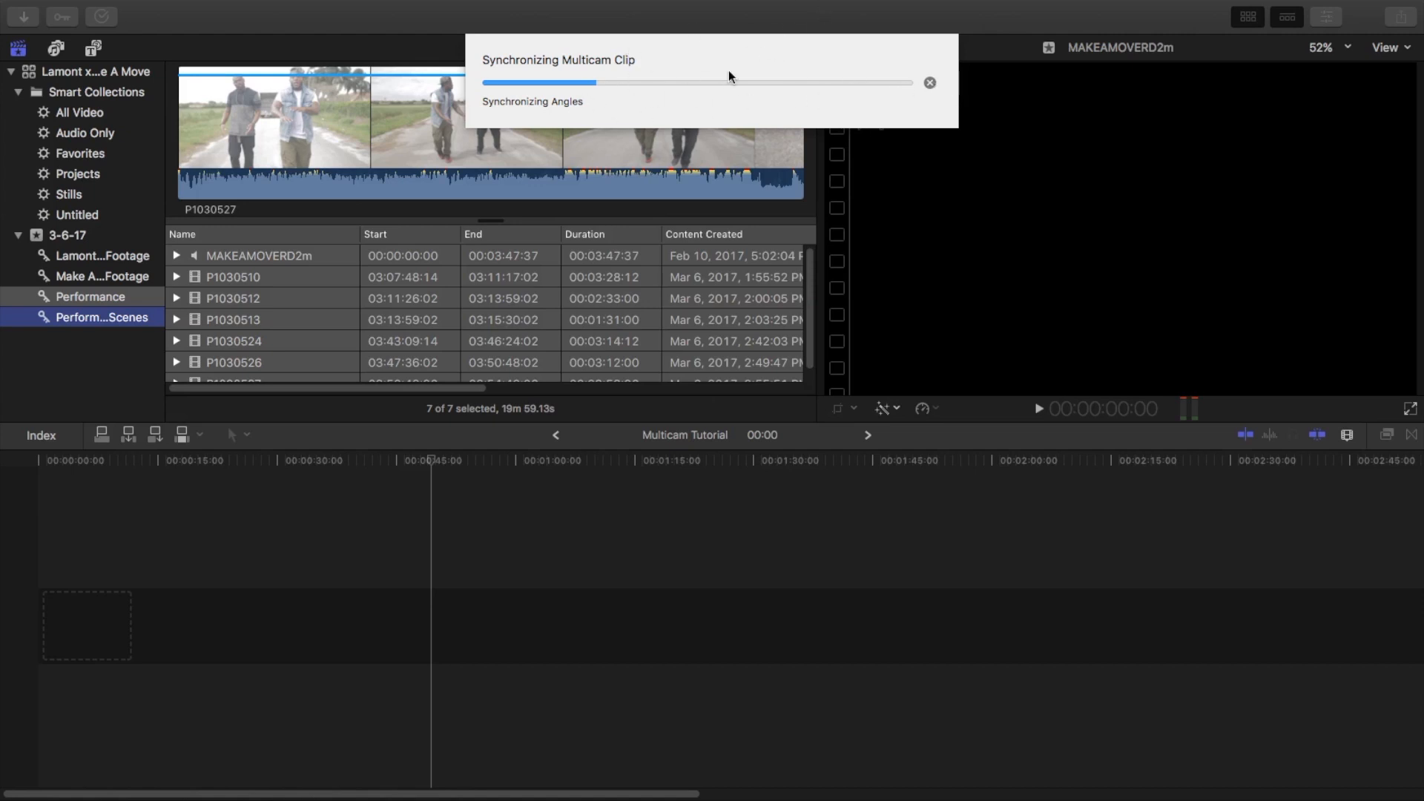
mouse_move(626, 98)
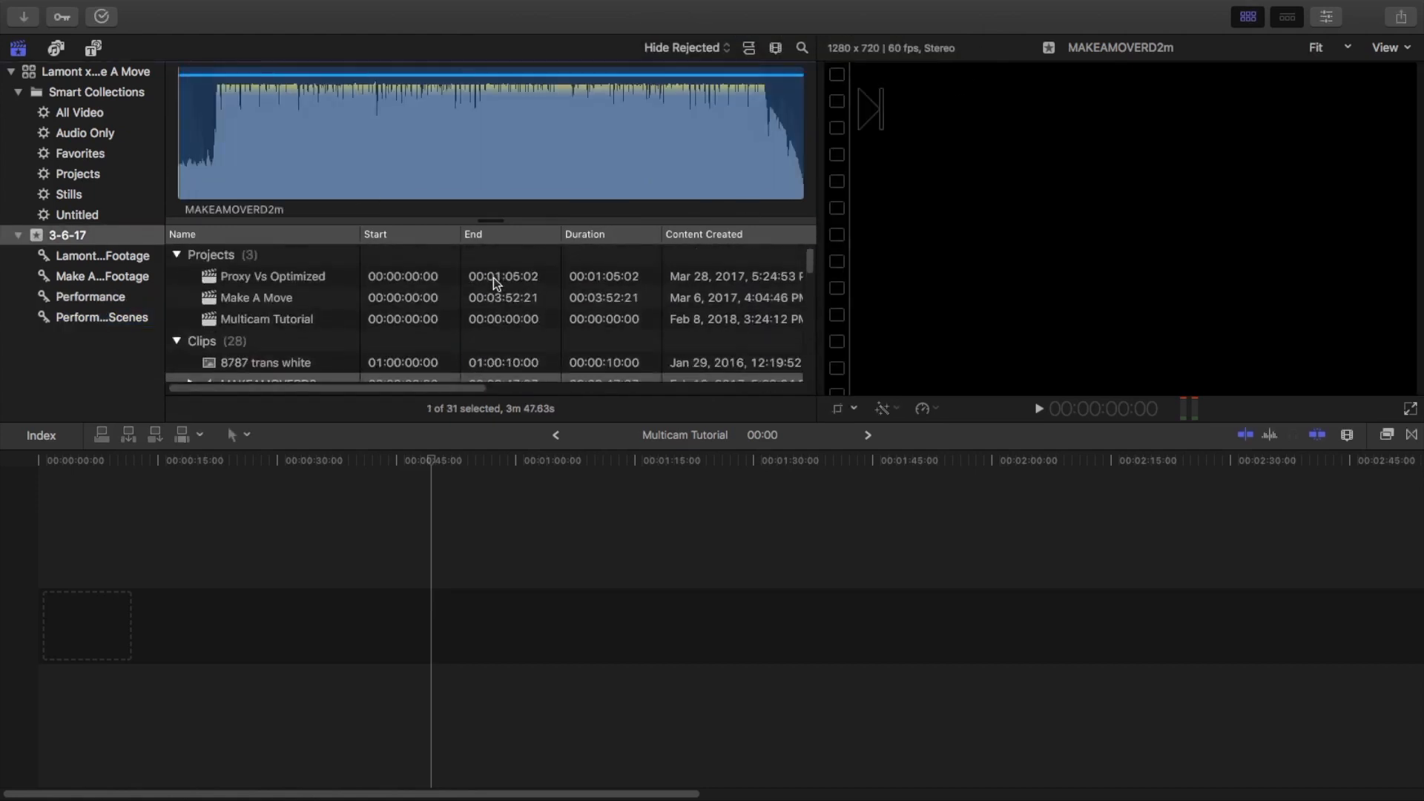
scroll("down", 3)
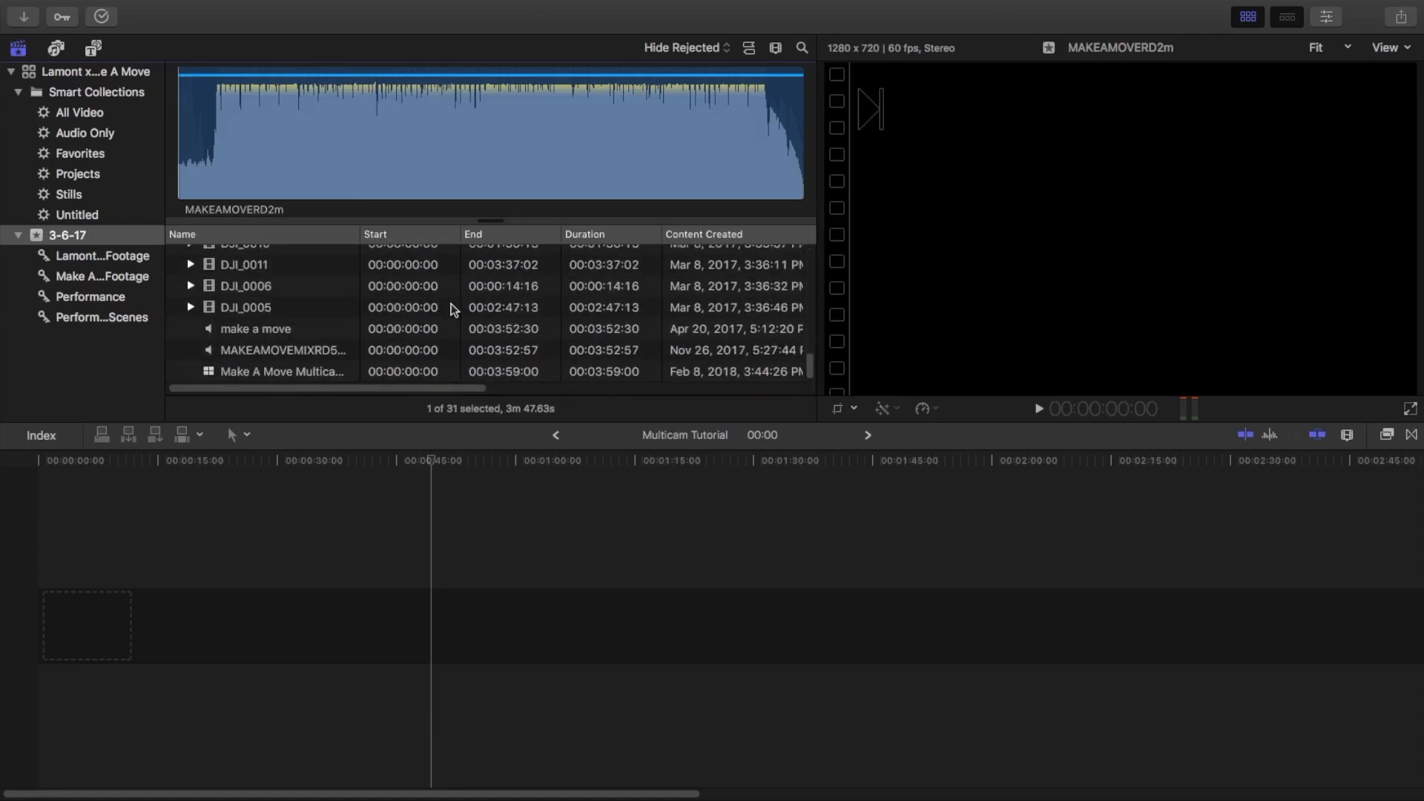
mouse_move(298, 305)
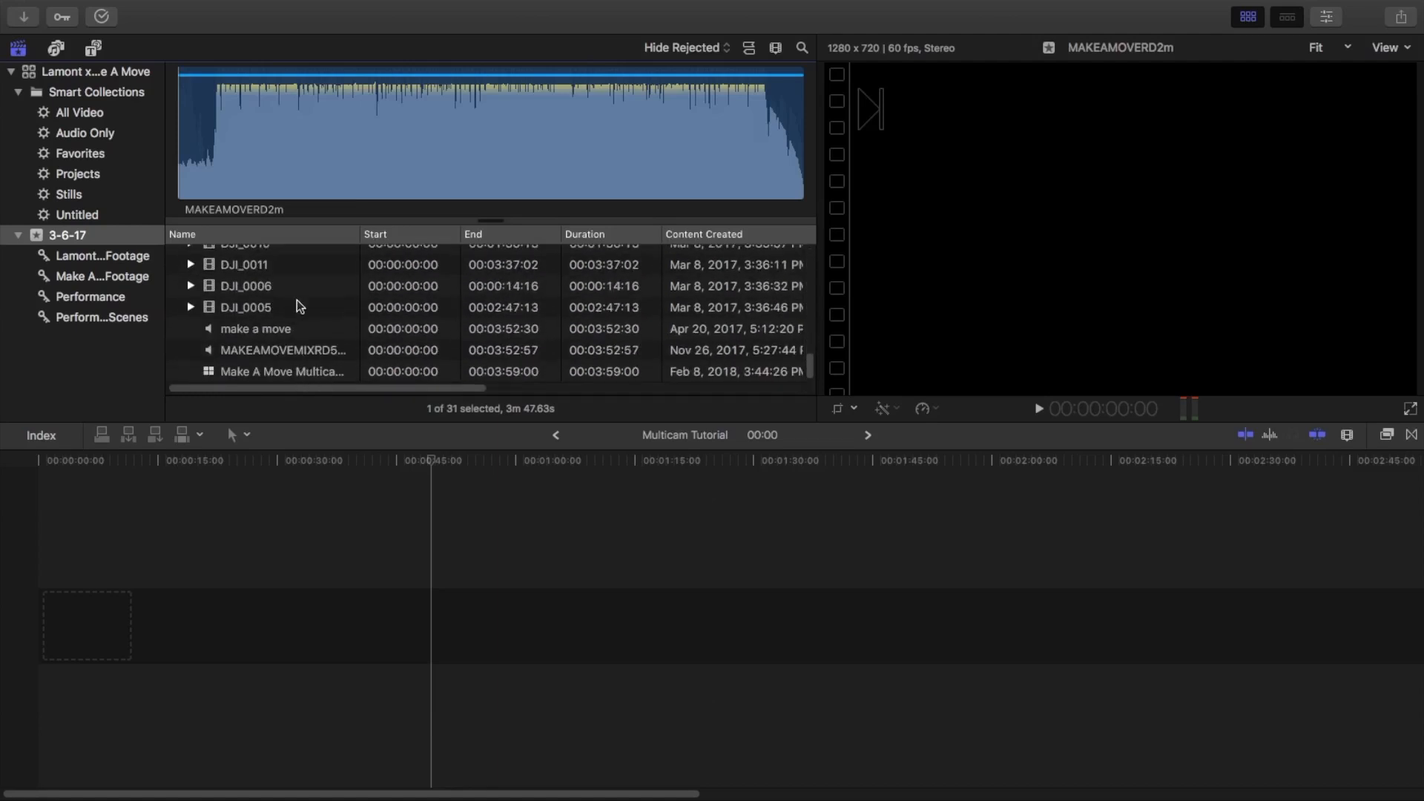
scroll("down", 3)
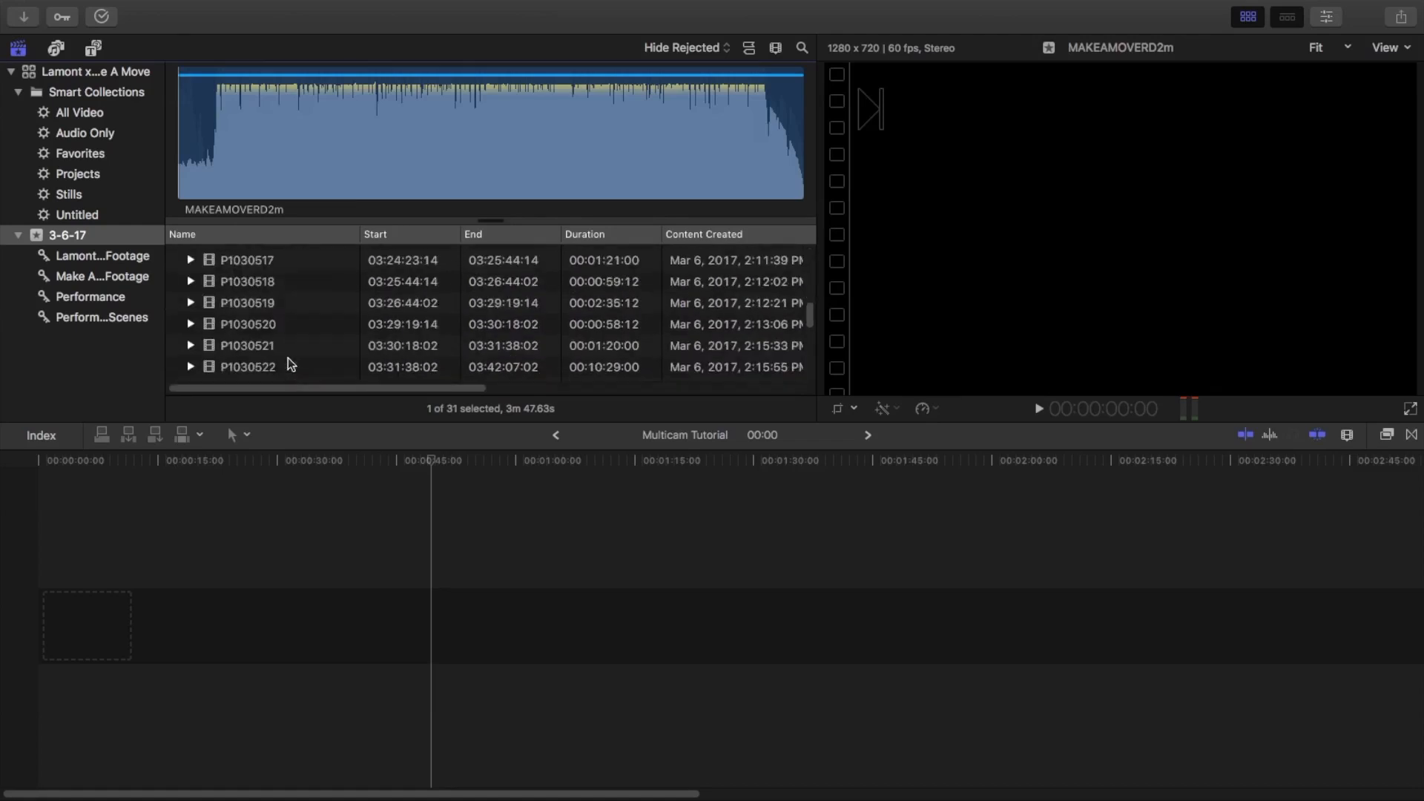
scroll("down", 3)
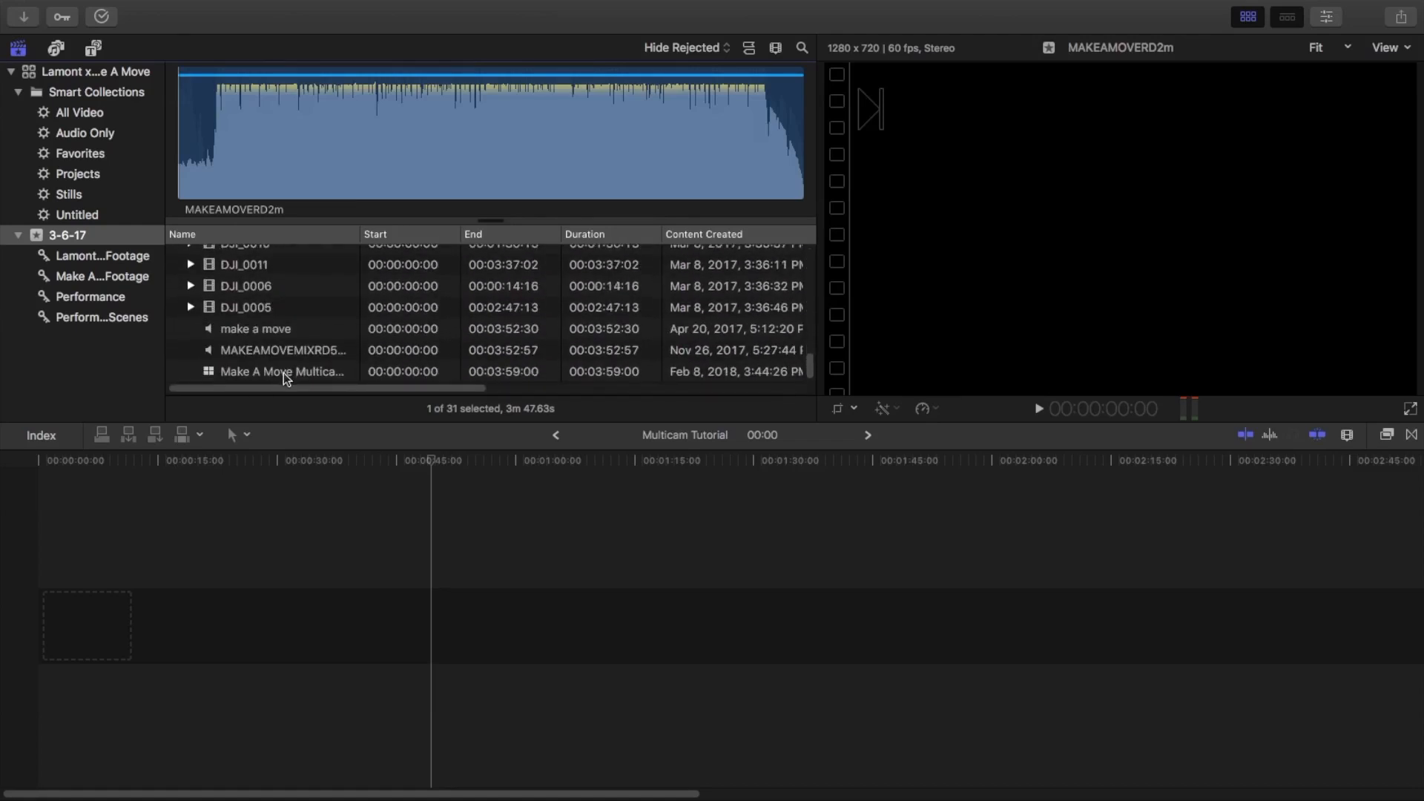
Add the Make A Move multicam clip to the project and open it in the Angle Editor
left_click(282, 370)
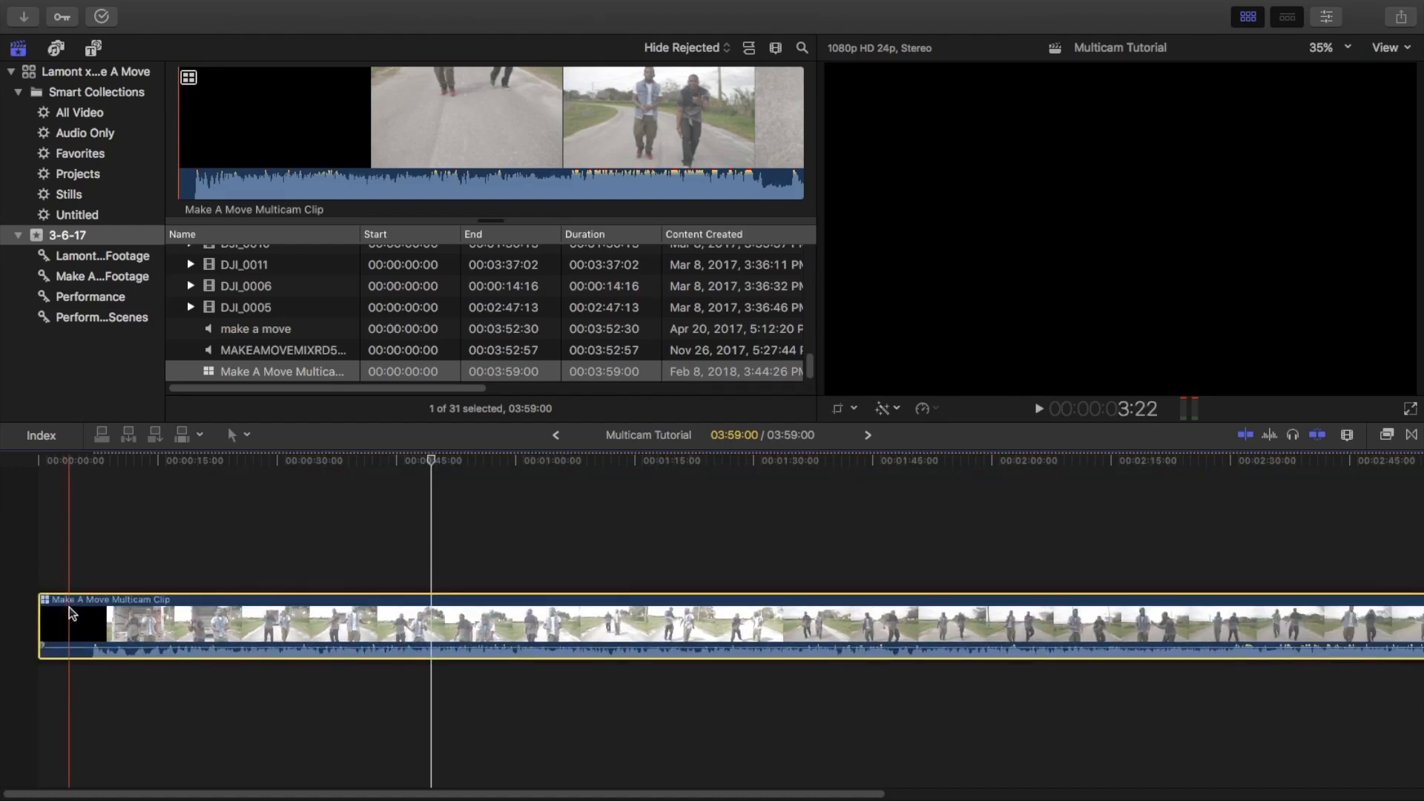
left_click(1325, 17)
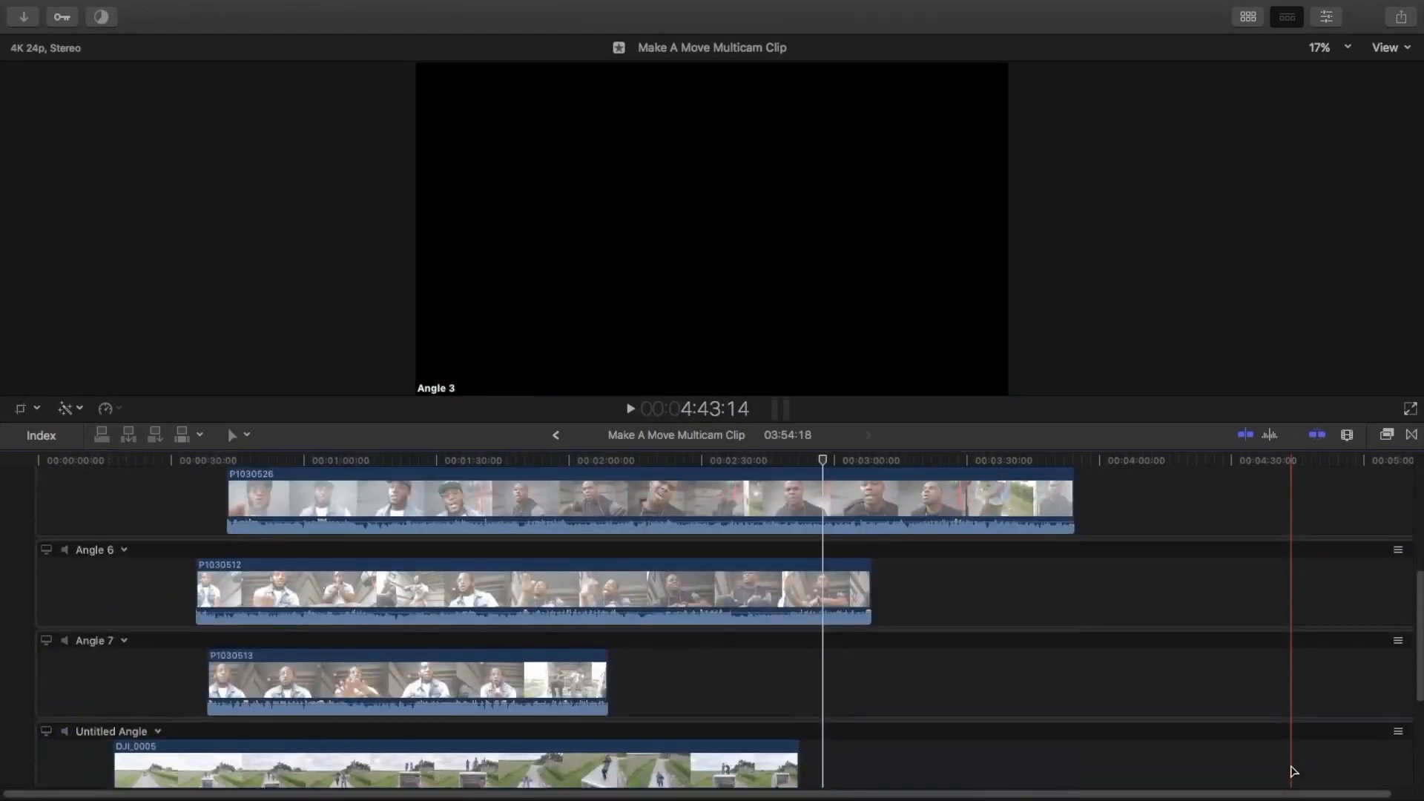
Monitor Angle 3 then Angle 1, previewing the Angle 3 truck footage in the viewer
scroll("down", 3)
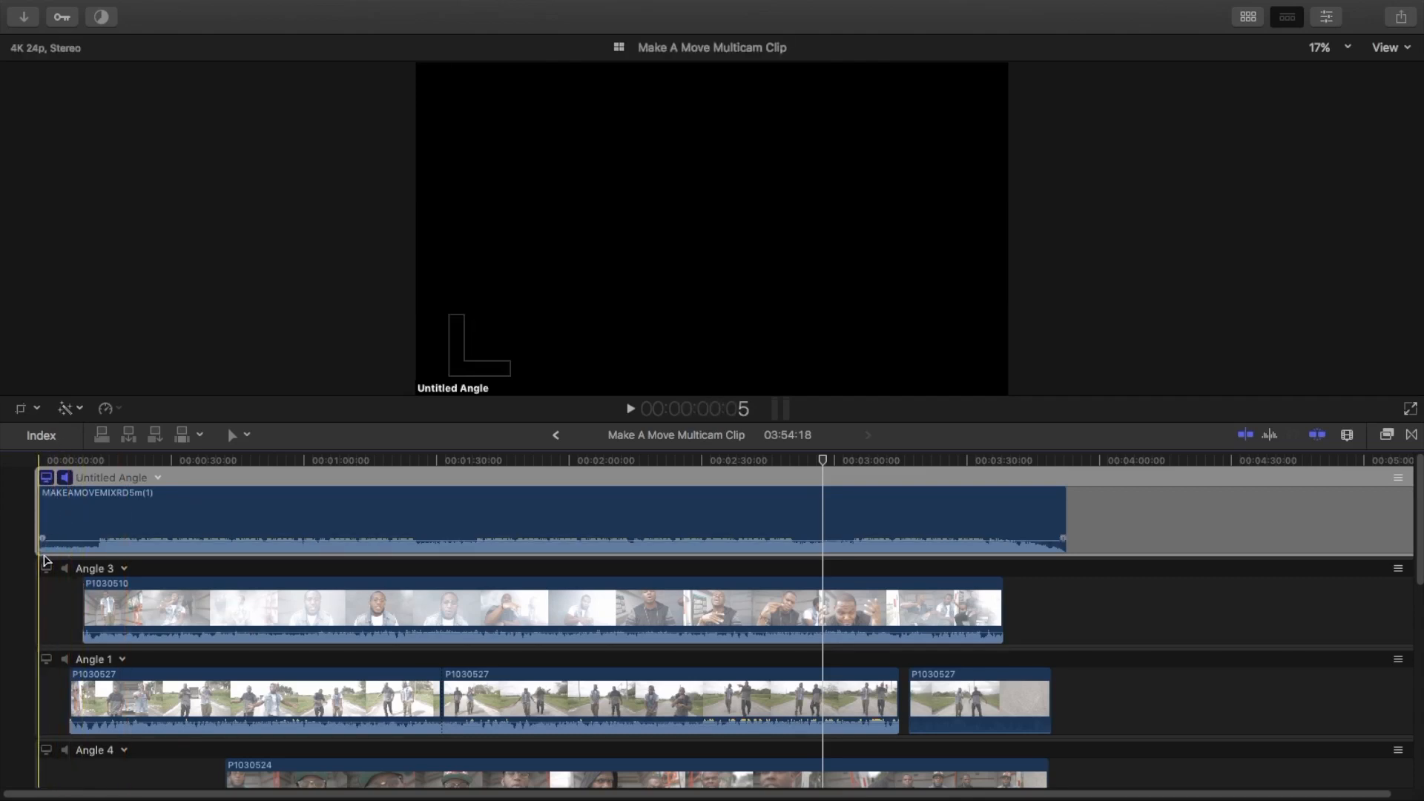
left_click(46, 568)
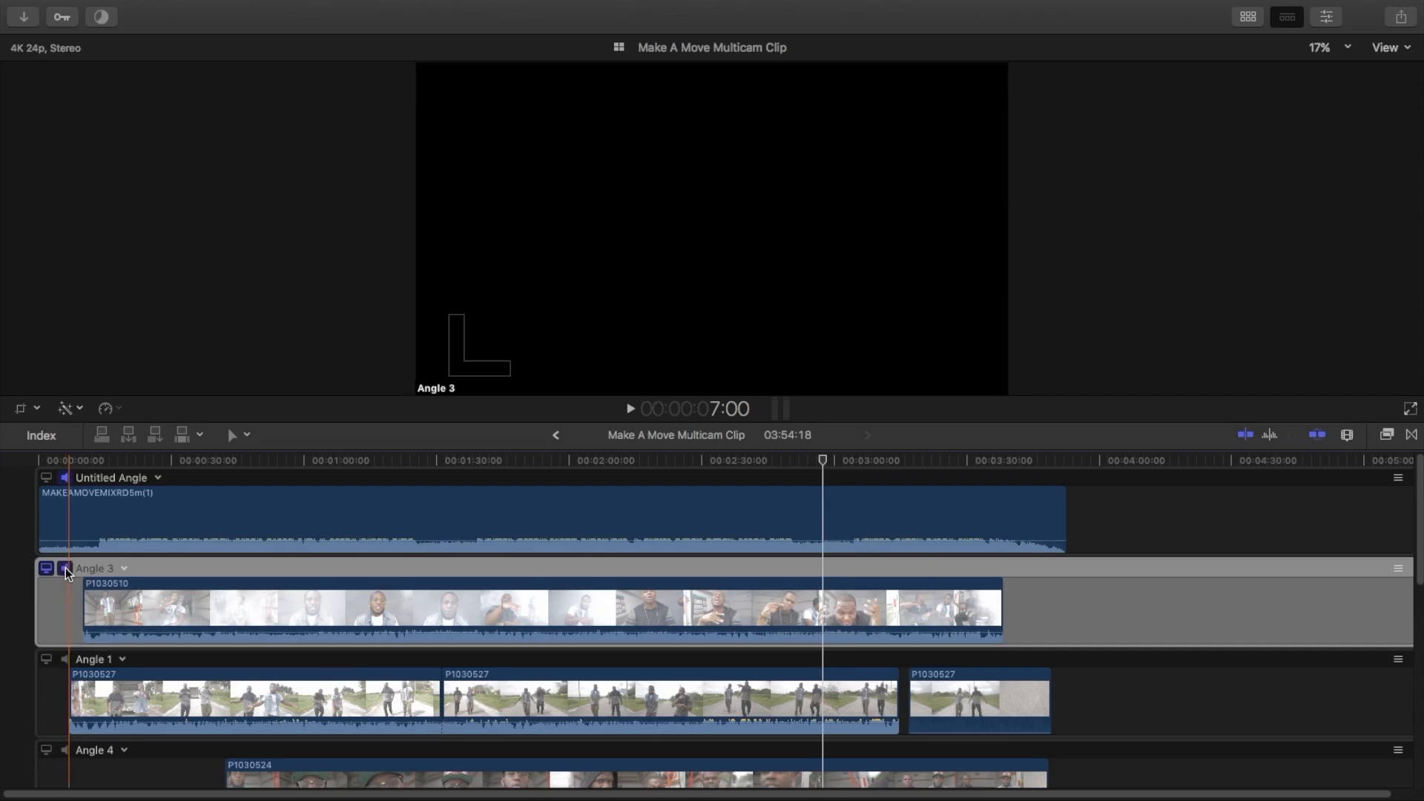
left_click(187, 459)
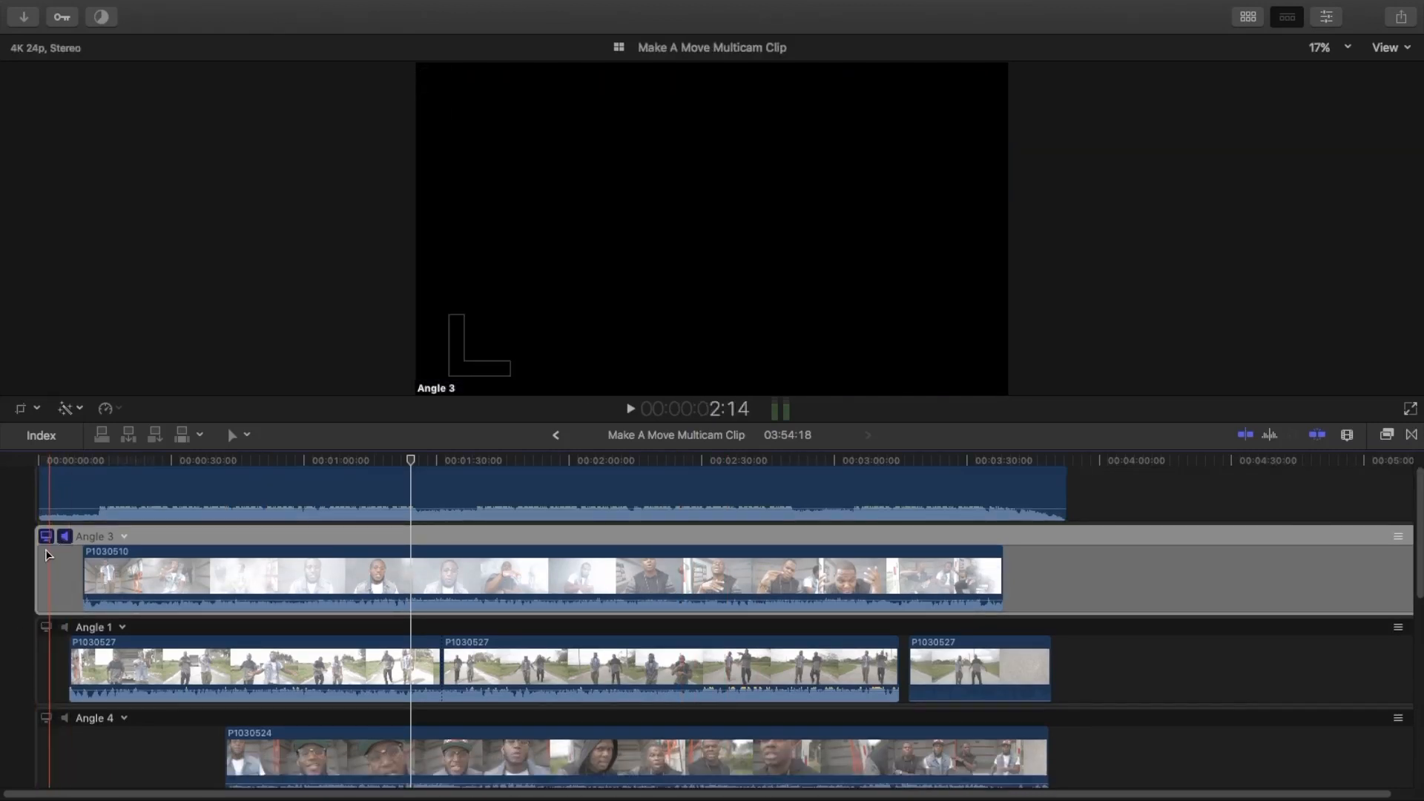
left_click(46, 626)
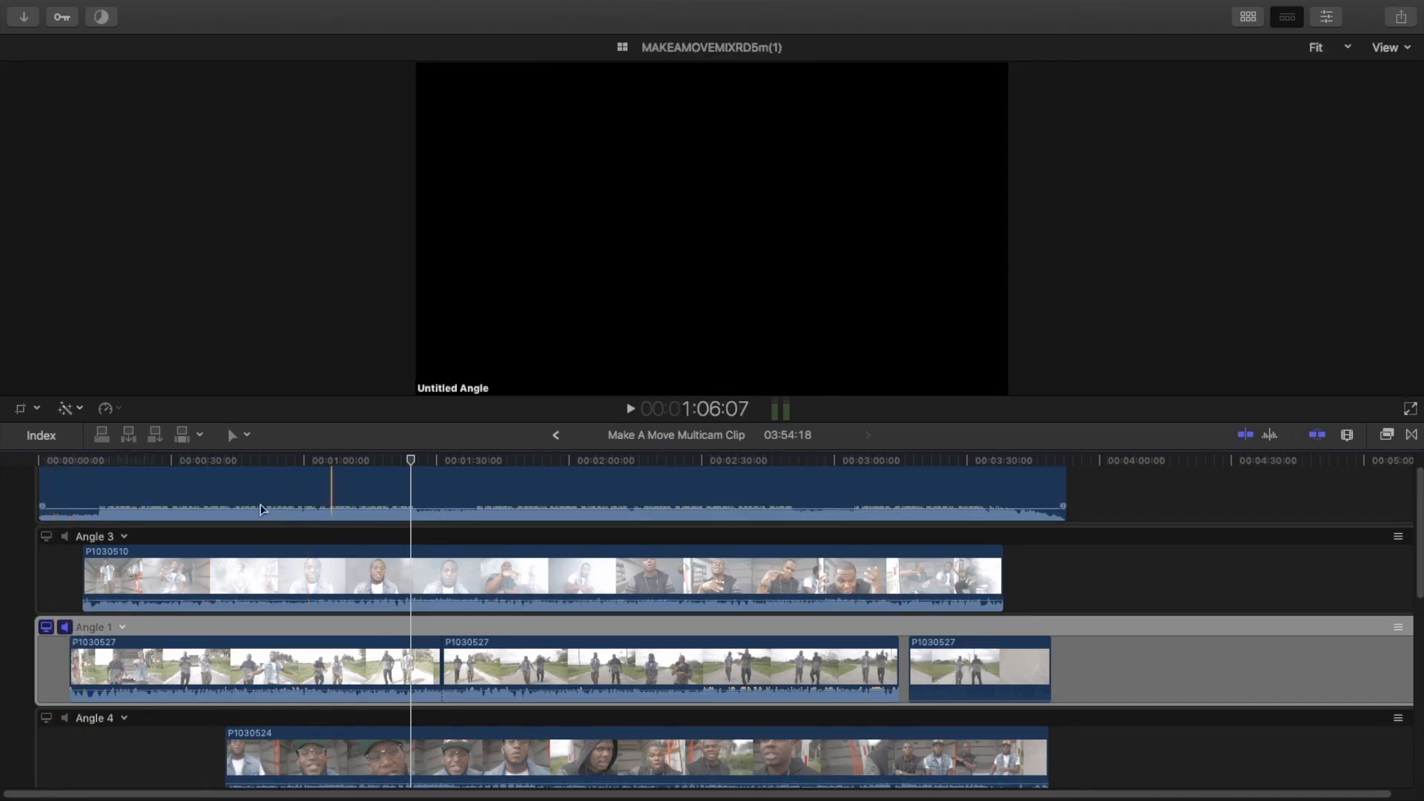
left_click(630, 409)
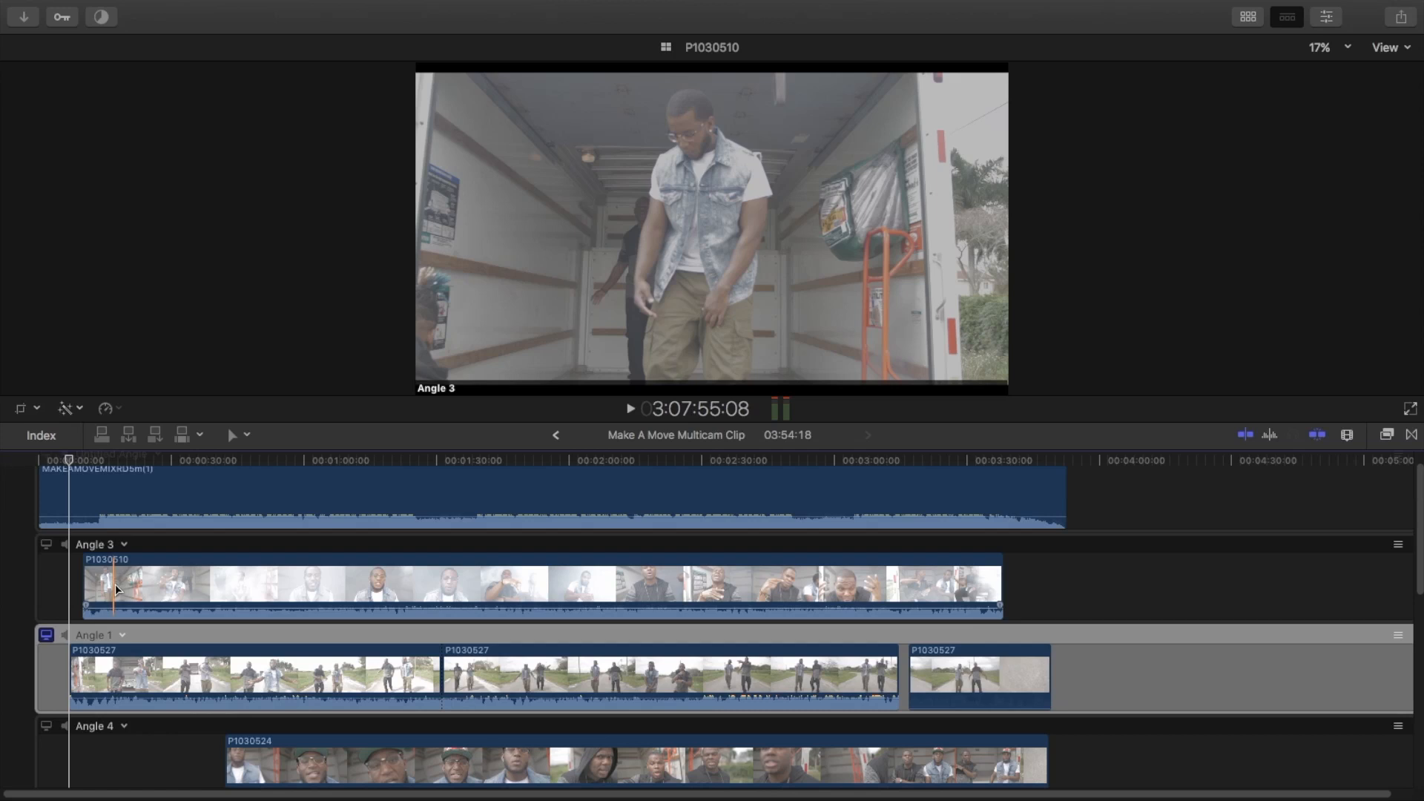
Shift the Angle 3 clip P1030510 later past the song's end and monitor the music angle from the start
left_click(53, 549)
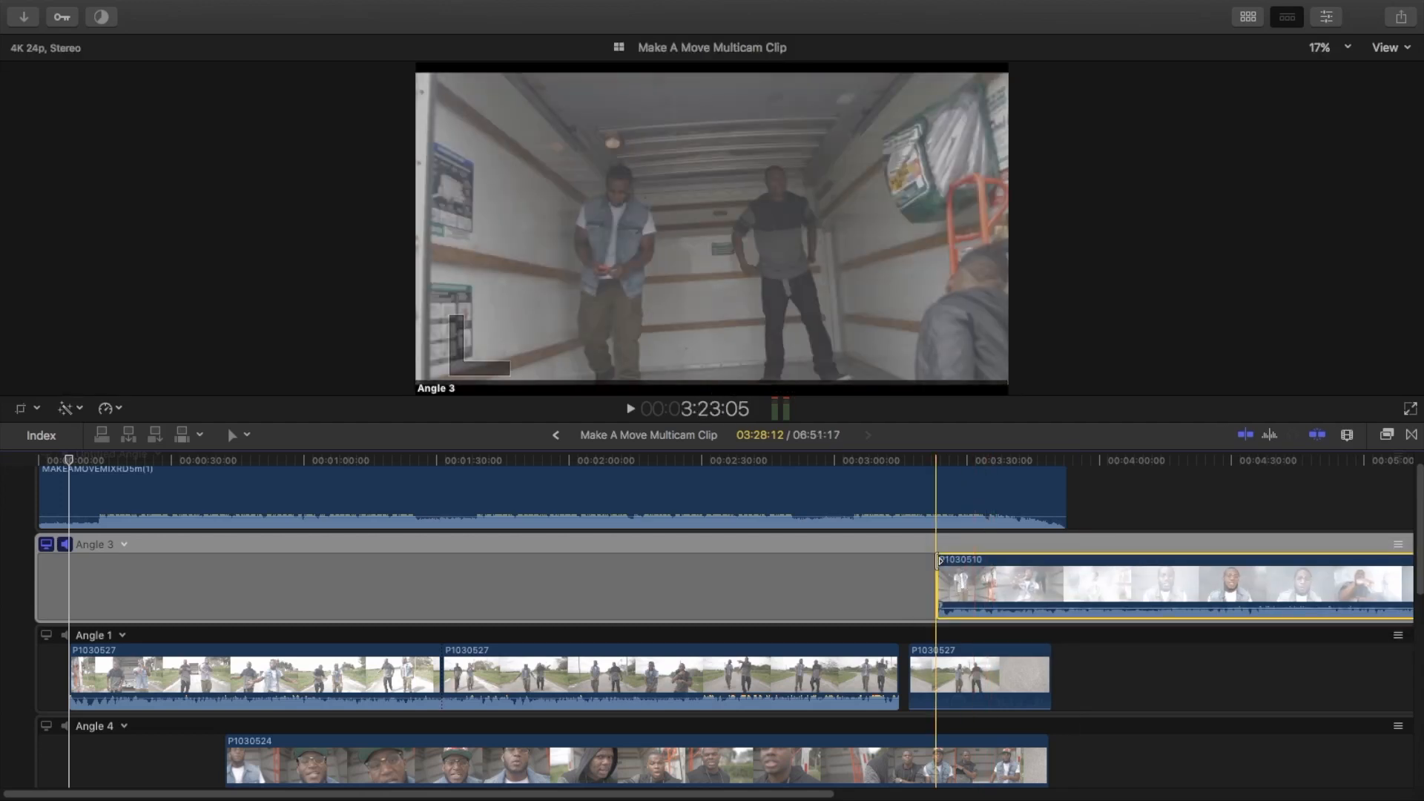
left_click(1014, 598)
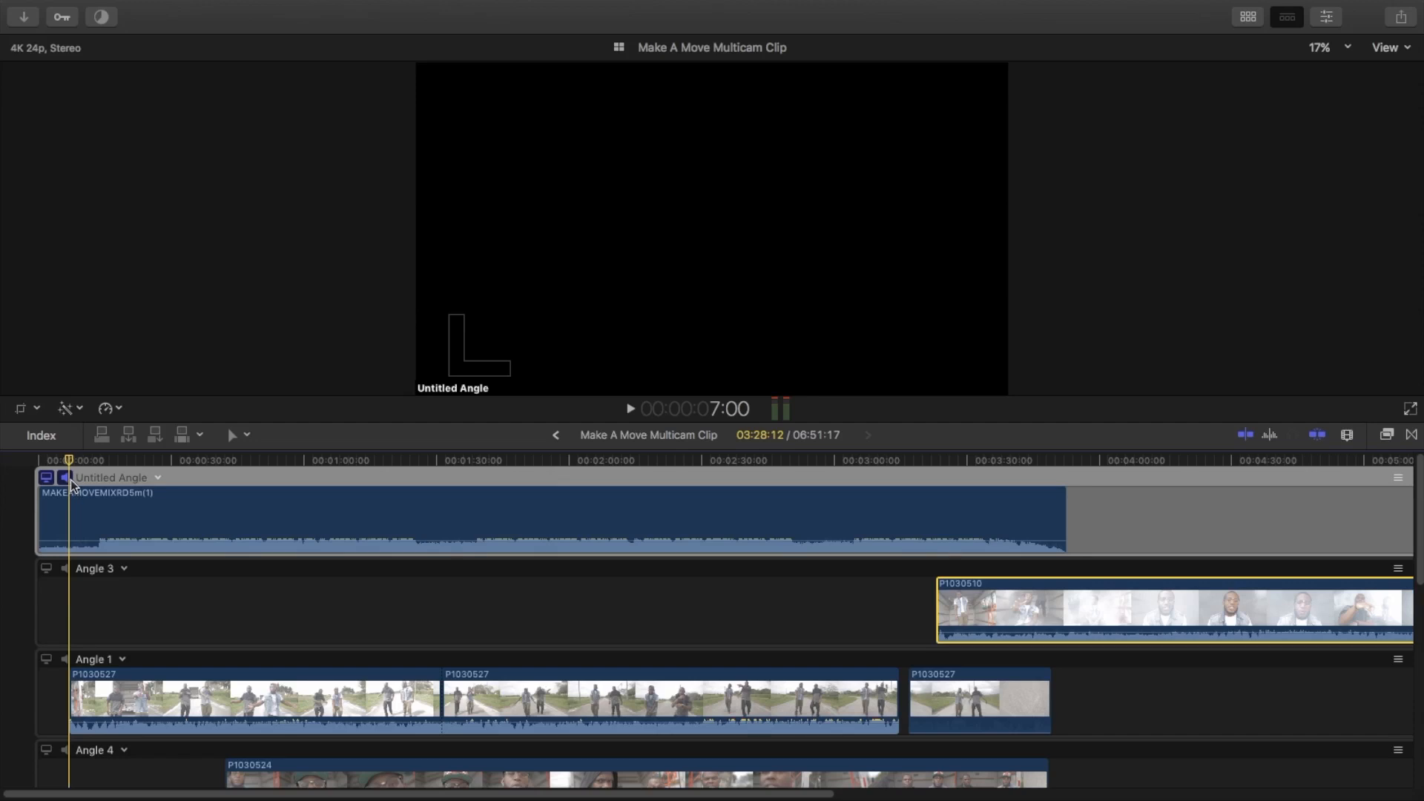
left_click(116, 522)
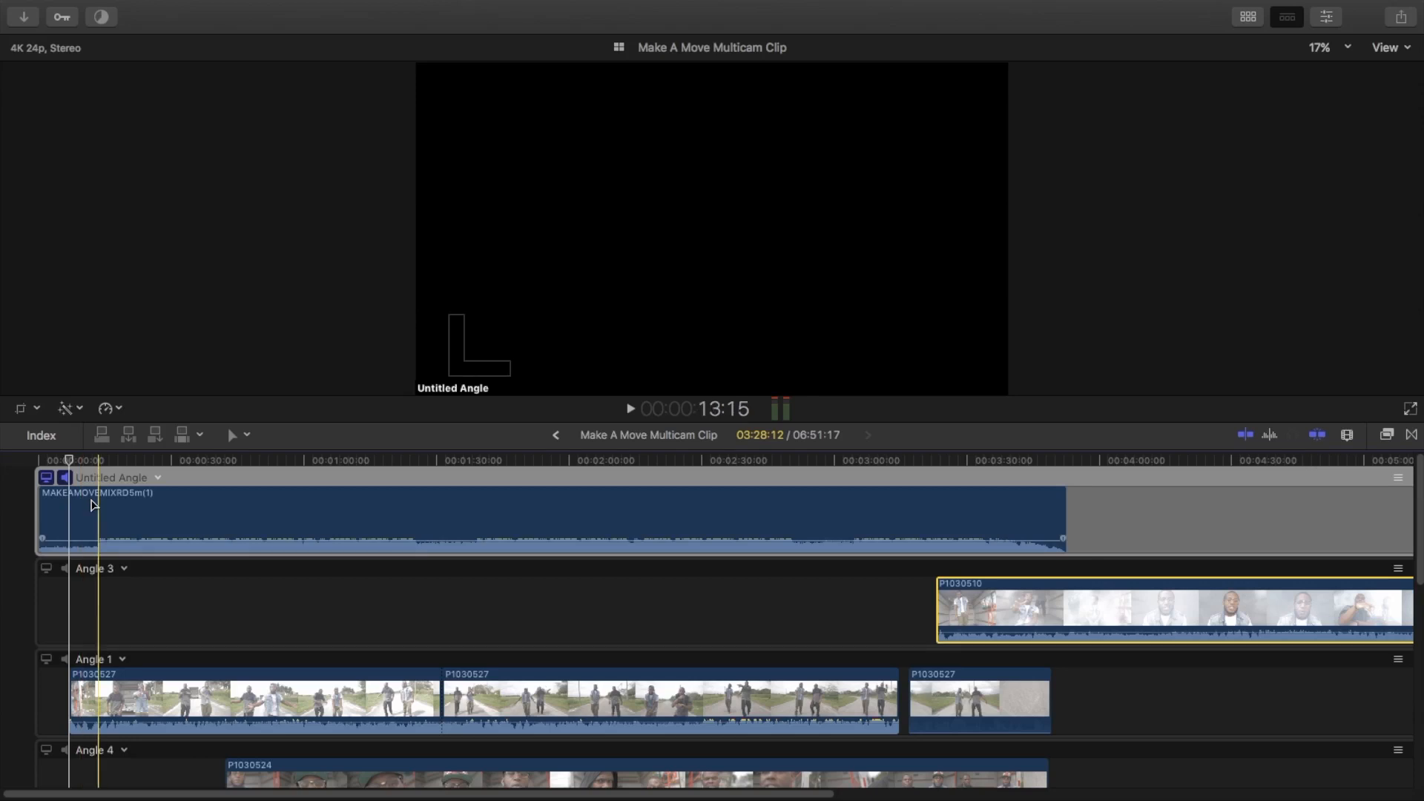
Skim through the song and select the music clip
left_click(350, 468)
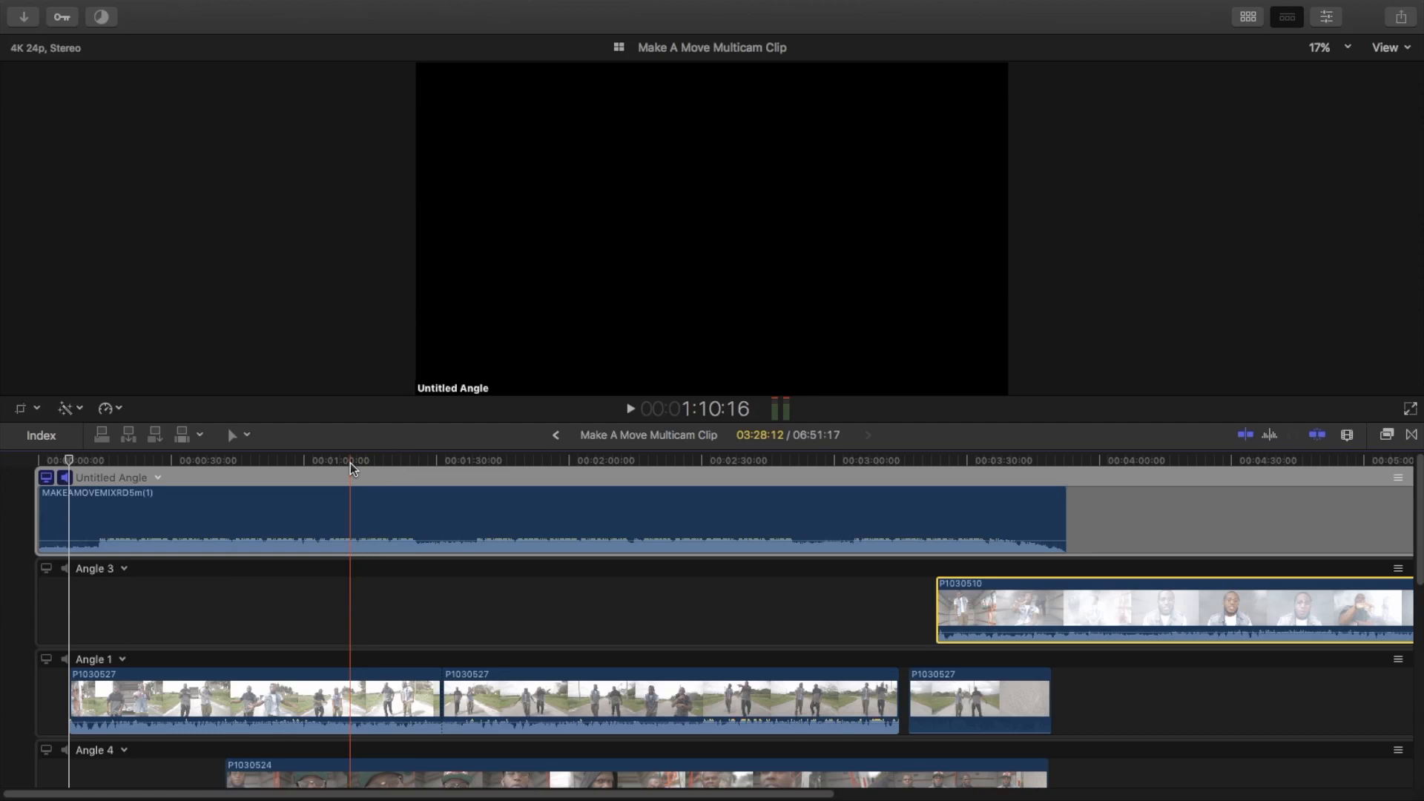
left_click(406, 469)
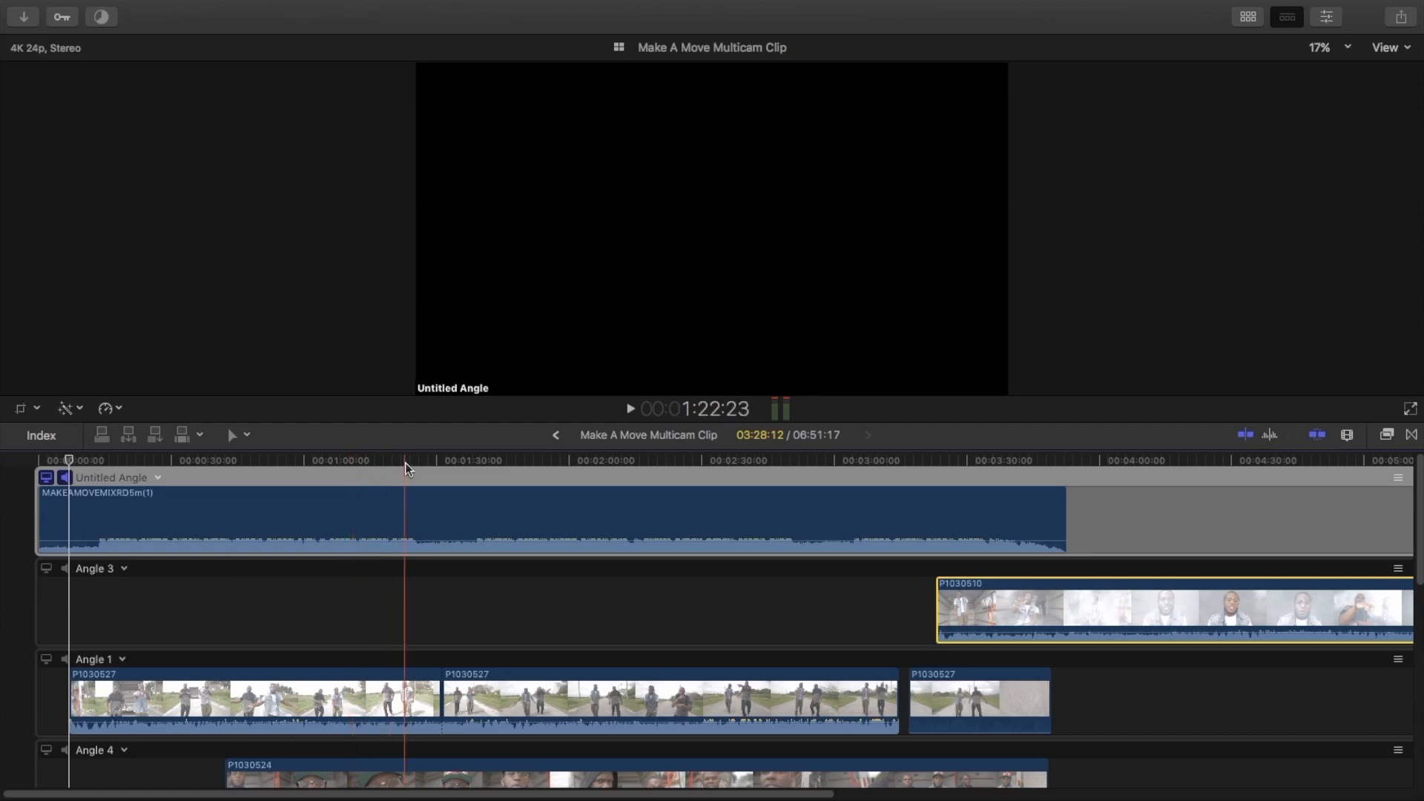
left_click(418, 460)
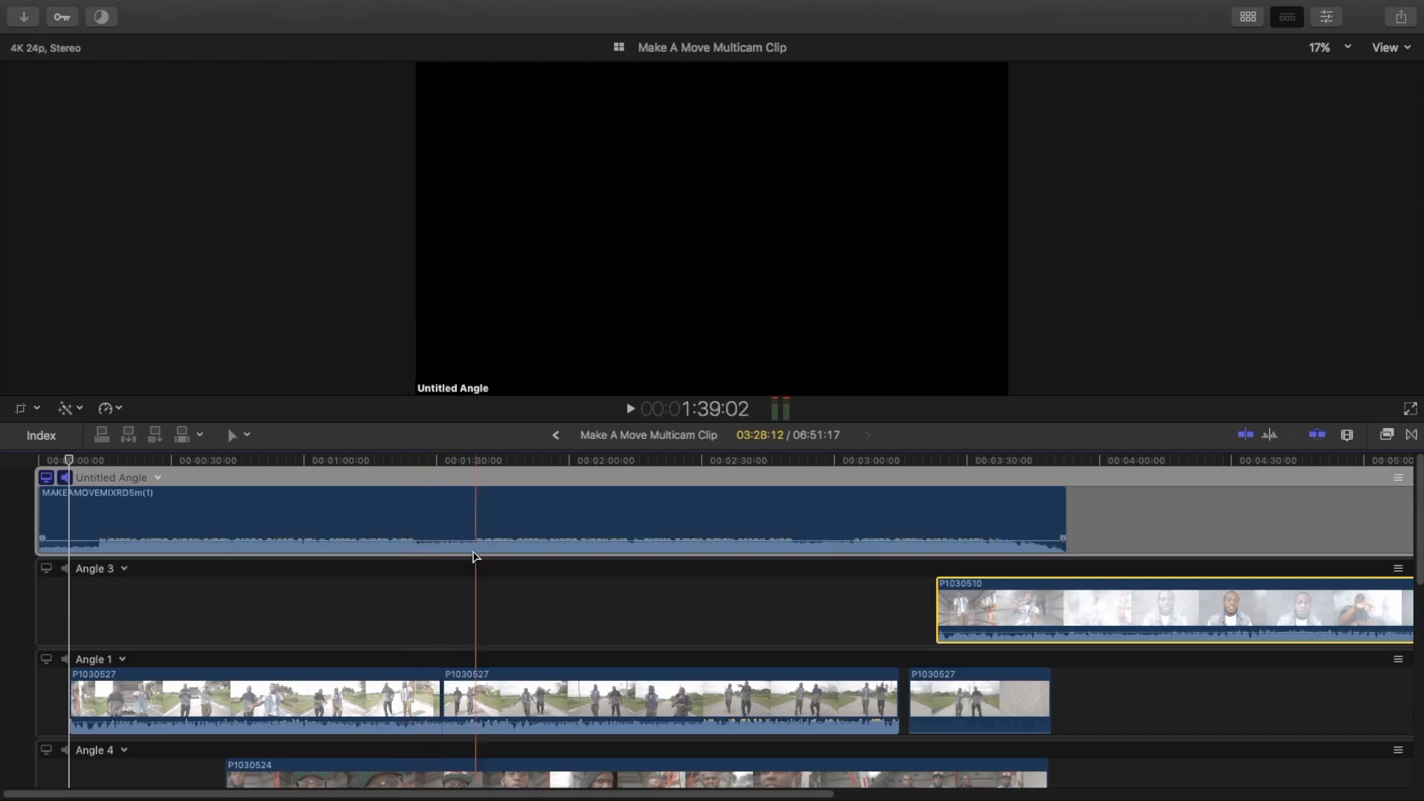
left_click(409, 460)
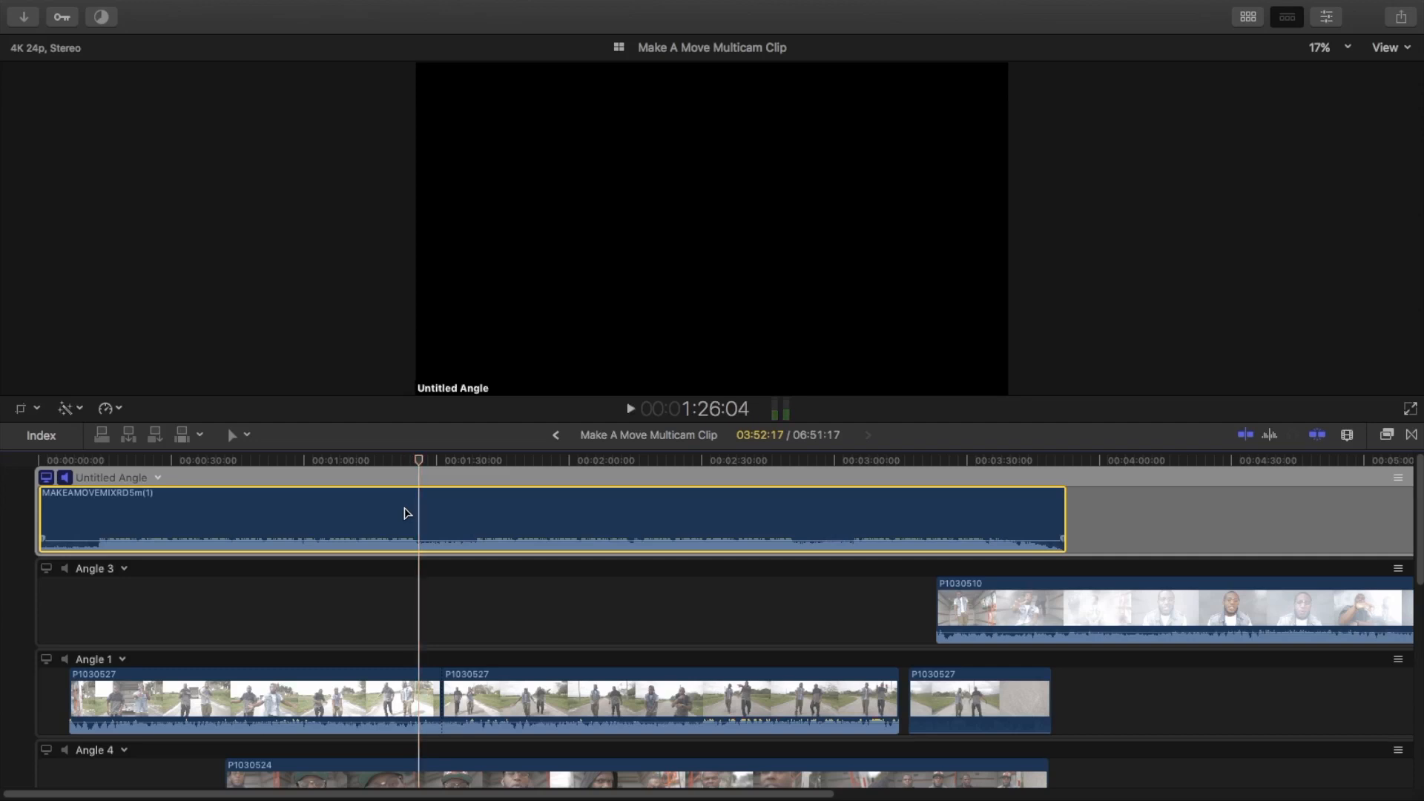
Mark a sync point on the song, check Angle 3 playback, and trim about 1:14 off its start
left_click(403, 460)
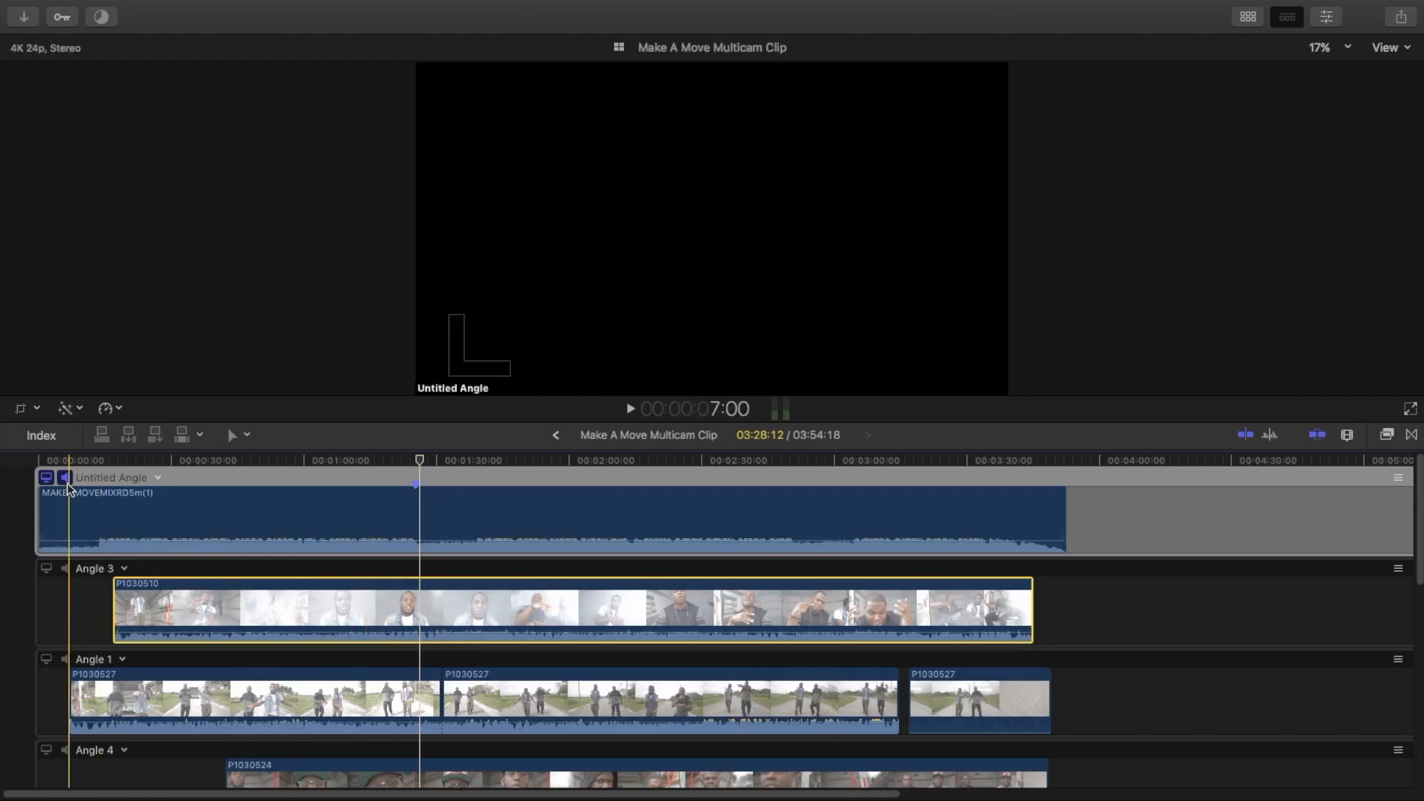
left_click(67, 477)
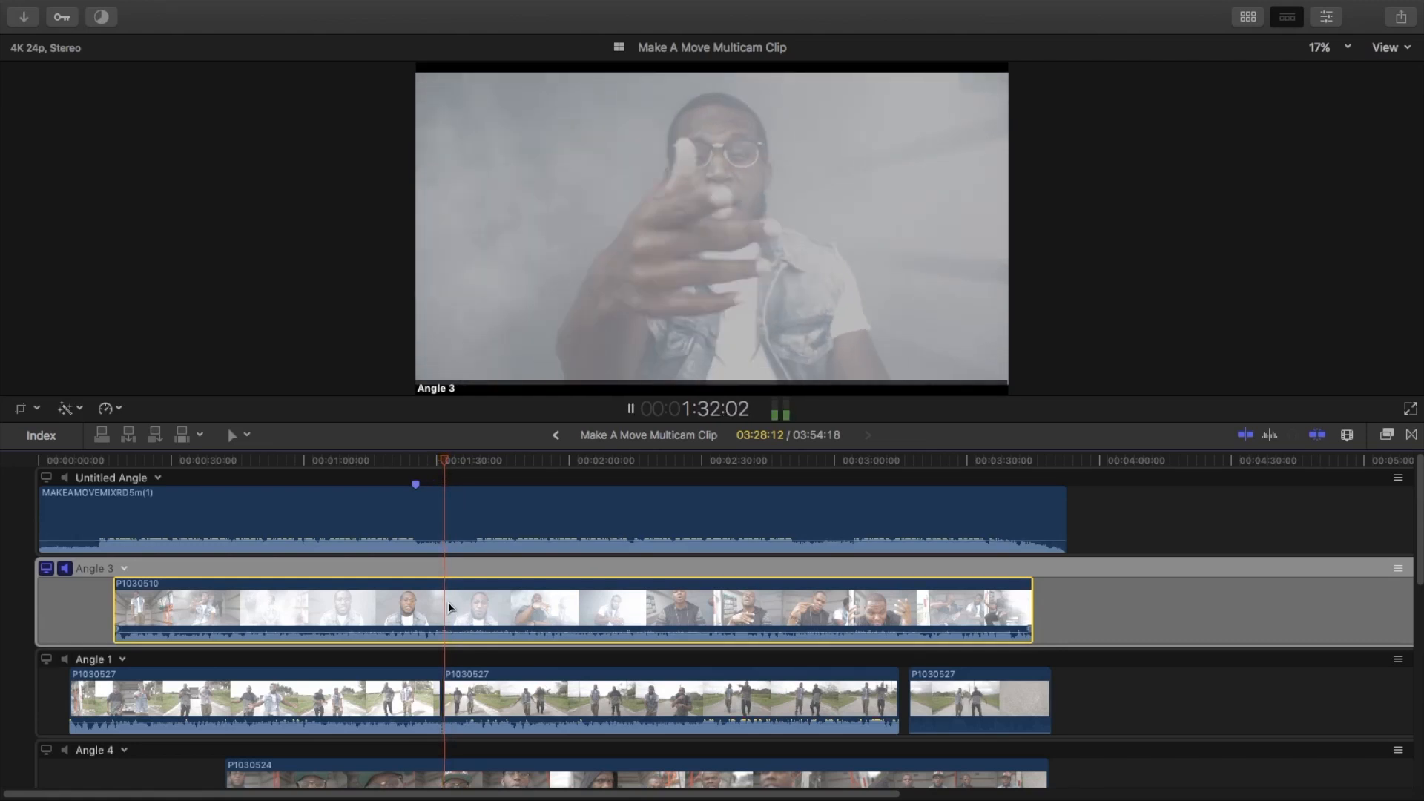
left_click(439, 472)
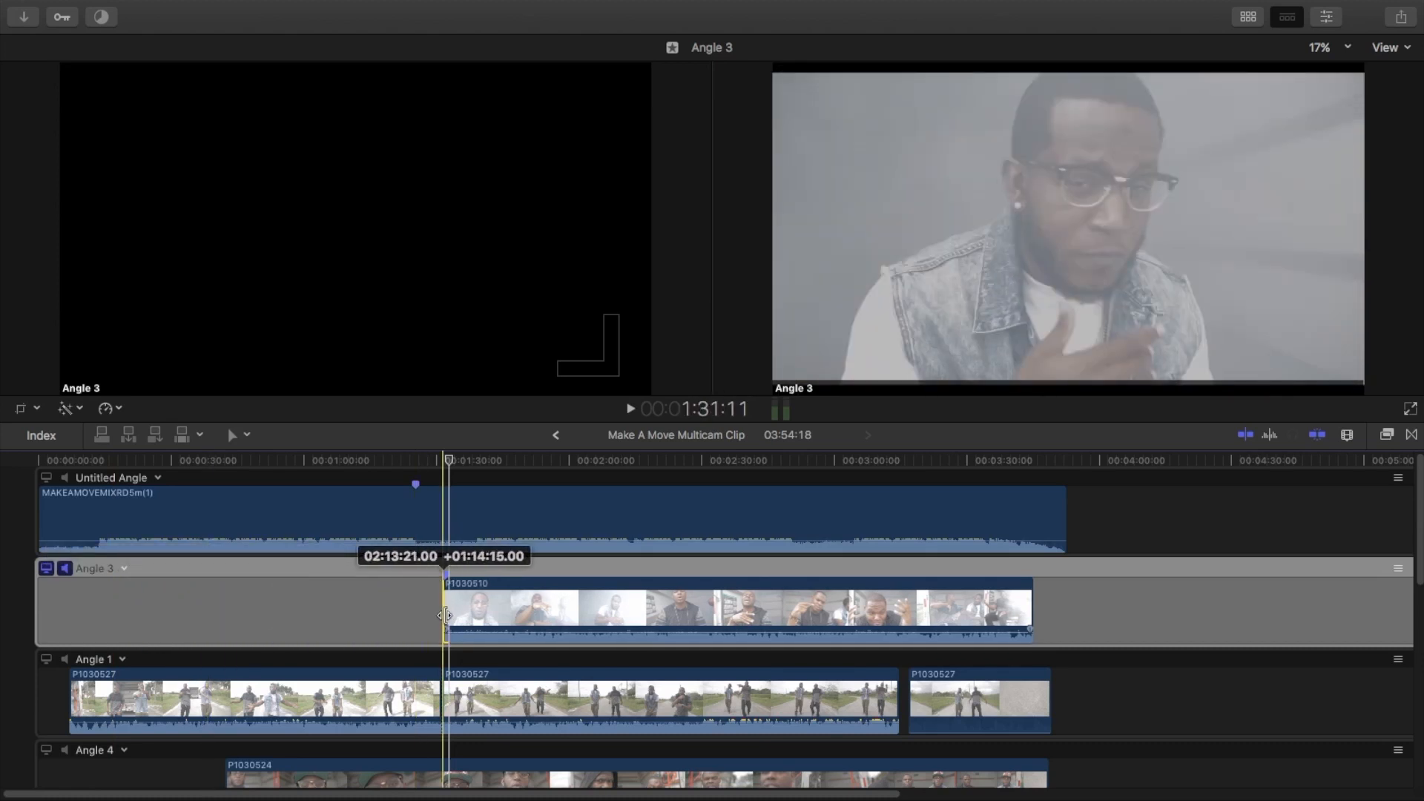
Drag the P1030510 clip in Angle 3 so its marker snaps to the song marker, start near 0:10
left_click(509, 607)
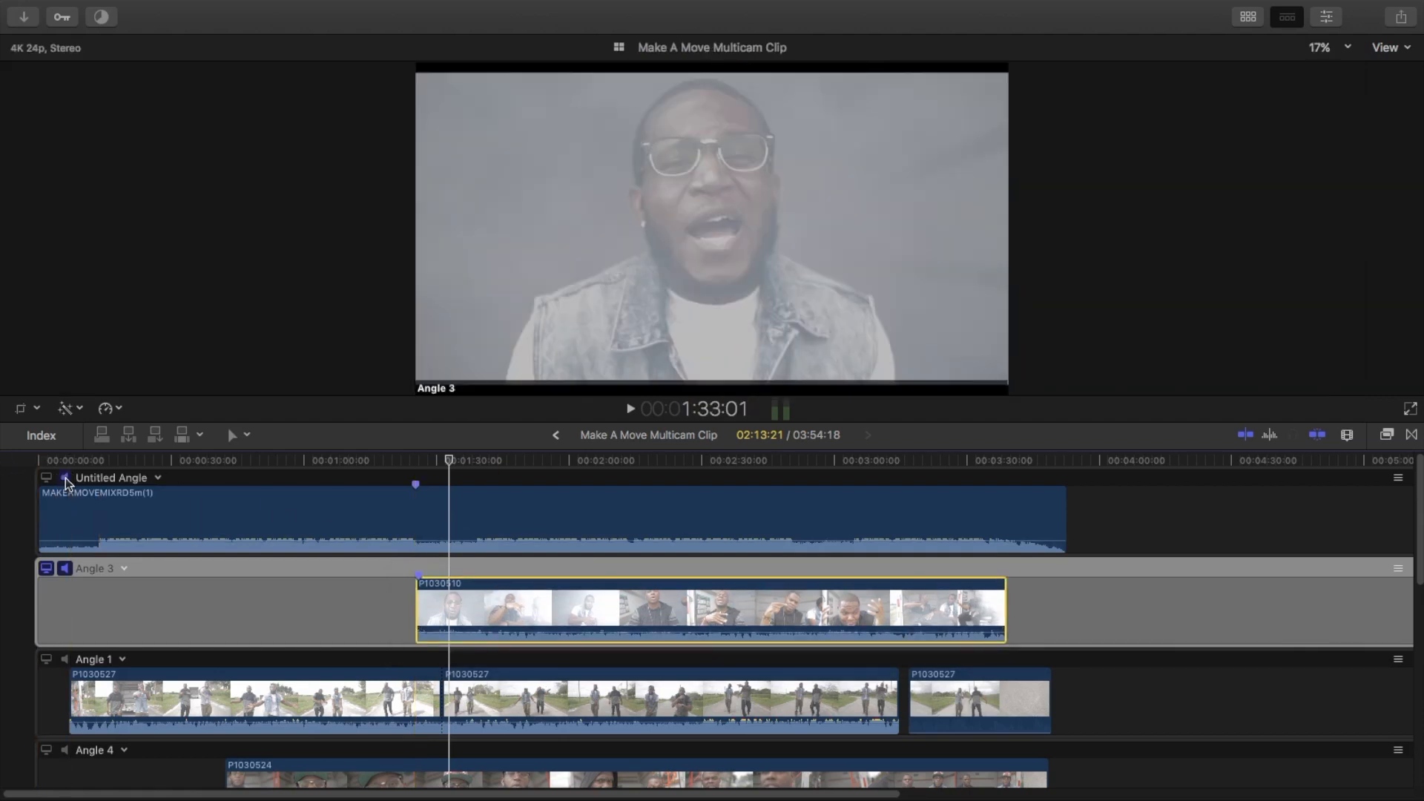
left_click(415, 460)
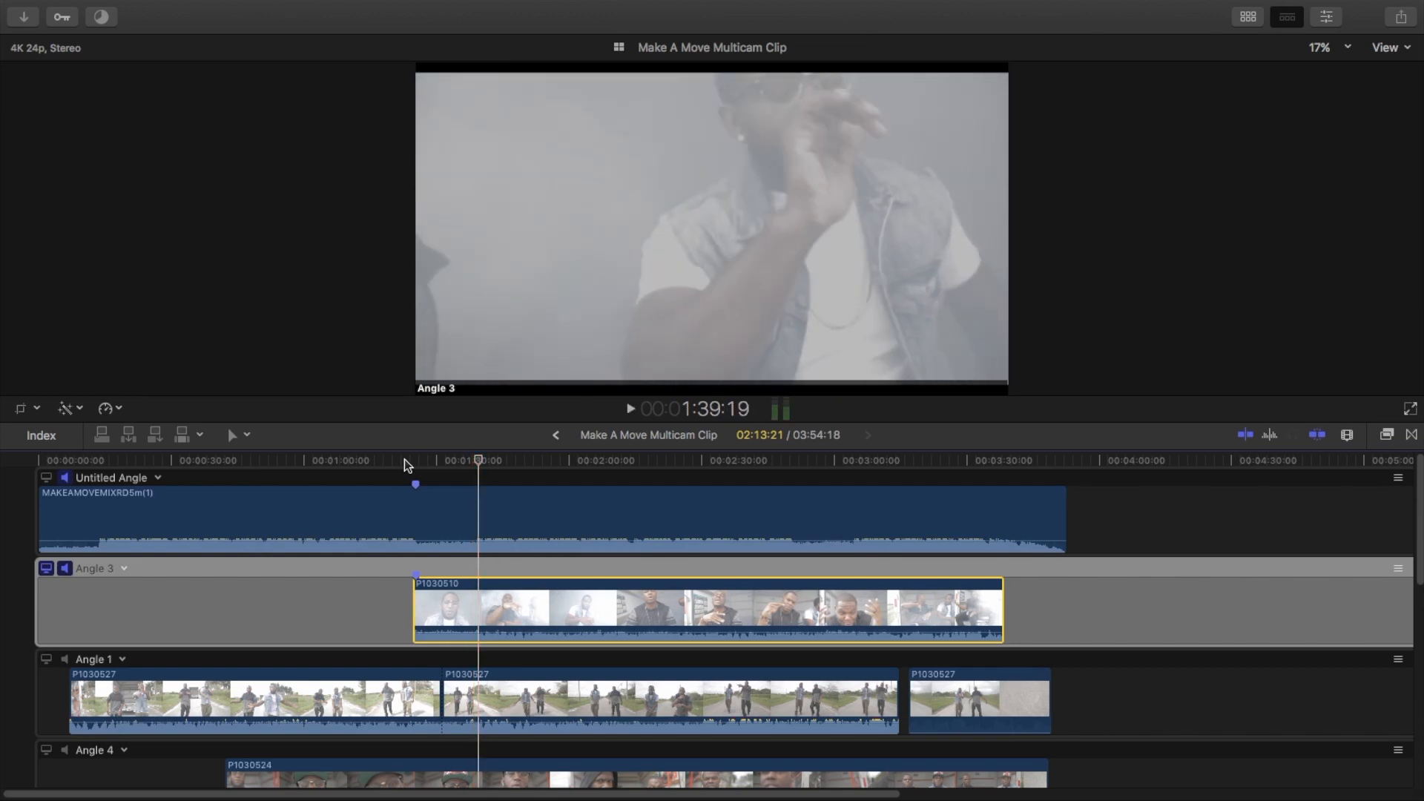
left_click(414, 459)
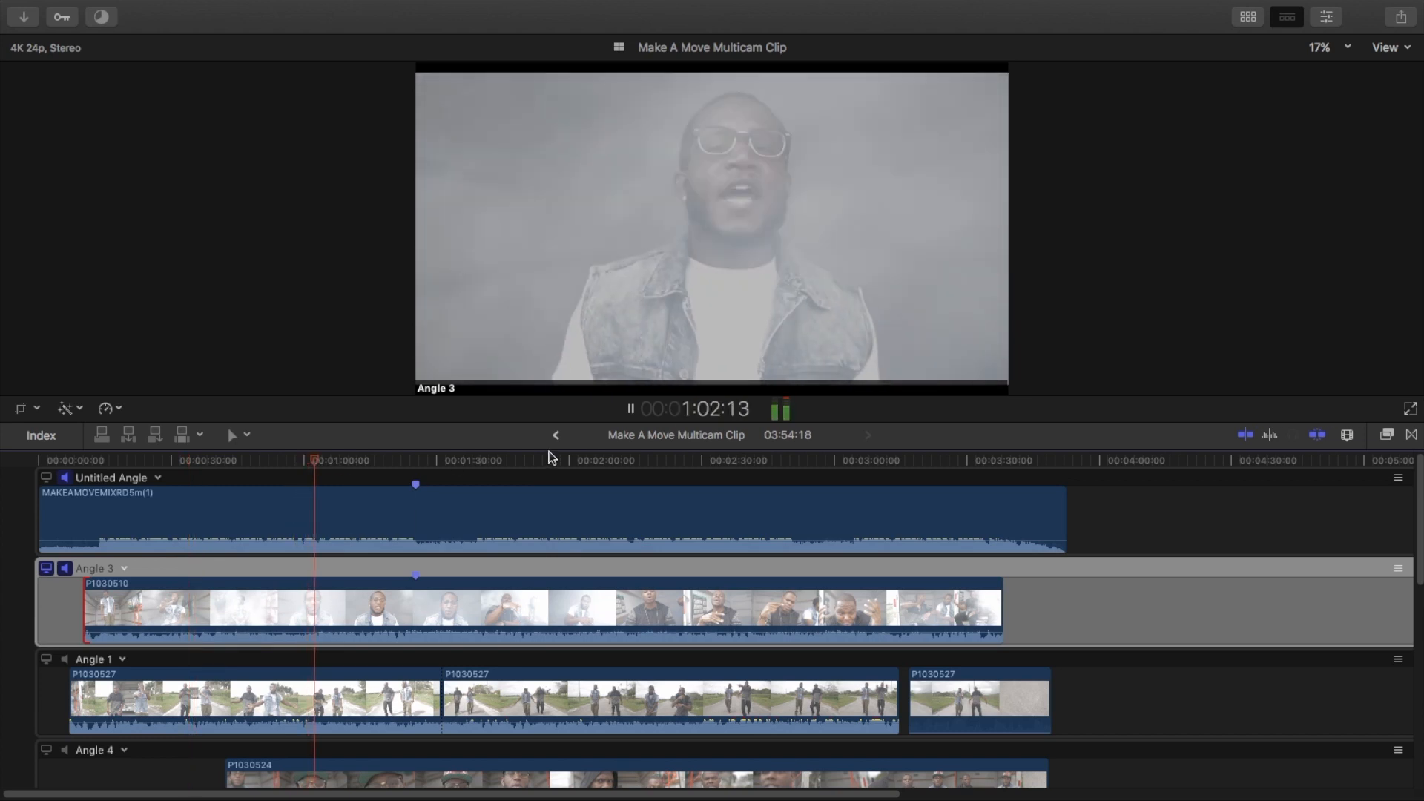
Move the MAKEAMOVEMIXRD5m(1) music angle to the bottom so Angle 3 leads the stack
left_click(626, 460)
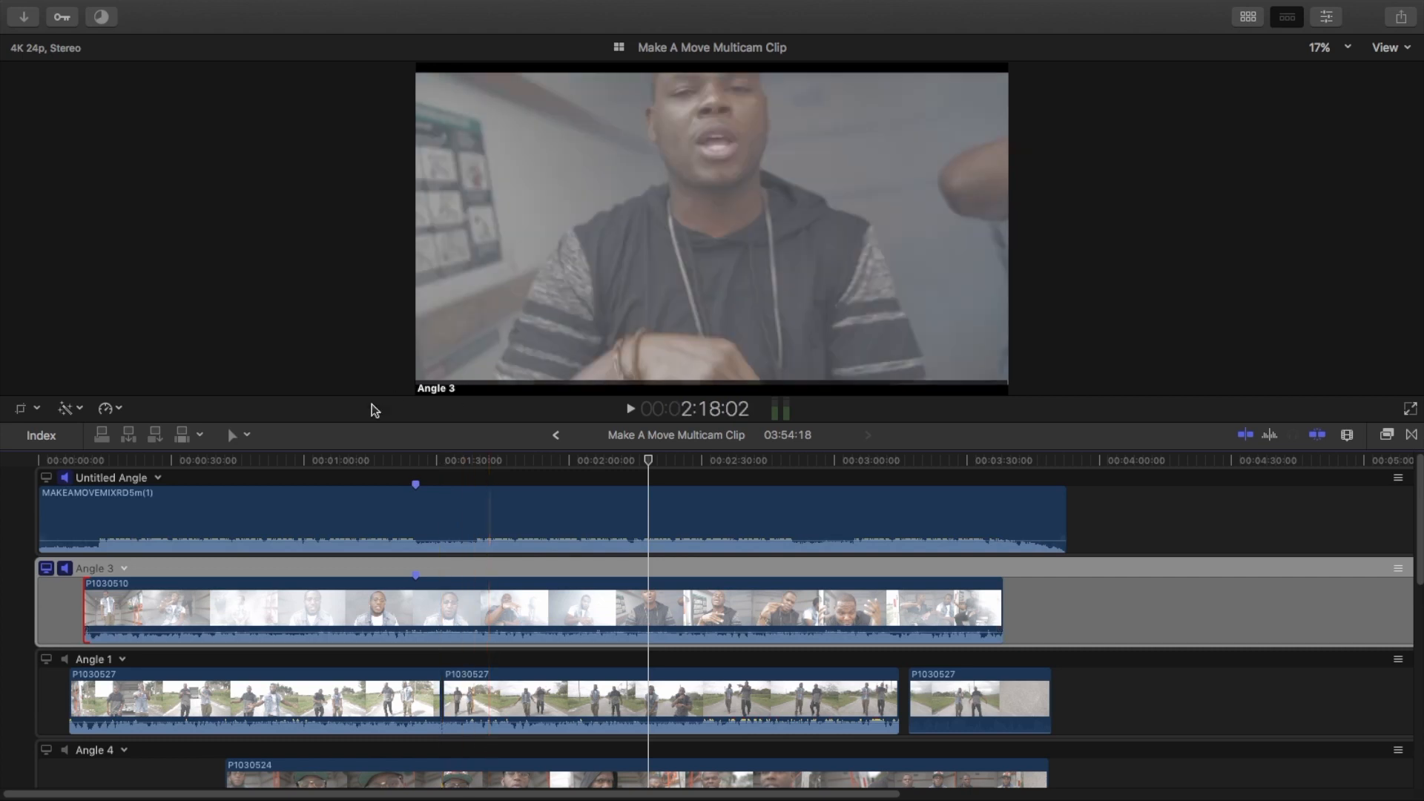
left_click(416, 487)
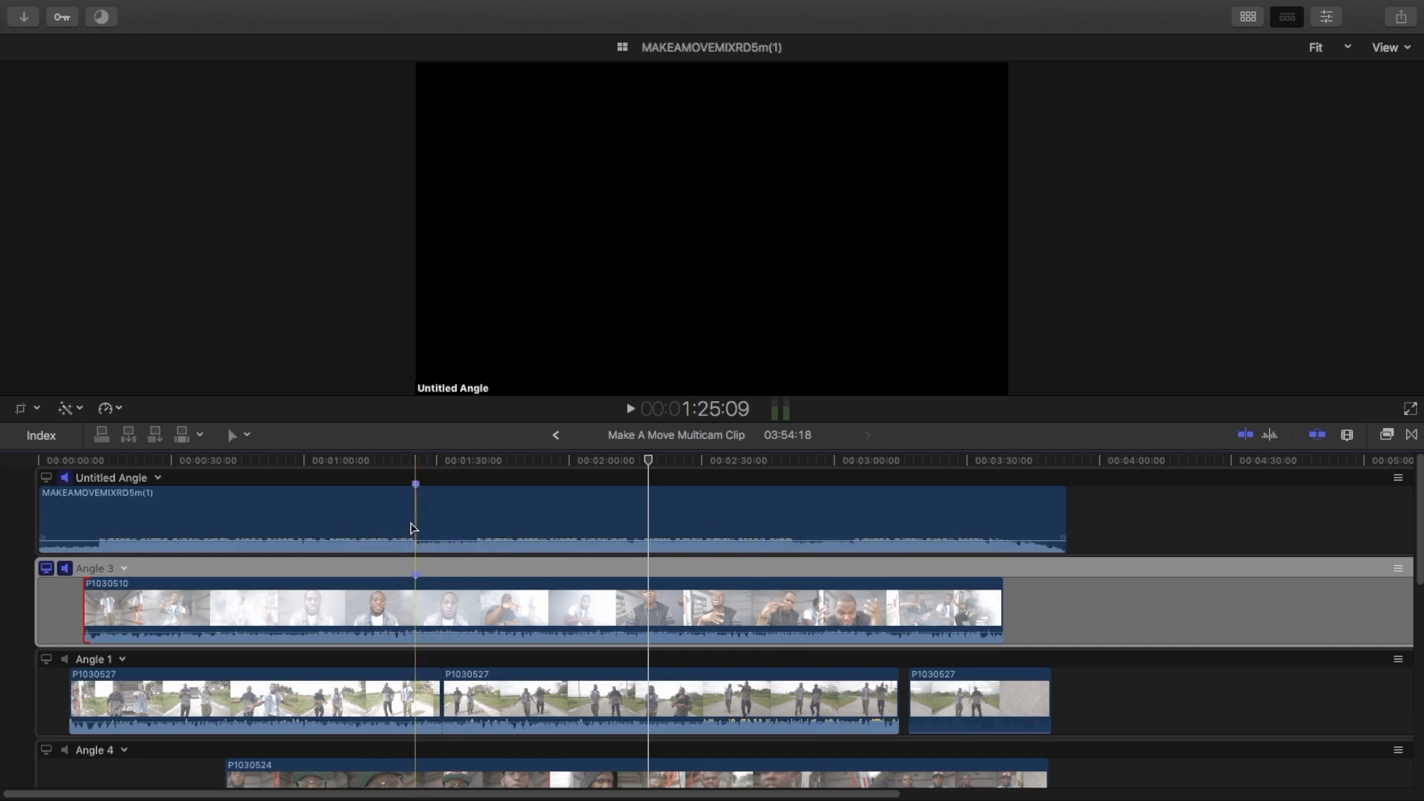
left_click(419, 608)
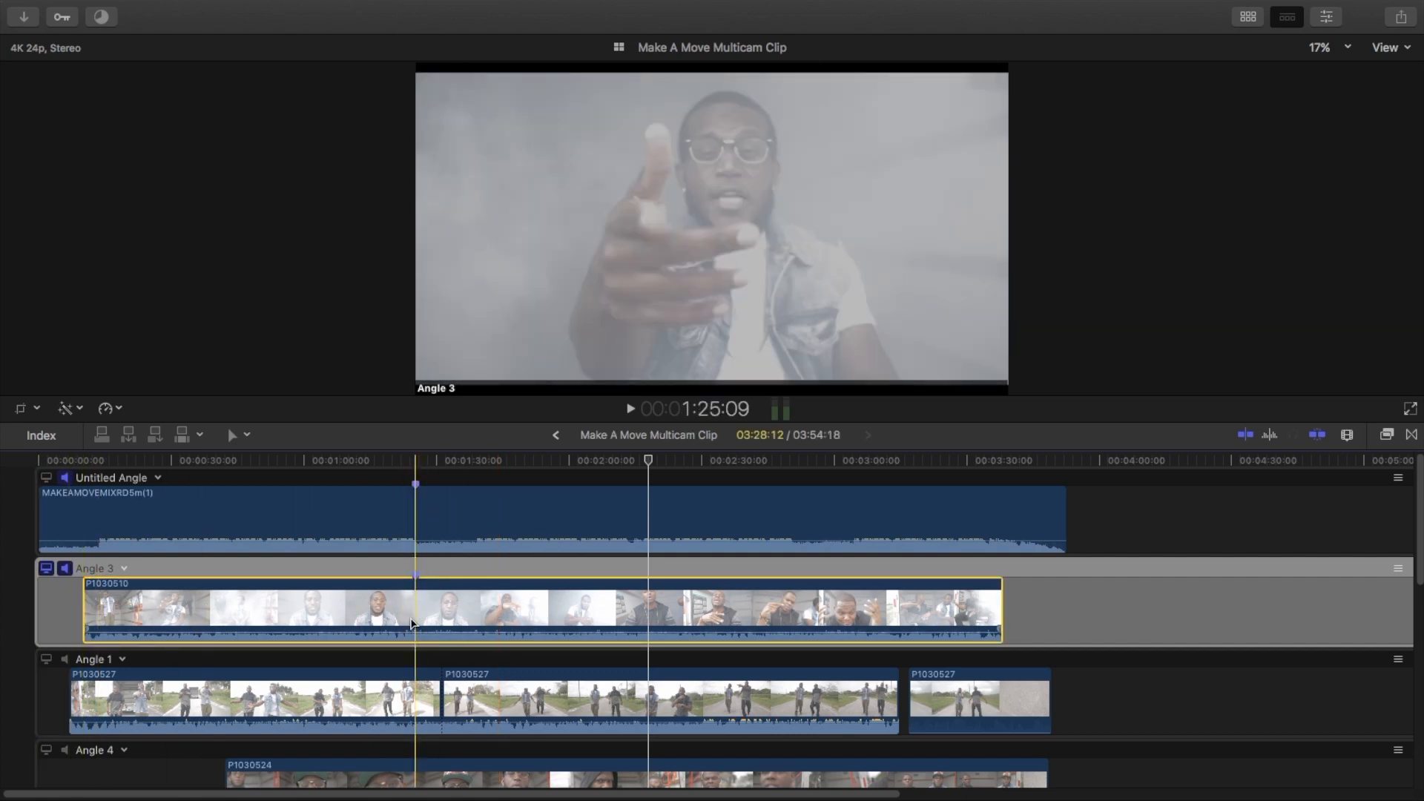
left_click(537, 623)
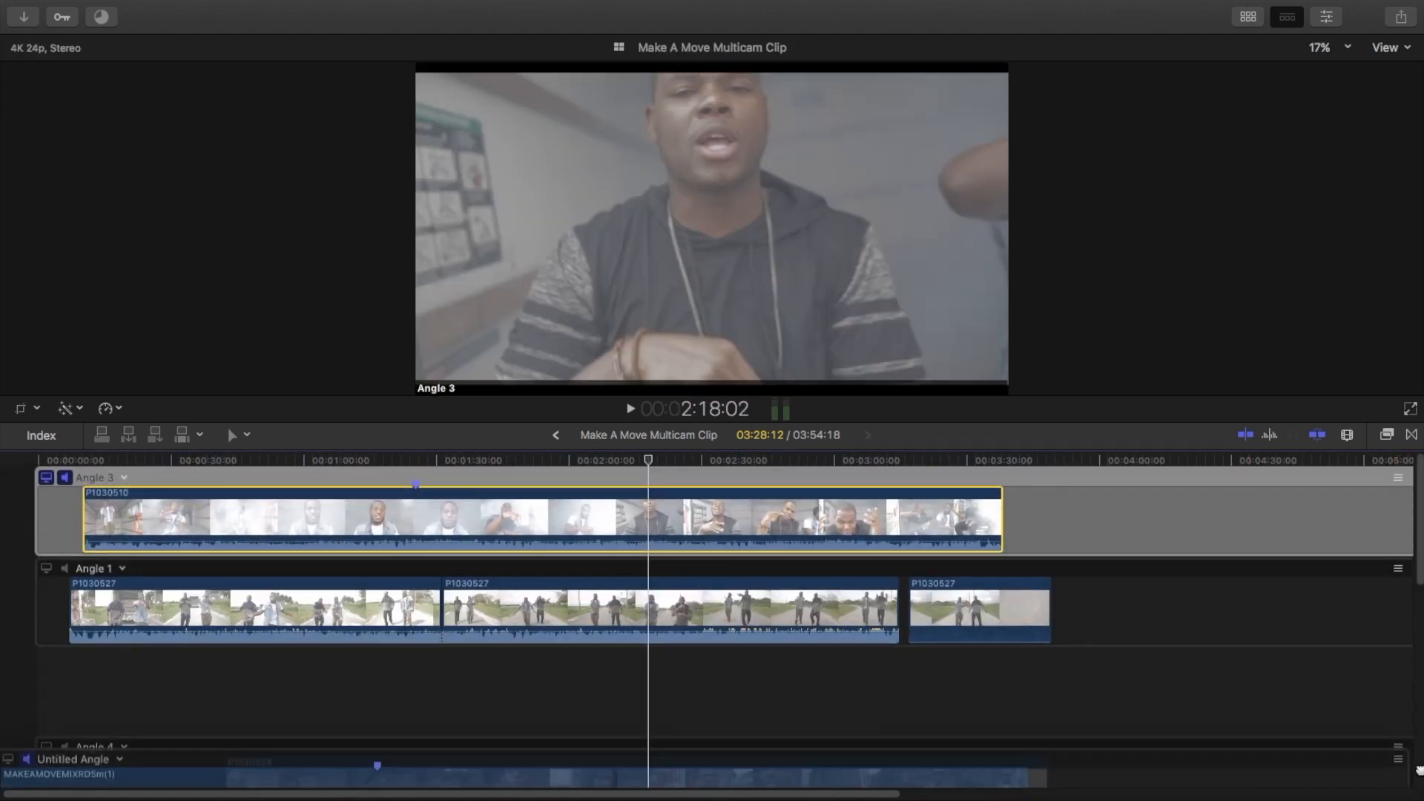
Leave the angle editor via Timeline History back to the Multicam Tutorial project
scroll("down", 3)
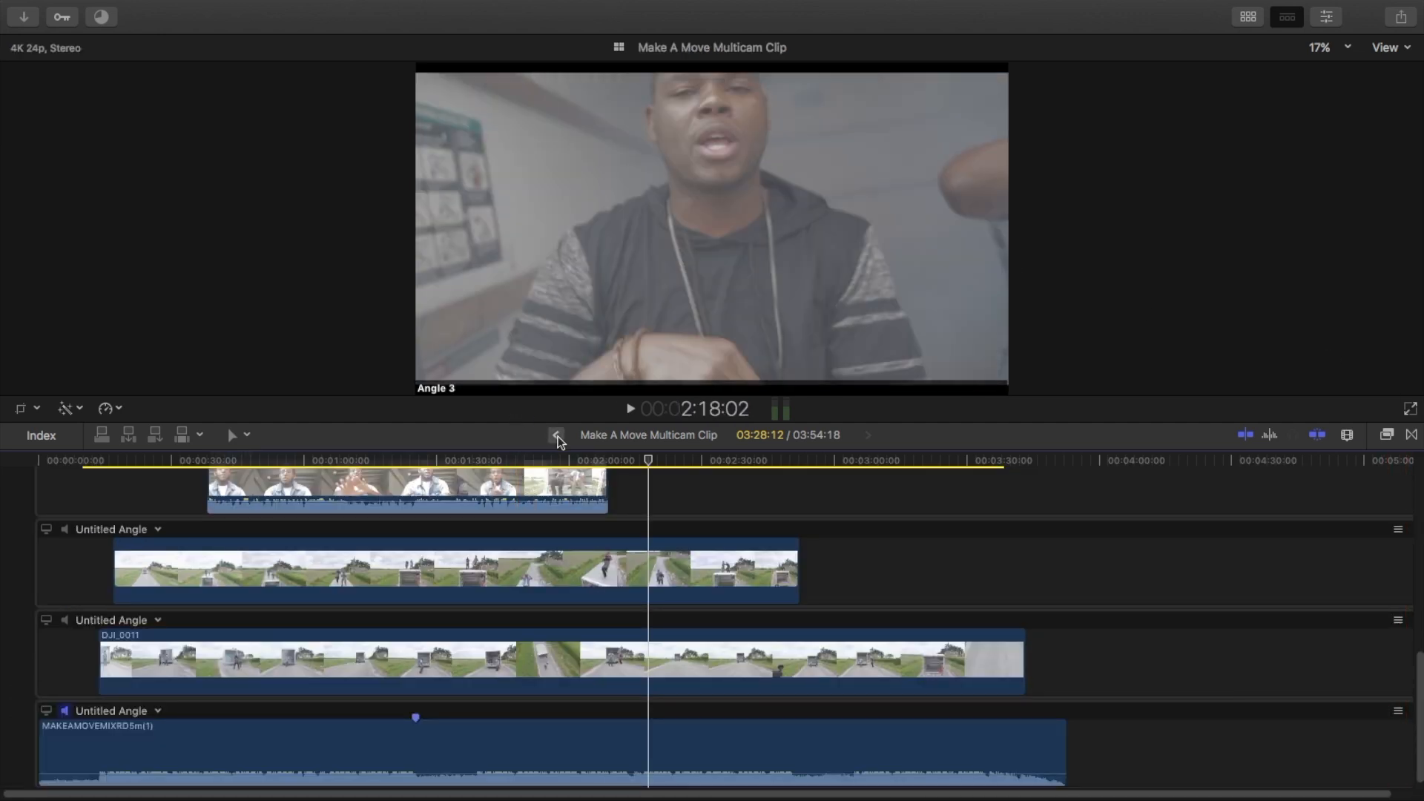
mouse_move(557, 435)
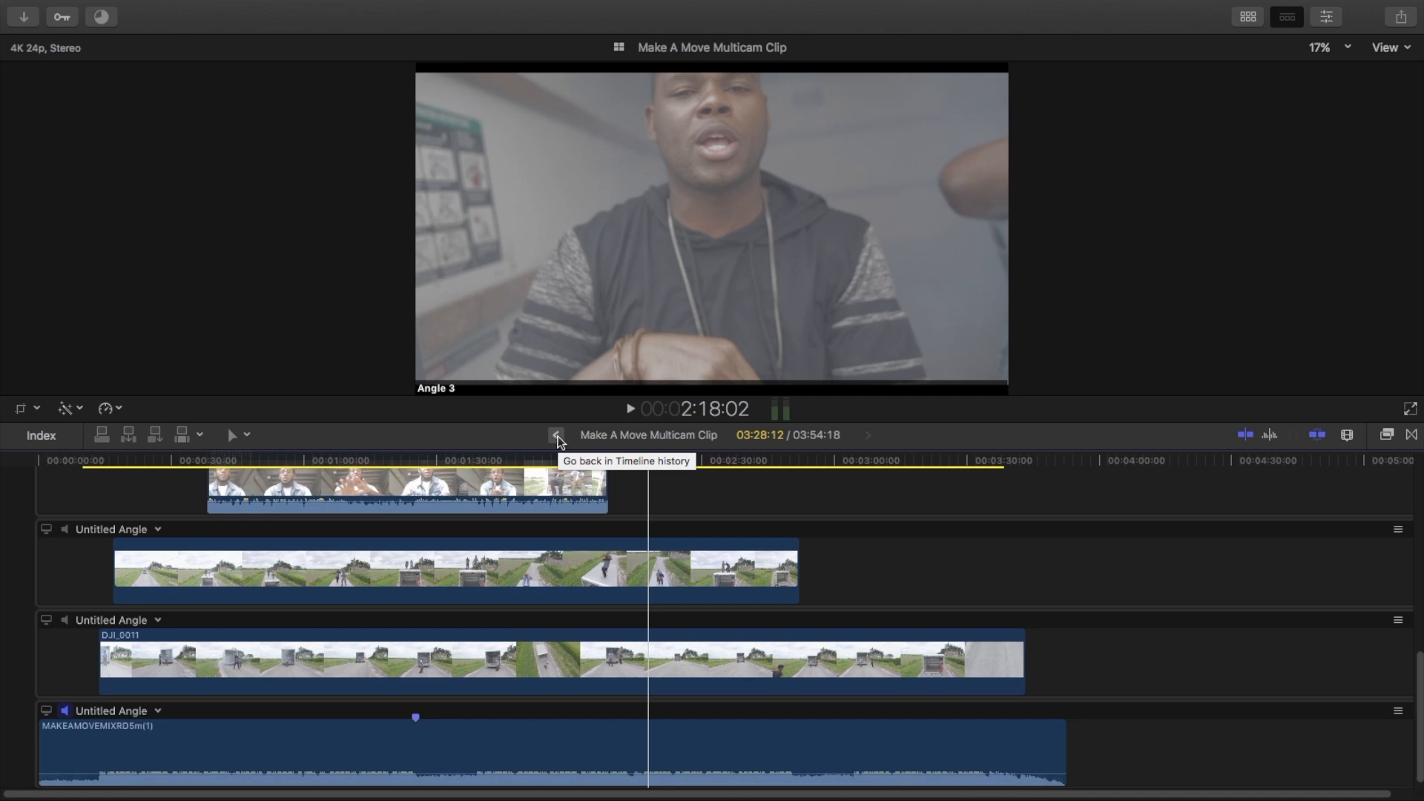
left_click(556, 436)
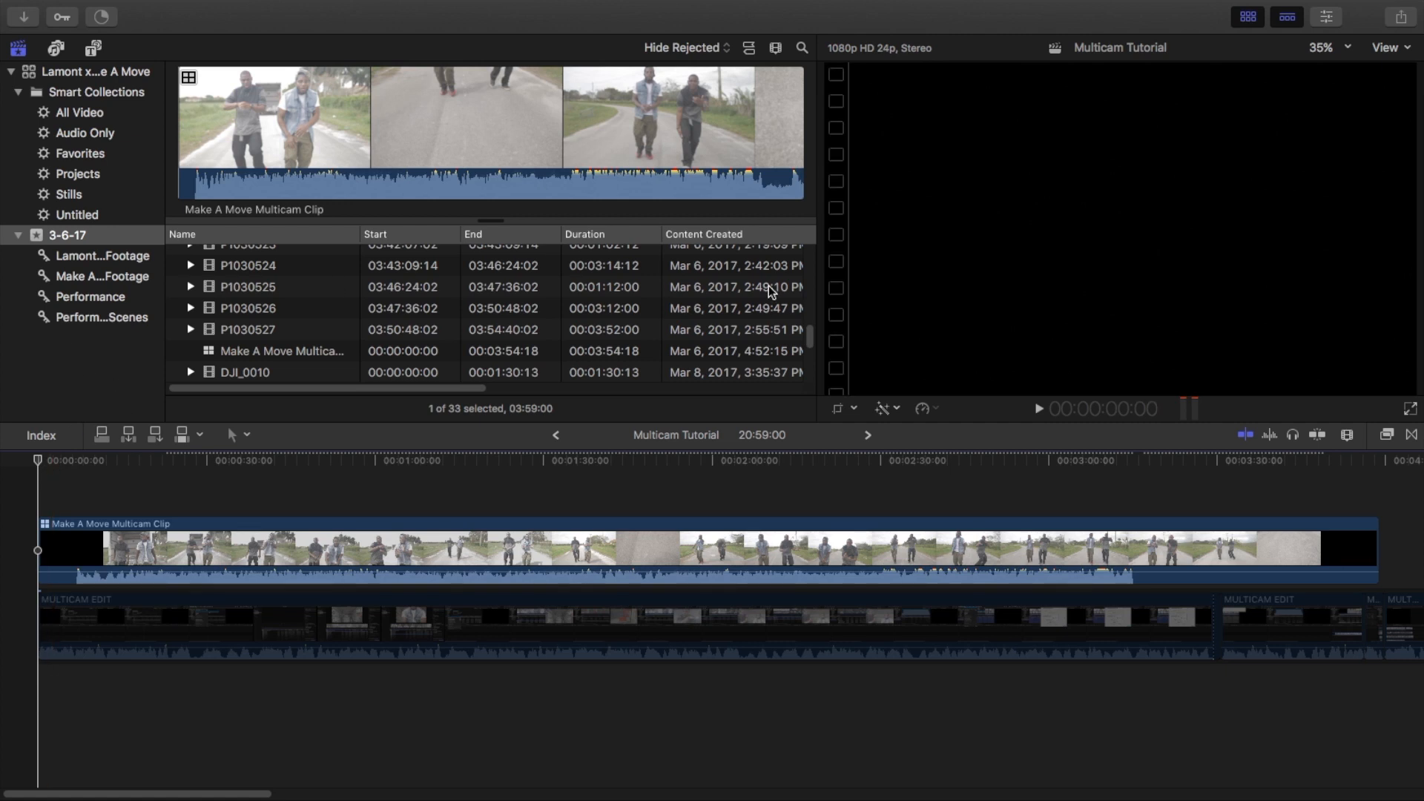
Show the nine-angle grid, set playback to Proxy media, and hide the Browser
left_click(1389, 47)
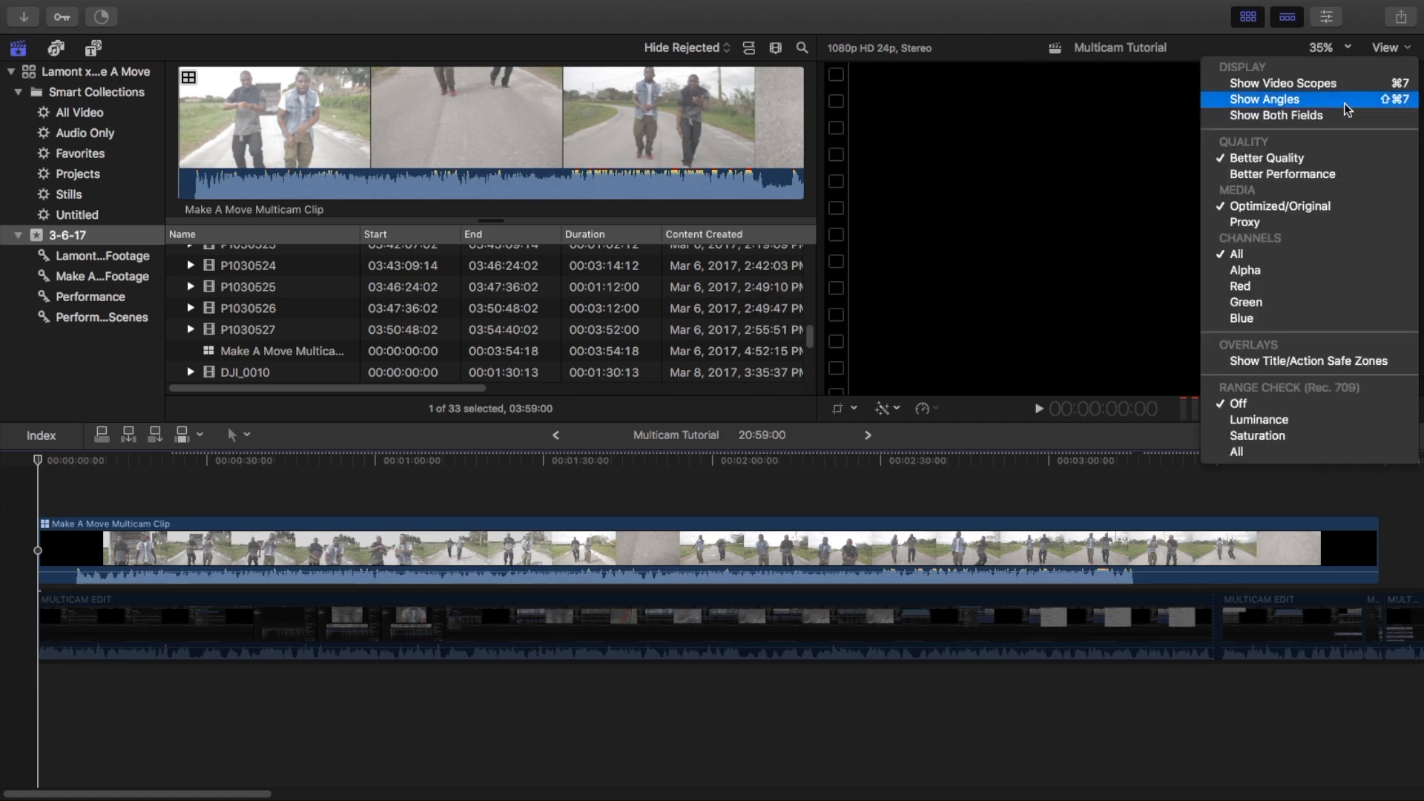
left_click(1266, 99)
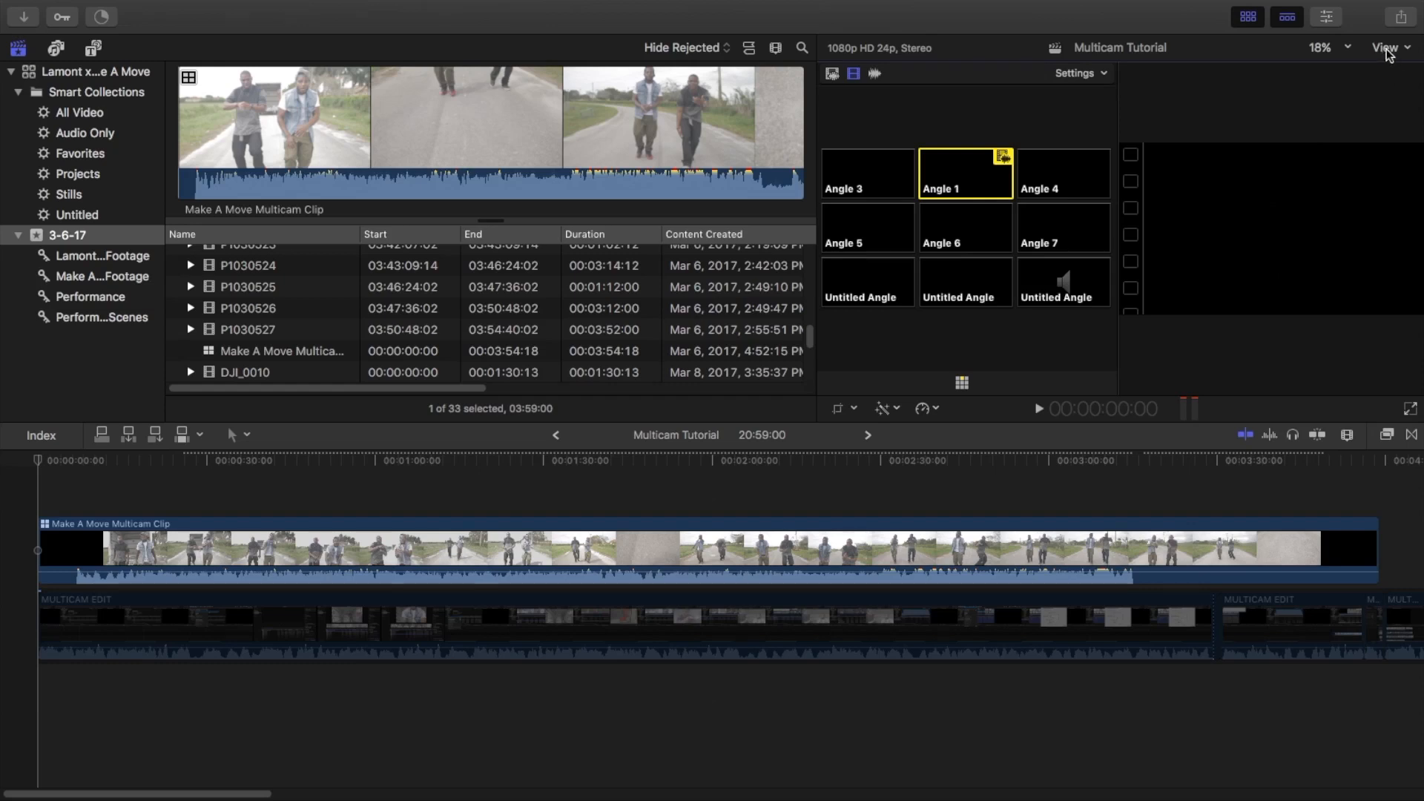
left_click(1390, 48)
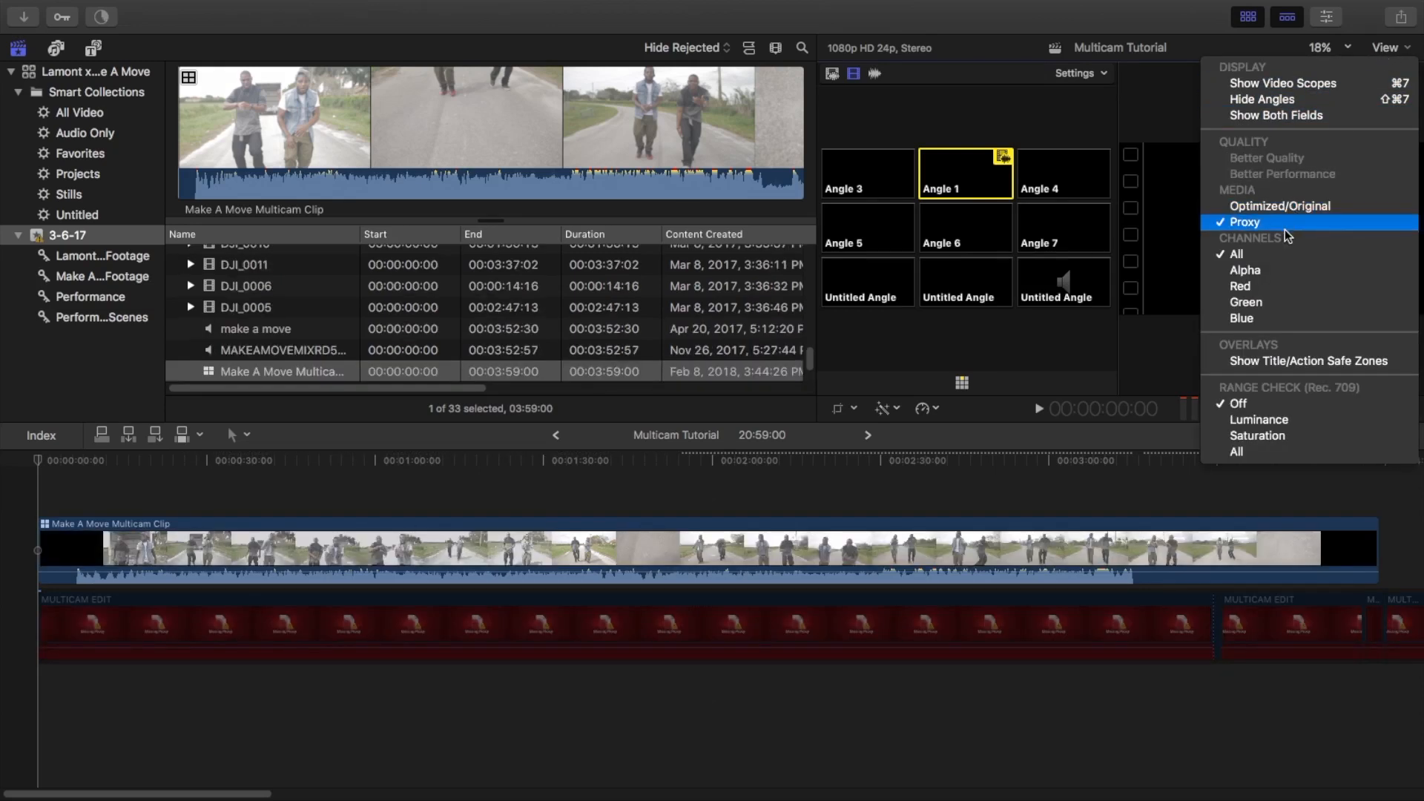
mouse_move(1288, 230)
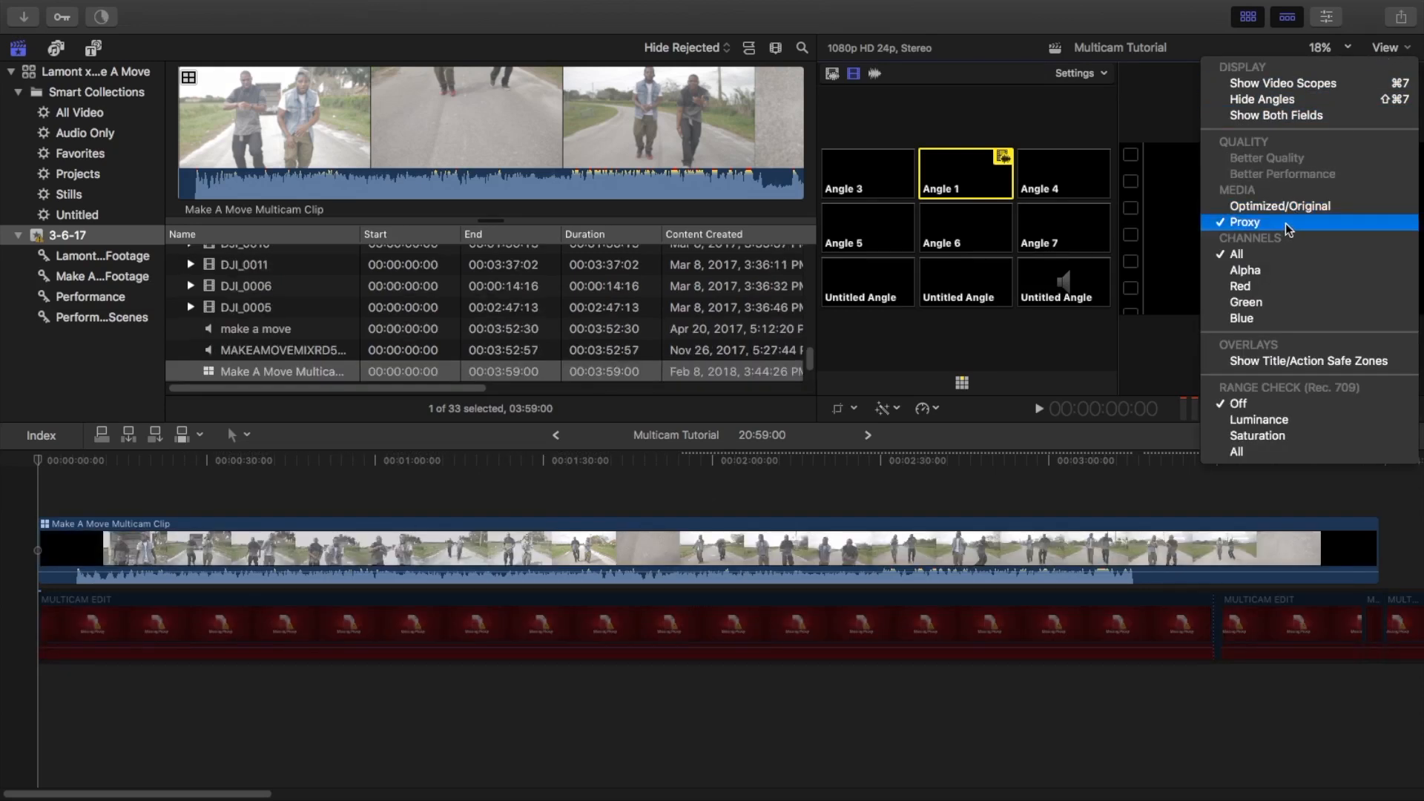
mouse_move(1285, 220)
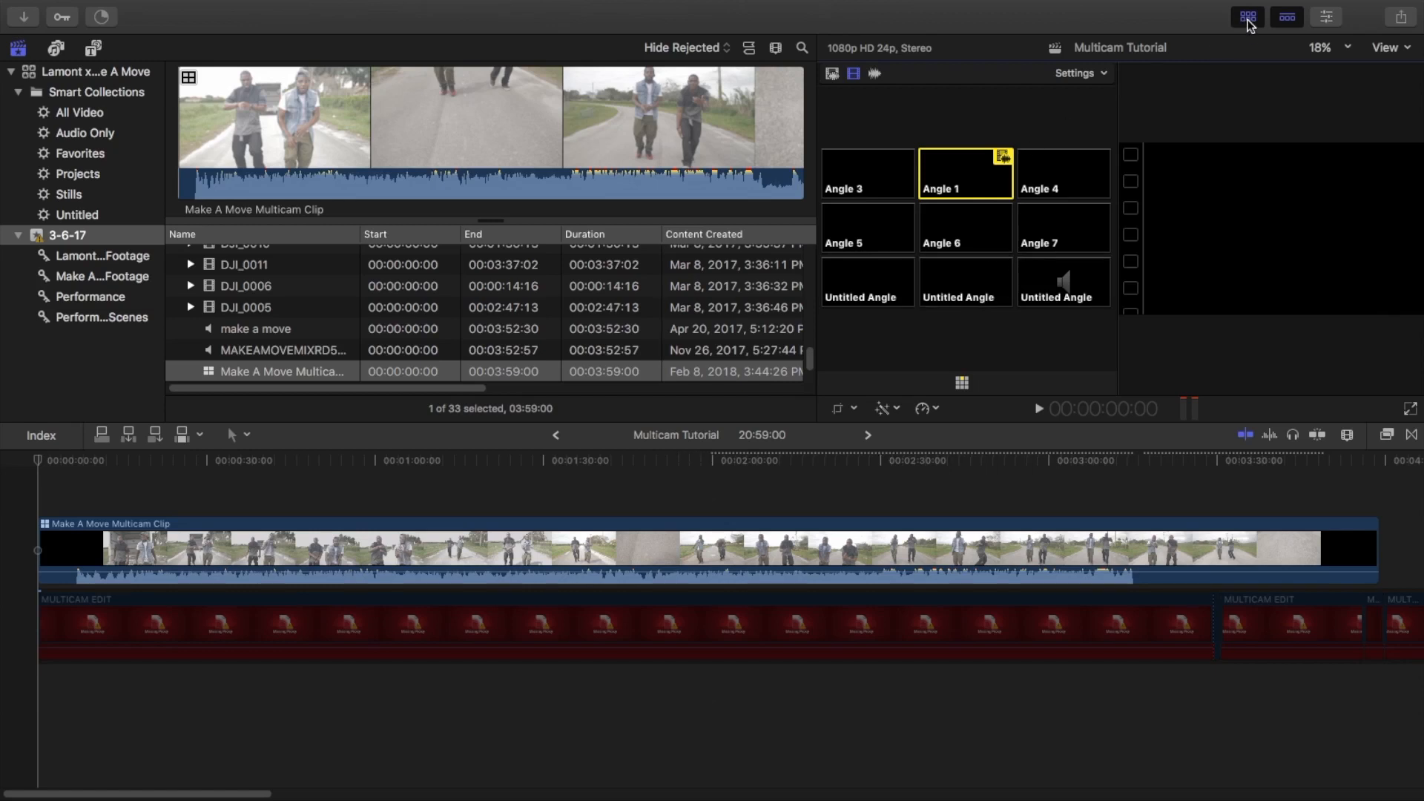
left_click(1246, 16)
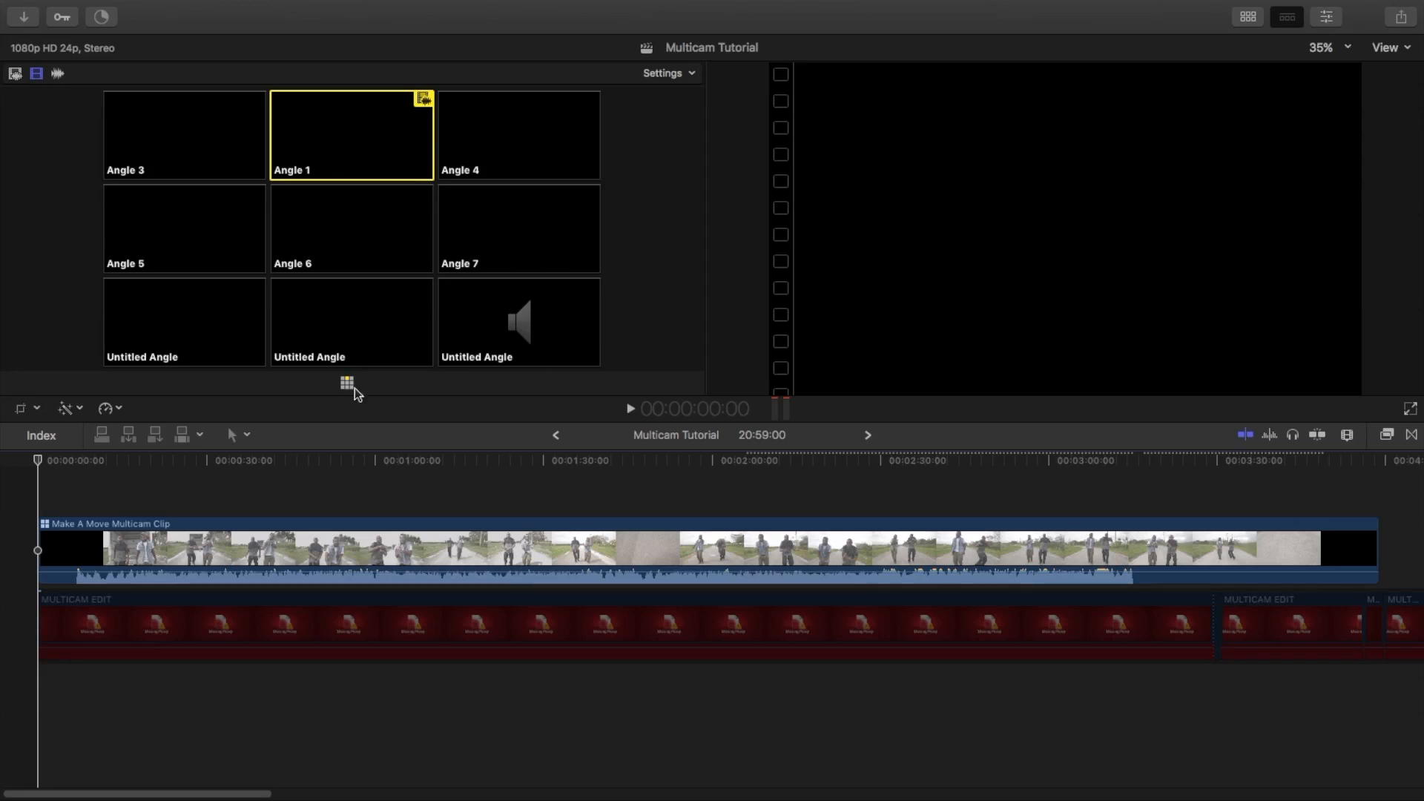
mouse_move(47, 414)
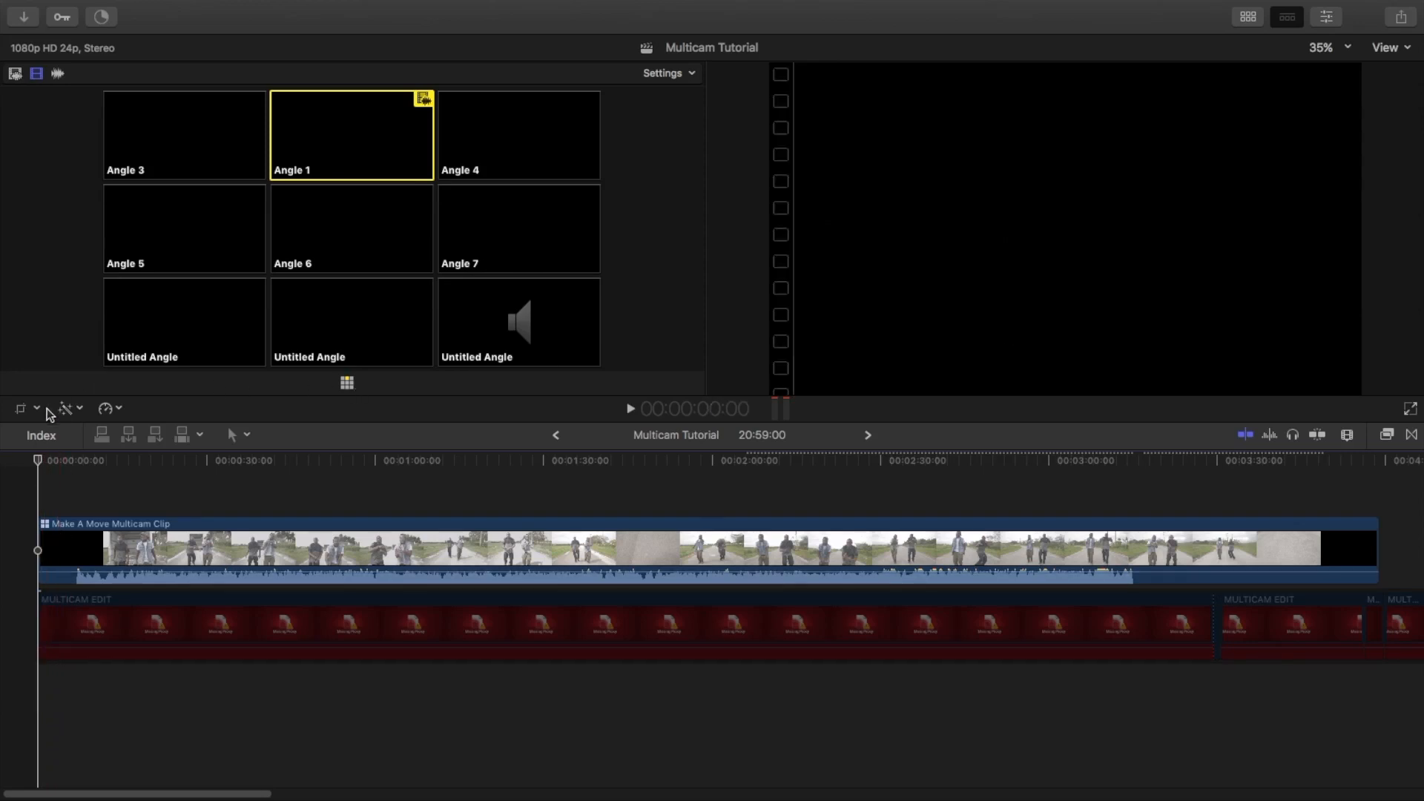
left_click(637, 549)
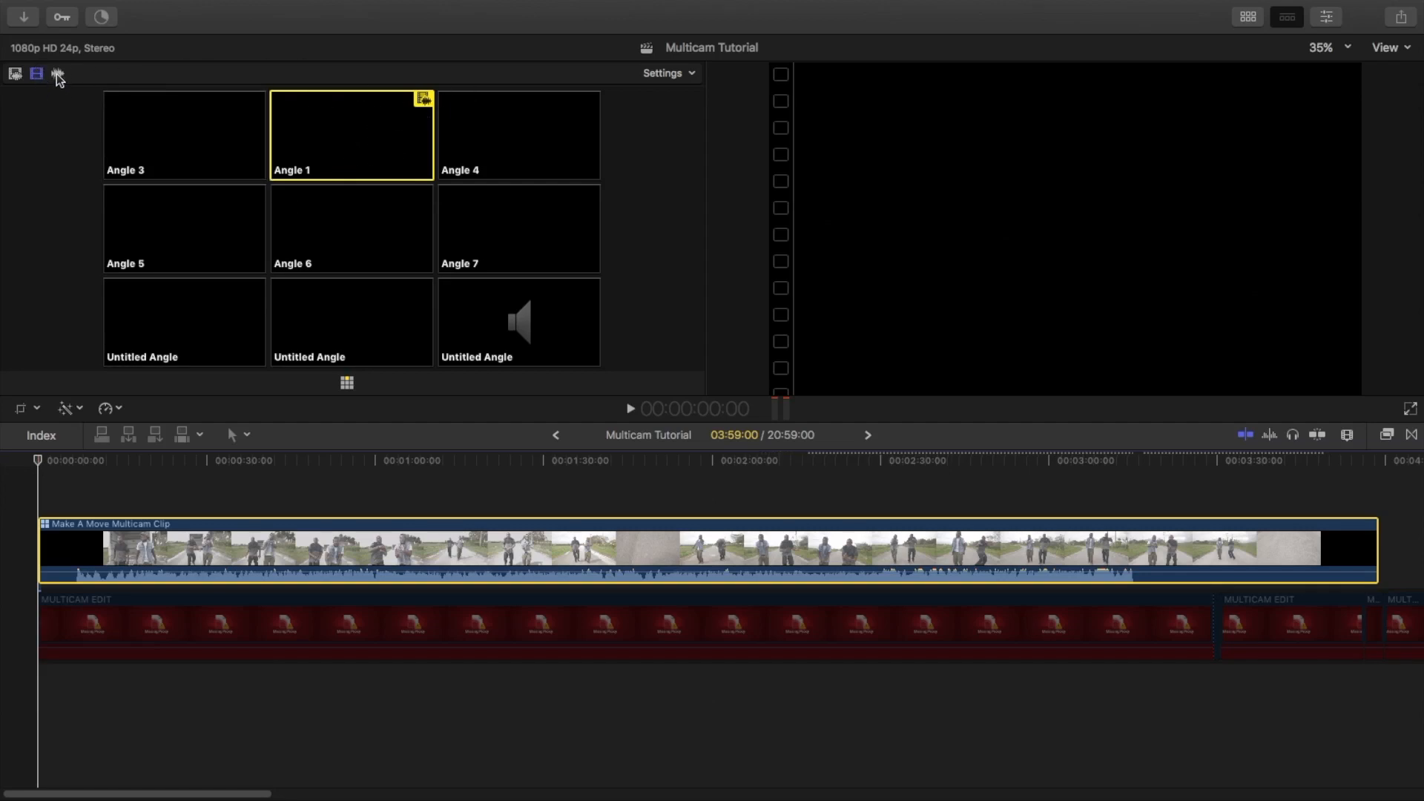
mouse_move(57, 74)
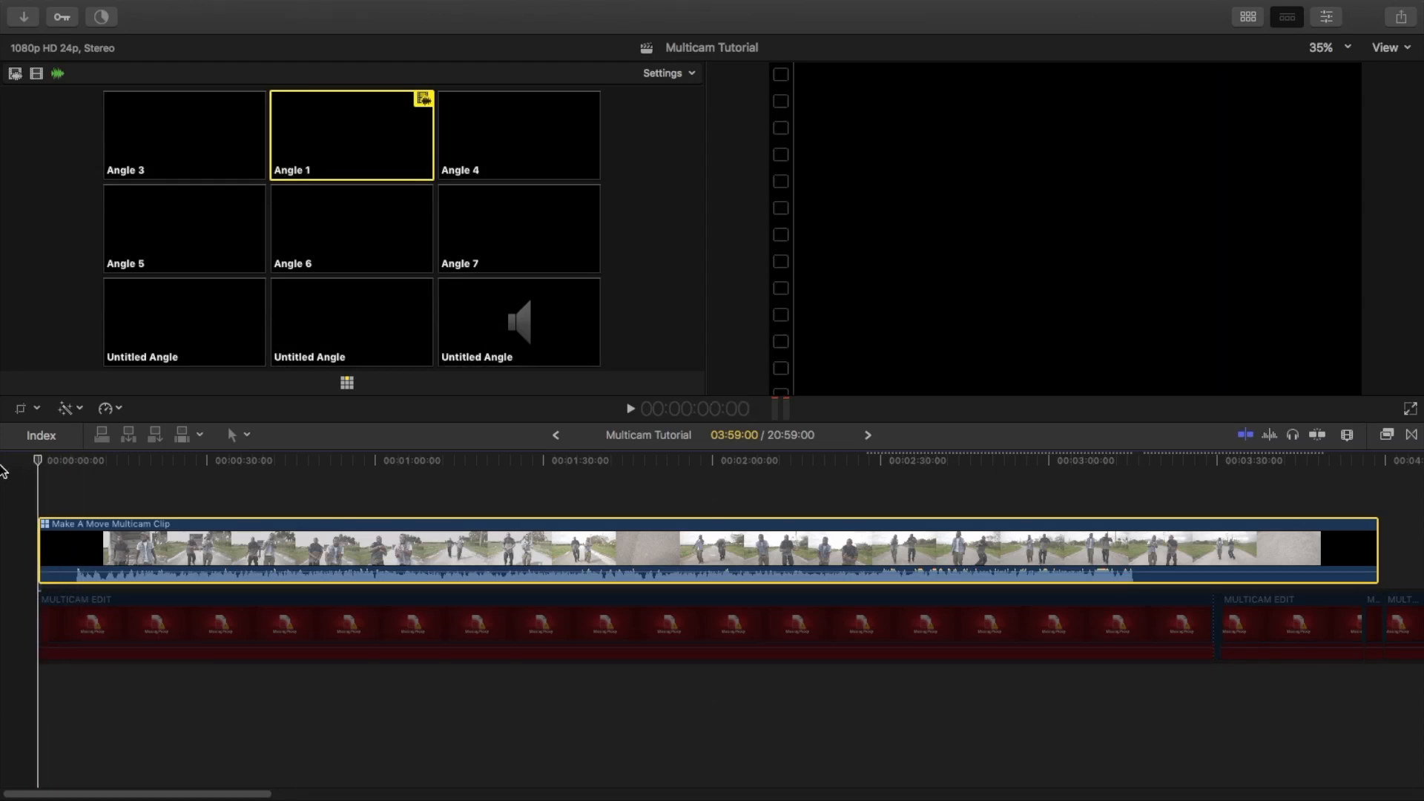
mouse_move(519, 322)
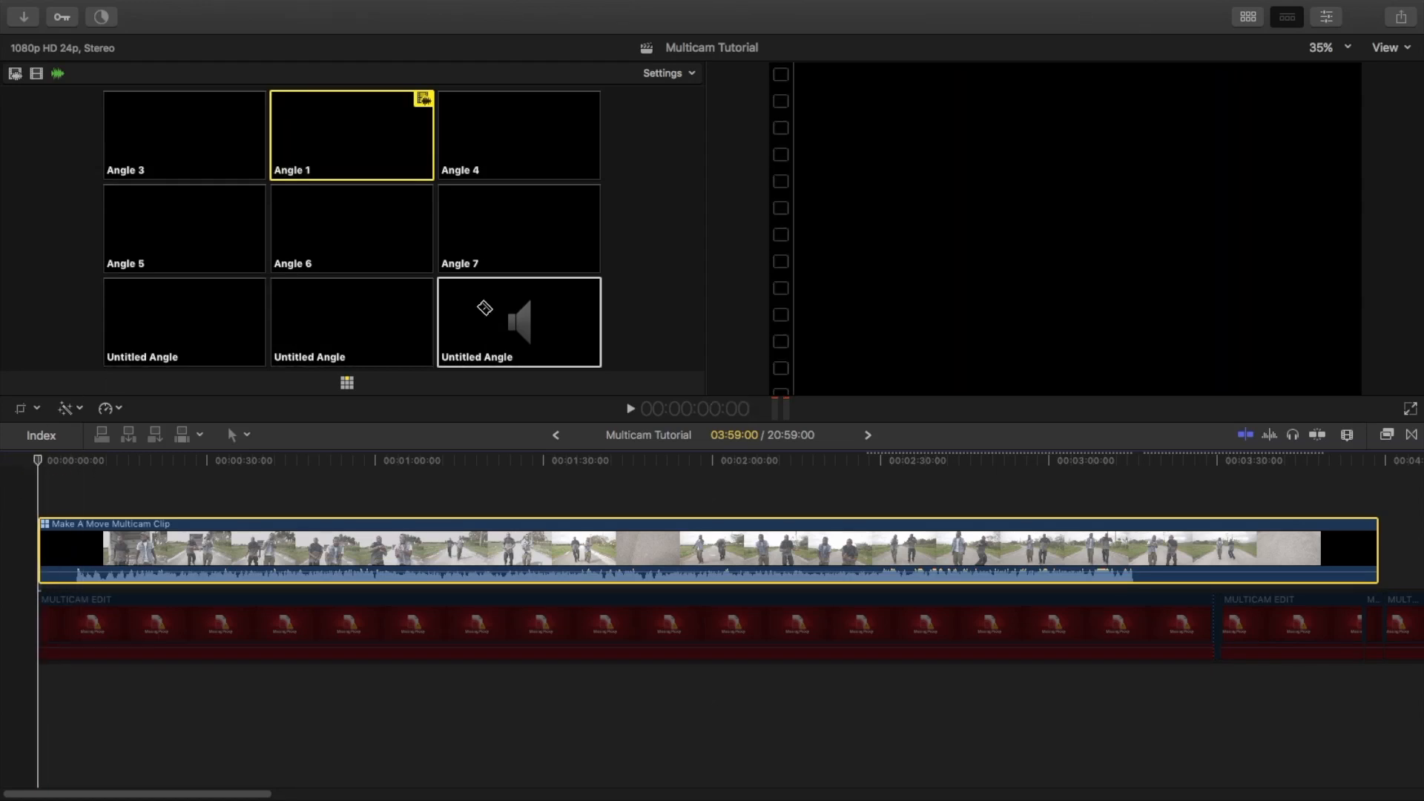
mouse_move(505, 325)
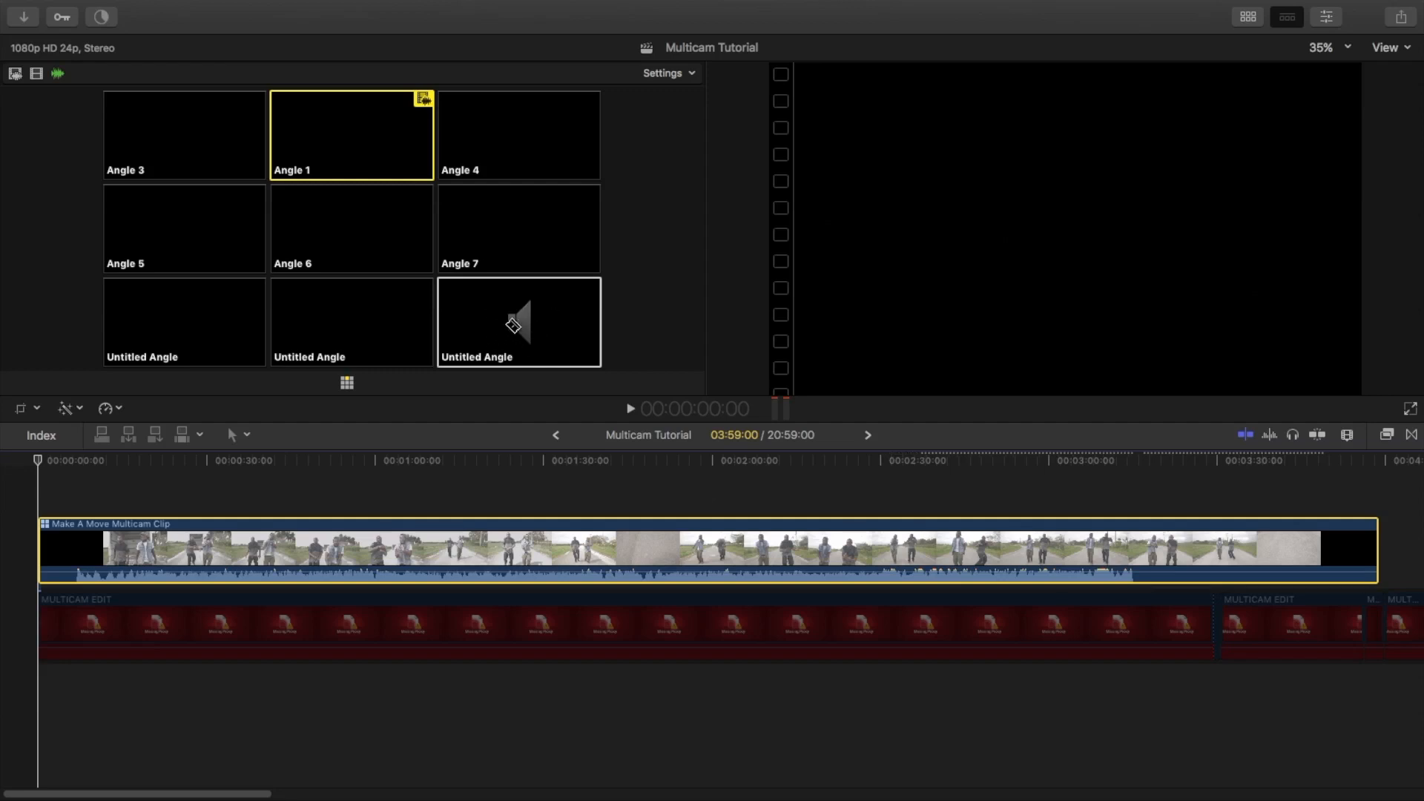
Take the multicam clip's audio from the Untitled Angle music tile, keeping video on Angle 1
left_click(519, 322)
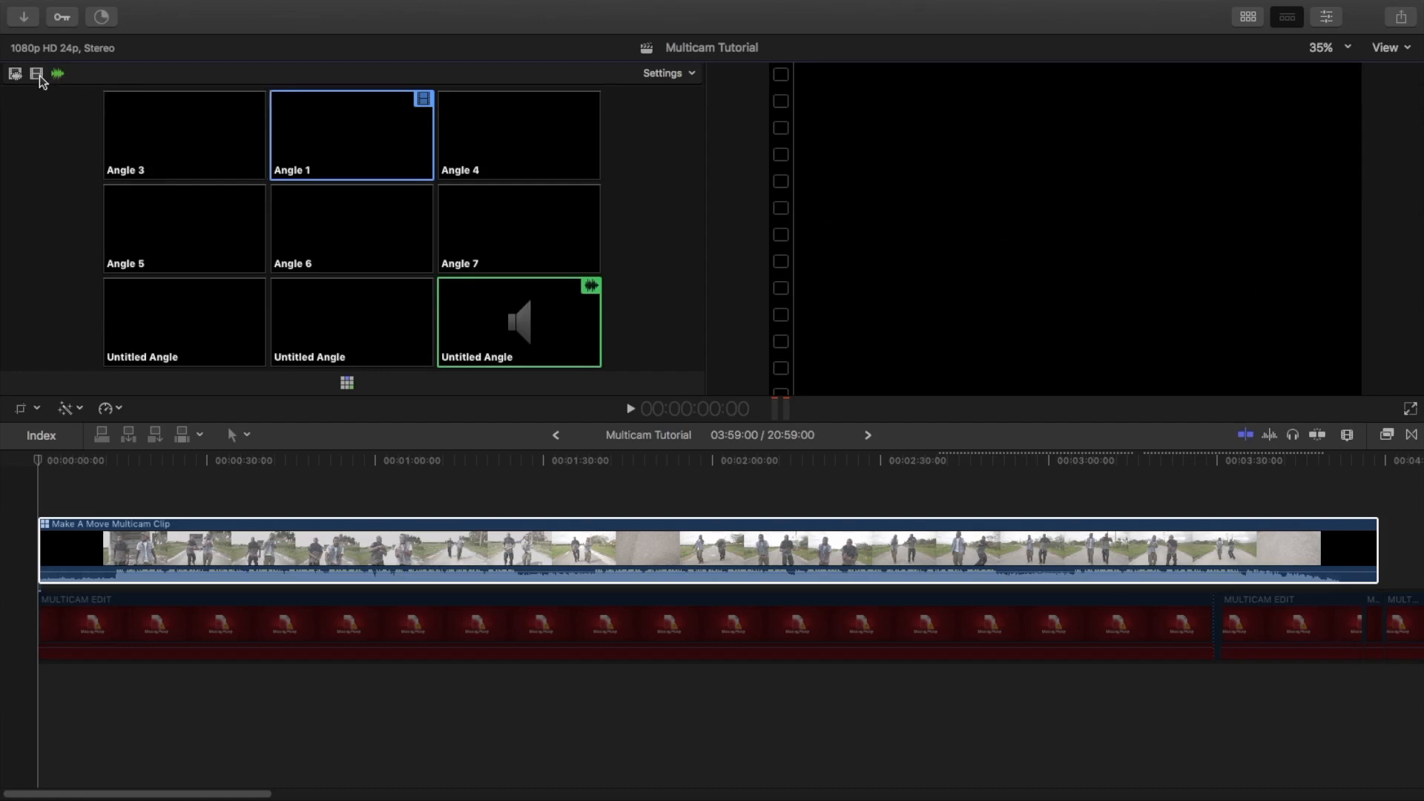
mouse_move(36, 74)
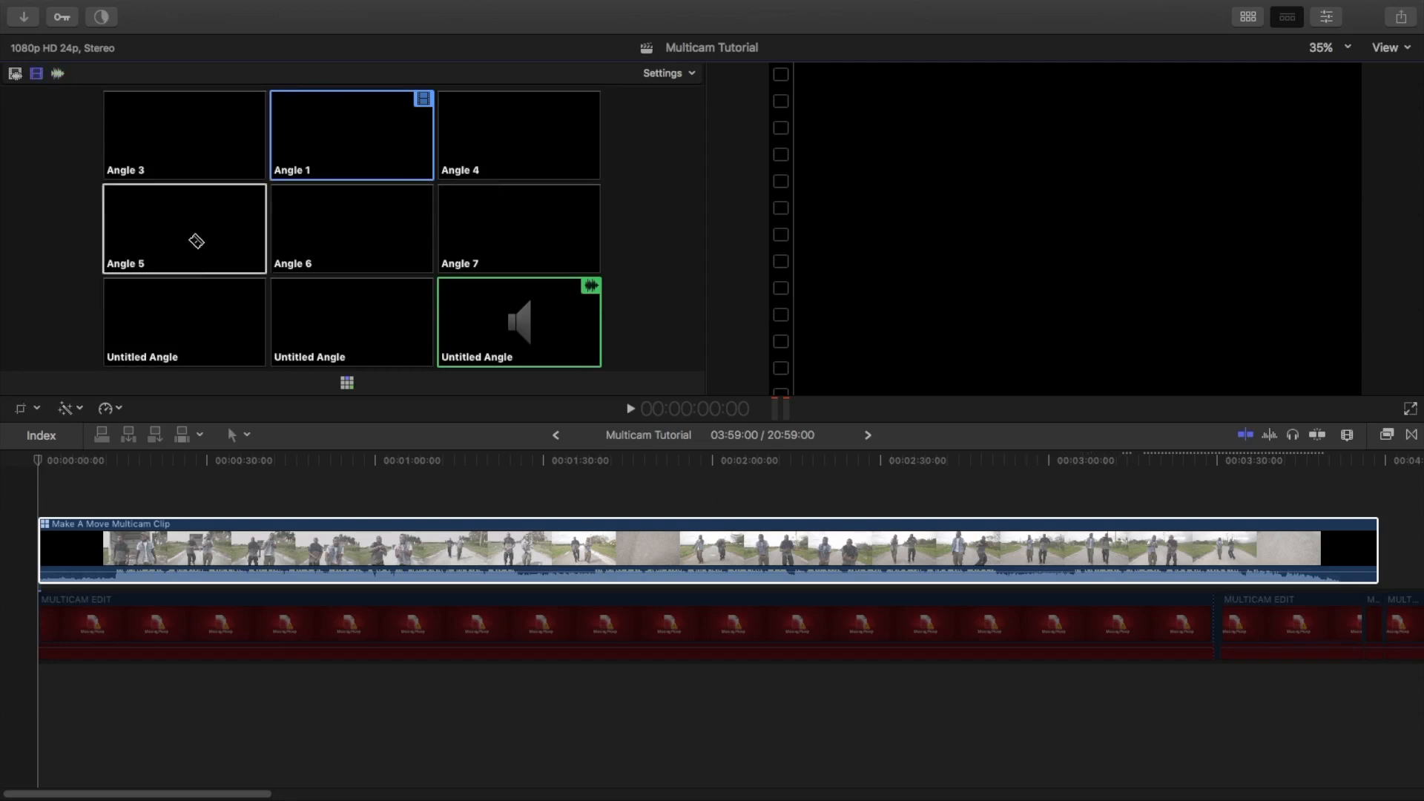
left_click(663, 74)
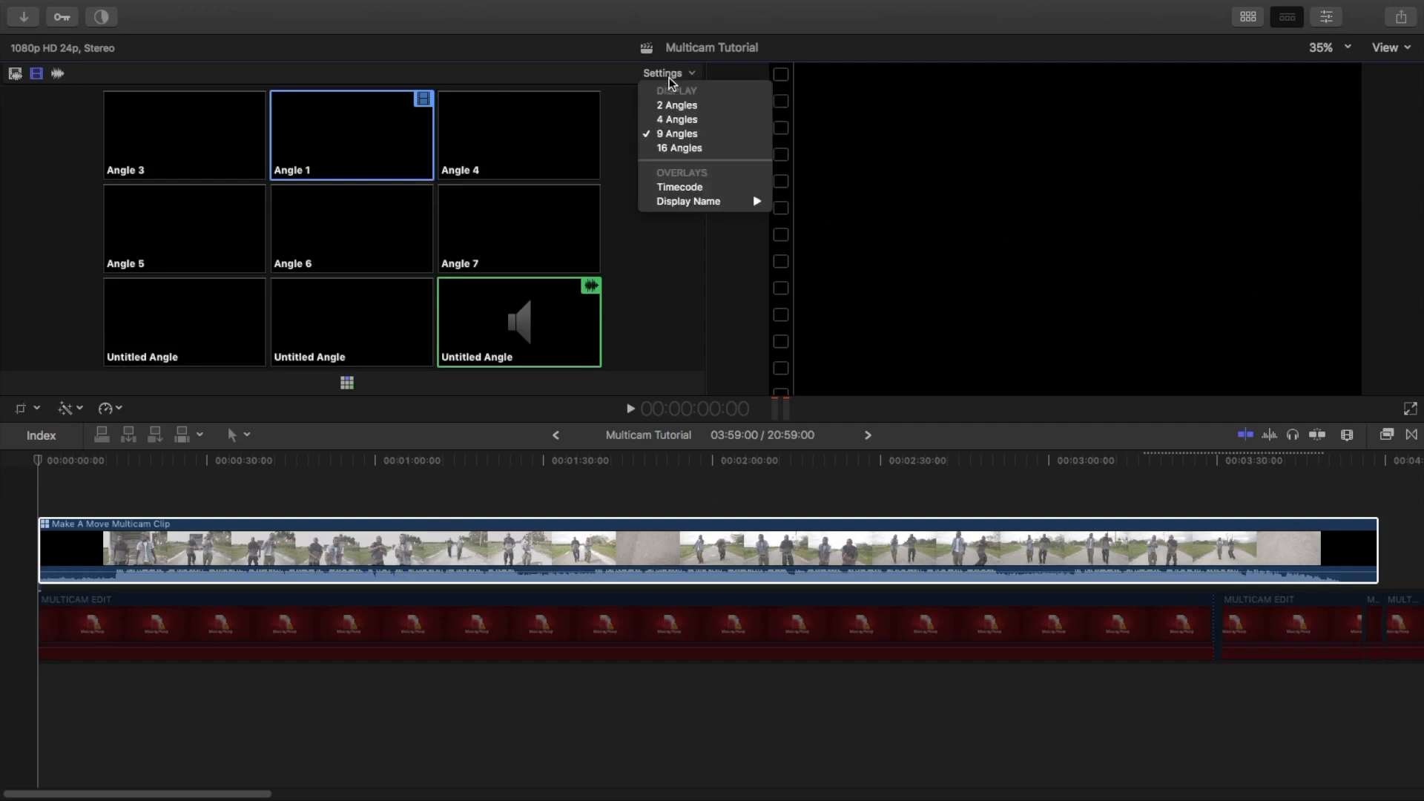
mouse_move(699, 105)
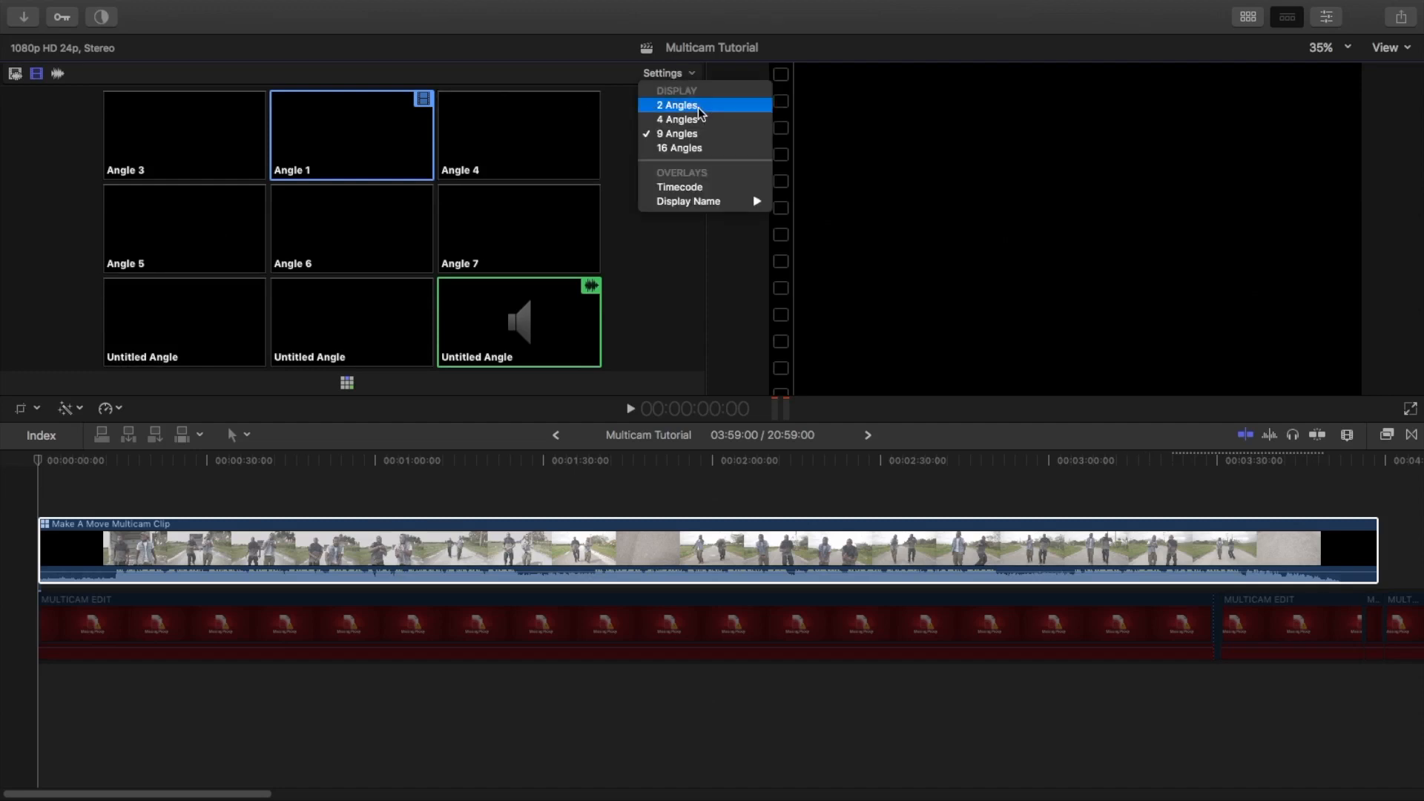
mouse_move(690, 102)
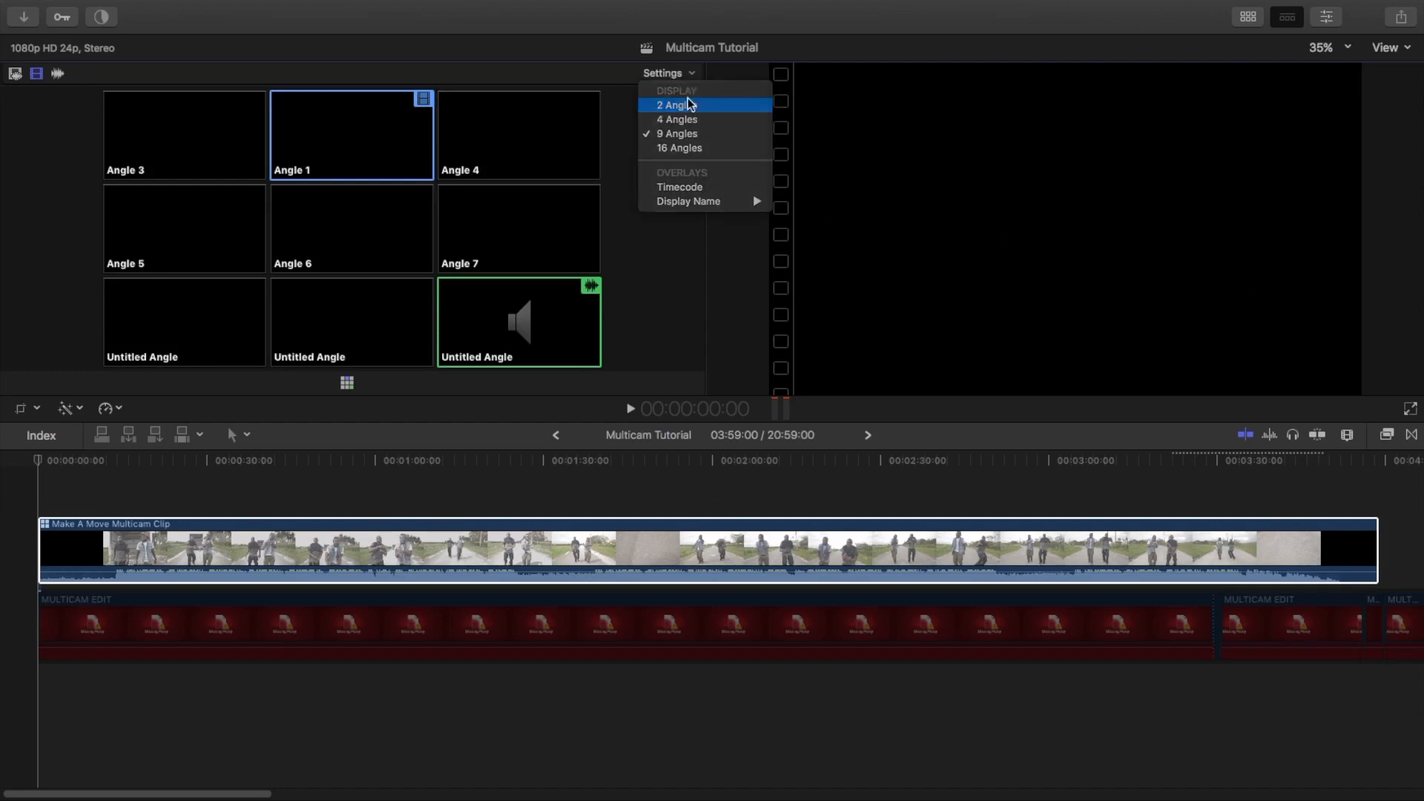
left_click(677, 104)
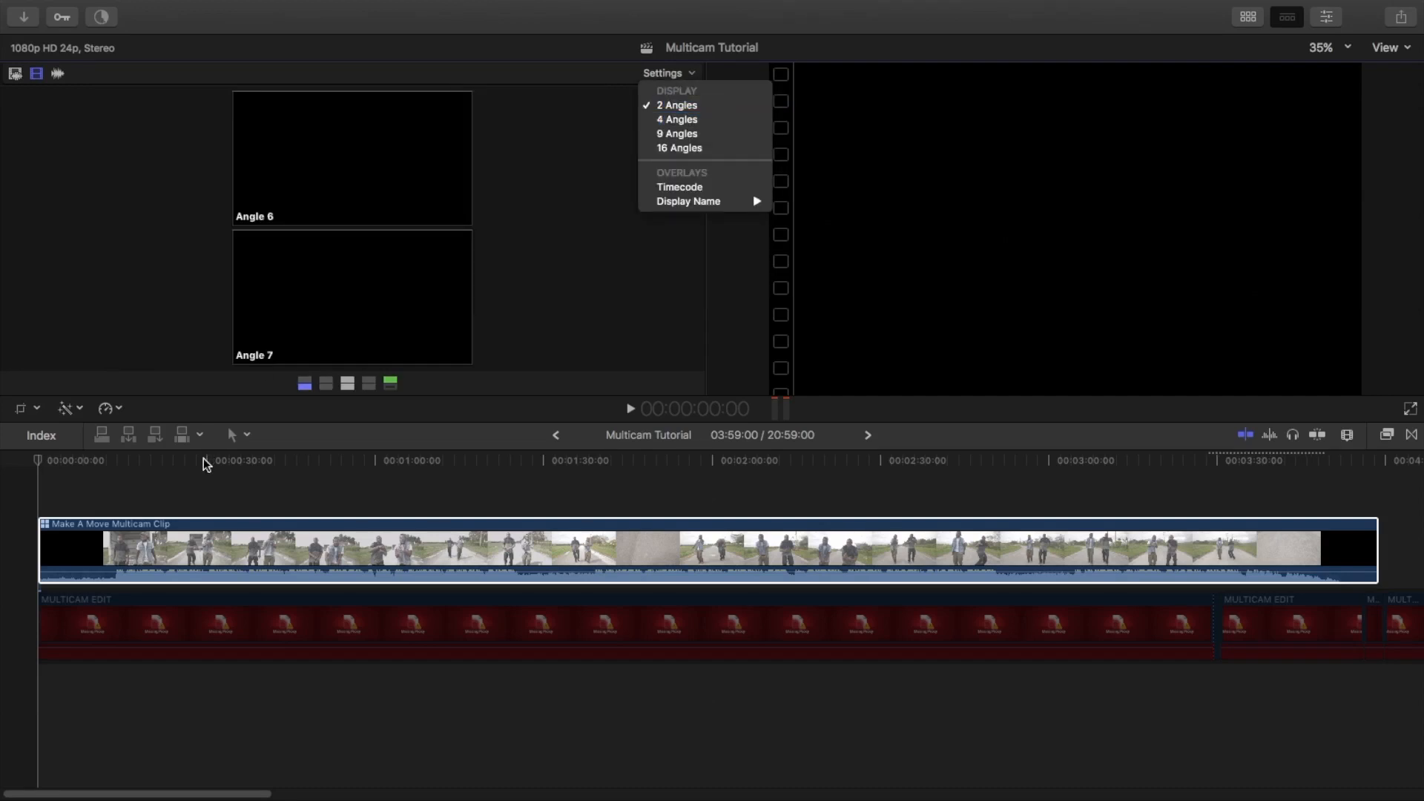
mouse_move(677, 133)
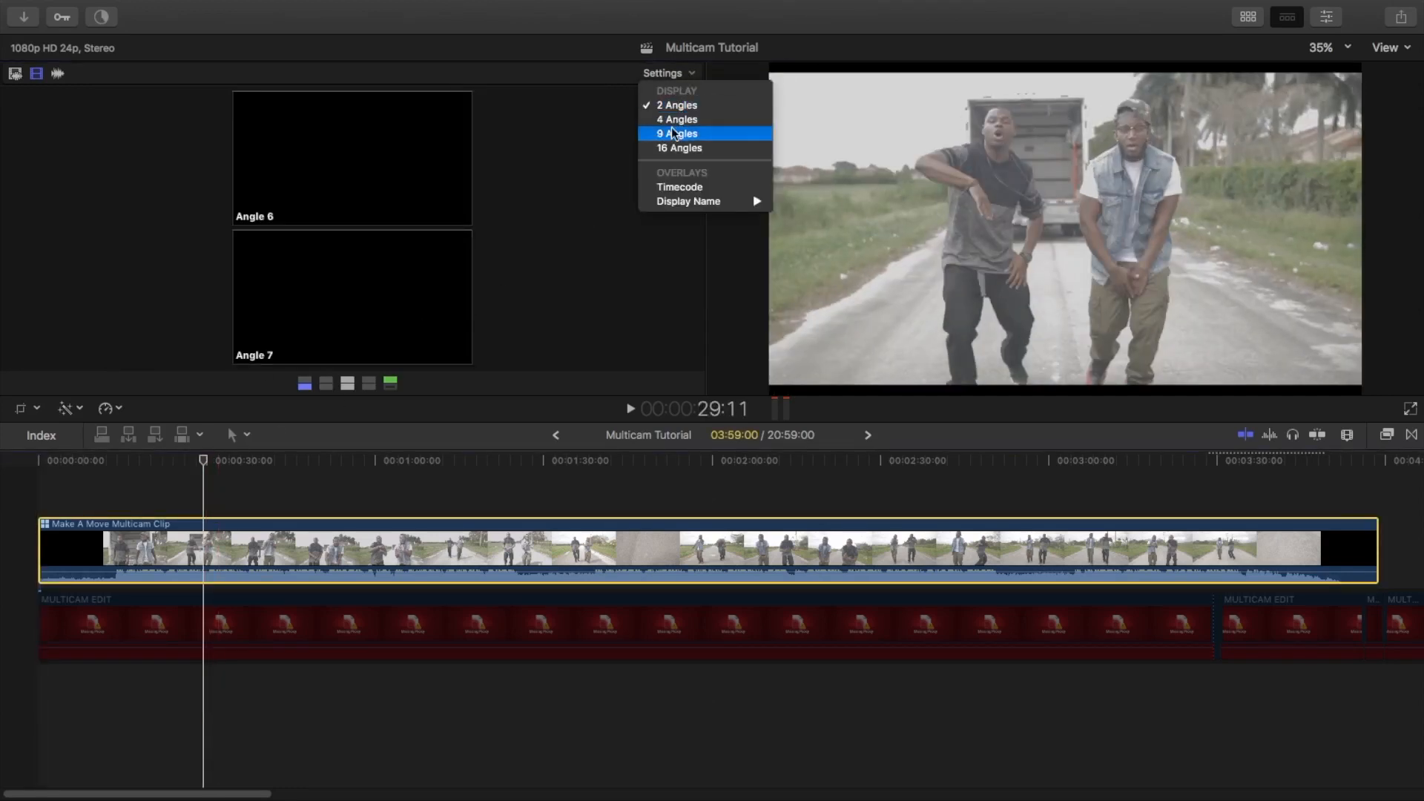
left_click(677, 134)
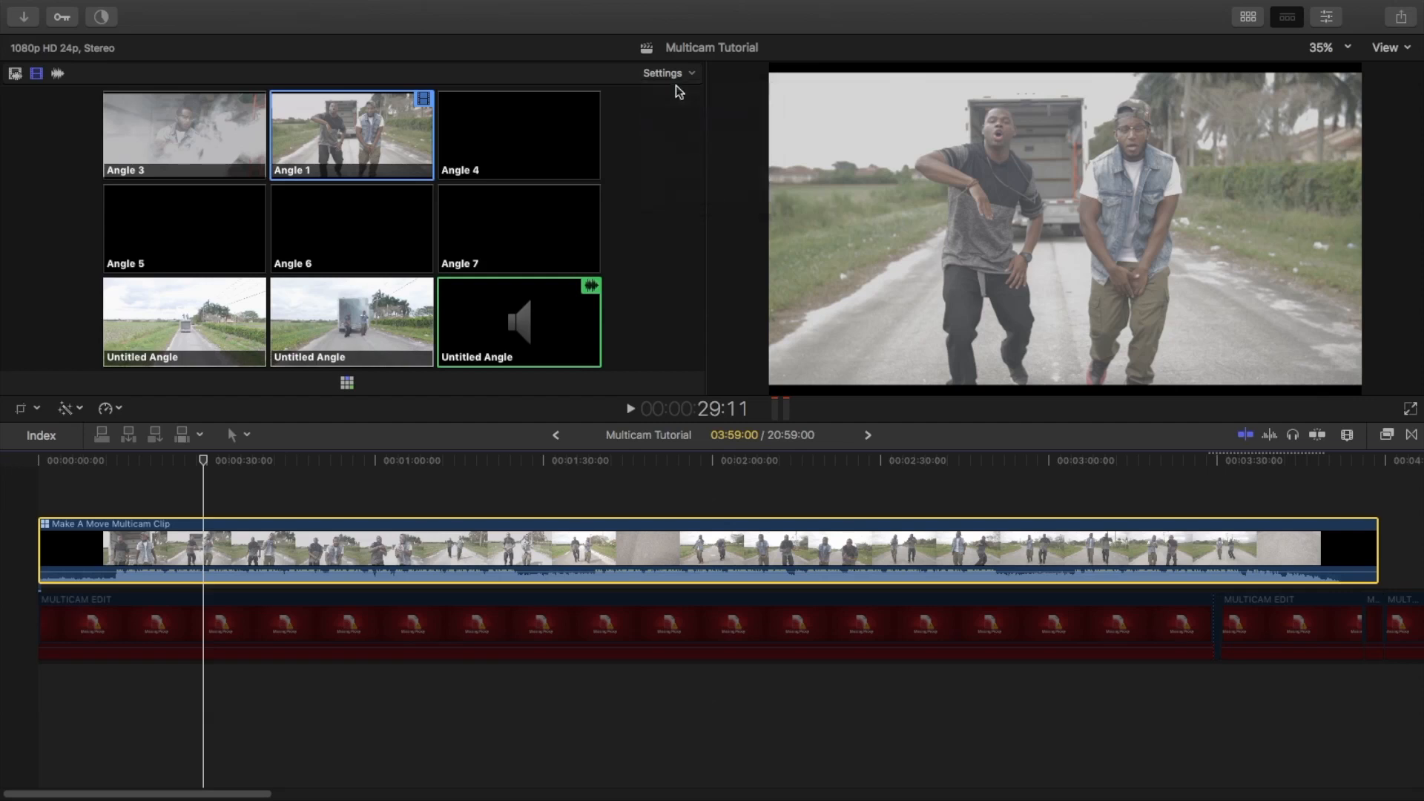
left_click(664, 73)
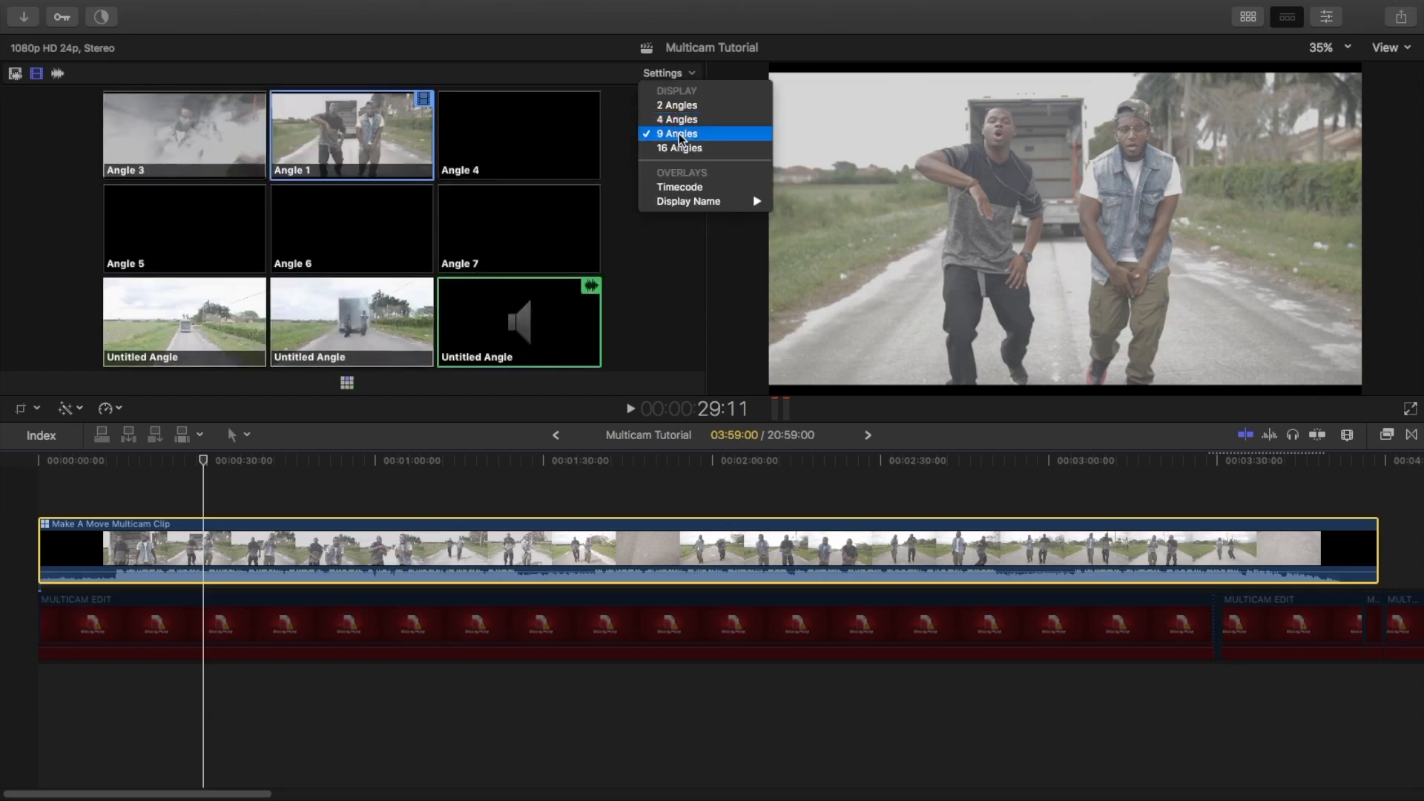
left_click(677, 103)
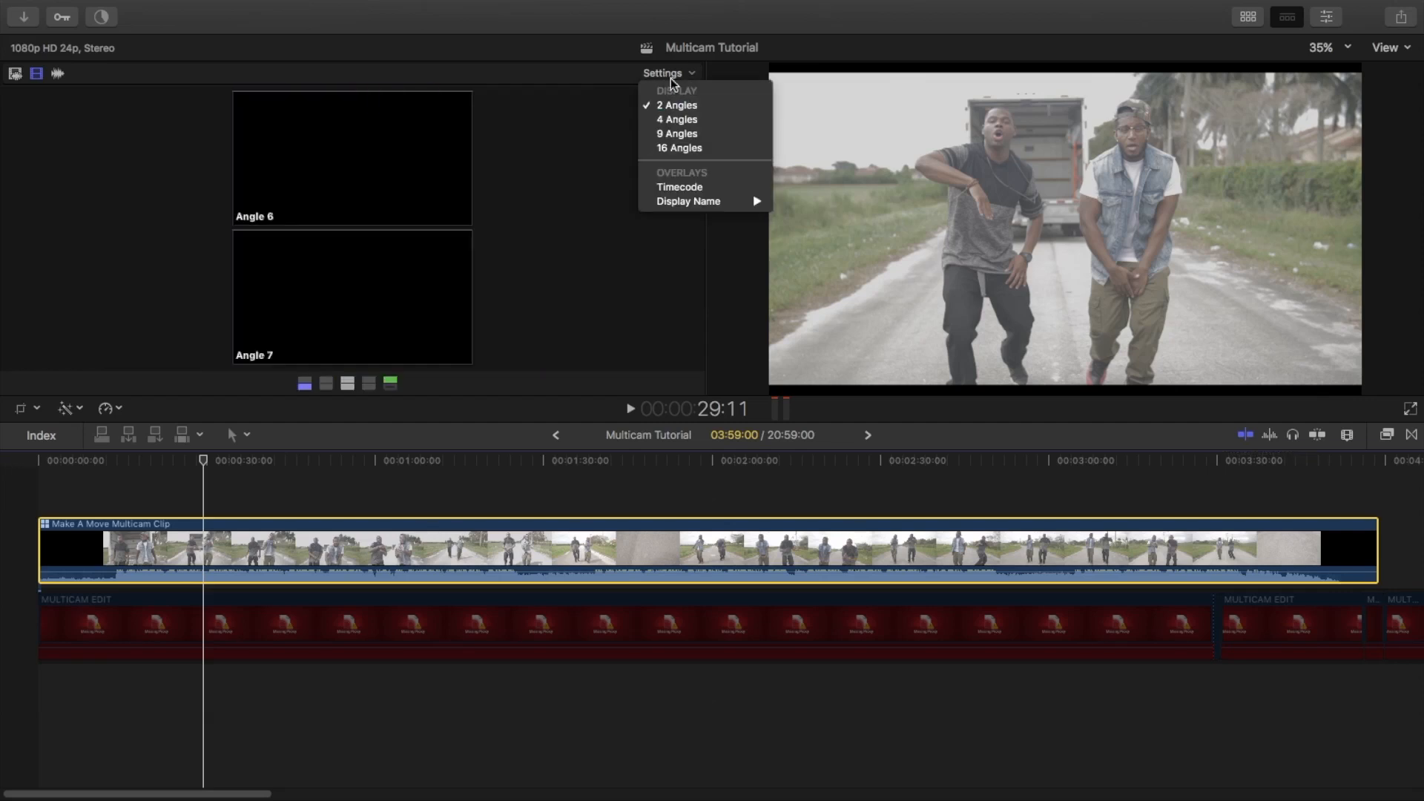
left_click(677, 133)
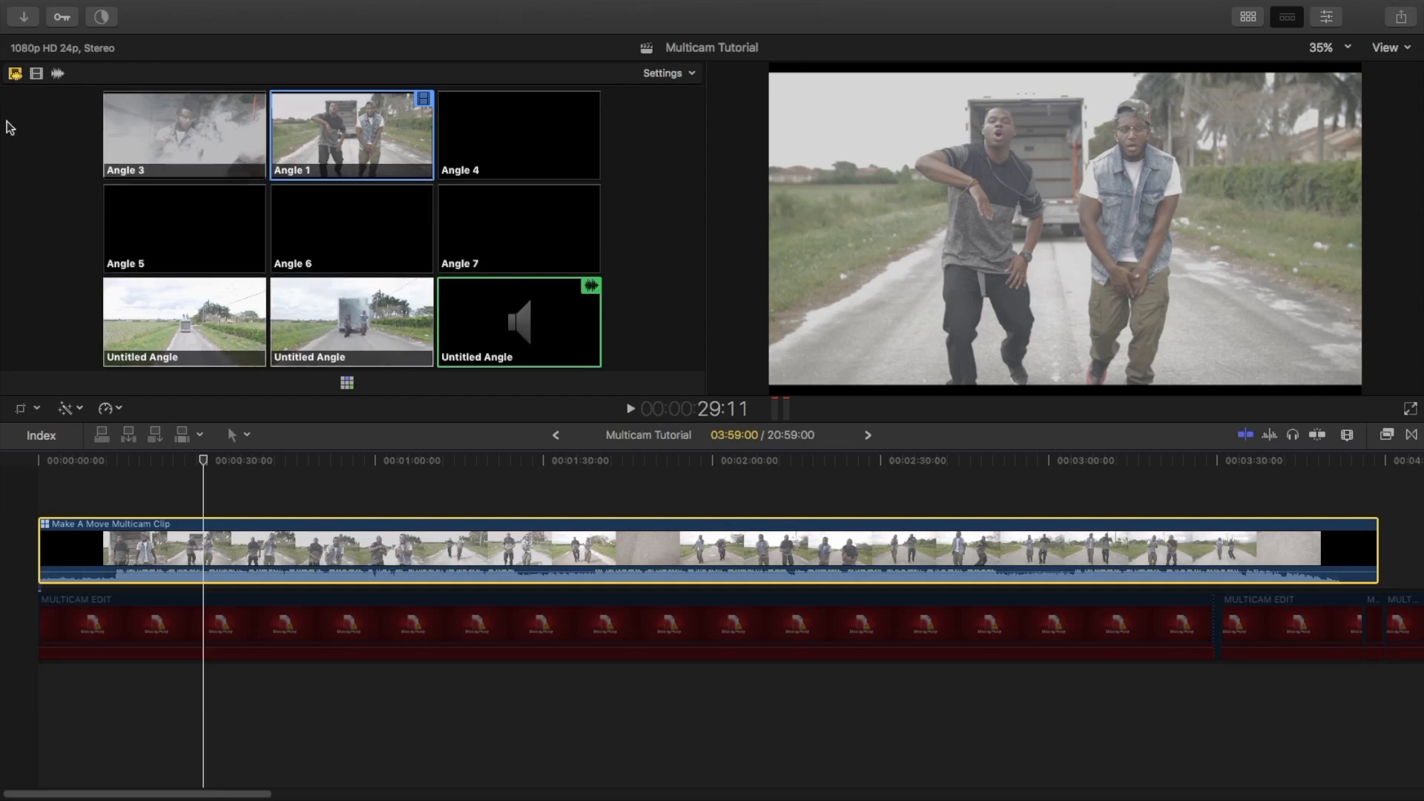
mouse_move(36, 75)
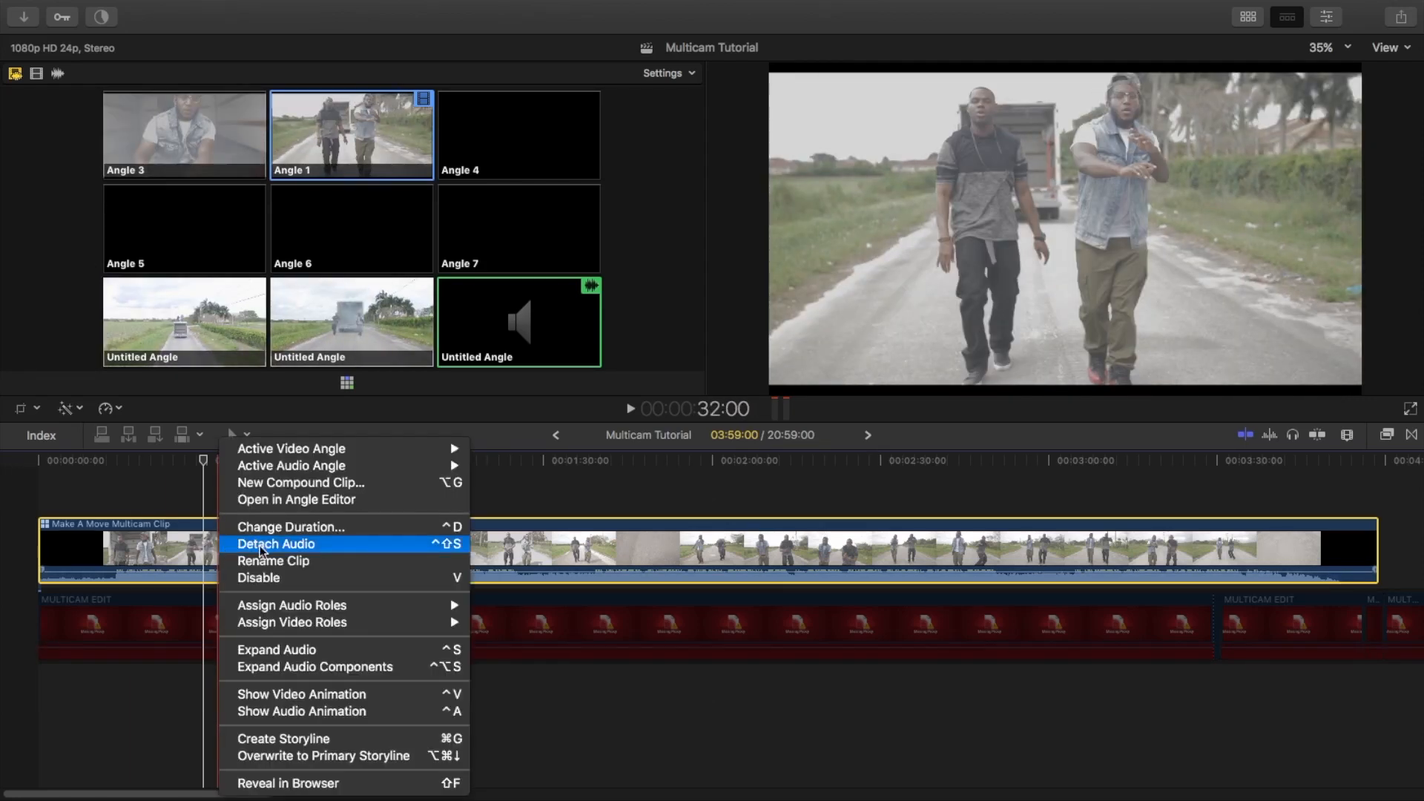
Detach the Make A Move multicam clip's audio into its own clip below the storyline
left_click(276, 545)
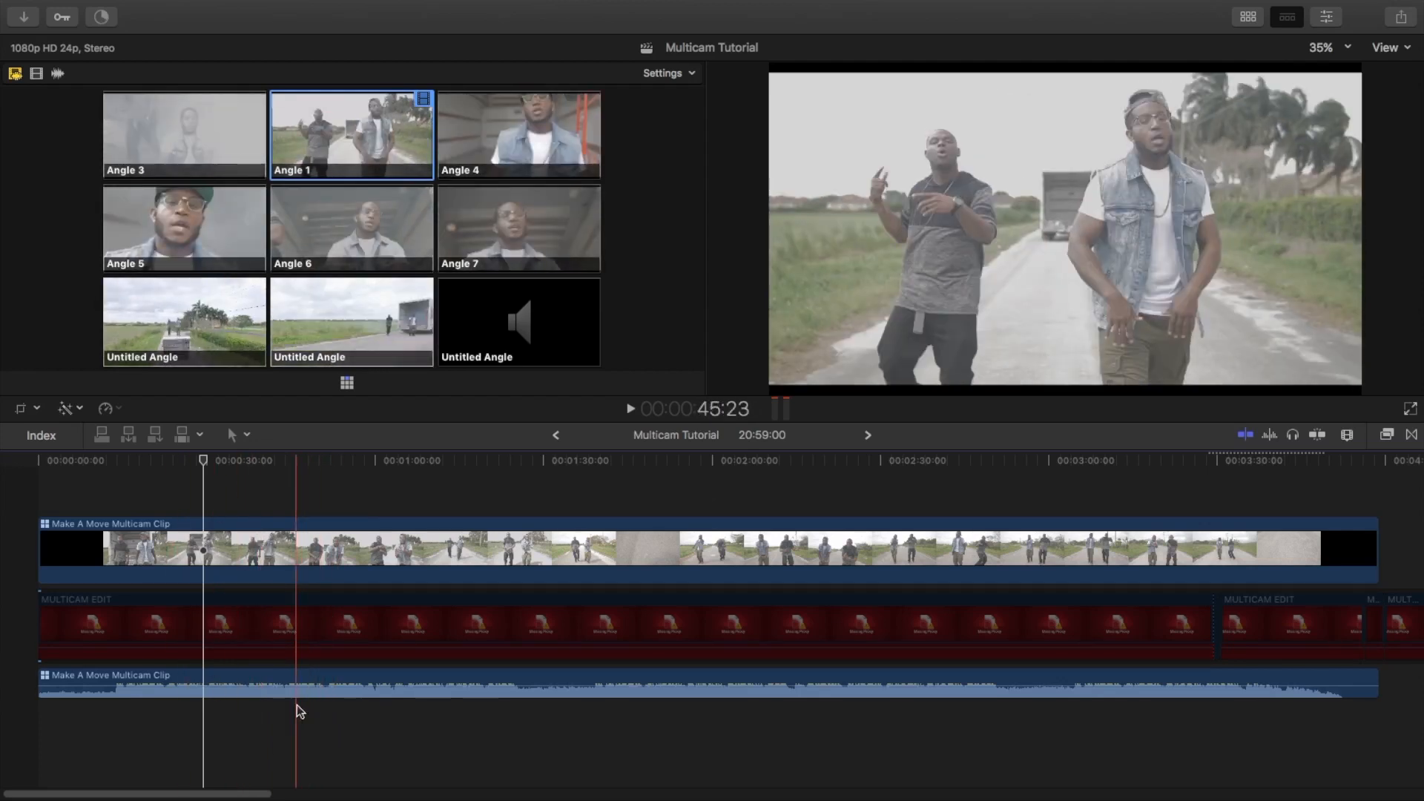
left_click(219, 549)
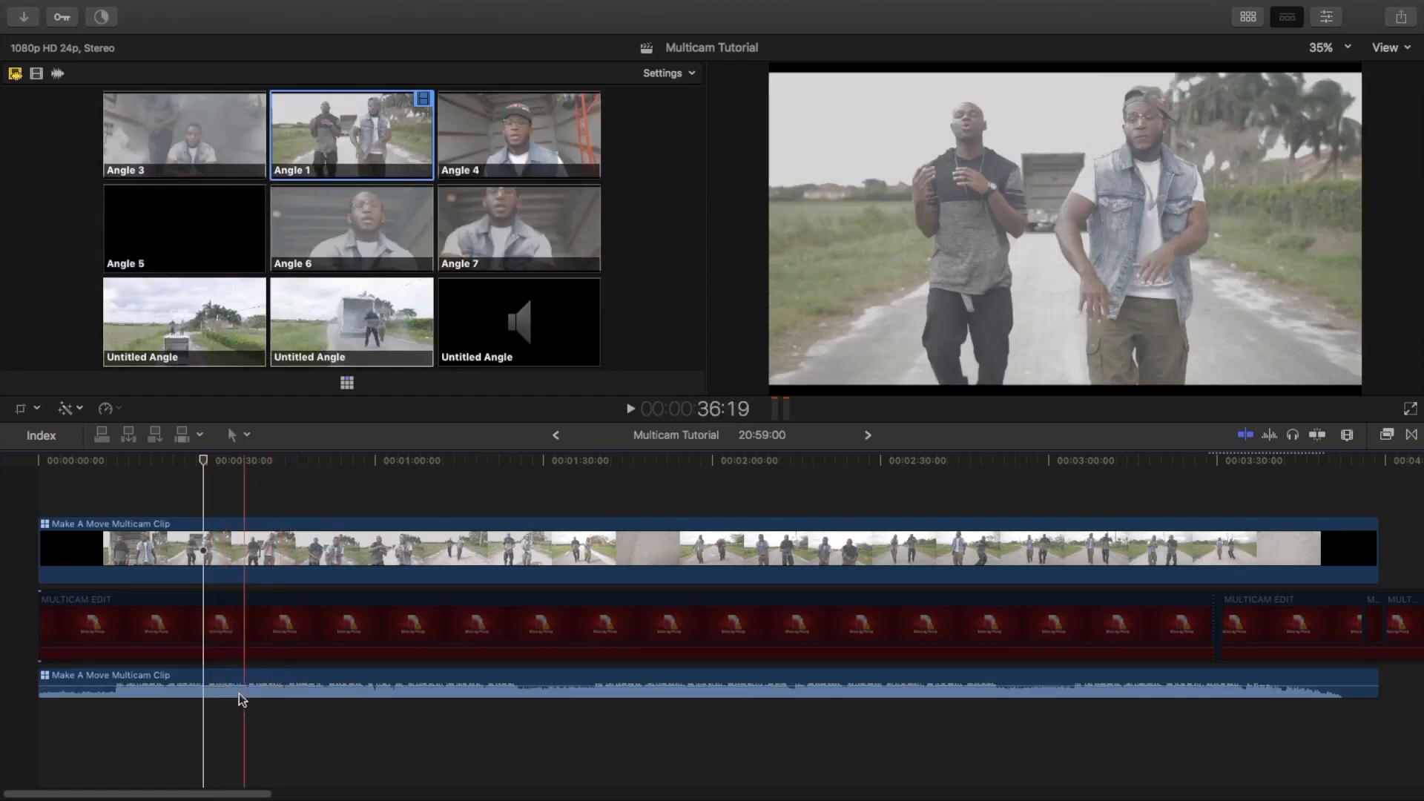
left_click(249, 547)
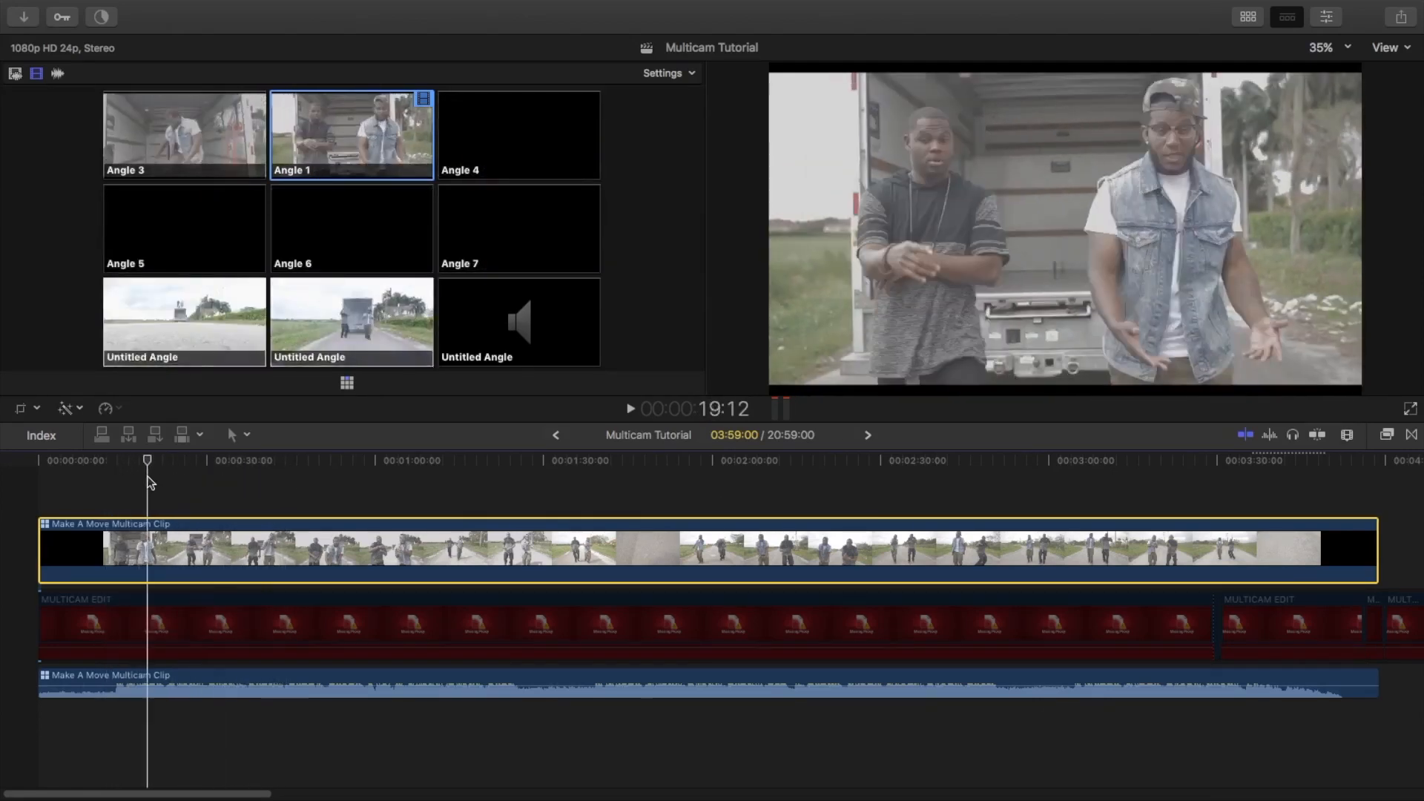
From near the start, cut the multicam clip between angles, ending on the Angle 6 close-up
left_click_drag(147, 459, 123, 460)
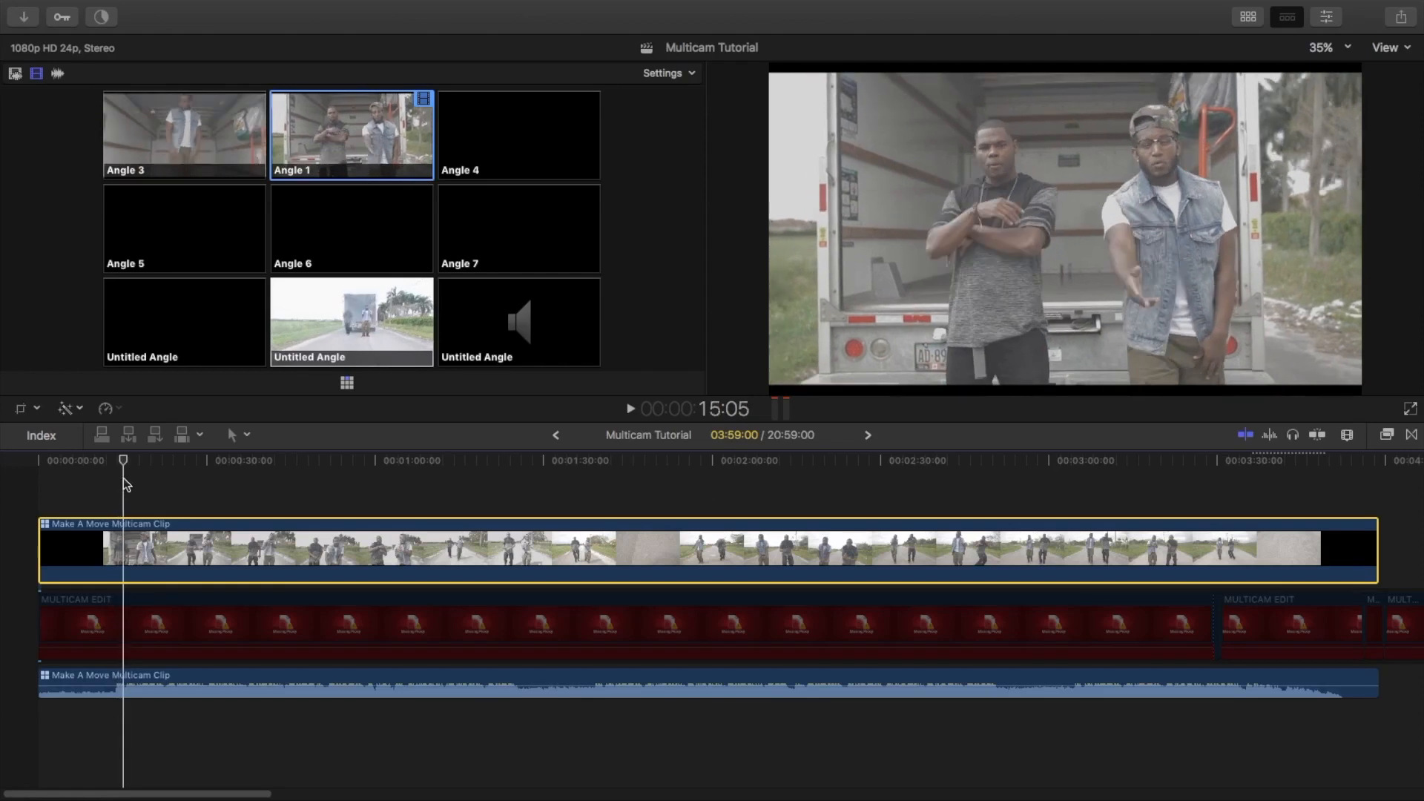
mouse_move(168, 226)
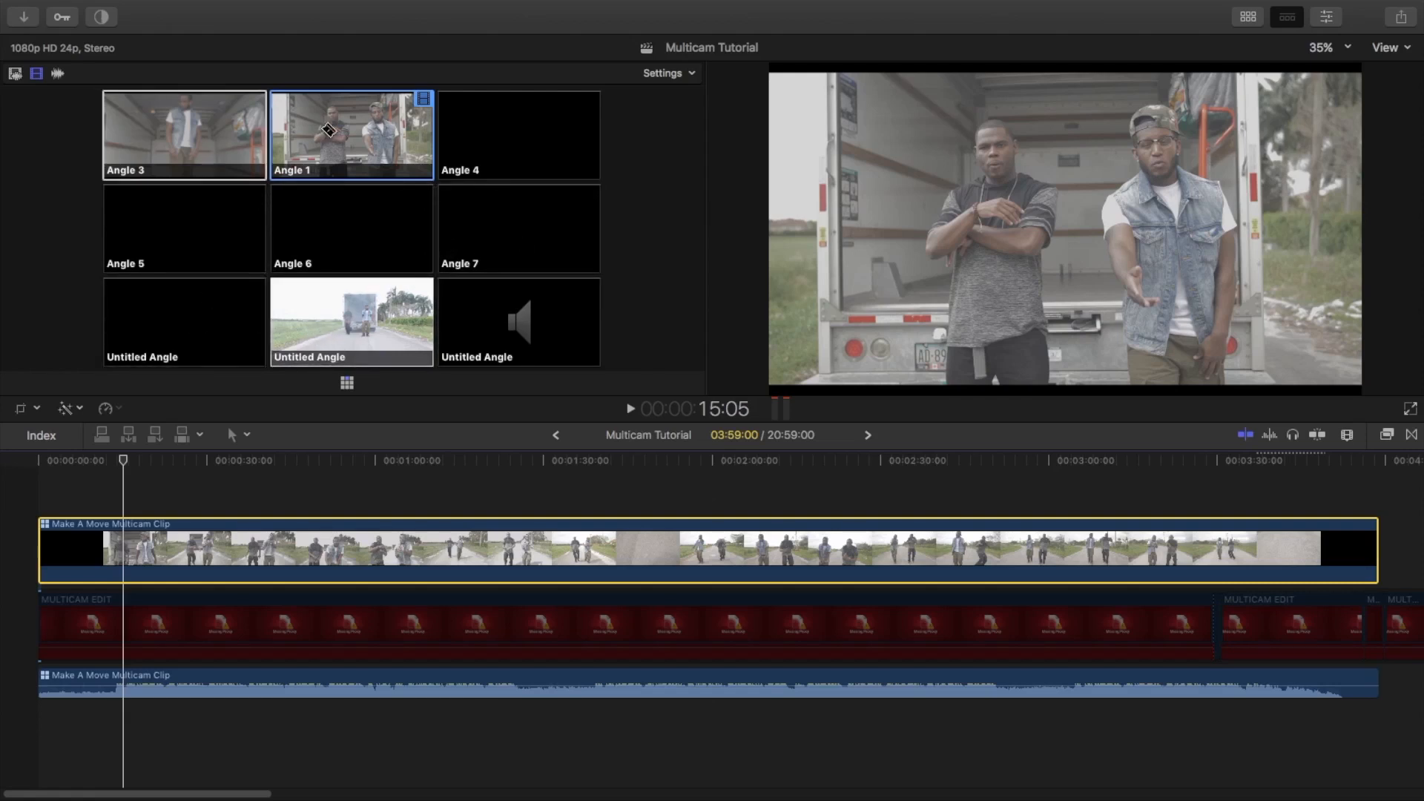
mouse_move(295, 286)
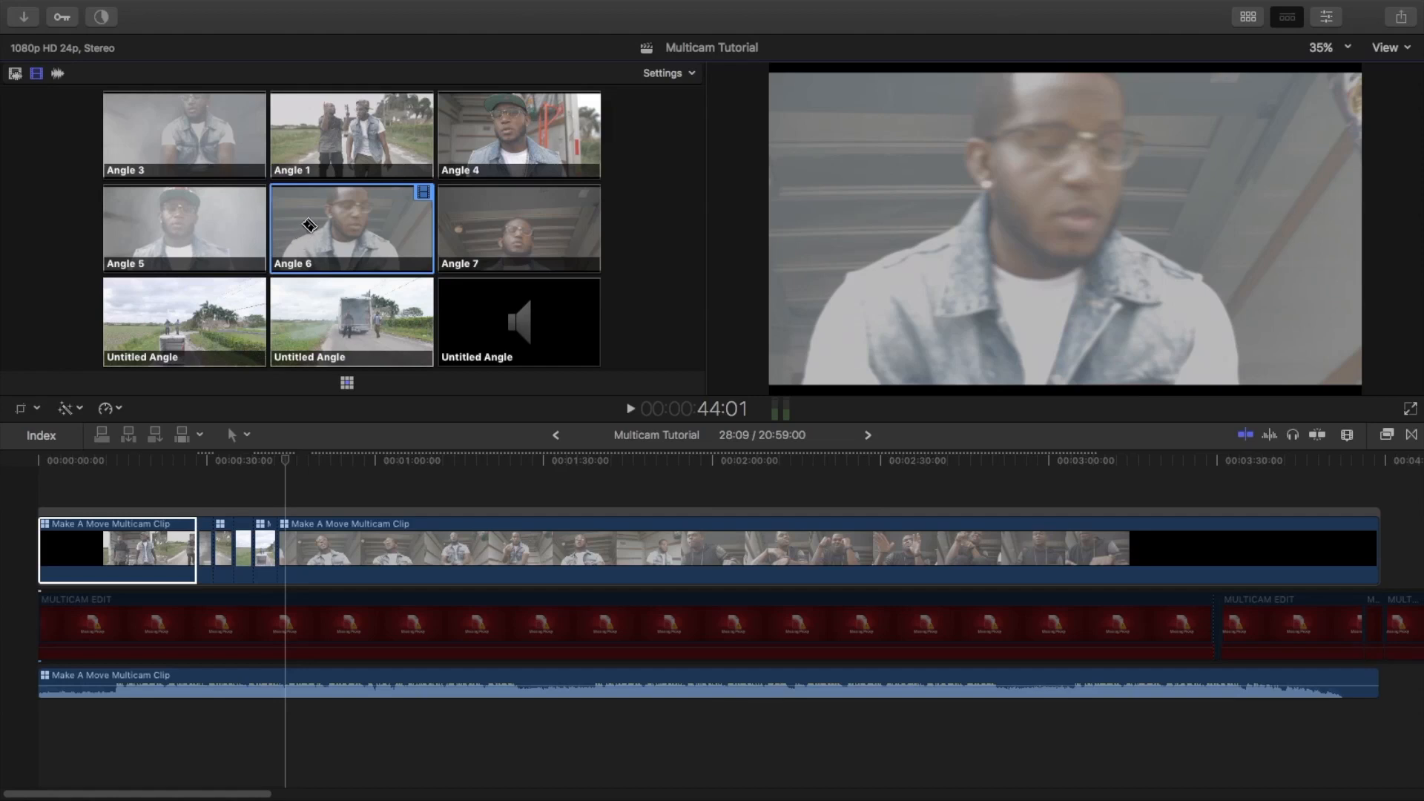
mouse_move(314, 224)
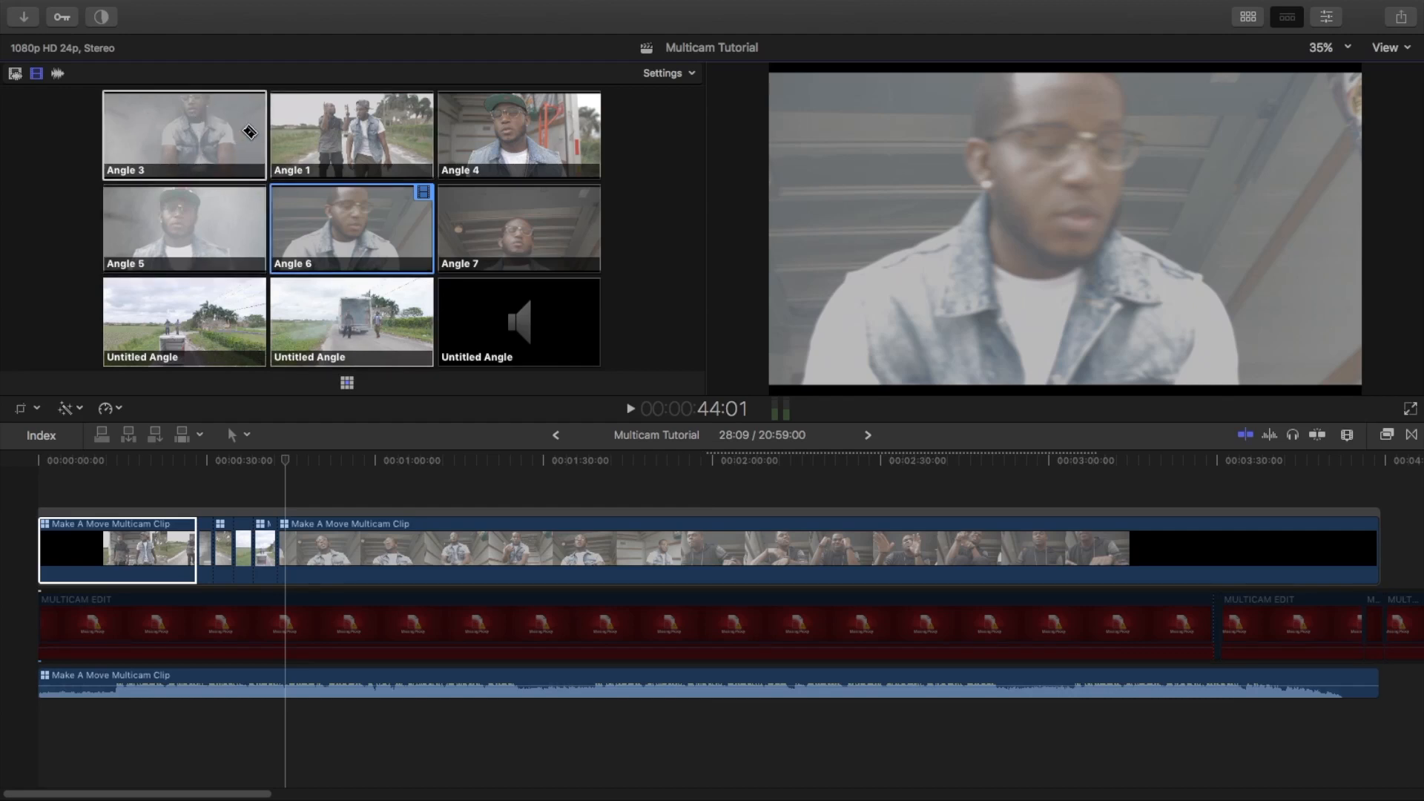
mouse_move(243, 135)
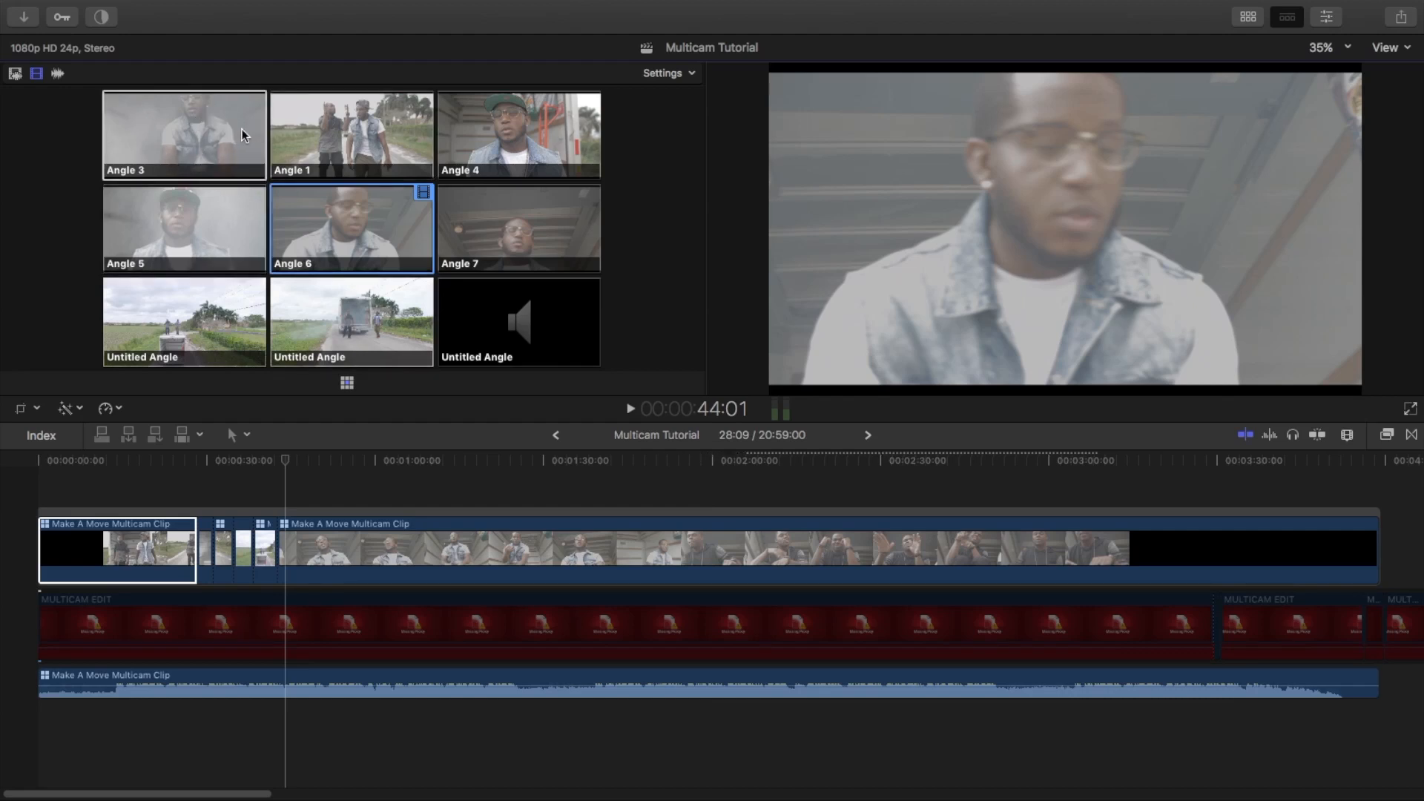
mouse_move(358, 244)
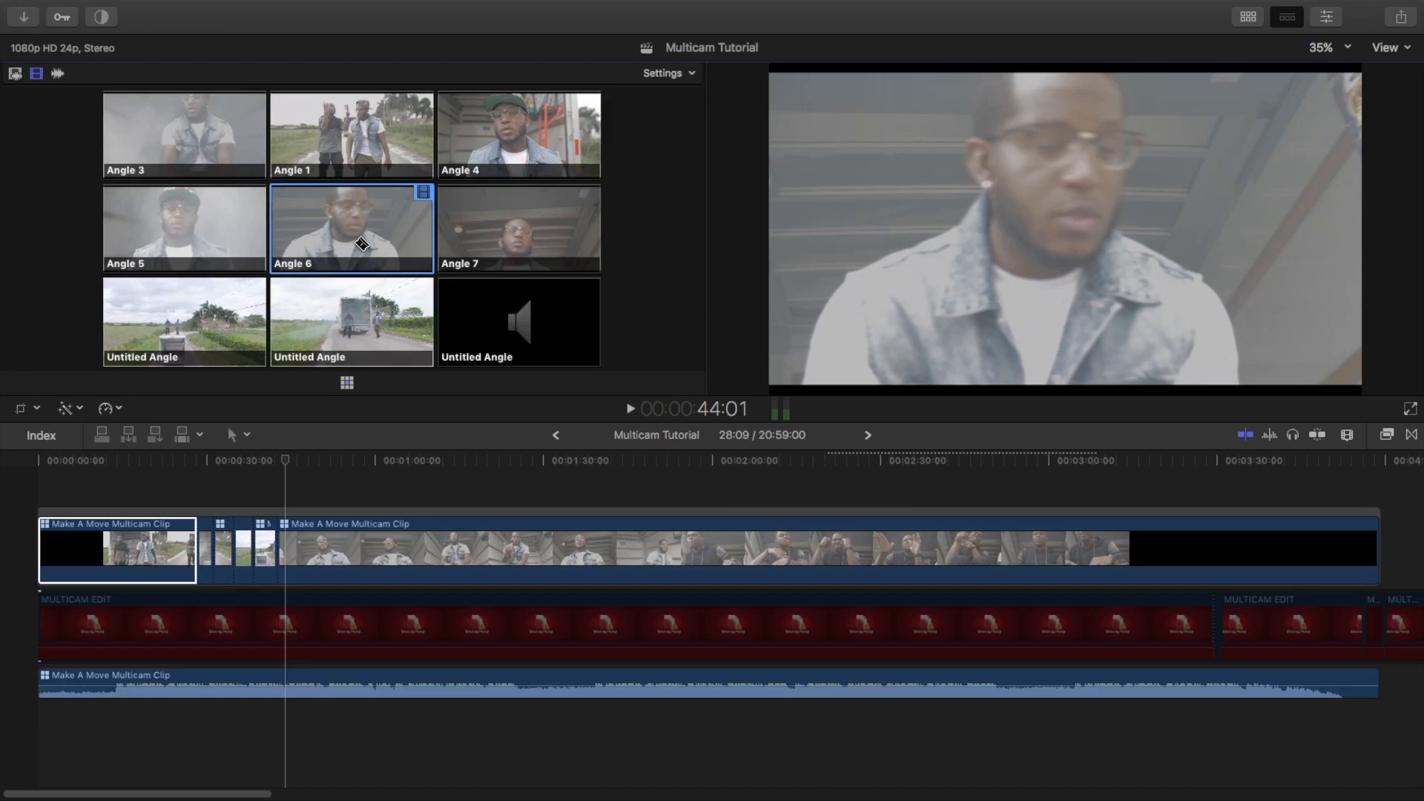
left_click(302, 472)
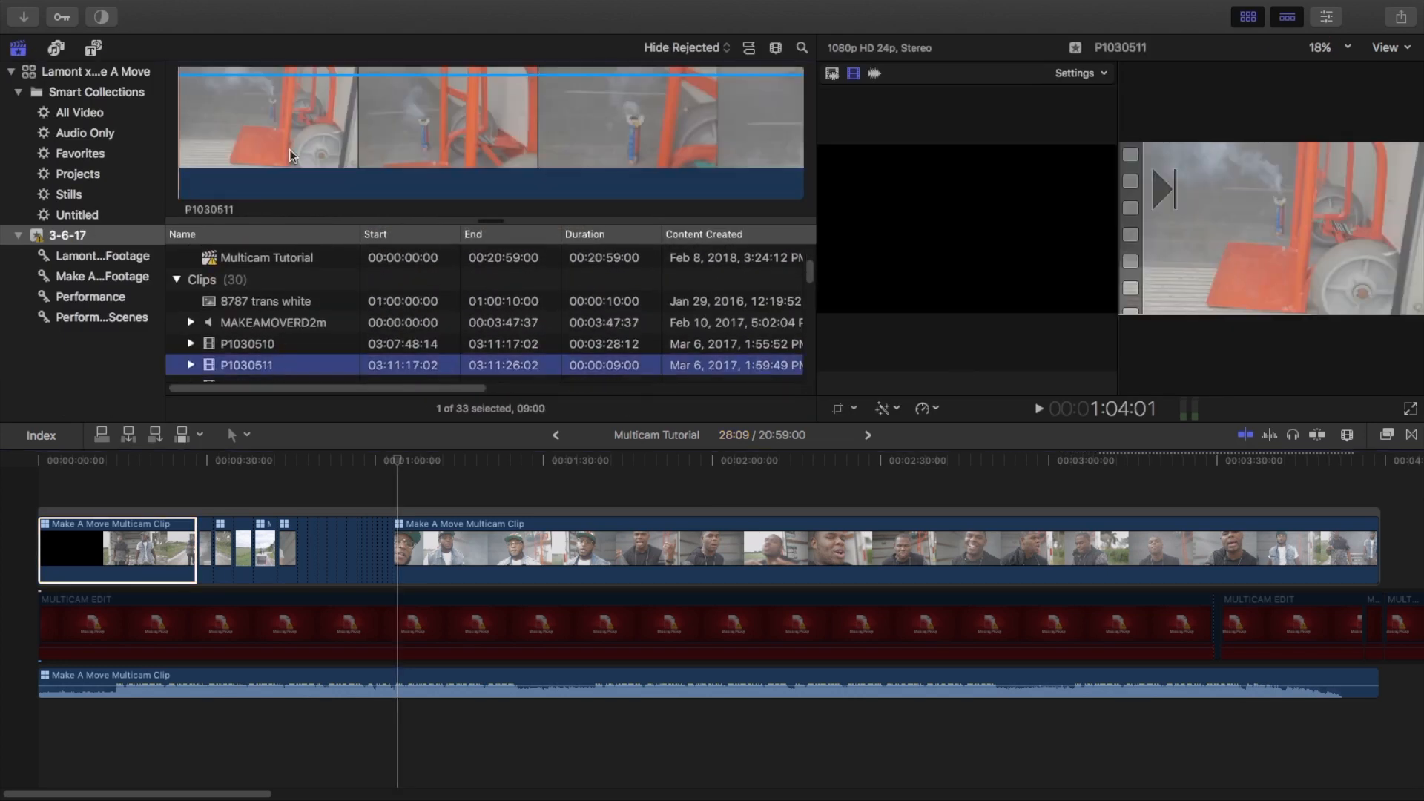
Skim P1030512–P1030514 and connect a B-roll range from P1030514 near one minute
scroll("down", 3)
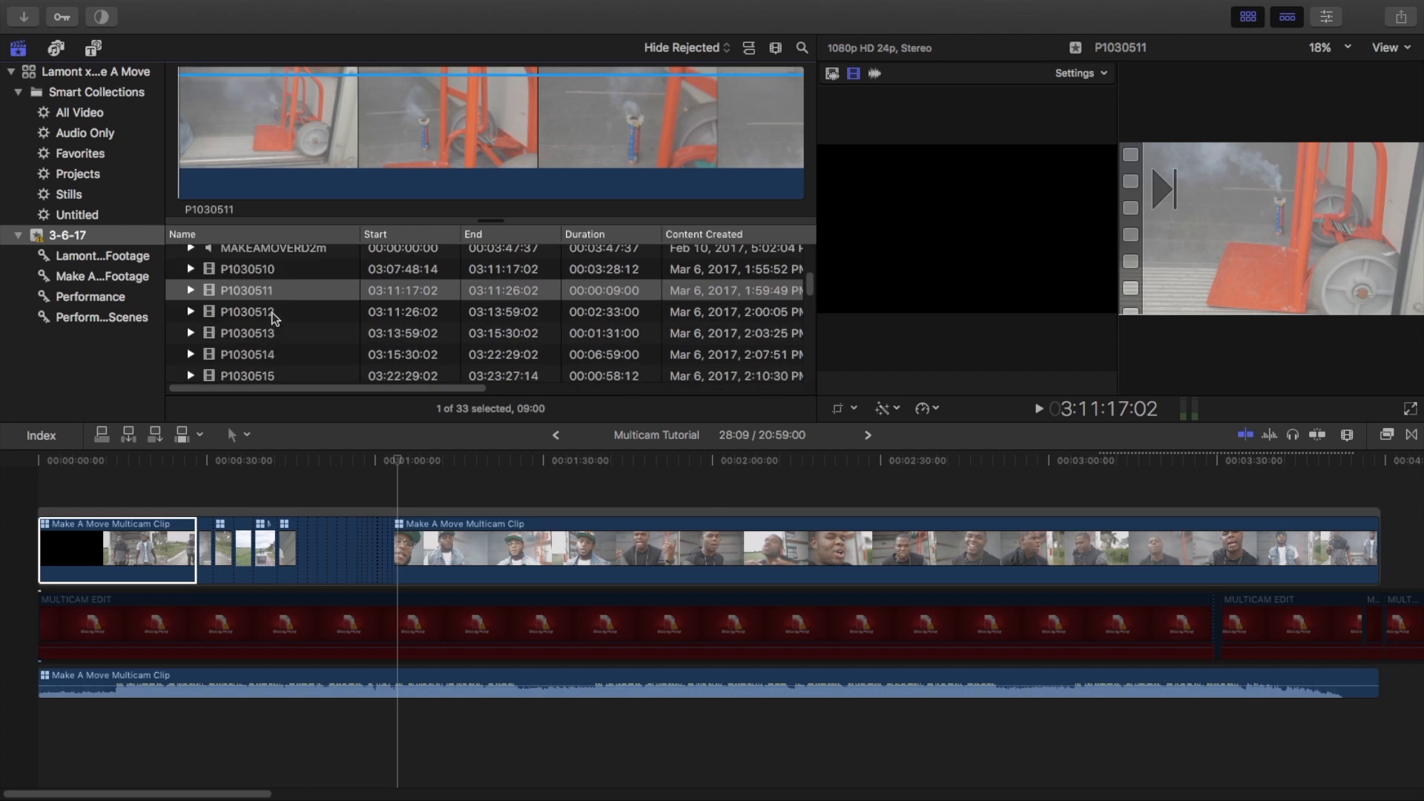
left_click(244, 311)
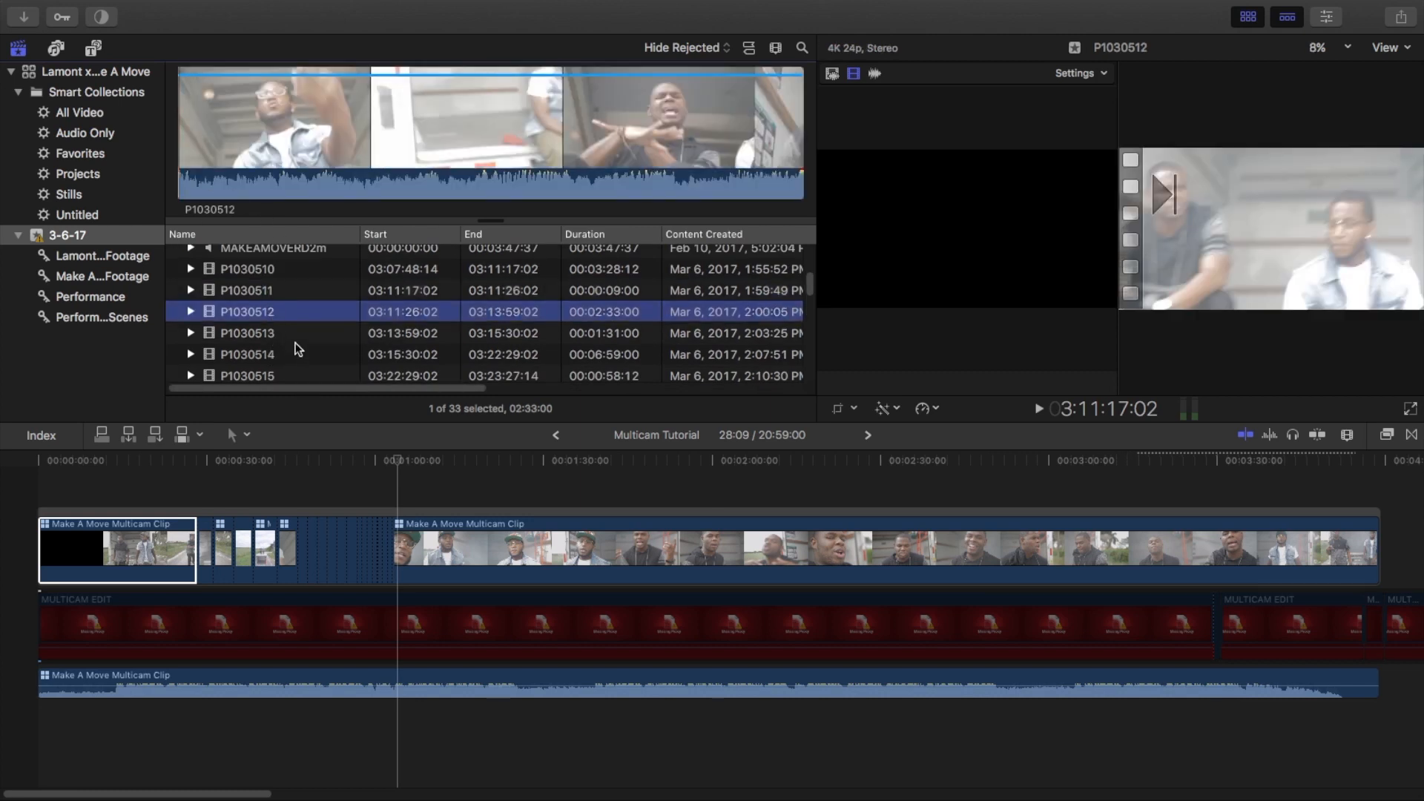
left_click(245, 332)
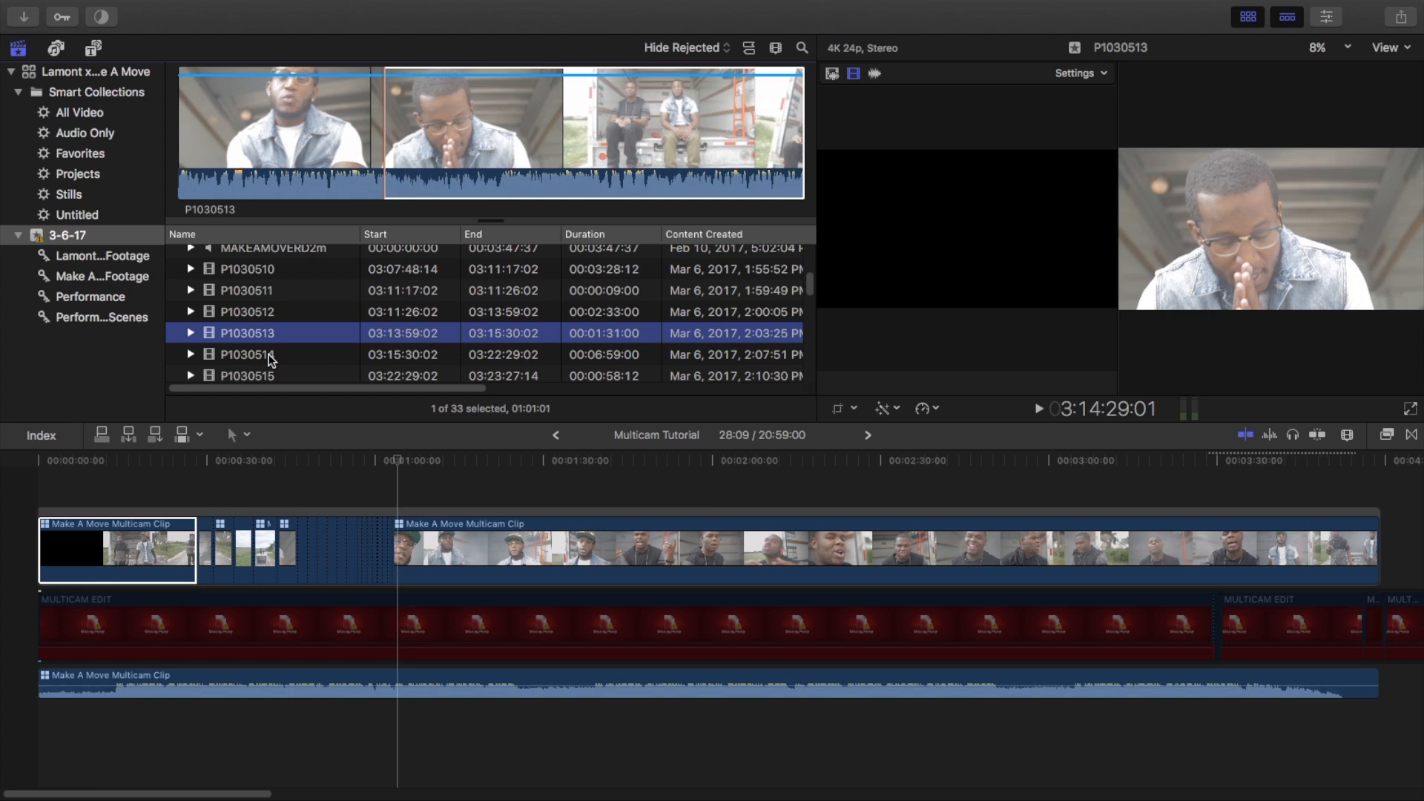
left_click(248, 354)
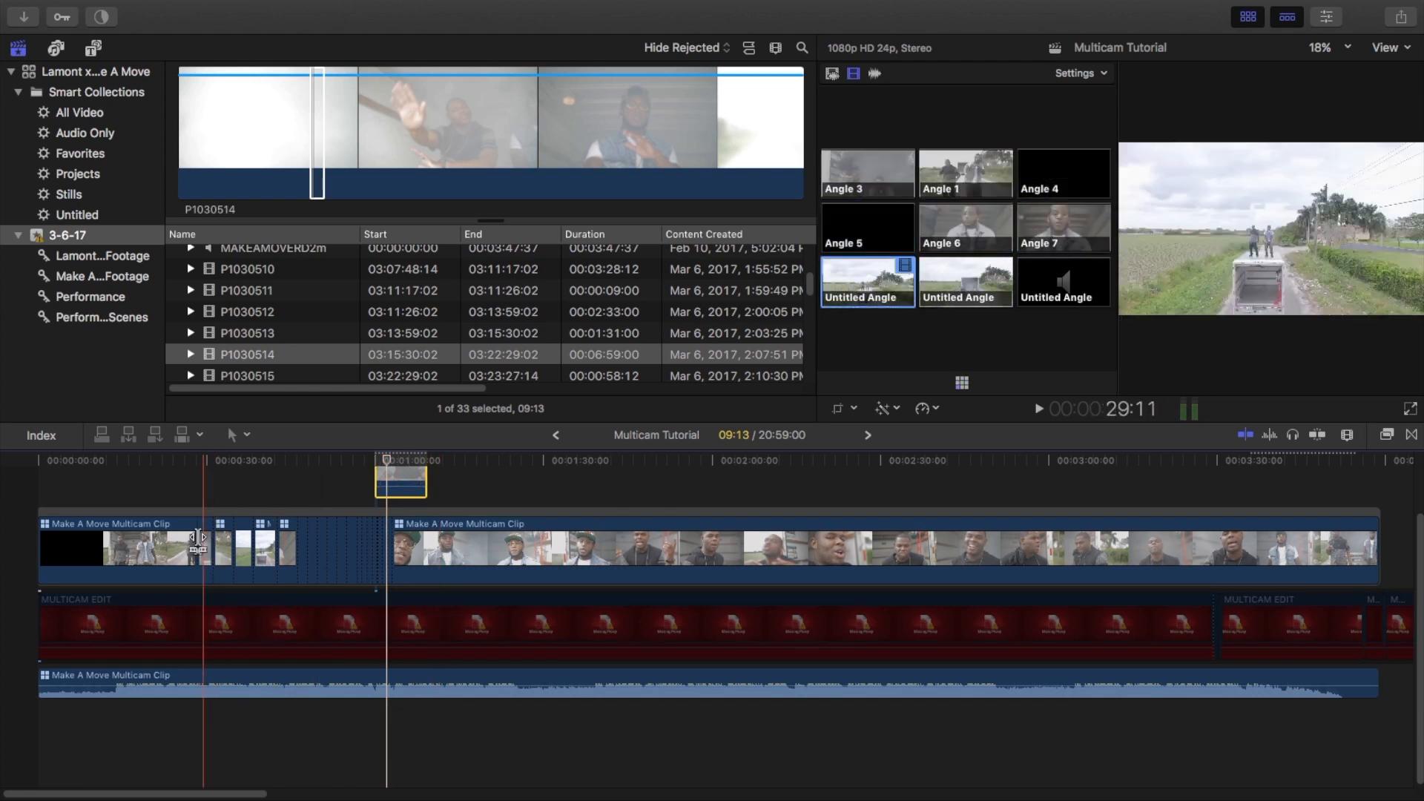
left_click(1126, 549)
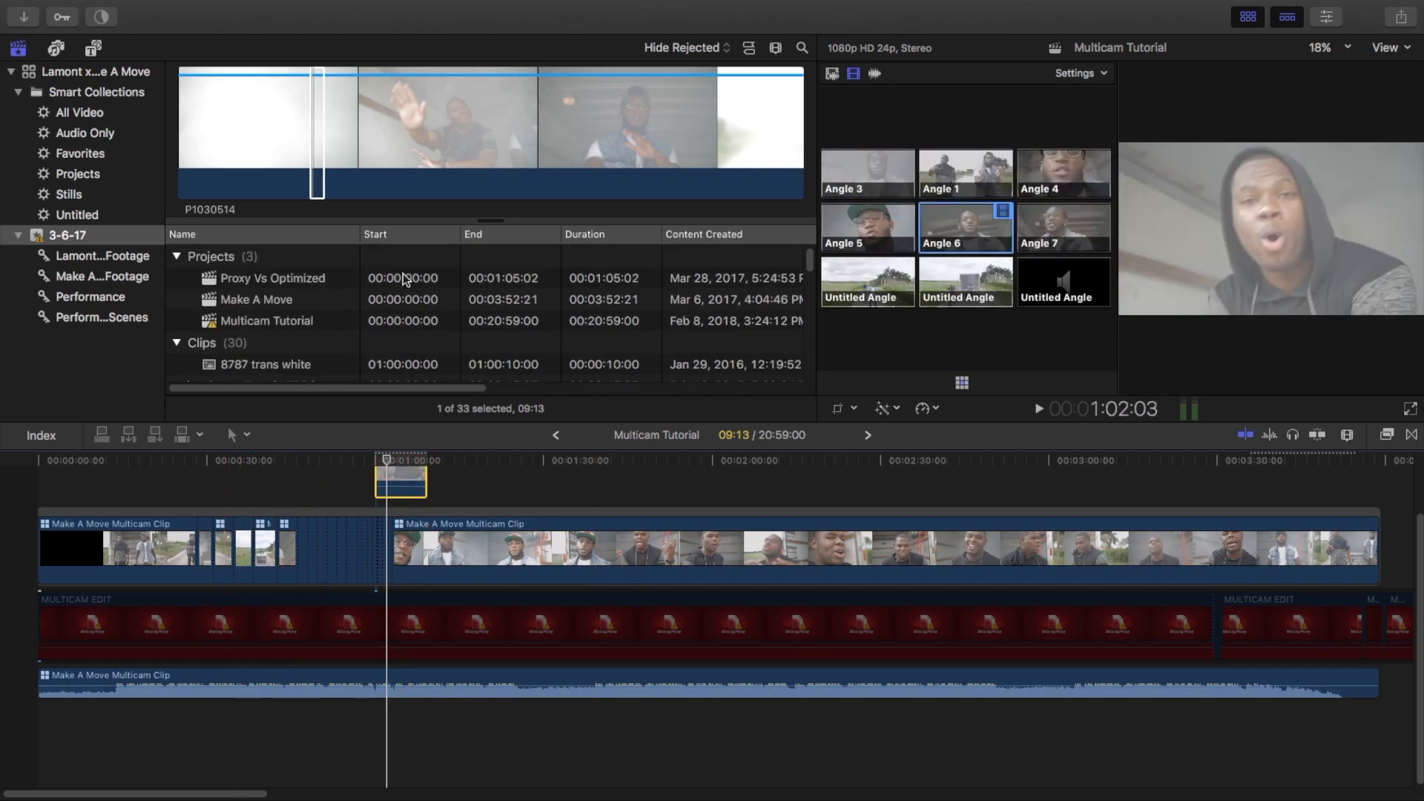
Pick the Make A Move project in the Browser's Projects list
scroll("down", 3)
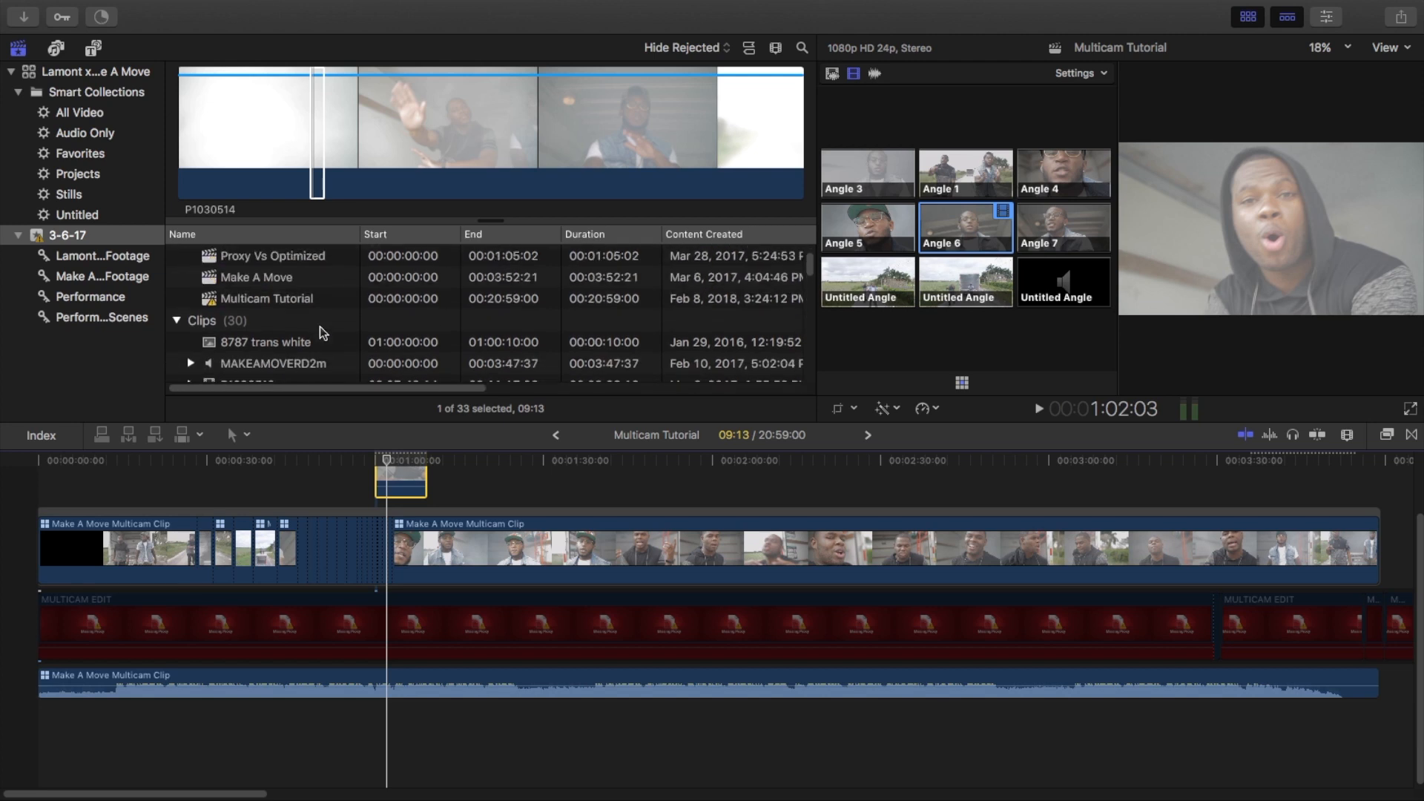
left_click(175, 255)
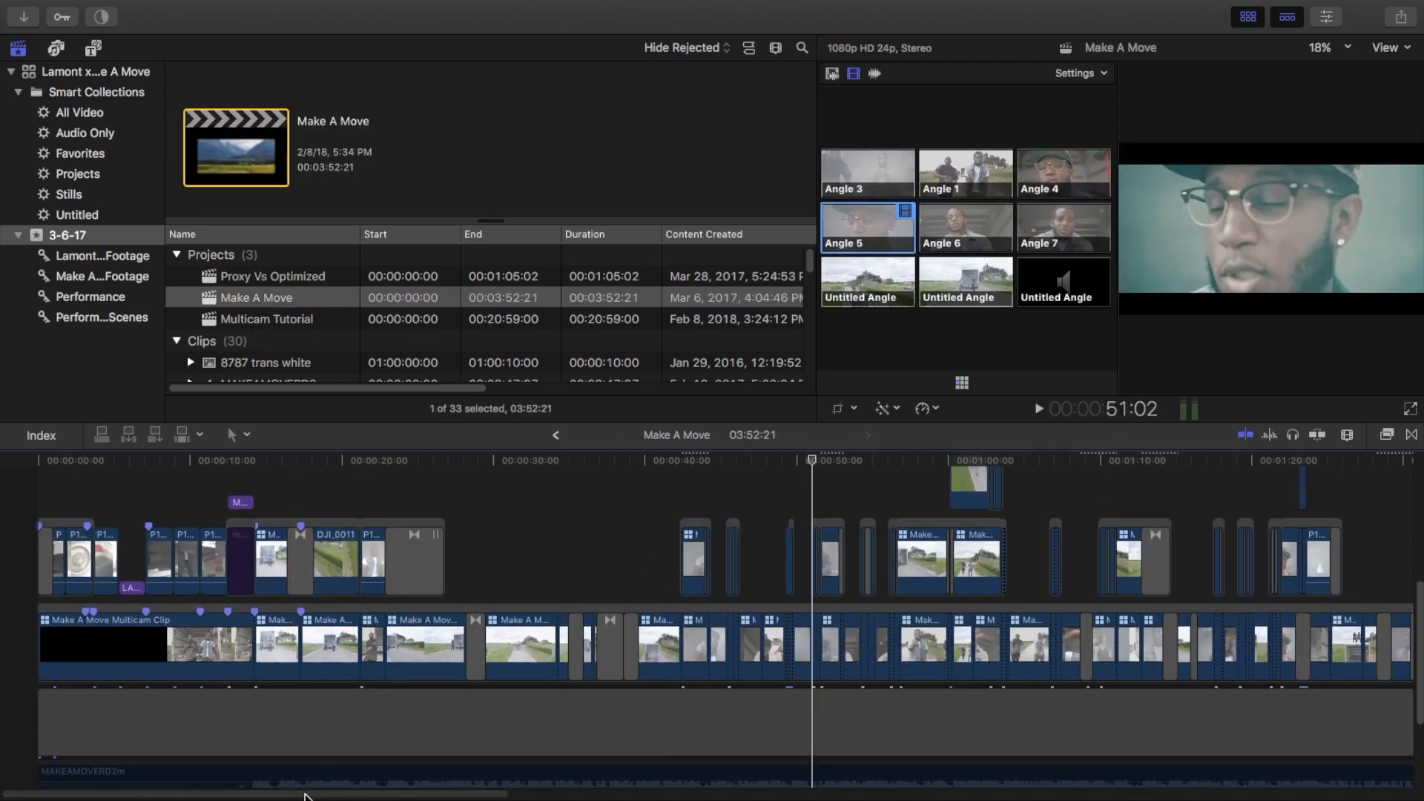
Open the finished Make A Move project with its Alex4D Widescreen Matte and Base Grade layers
scroll("right", 3)
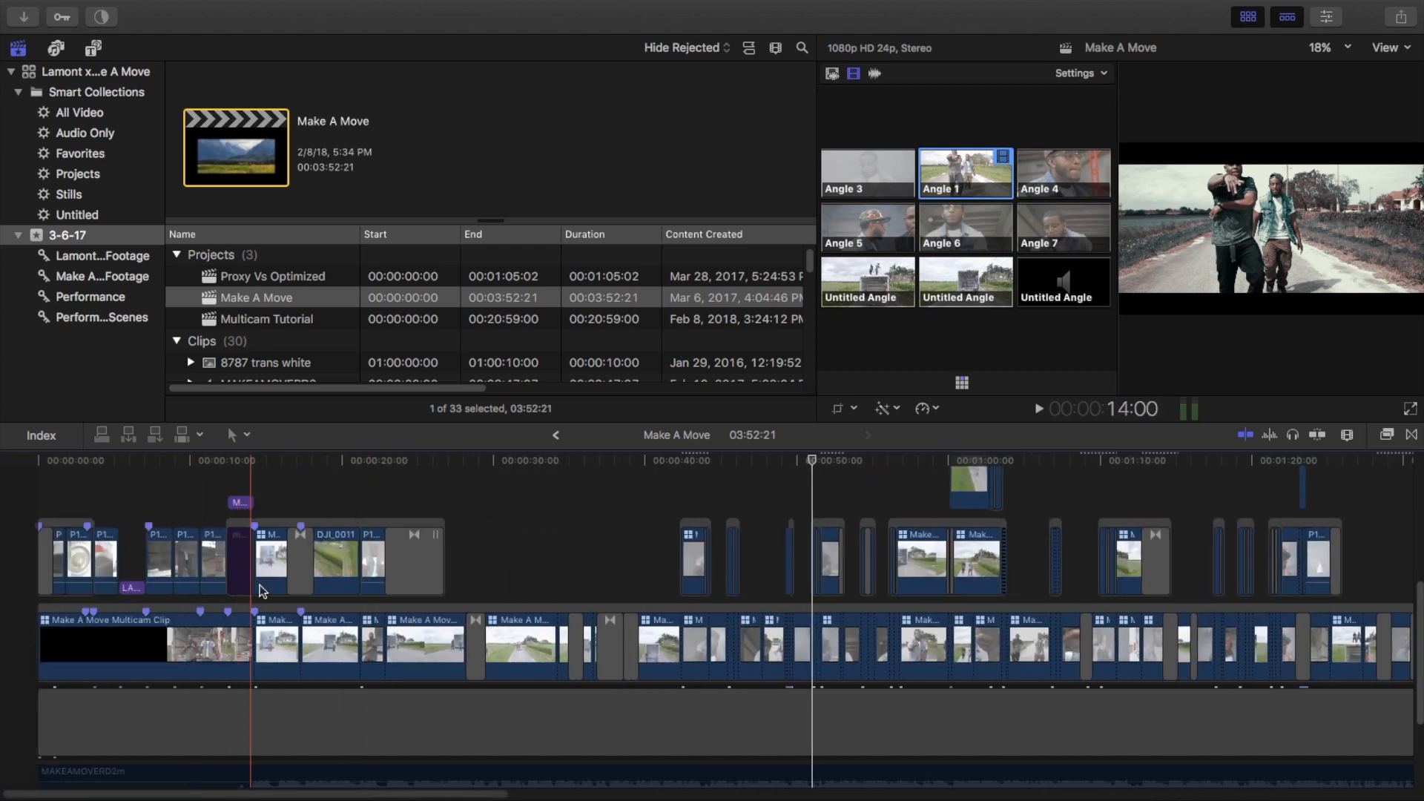
left_click(1121, 533)
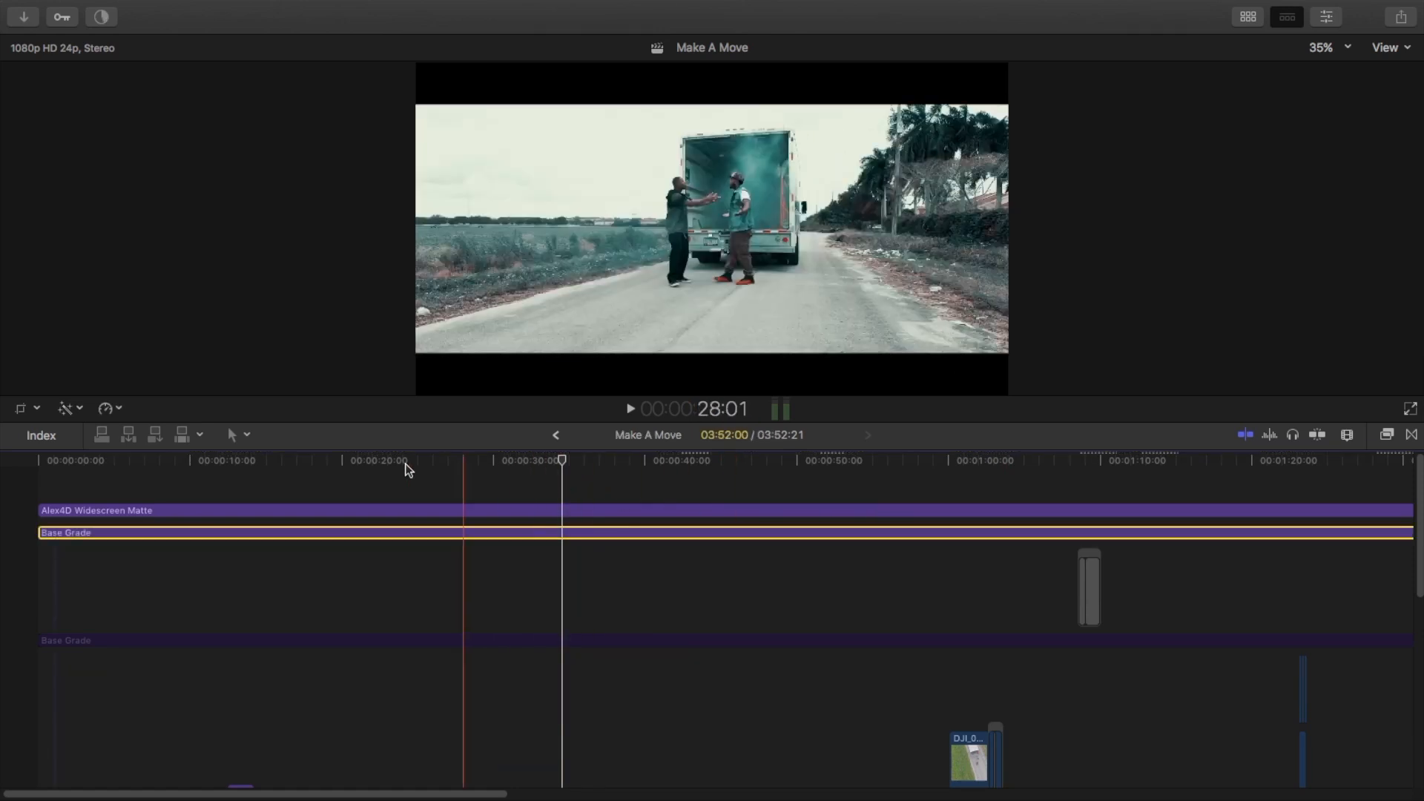
Play the graded letterboxed Make A Move edit from the start to past 1:40
left_click(1033, 460)
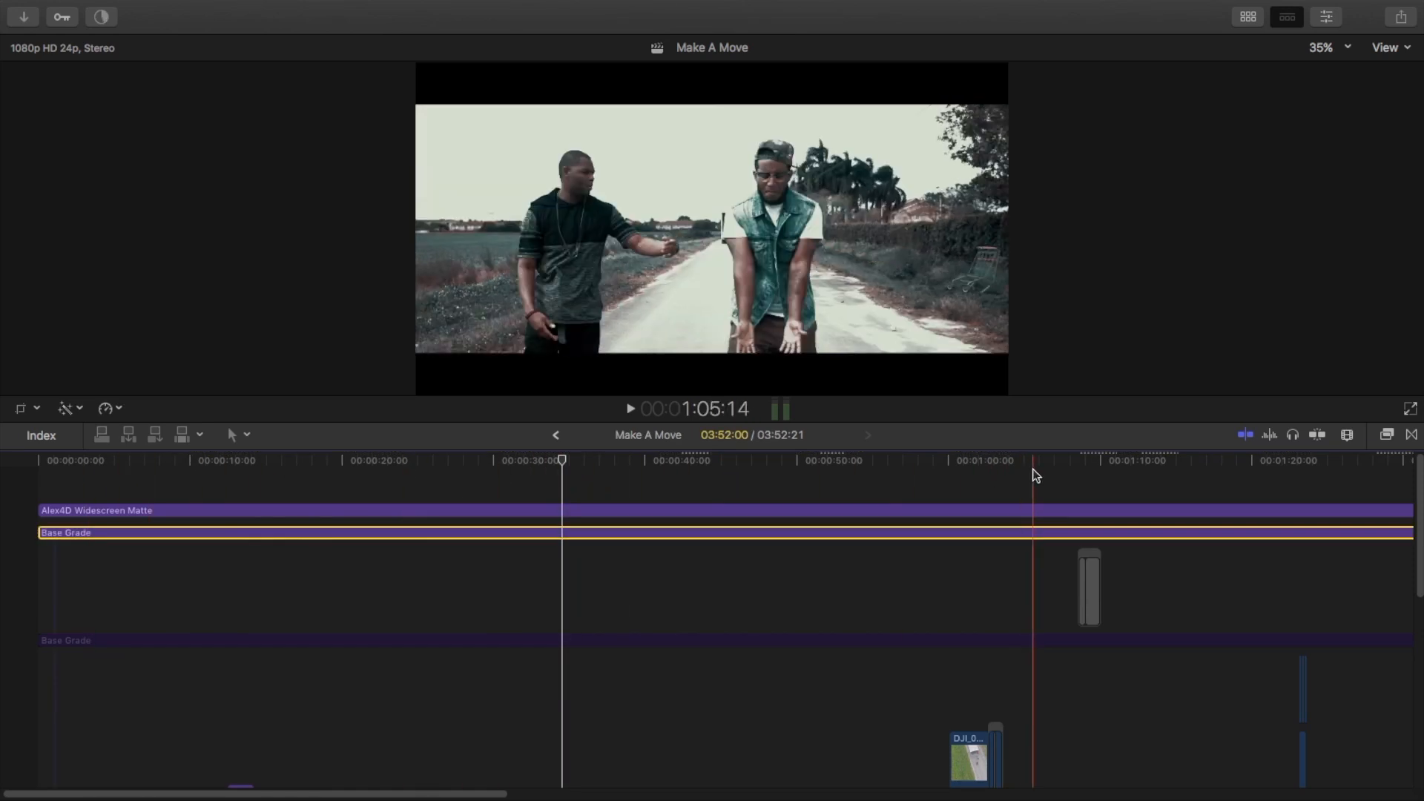
left_click(297, 460)
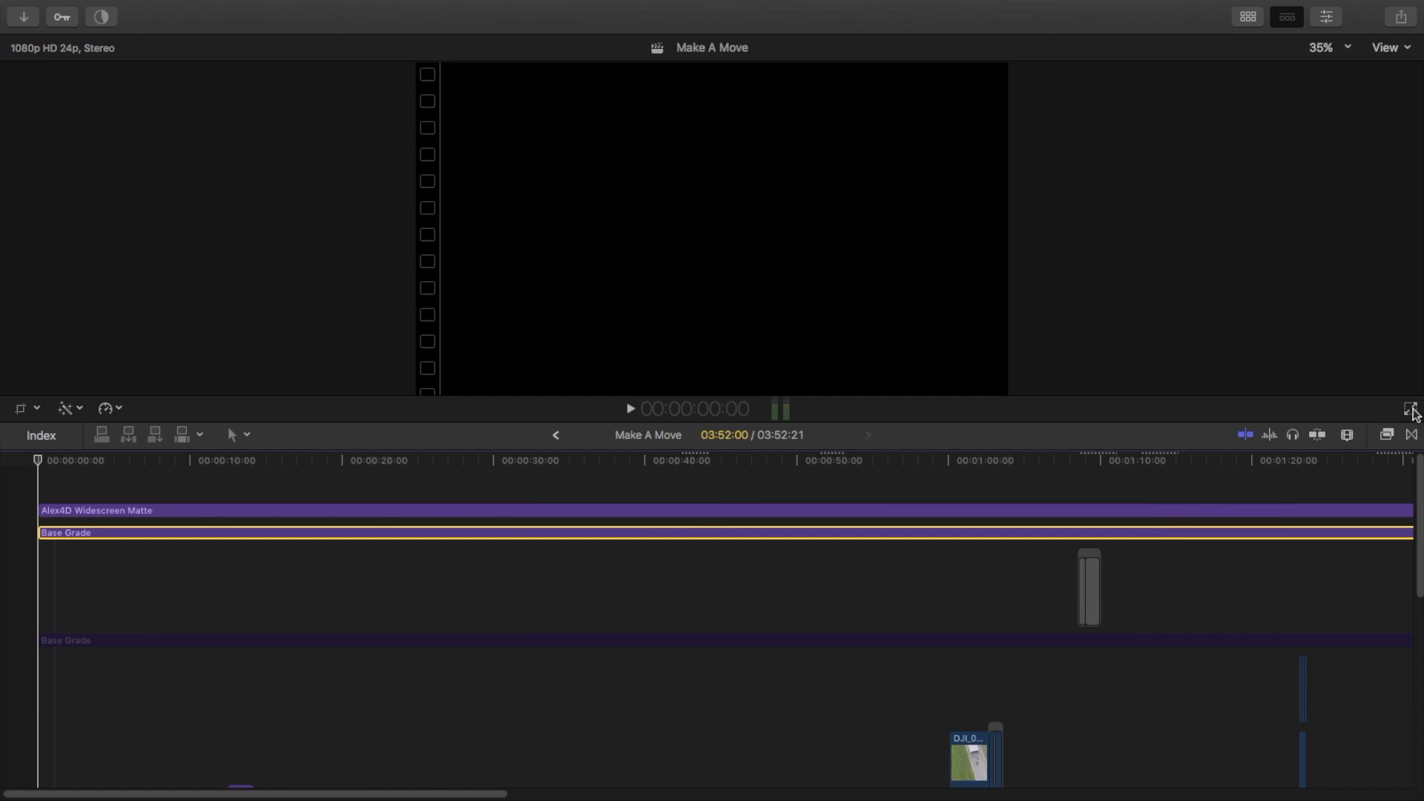
left_click(722, 460)
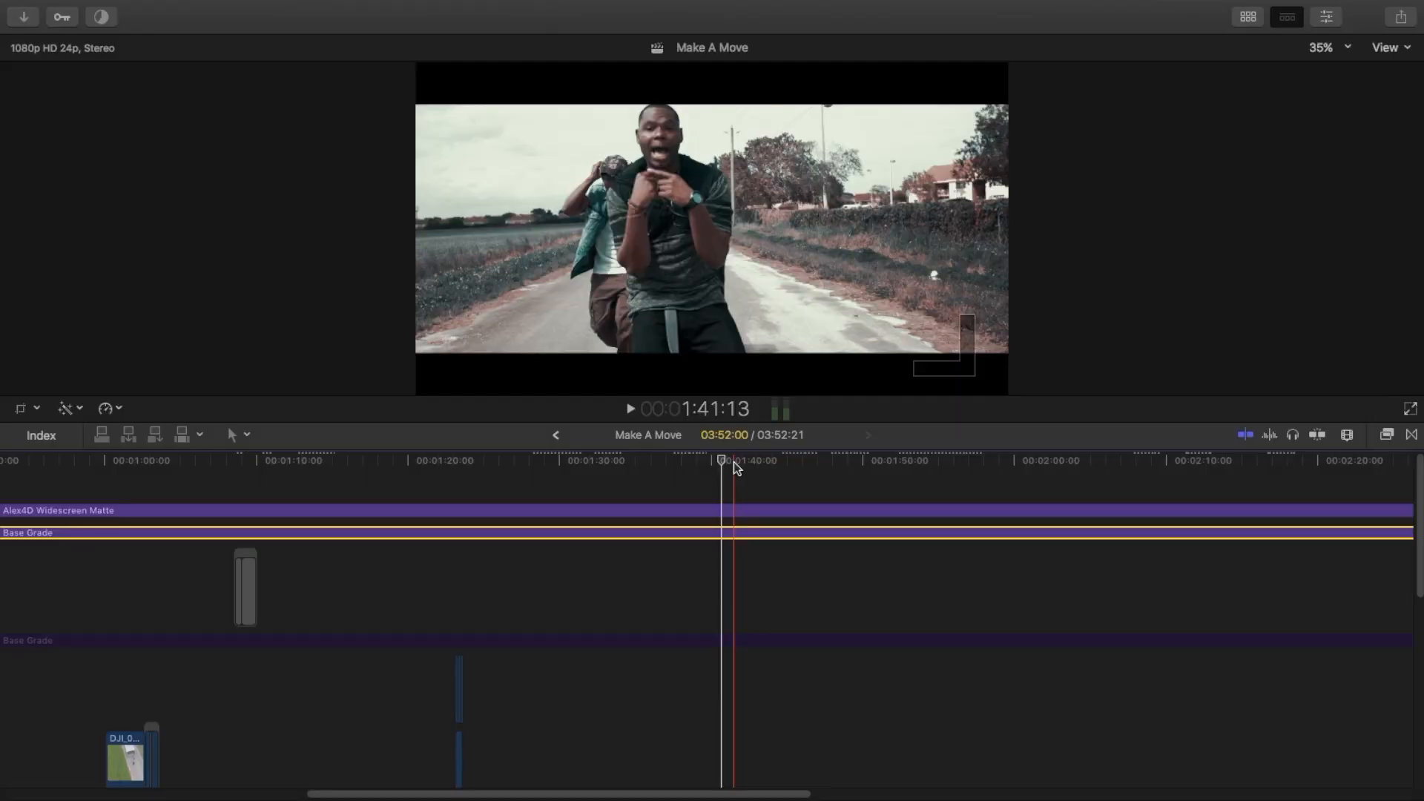